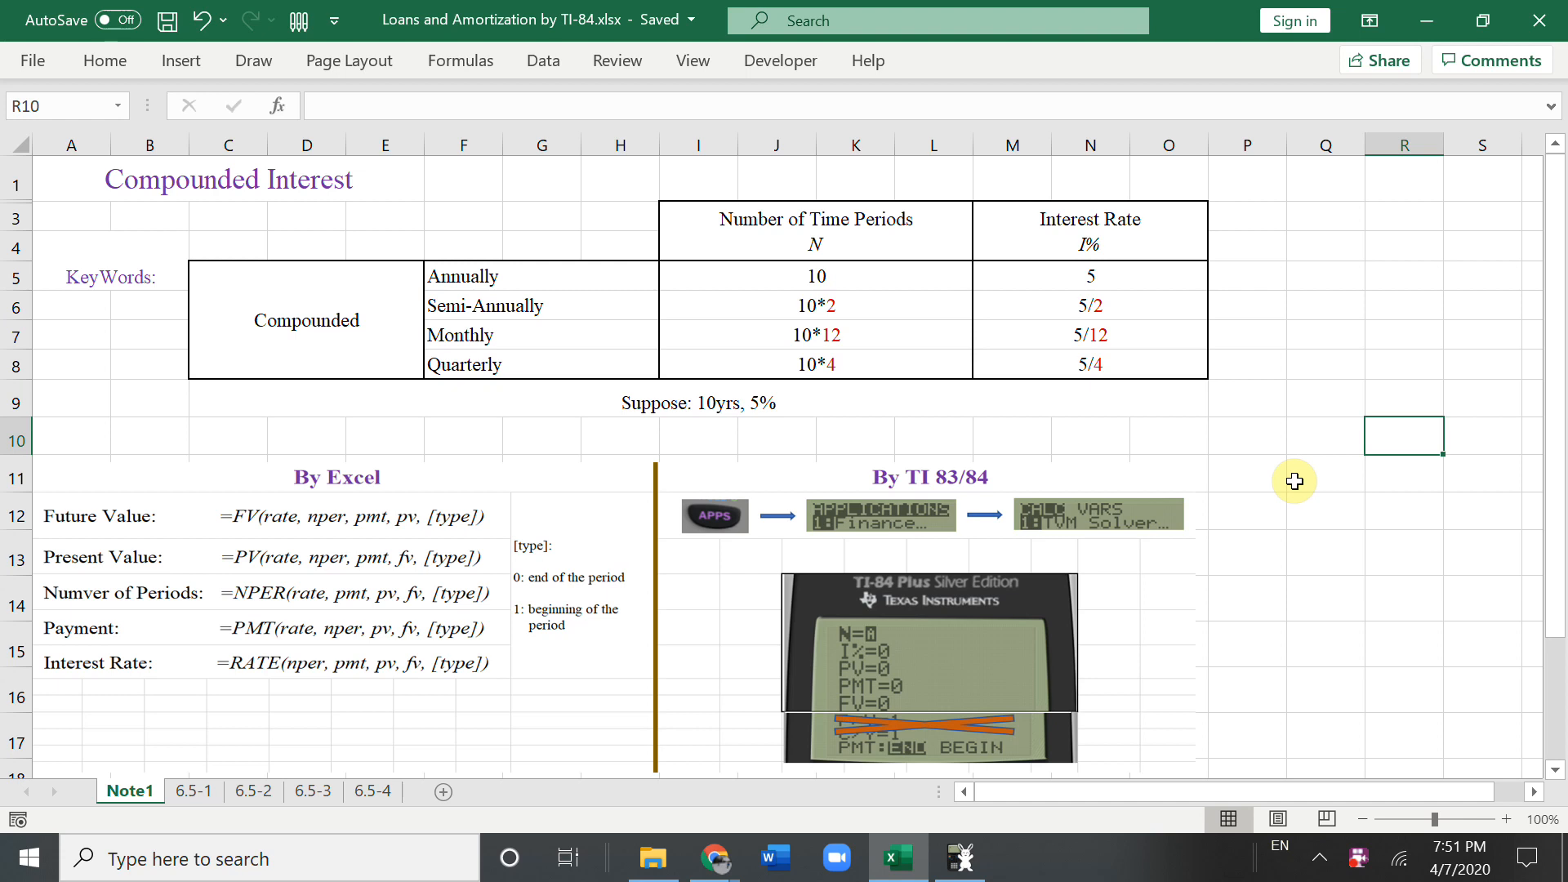
{"action": "mouse_move", "coordinate": [396, 490]}
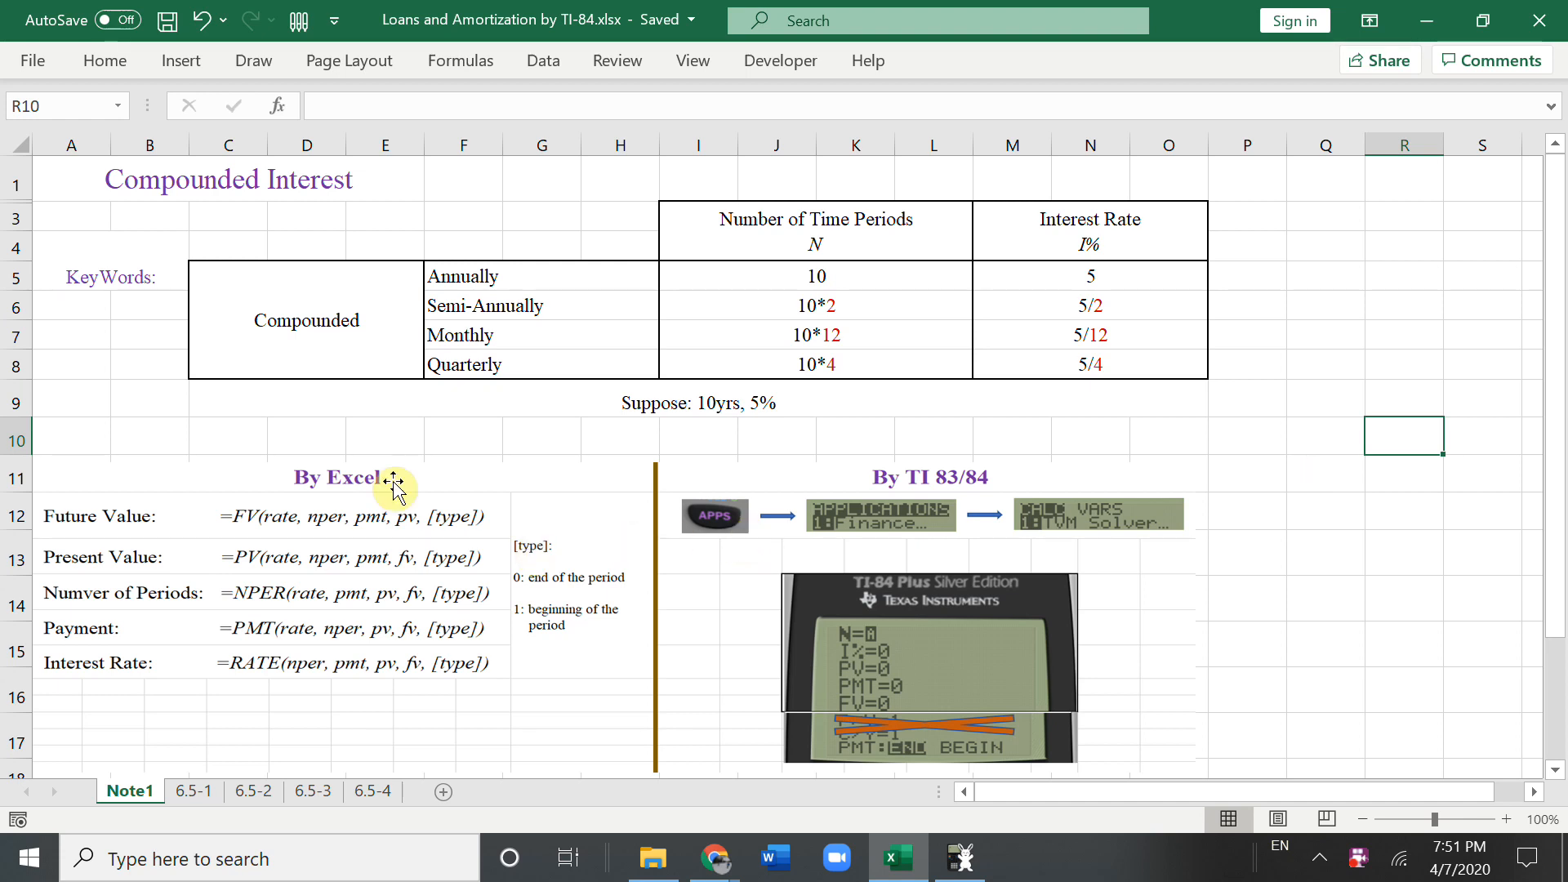
{"action": "mouse_move", "coordinate": [940, 485]}
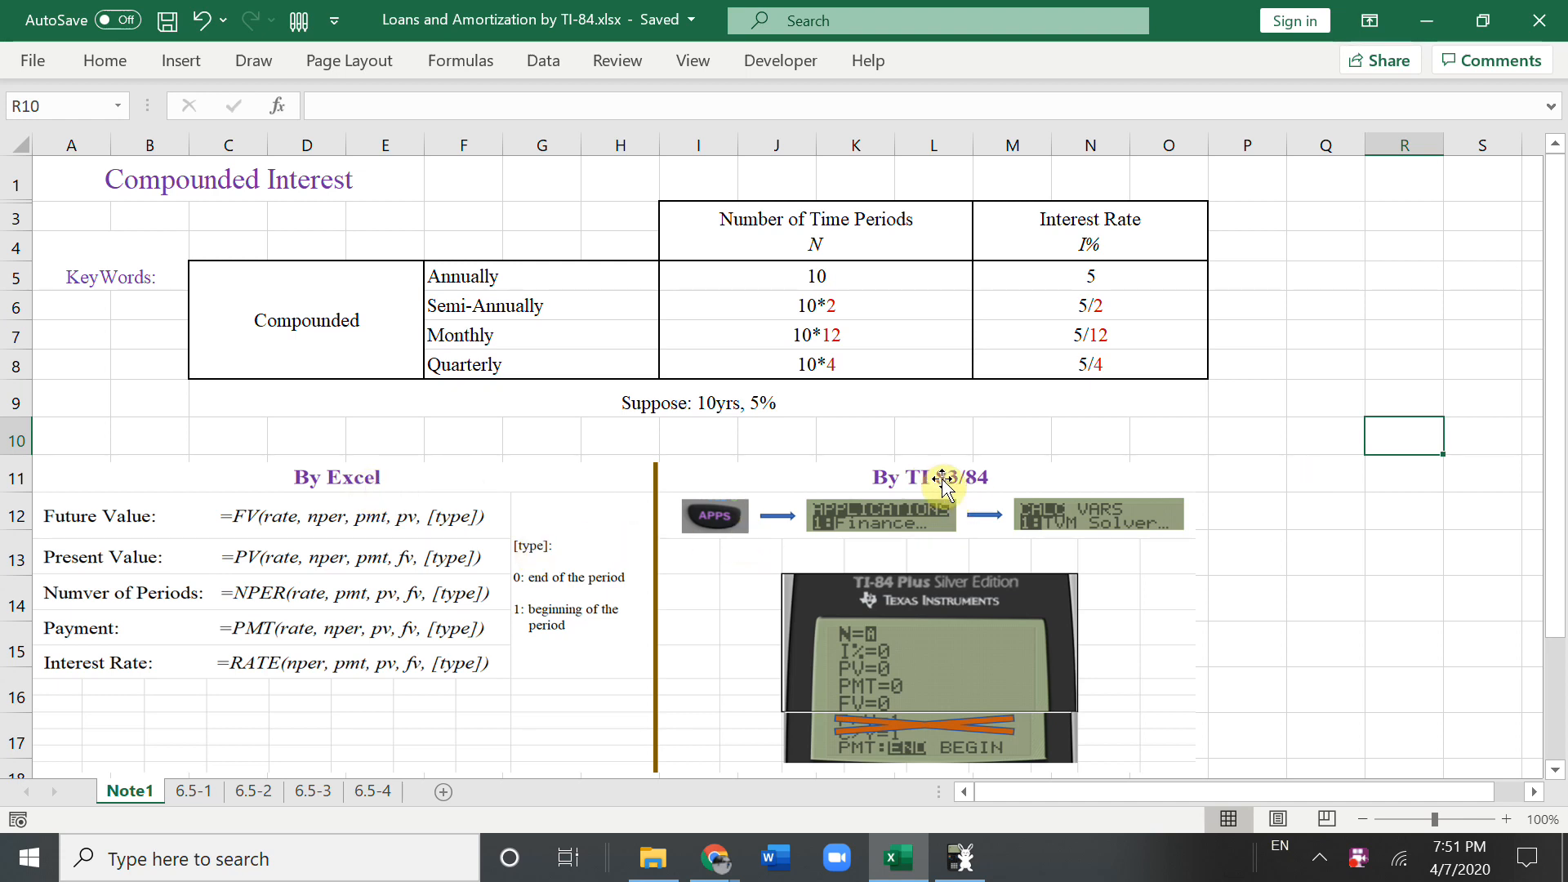
{"action": "mouse_move", "coordinate": [740, 539]}
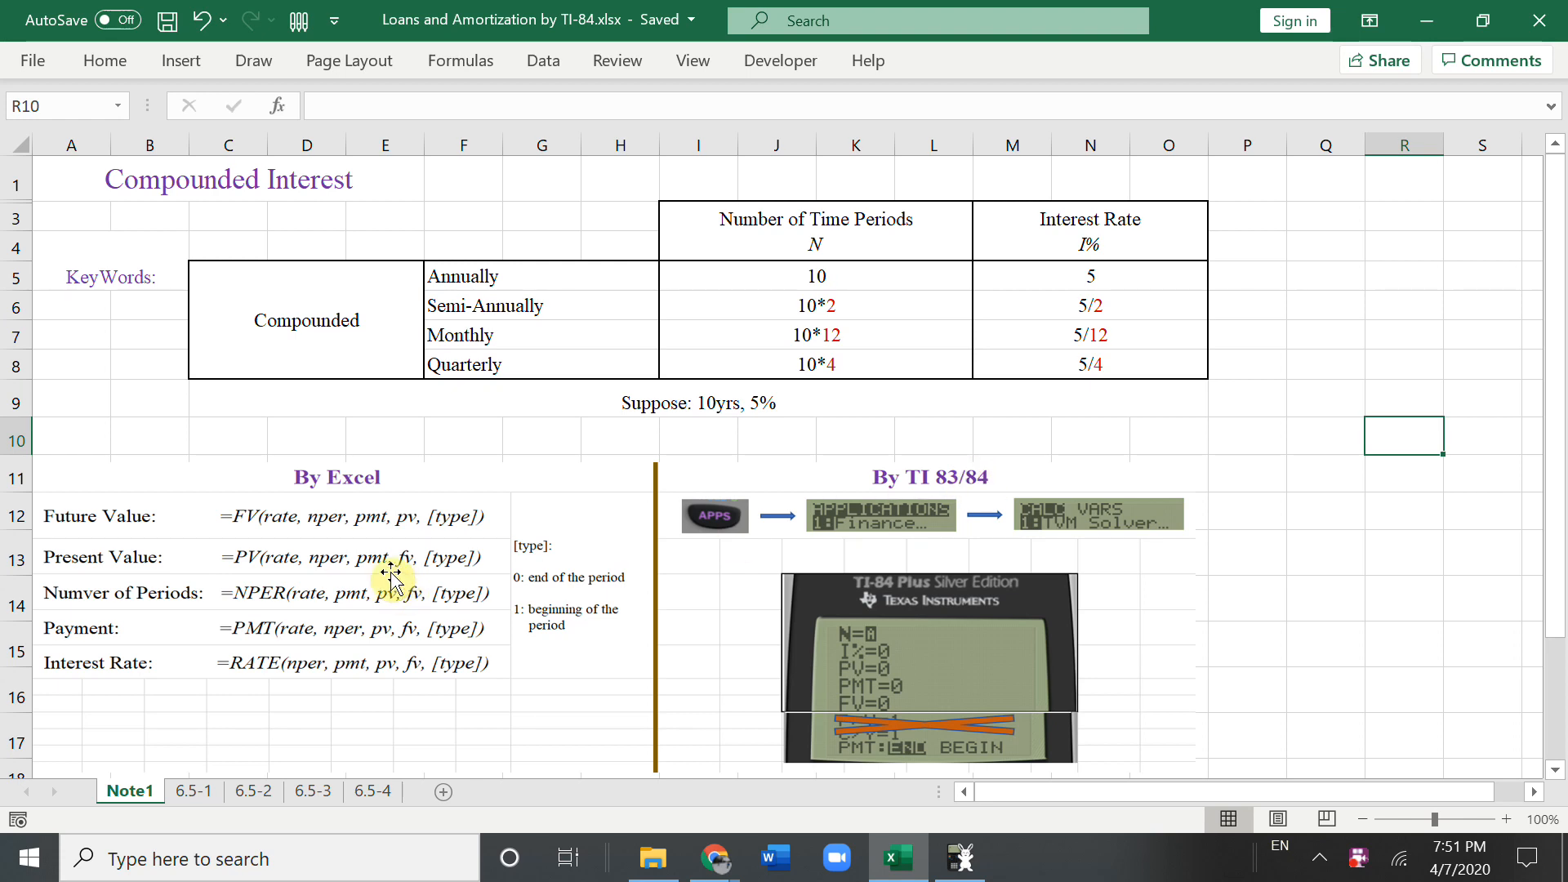
{"action": "mouse_move", "coordinate": [398, 421]}
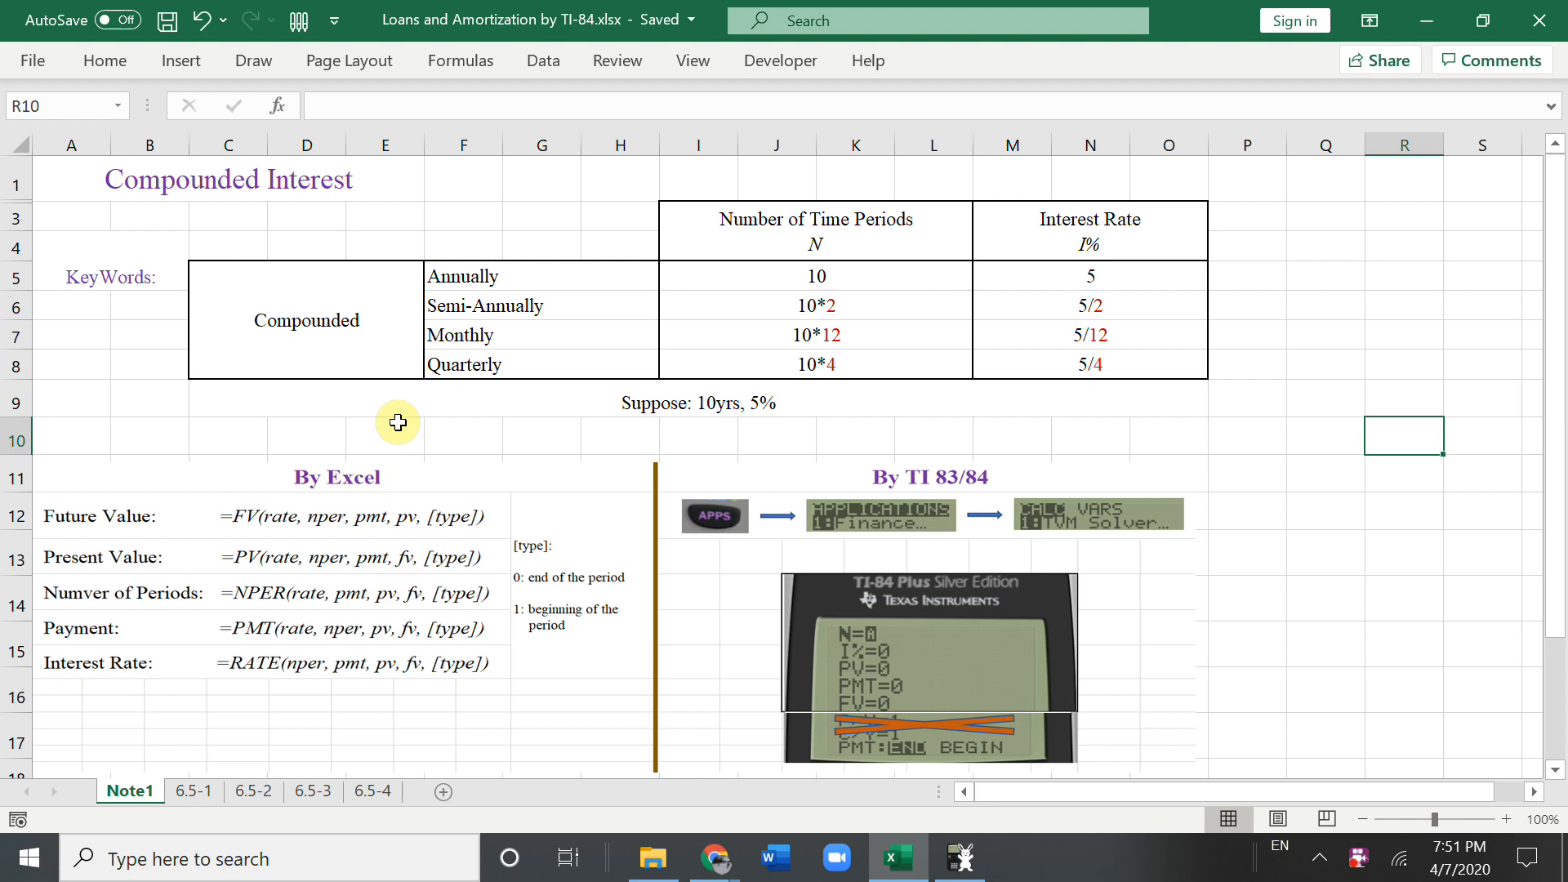
{"action": "mouse_move", "coordinate": [870, 405]}
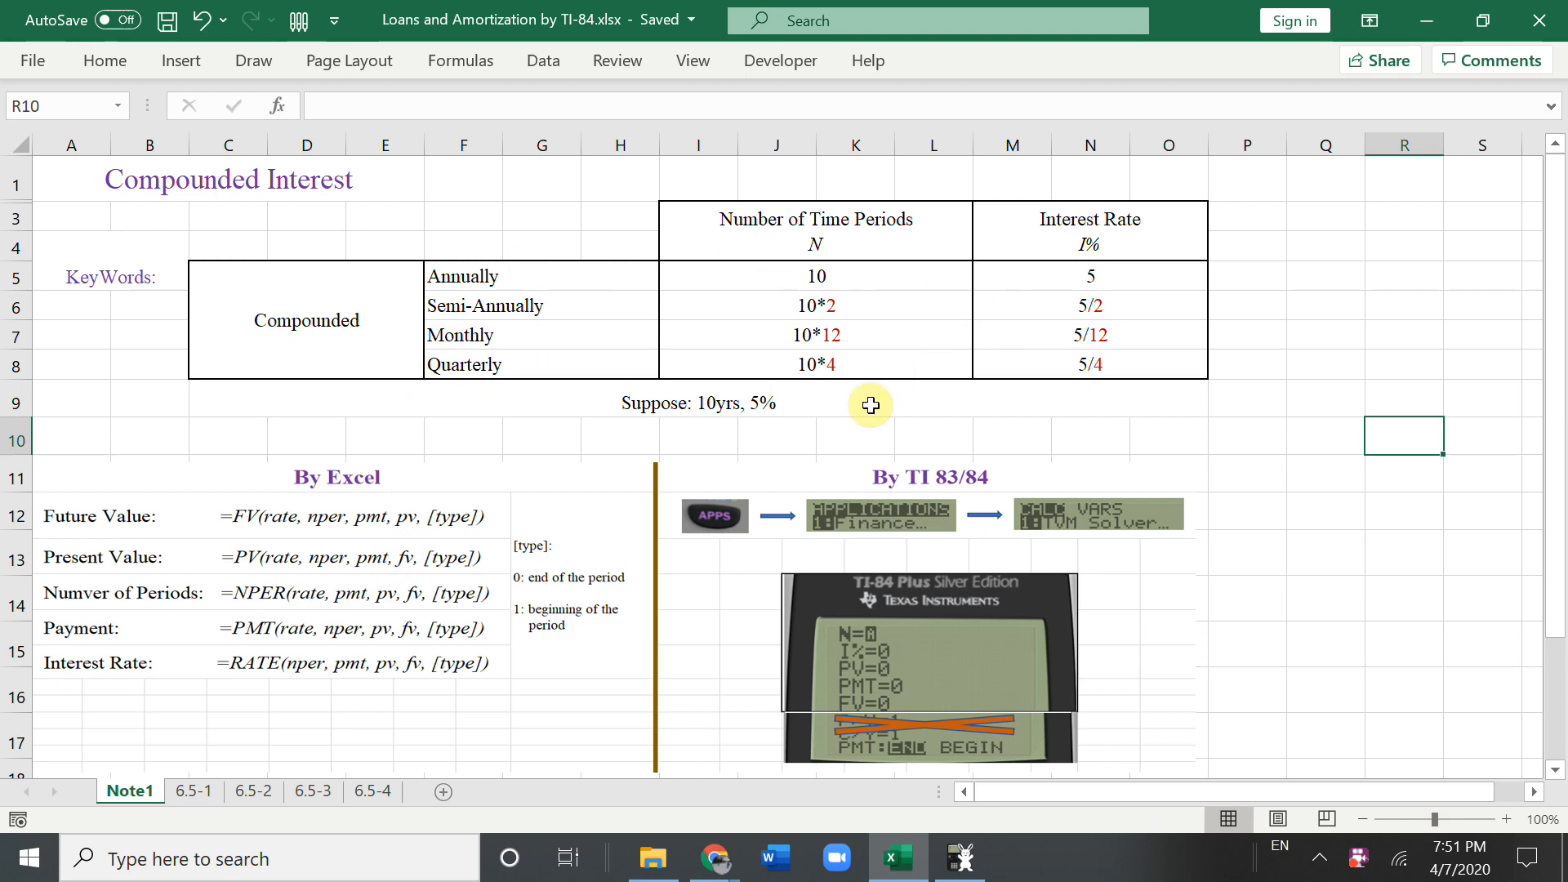
{"action": "mouse_move", "coordinate": [564, 411]}
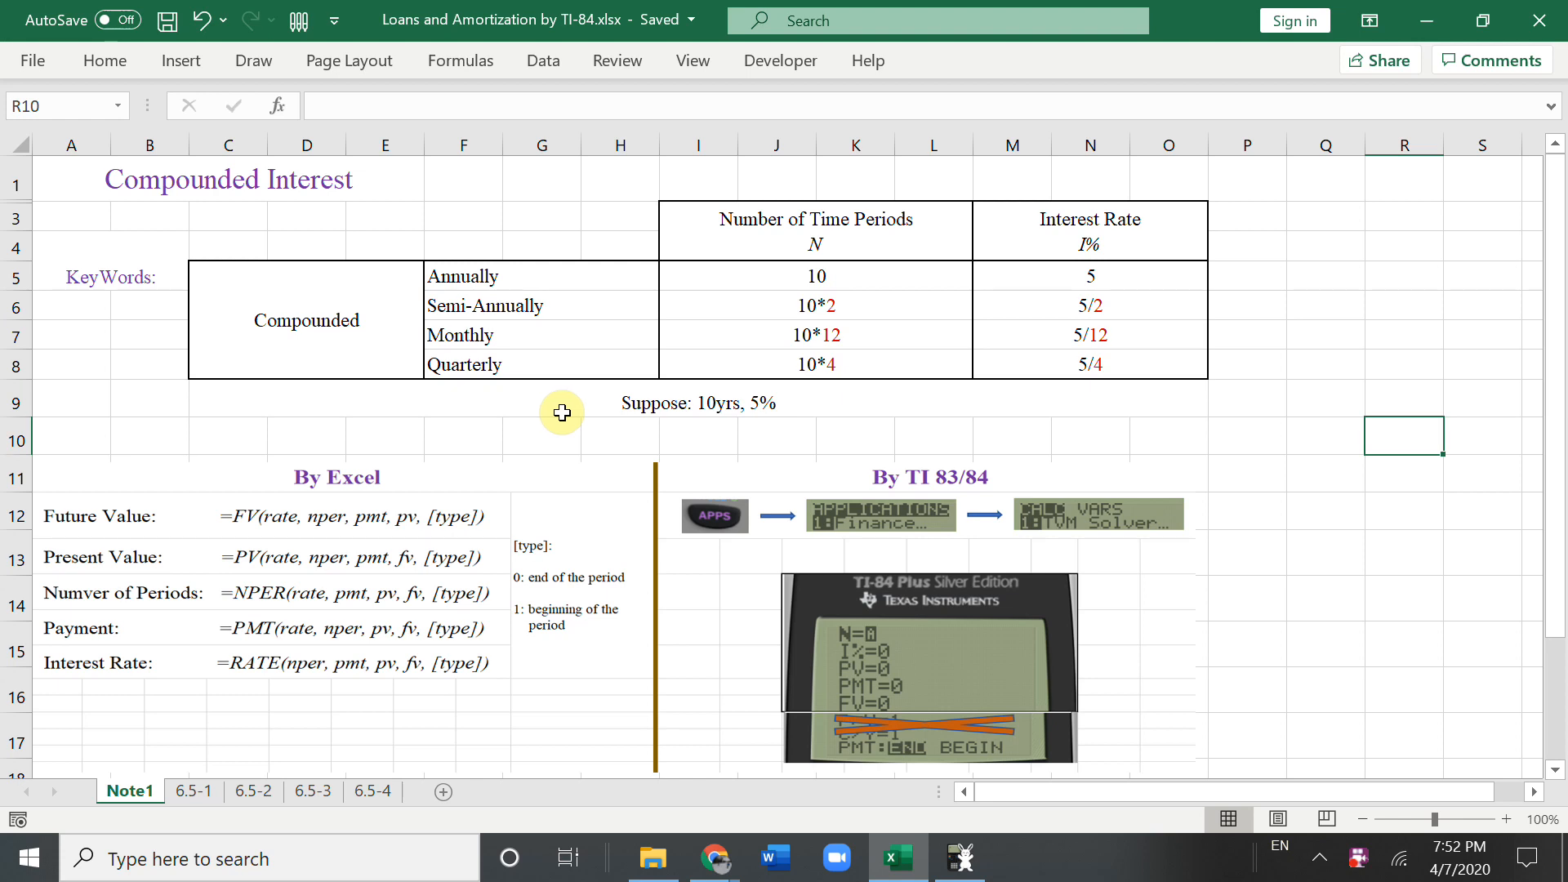
Step: Open the 6.5-1 sheet and enter N=60, I%=3, PMT=-600 in the TVM Solver
{"action": "left_click", "coordinate": [195, 791]}
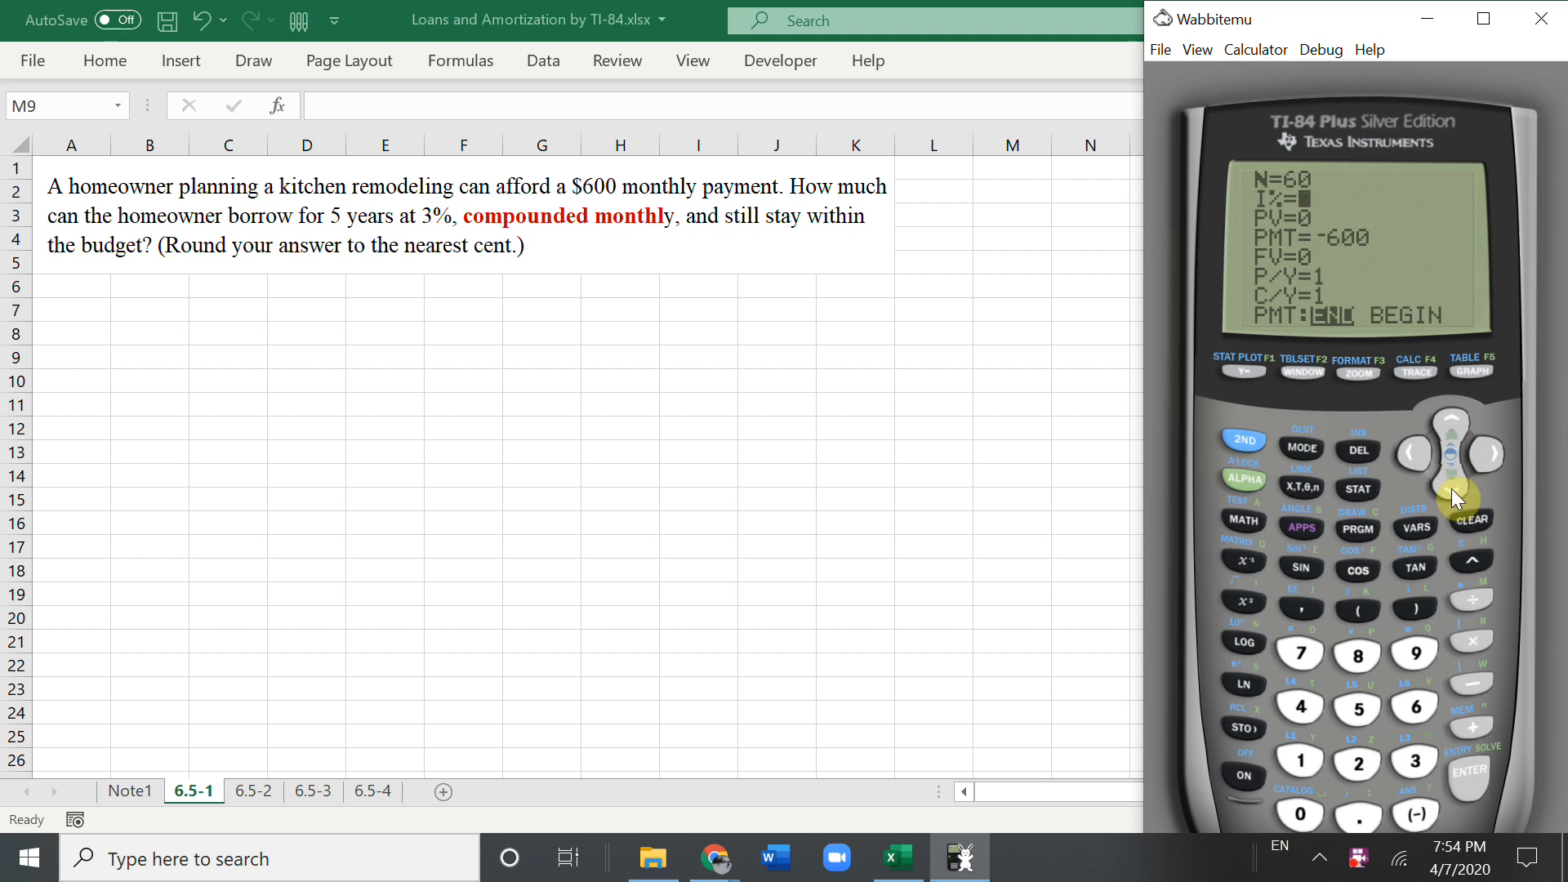
{"action": "mouse_move", "coordinate": [441, 234]}
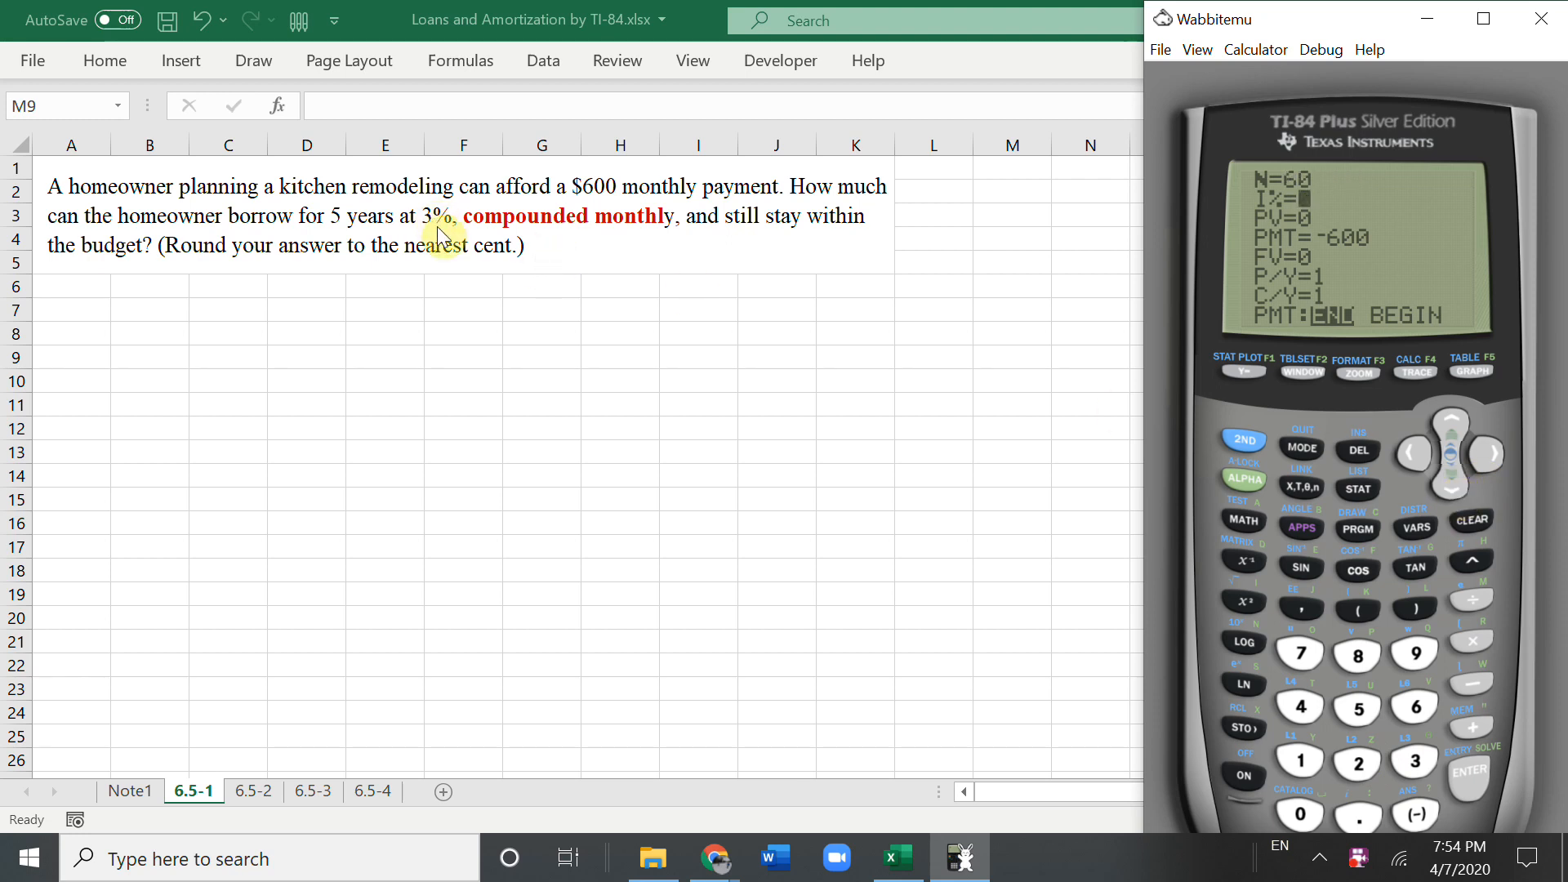
{"action": "type", "text": "3"}
{"action": "left_click", "coordinate": [385, 309]}
{"action": "type", "text": "="}
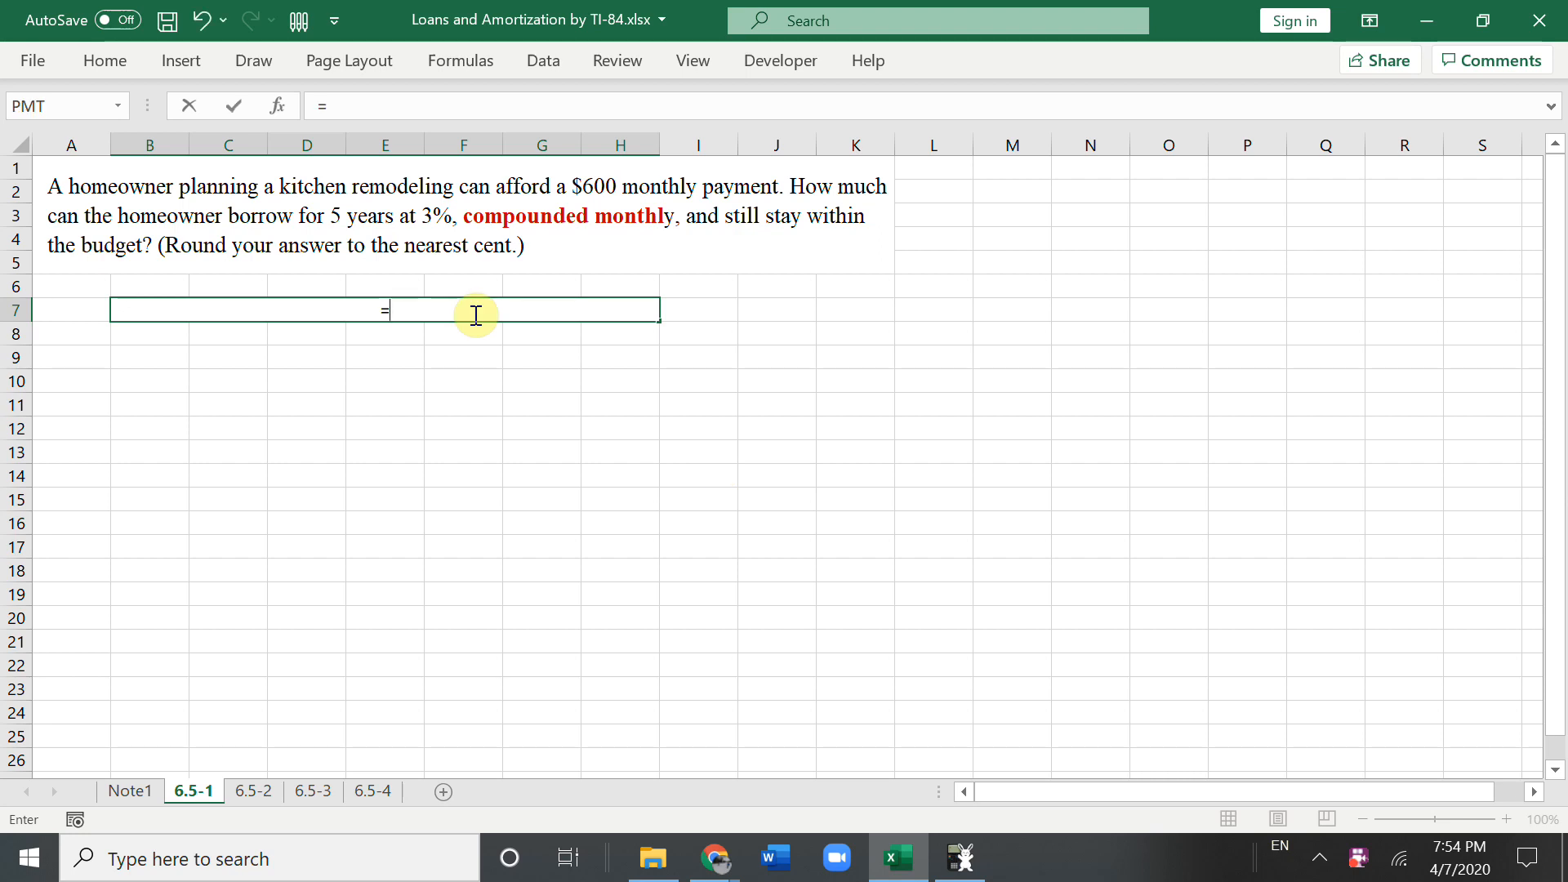
Step: Enter =PV(0.03/12,5*12,-600) in B7, returning $33,391.41
{"action": "type", "text": "pv("}
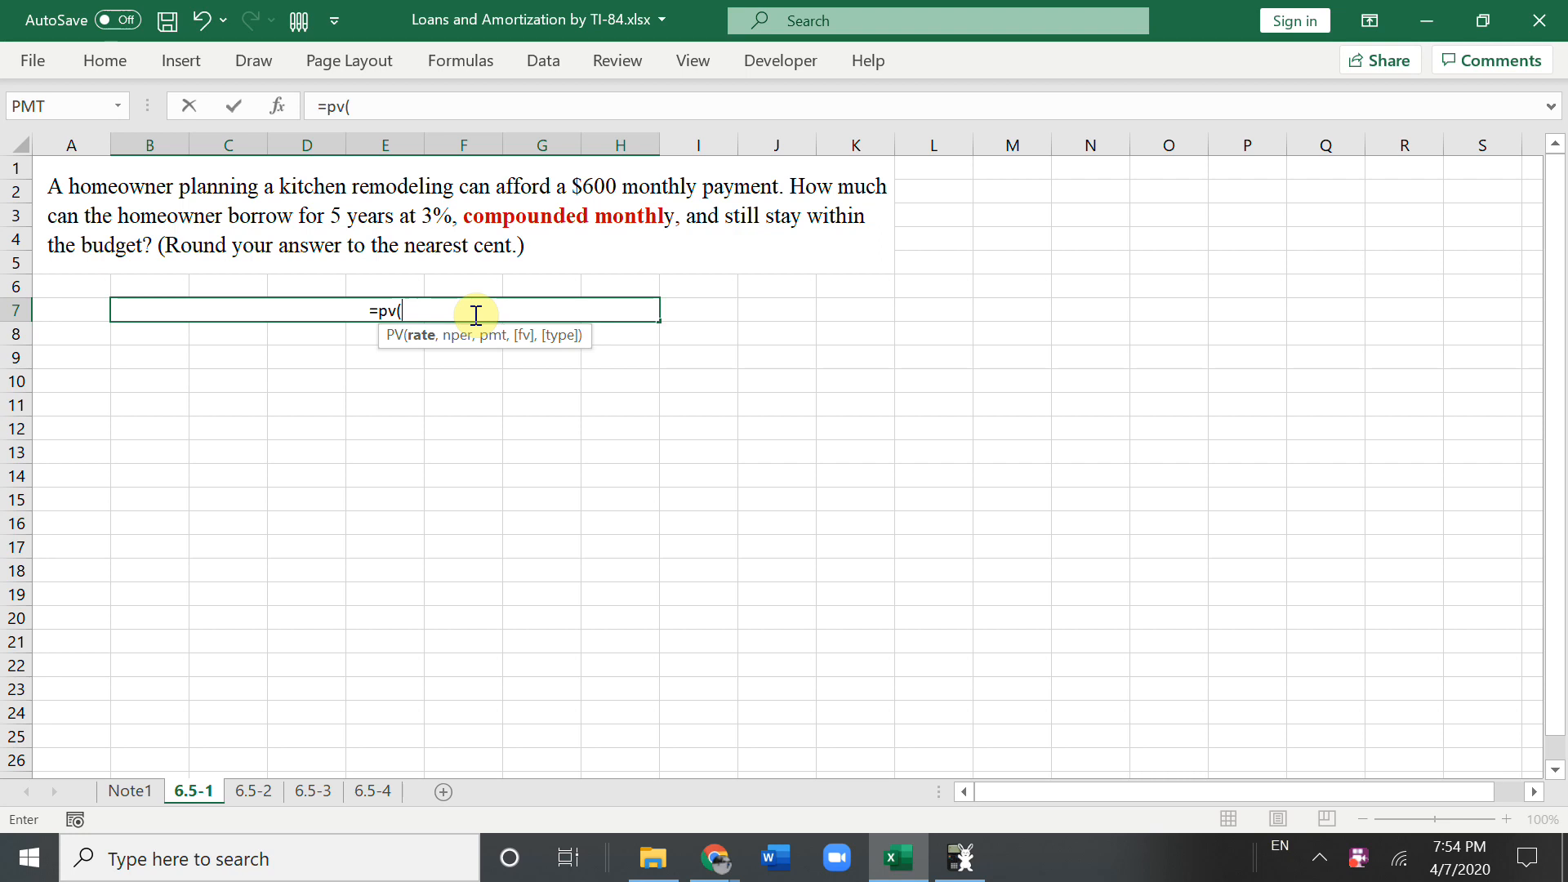
{"action": "mouse_move", "coordinate": [606, 561]}
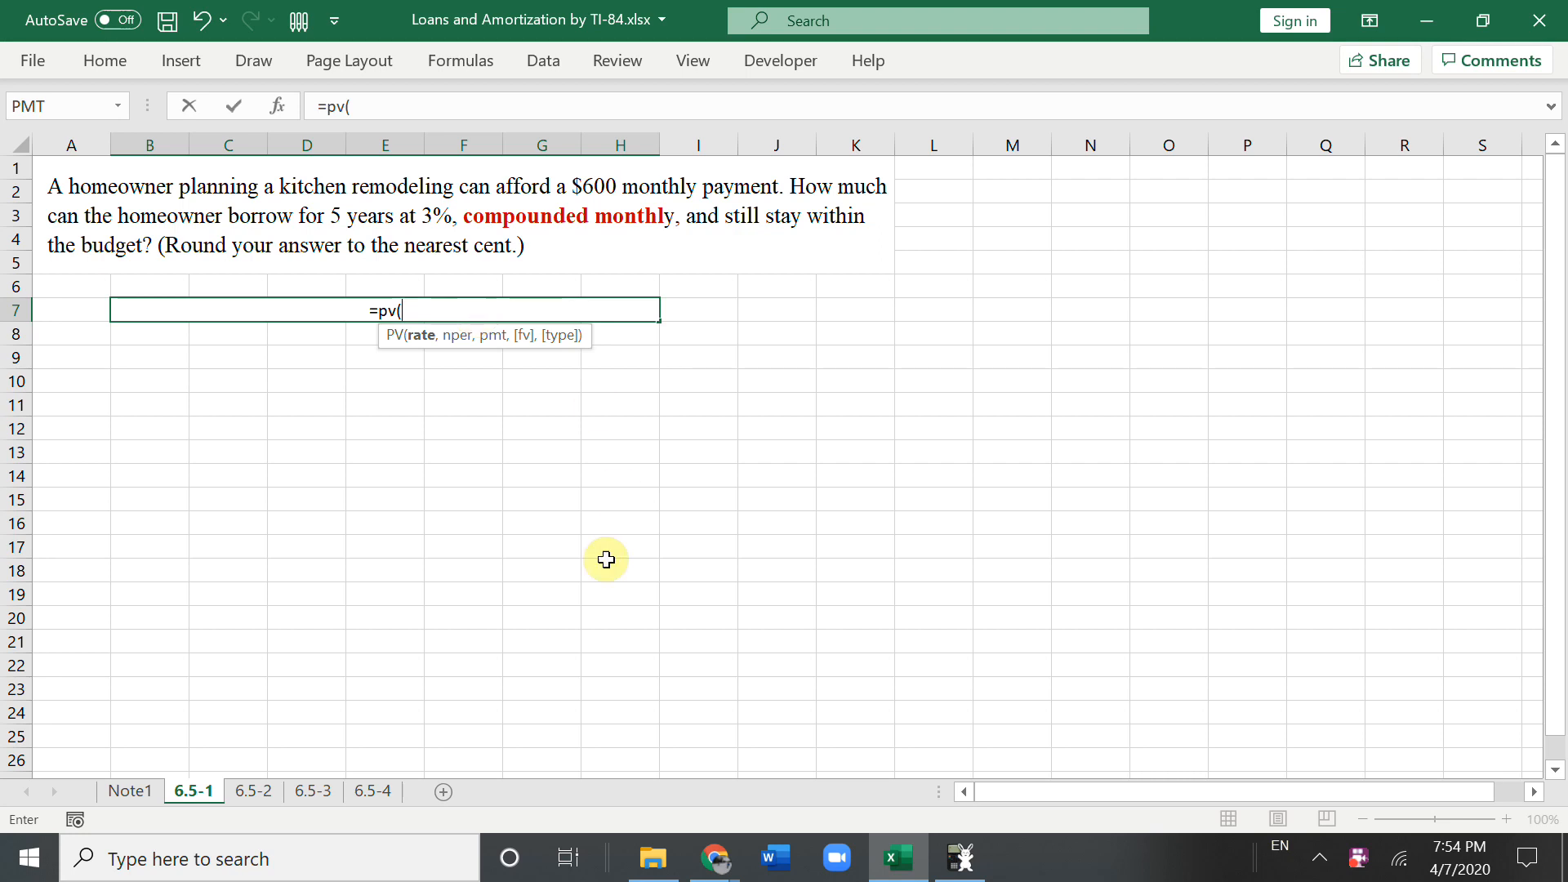
{"action": "left_click", "coordinate": [958, 856]}
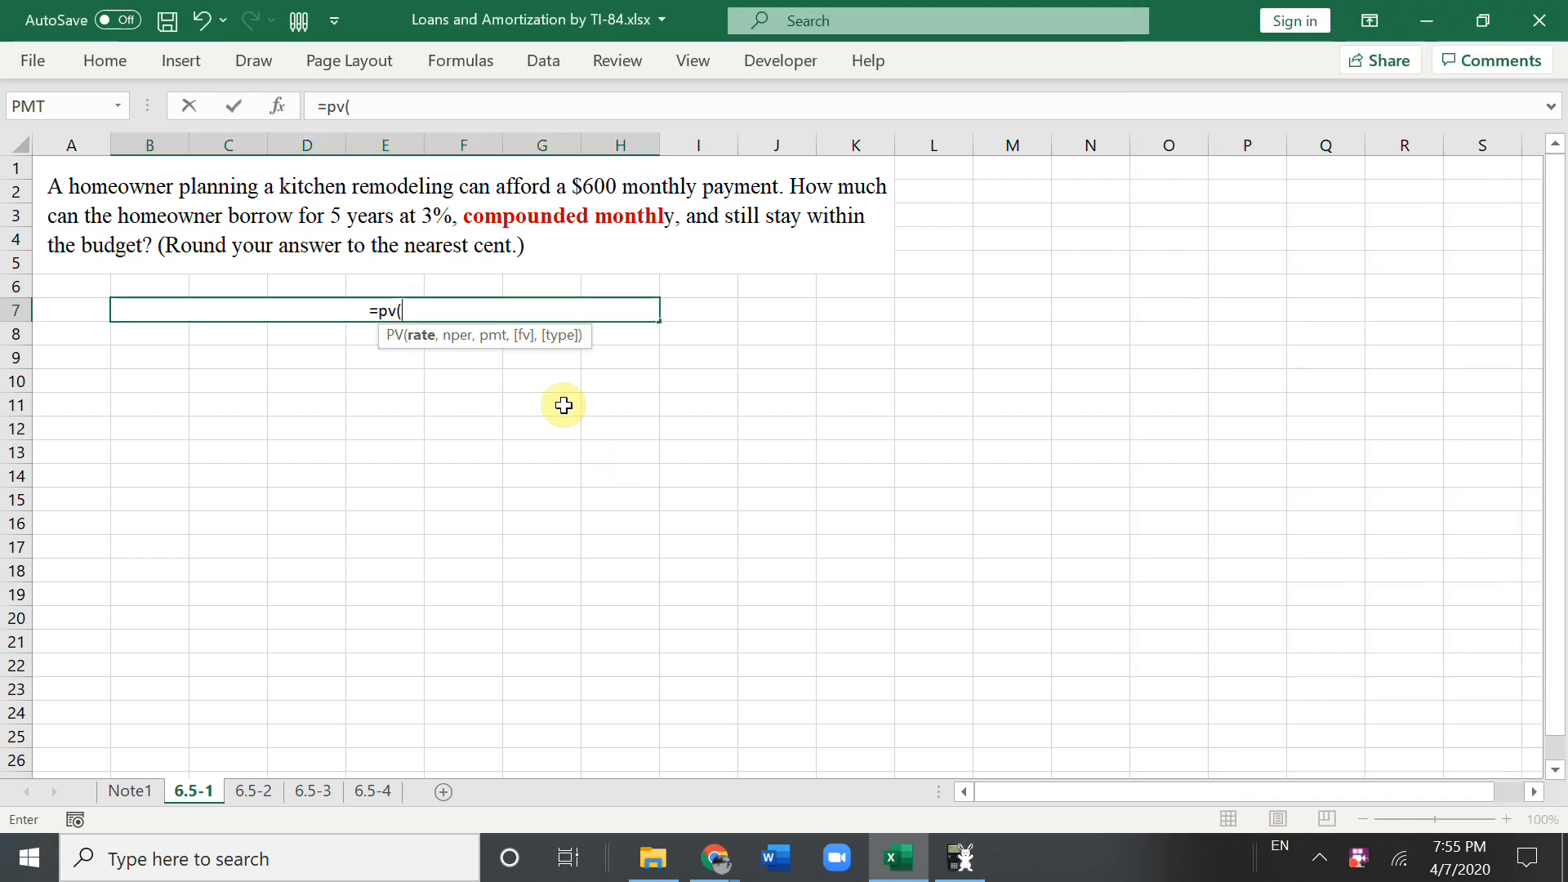
{"action": "type", "text": "0.03"}
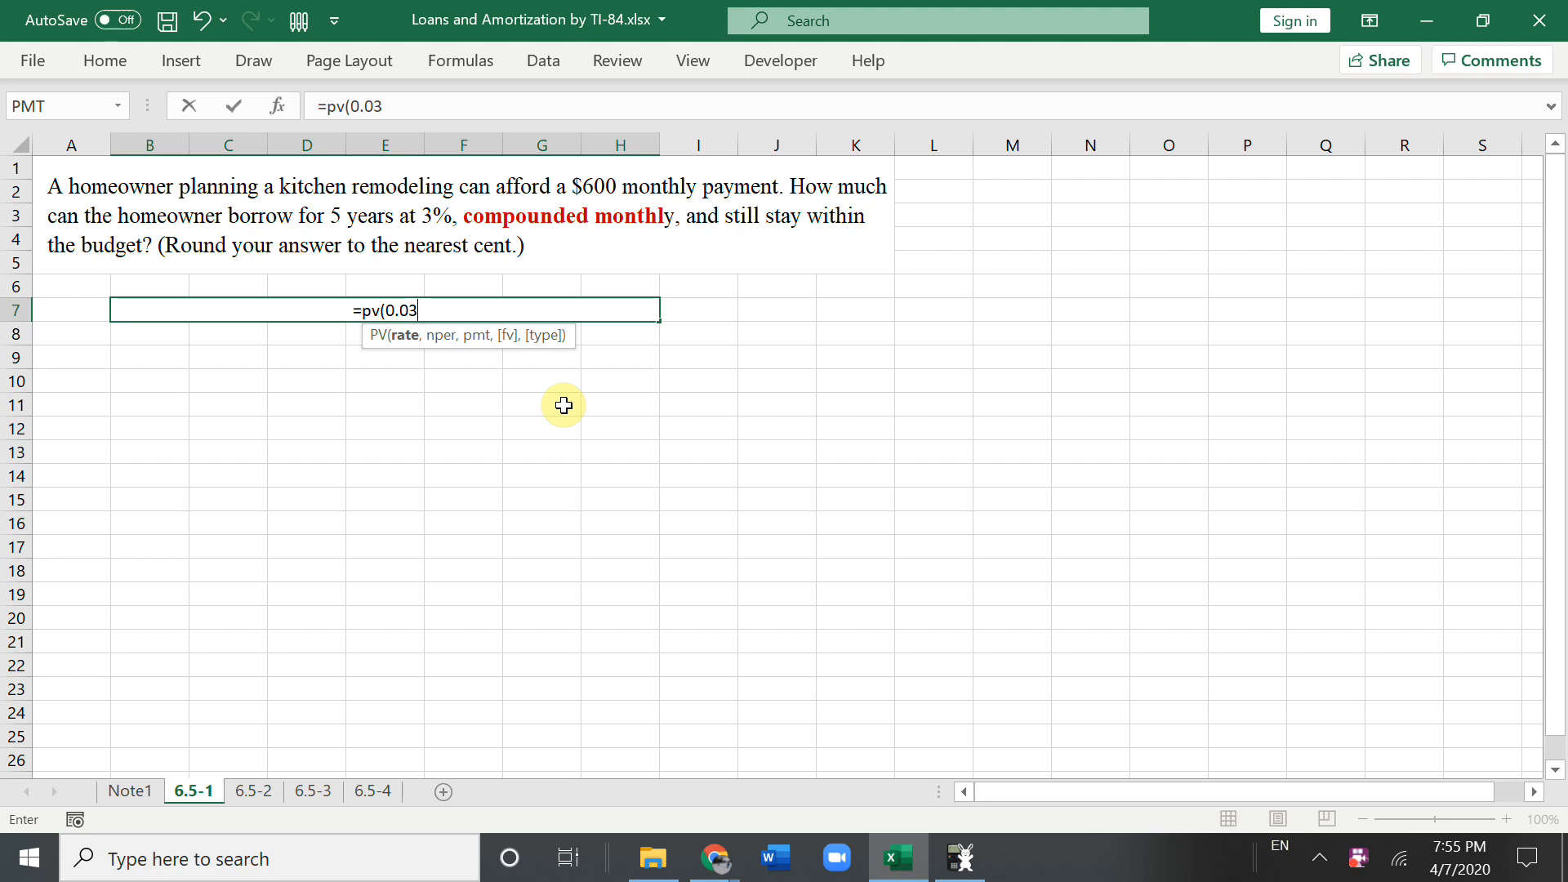
{"action": "type", "text": "/12"}
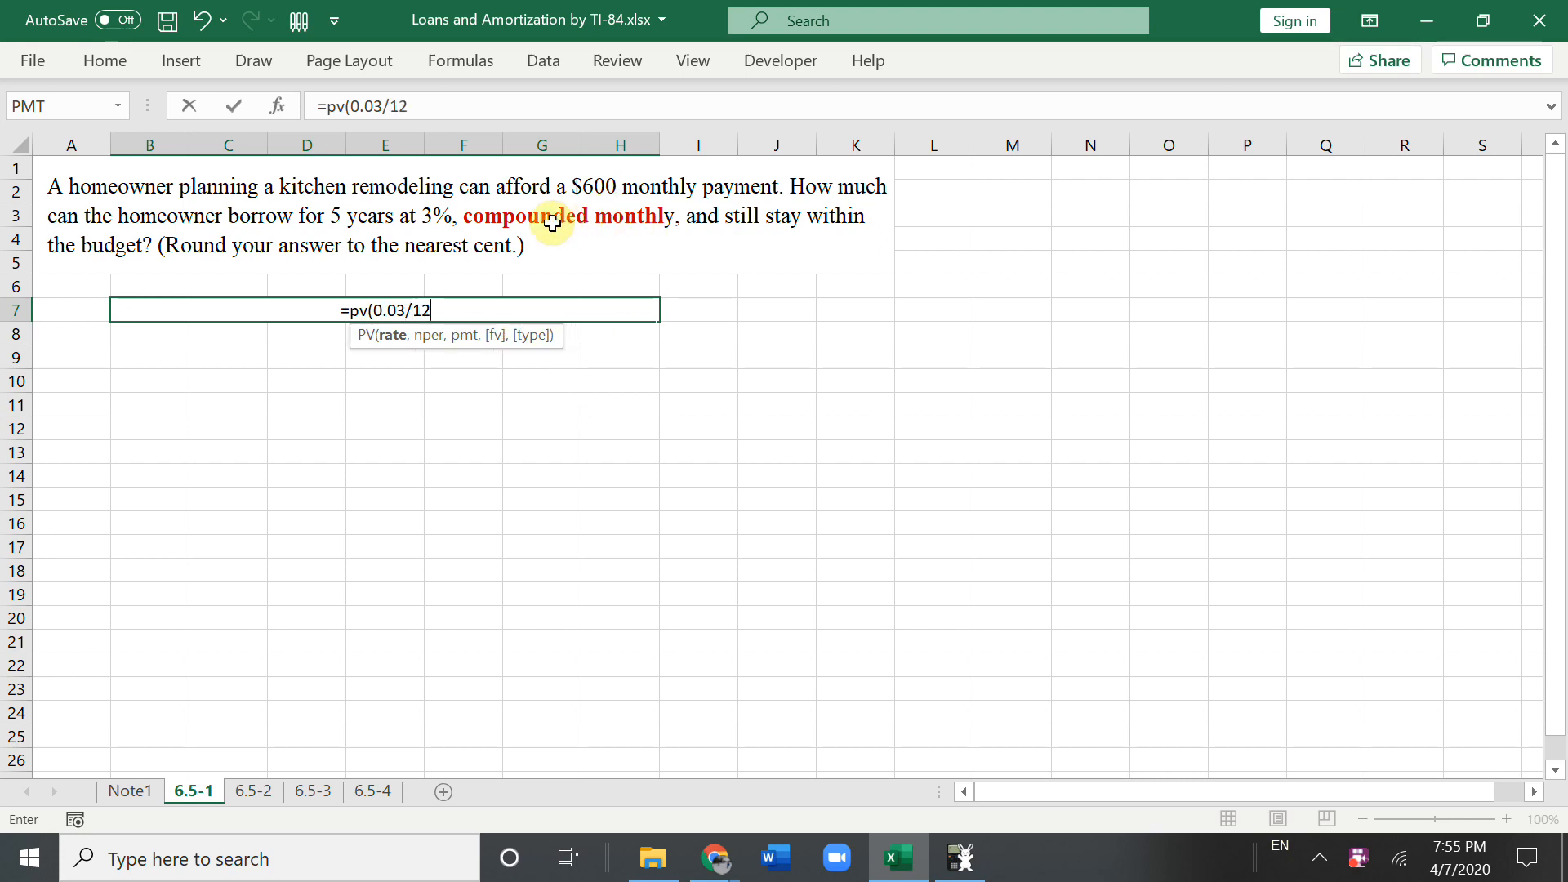
{"action": "mouse_move", "coordinate": [656, 228]}
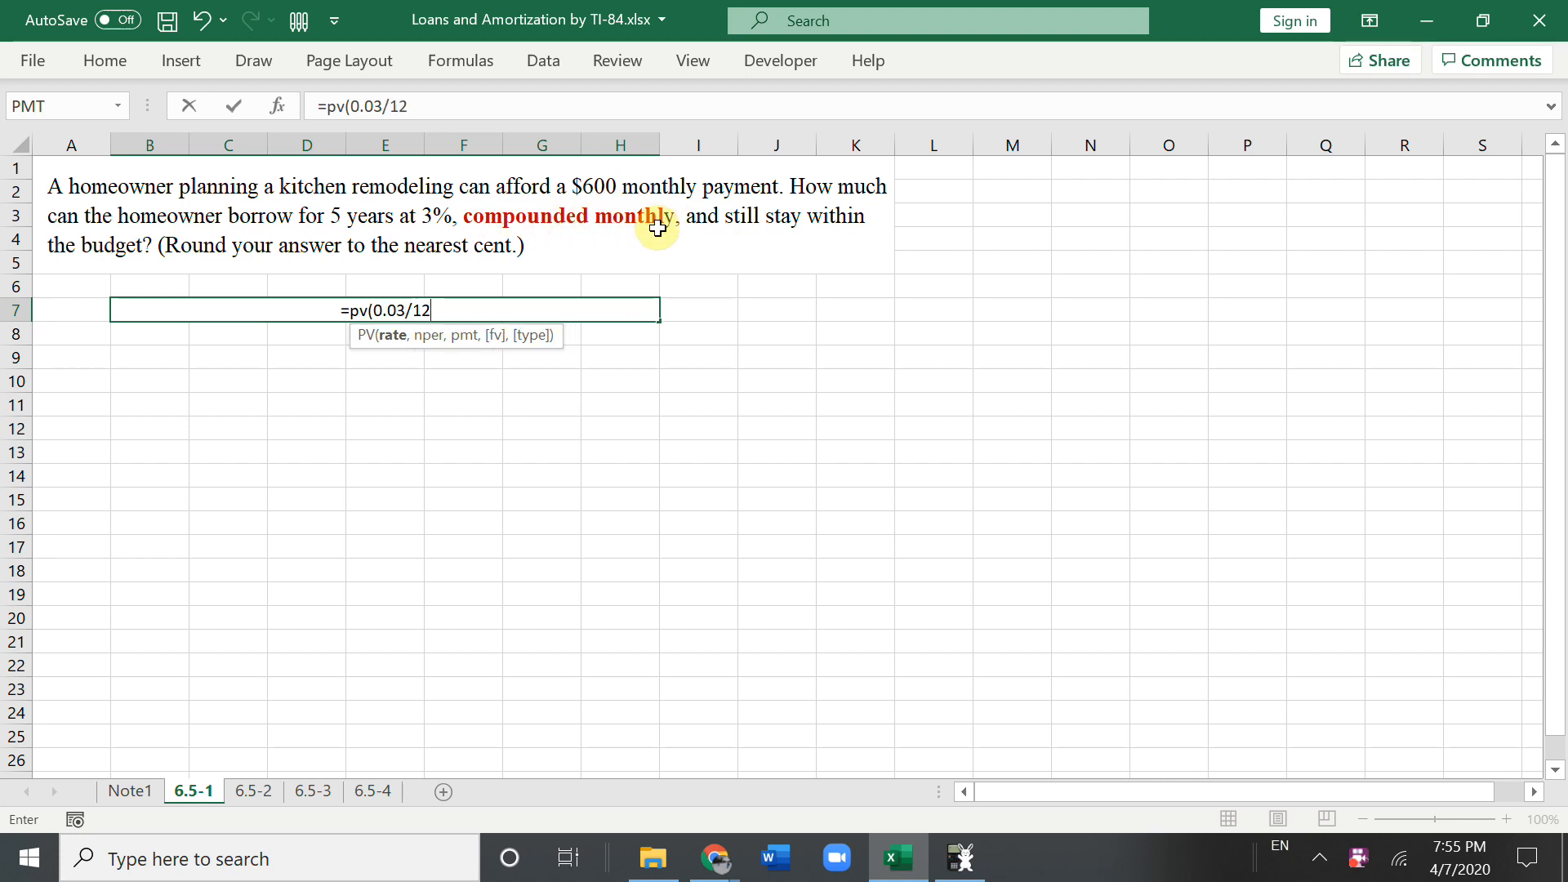
{"action": "type", "text": ","}
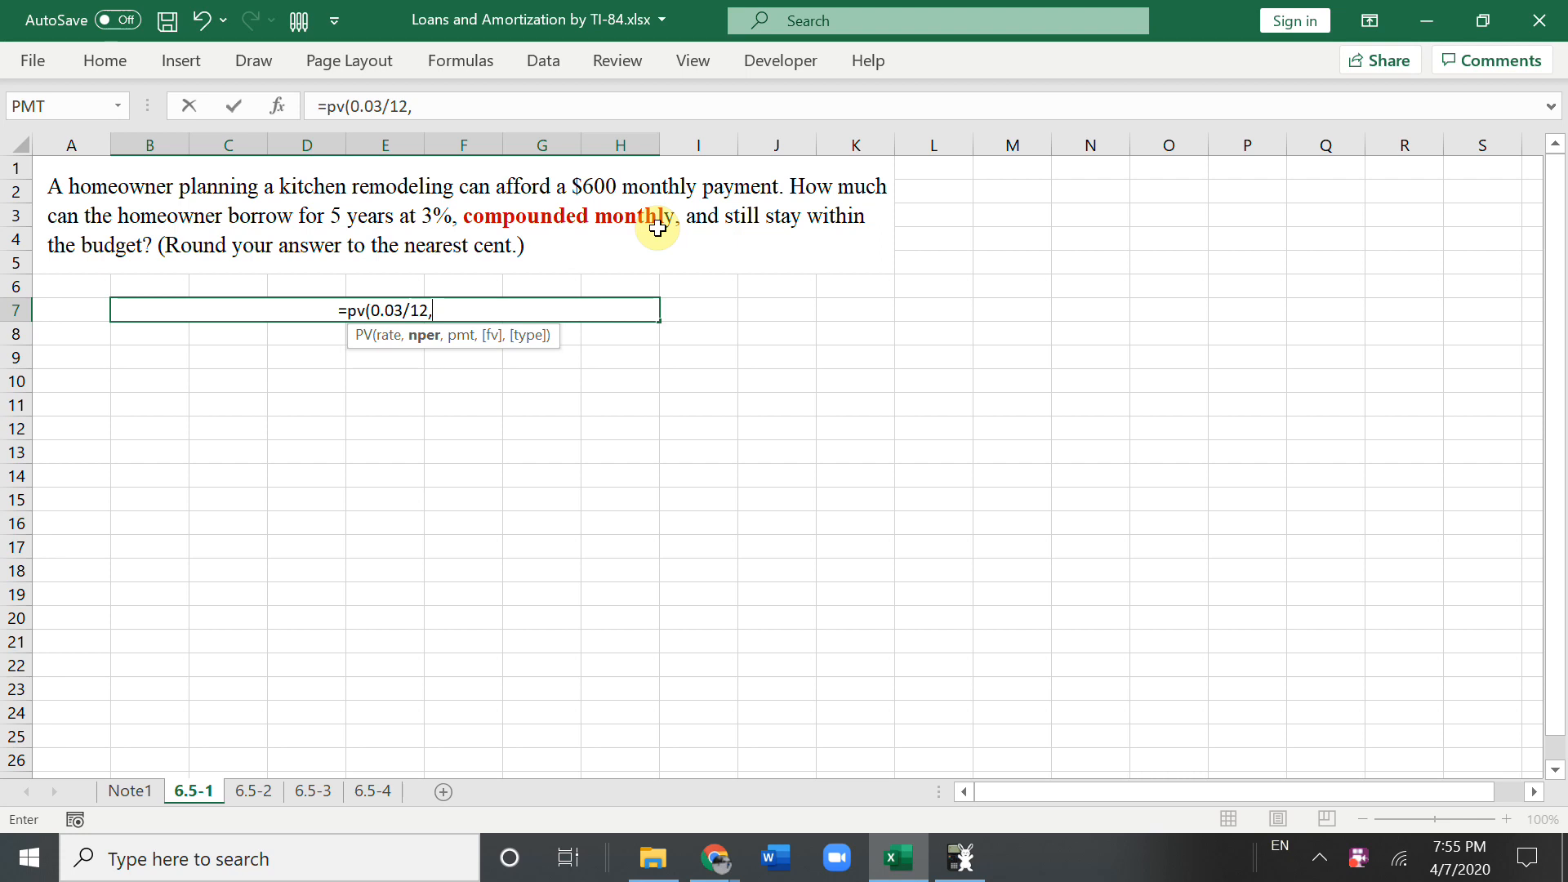
{"action": "type", "text": "5*"}
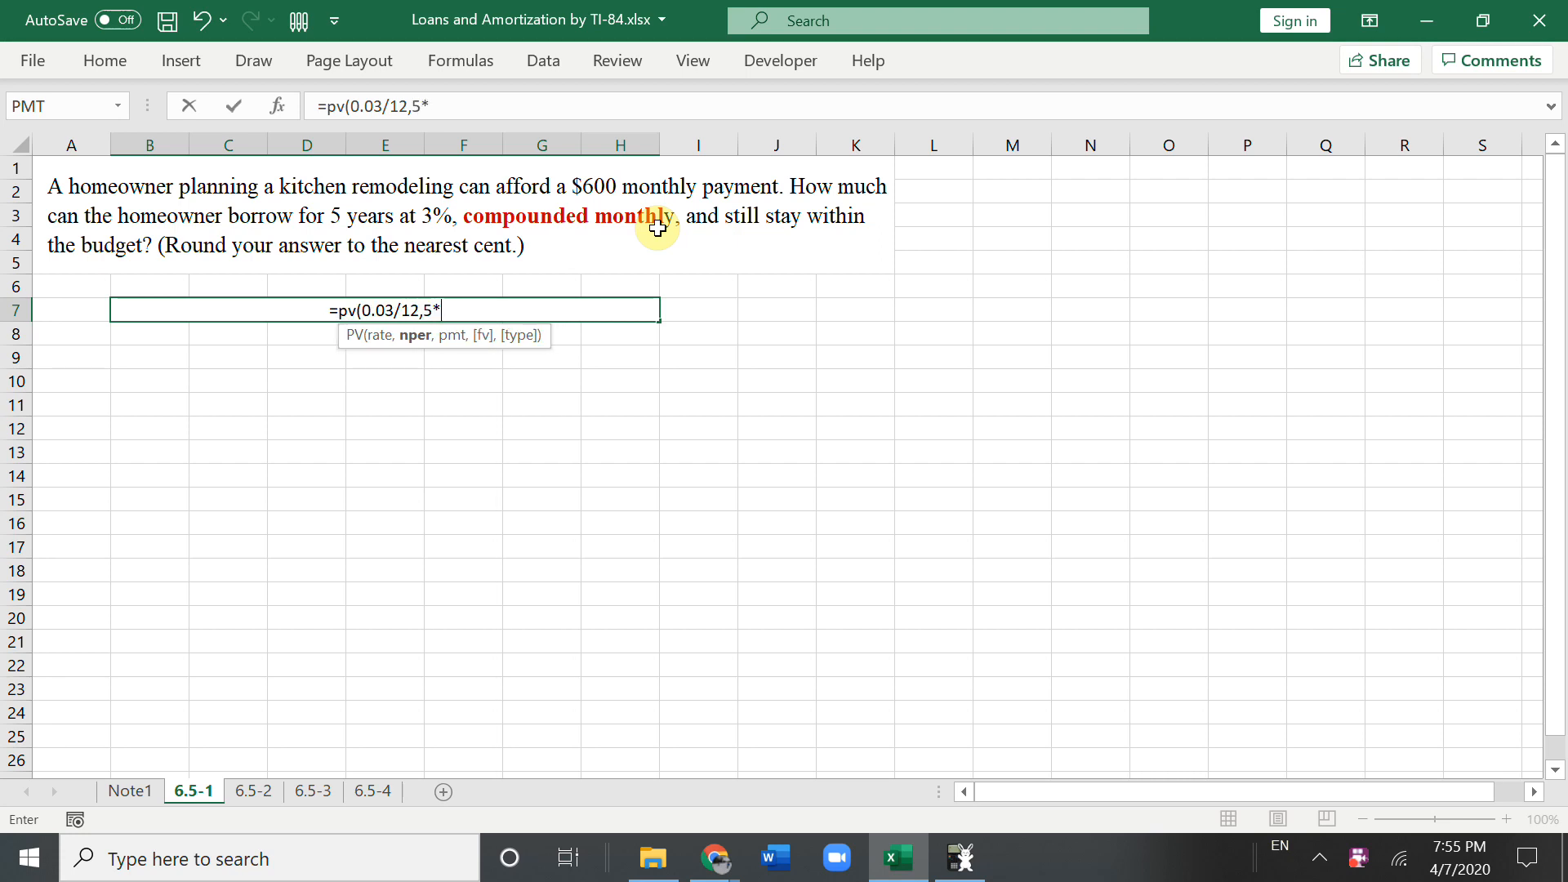
{"action": "type", "text": "12,"}
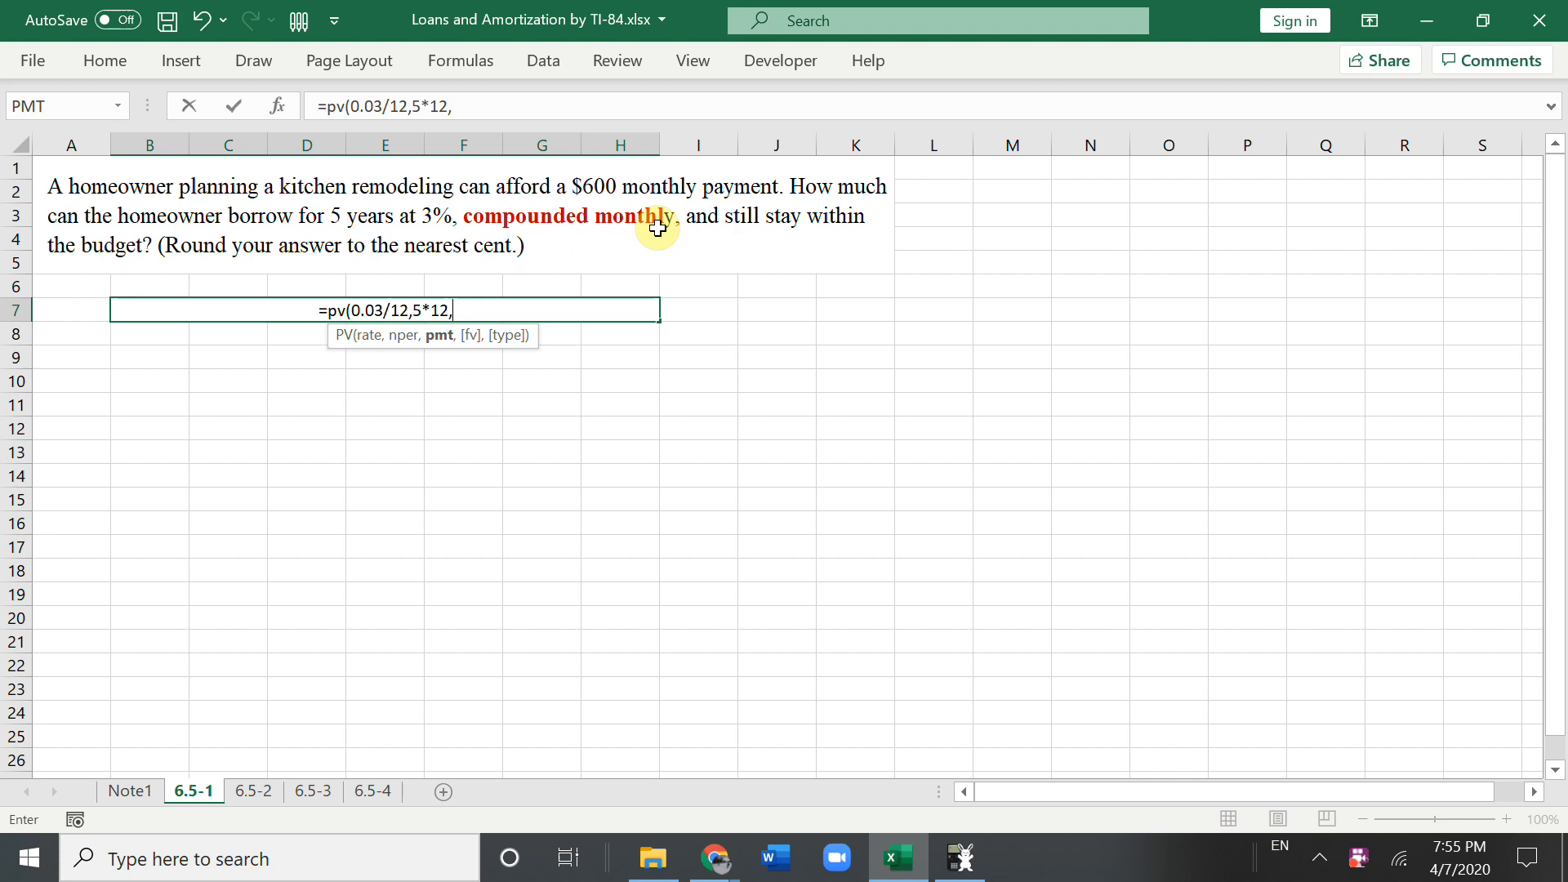
{"action": "type", "text": "-6"}
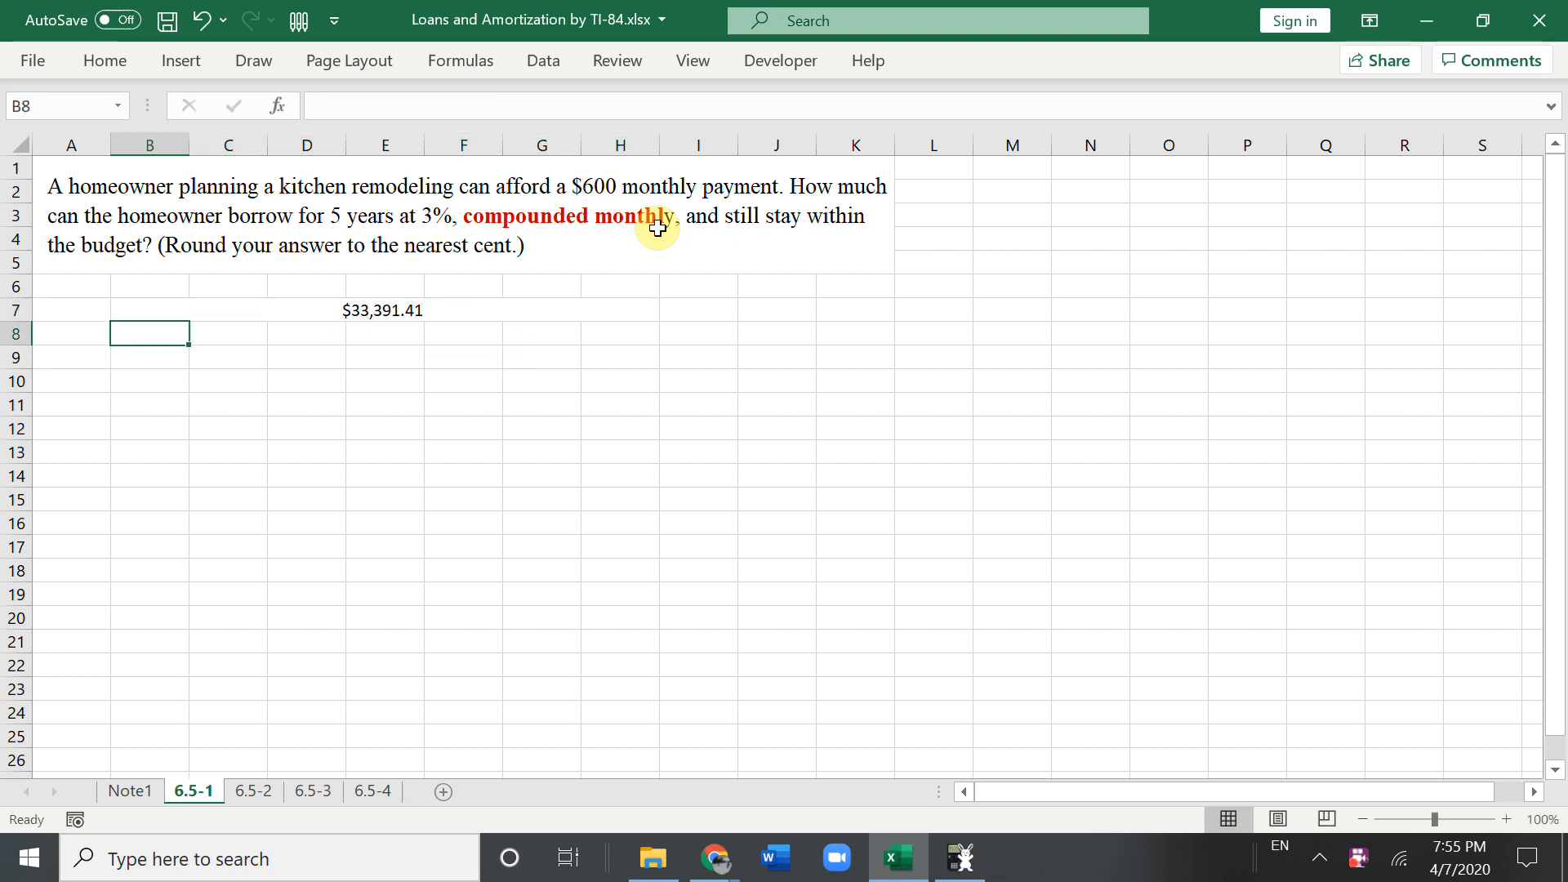
Step: Open the 6.5-2 sheet and solve the $50,000, 3-year, 6% loan payment (−18,705.49)
{"action": "left_click", "coordinate": [254, 791]}
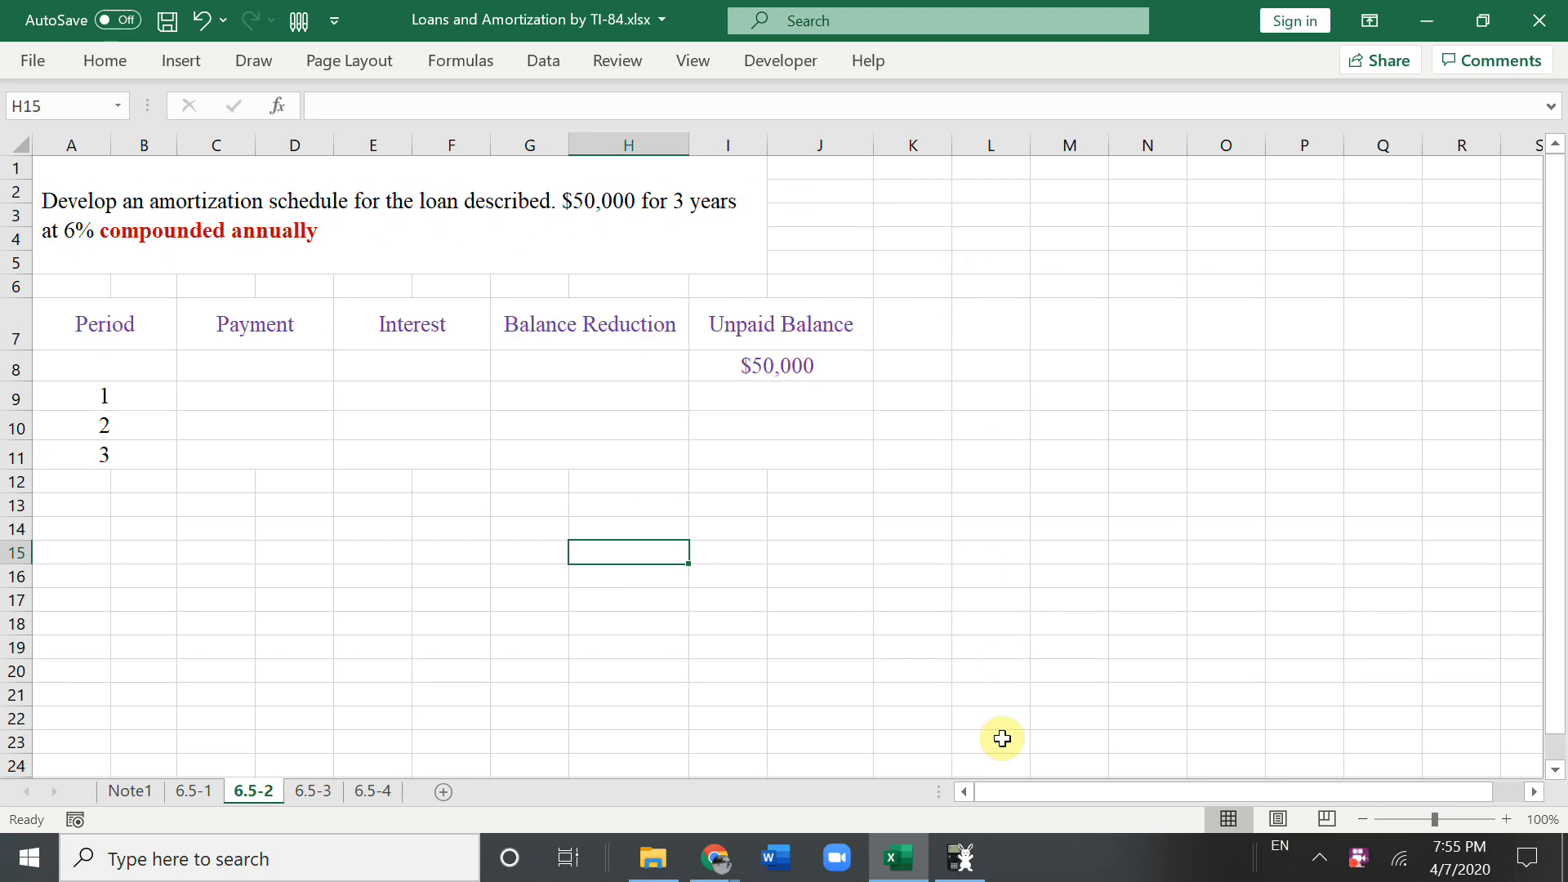
{"action": "left_click", "coordinate": [958, 857]}
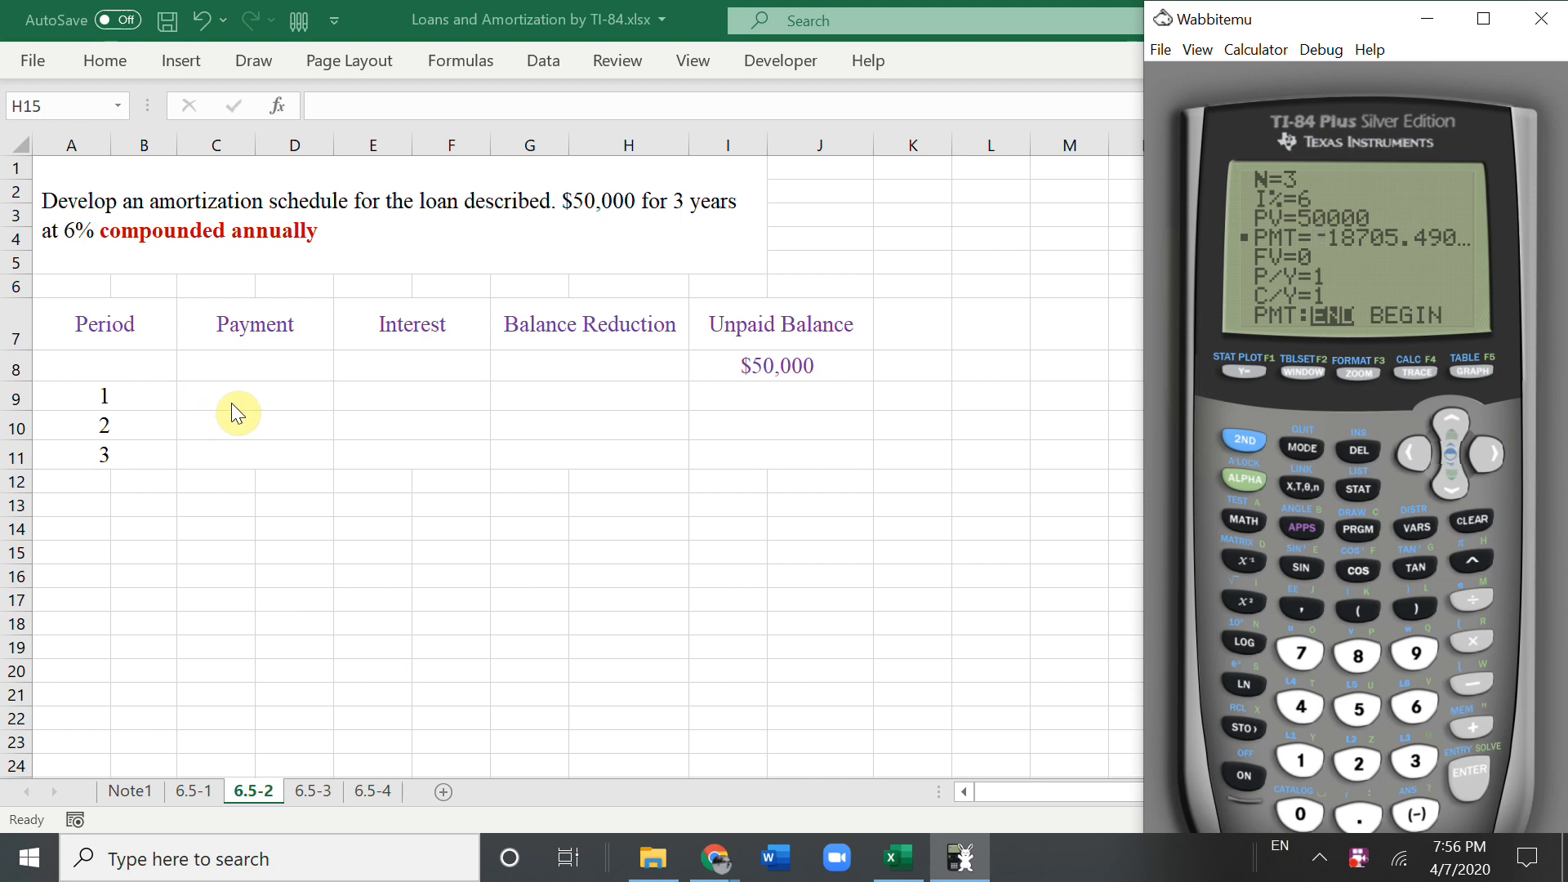
{"action": "left_click", "coordinate": [254, 395]}
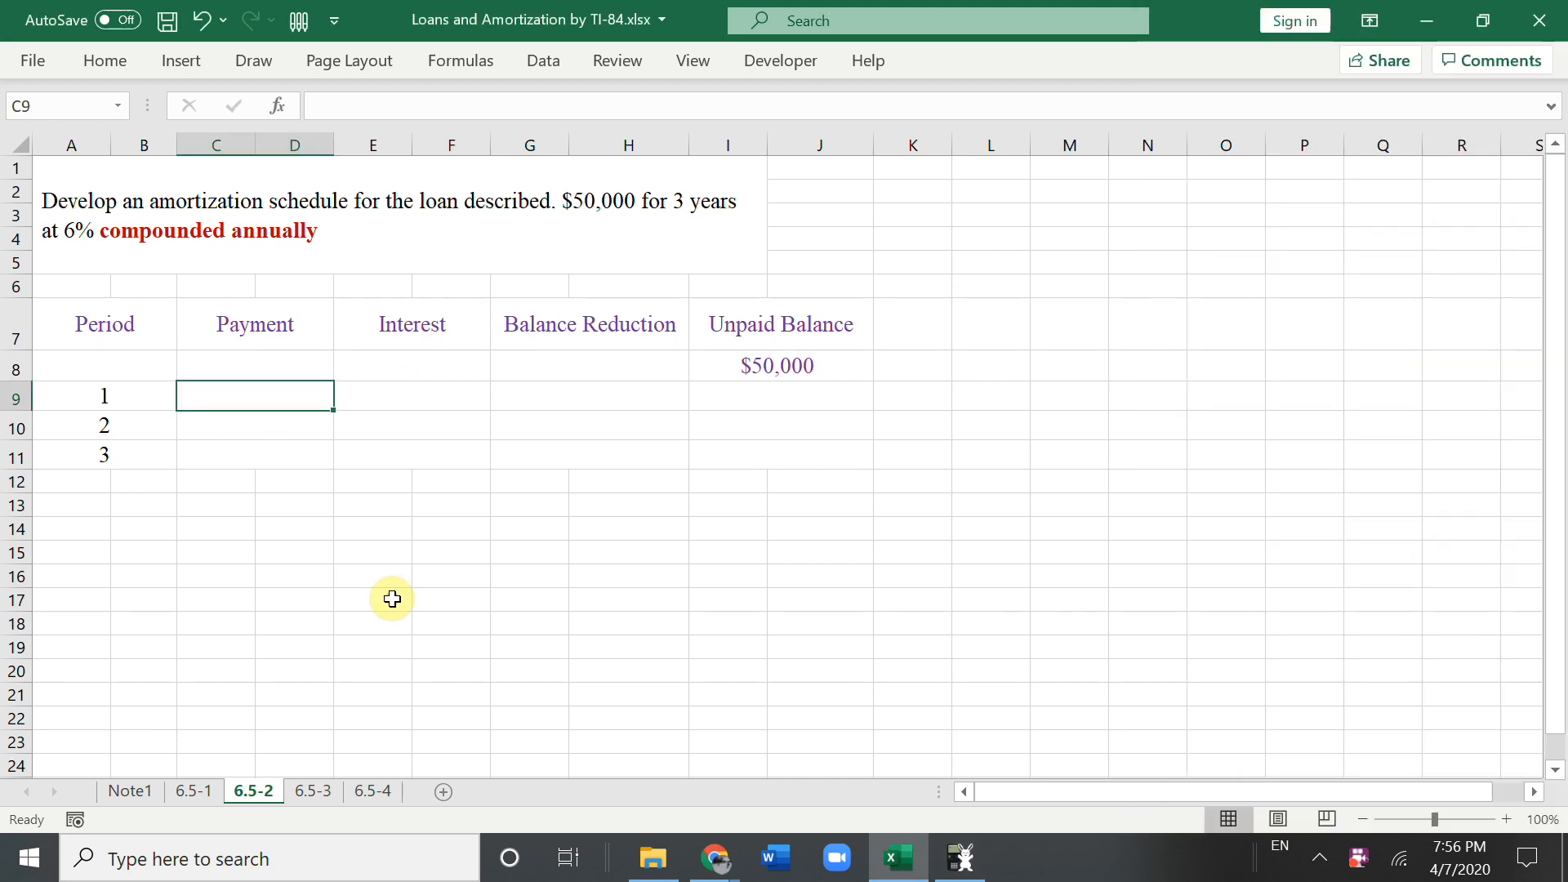
Step: Enter =PMT(0.06,3,50000) in C9 and fill it down to C11
{"action": "type", "text": "=pmt"}
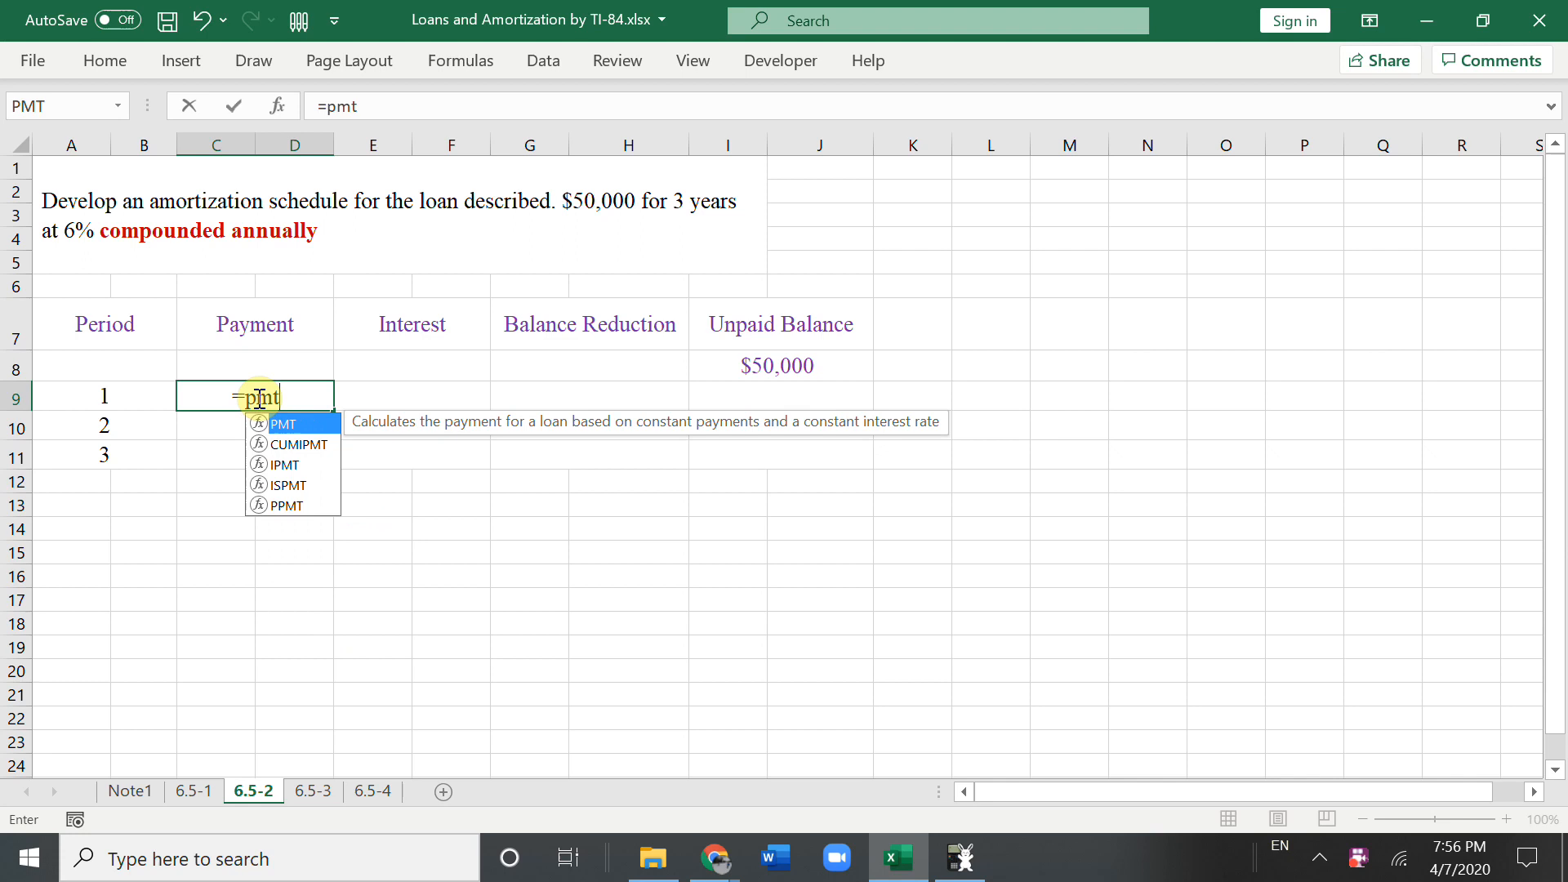
{"action": "type", "text": "(0.06,3"}
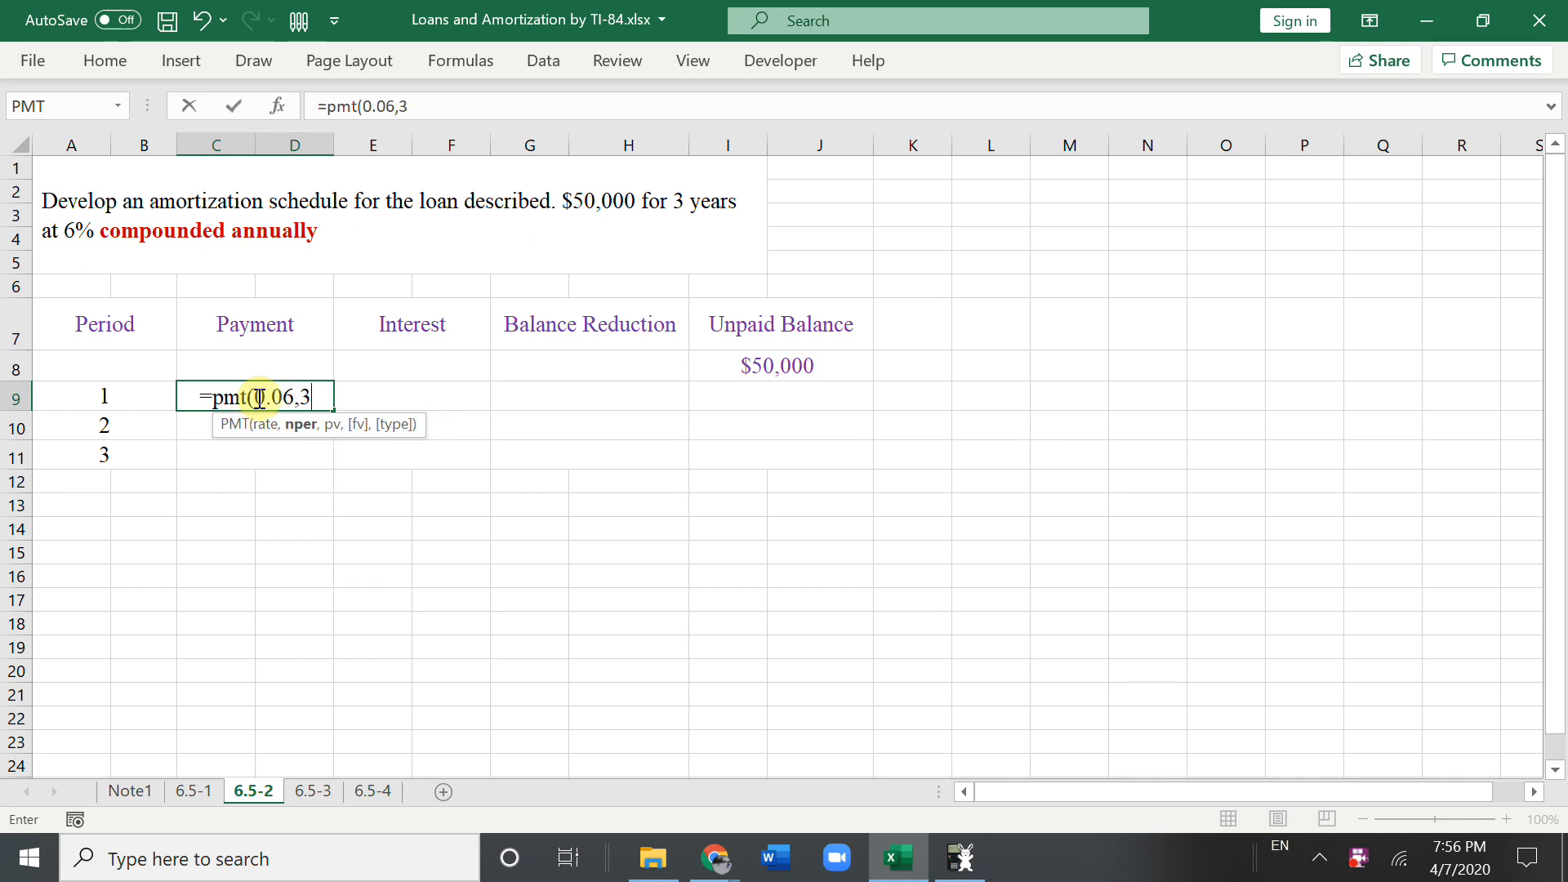
{"action": "type", "text": ",5"}
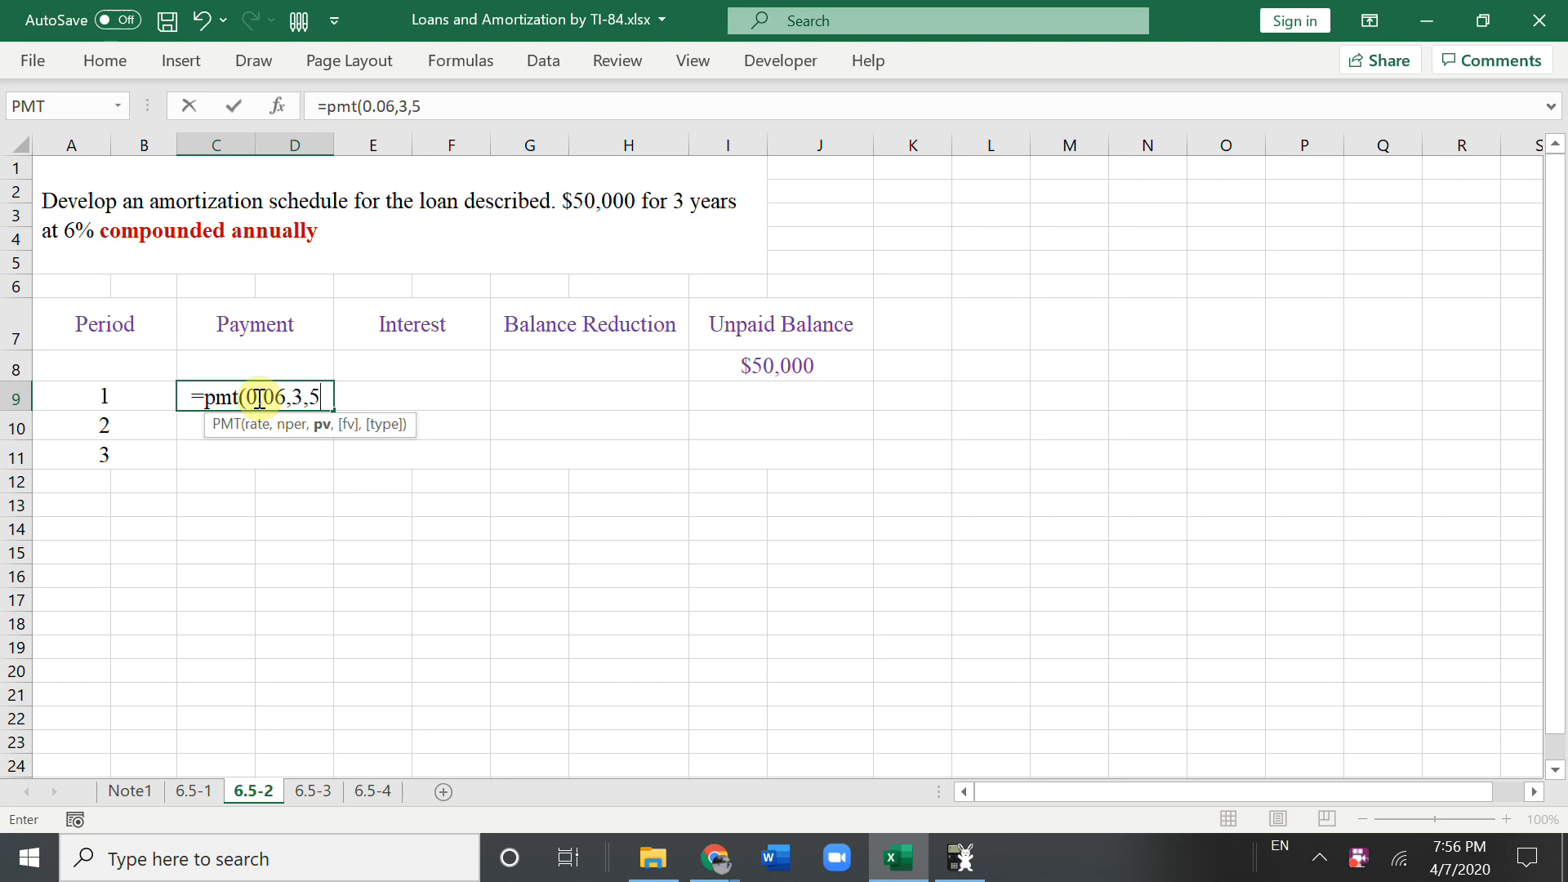
{"action": "type", "text": "000"}
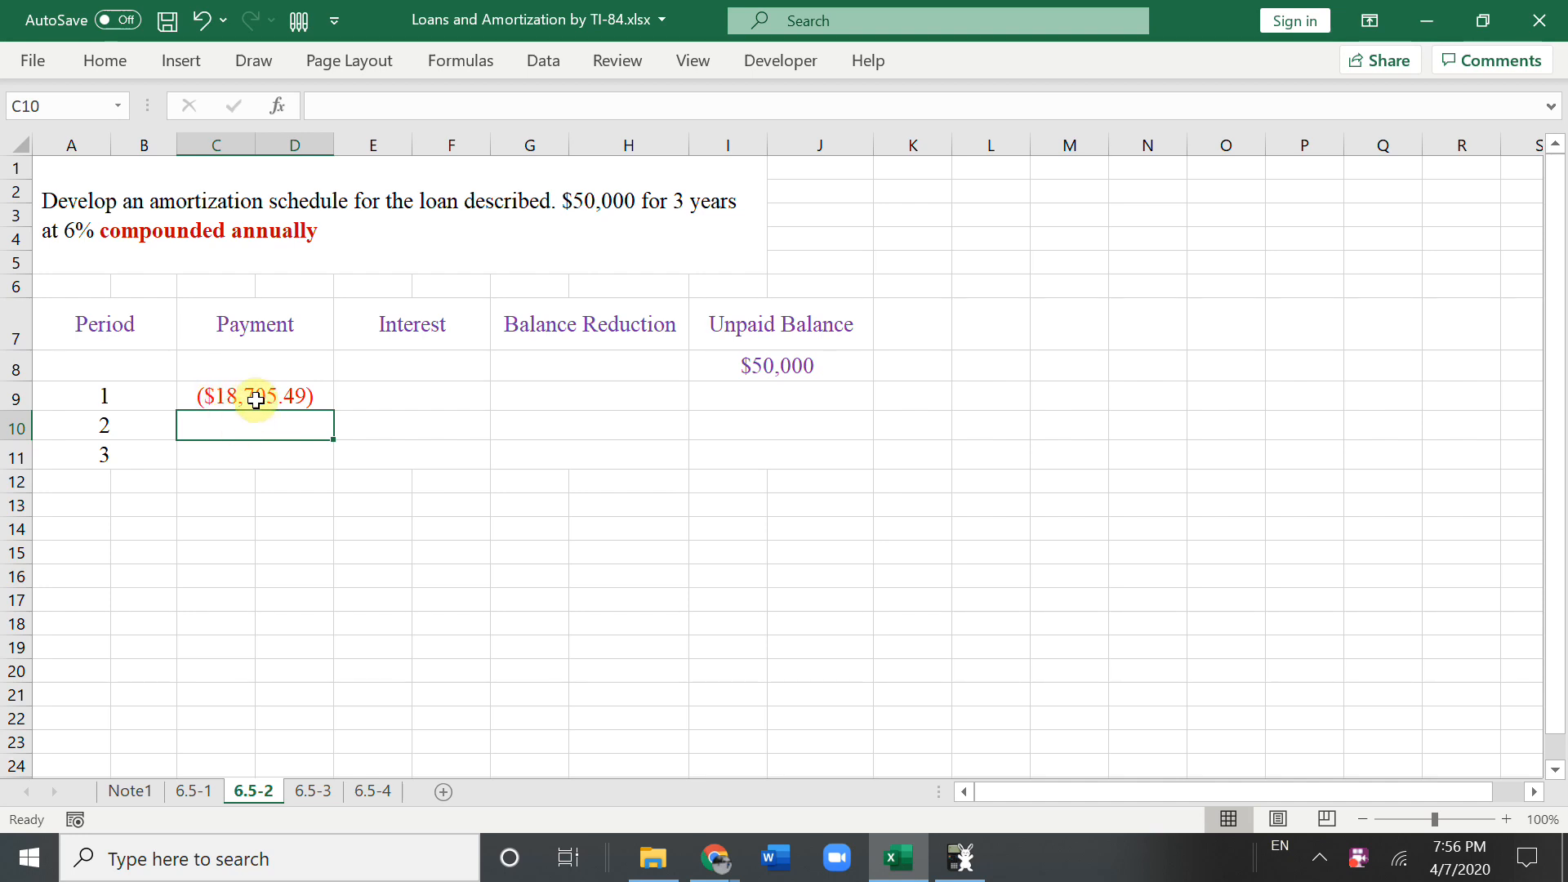
{"action": "left_click", "coordinate": [255, 396]}
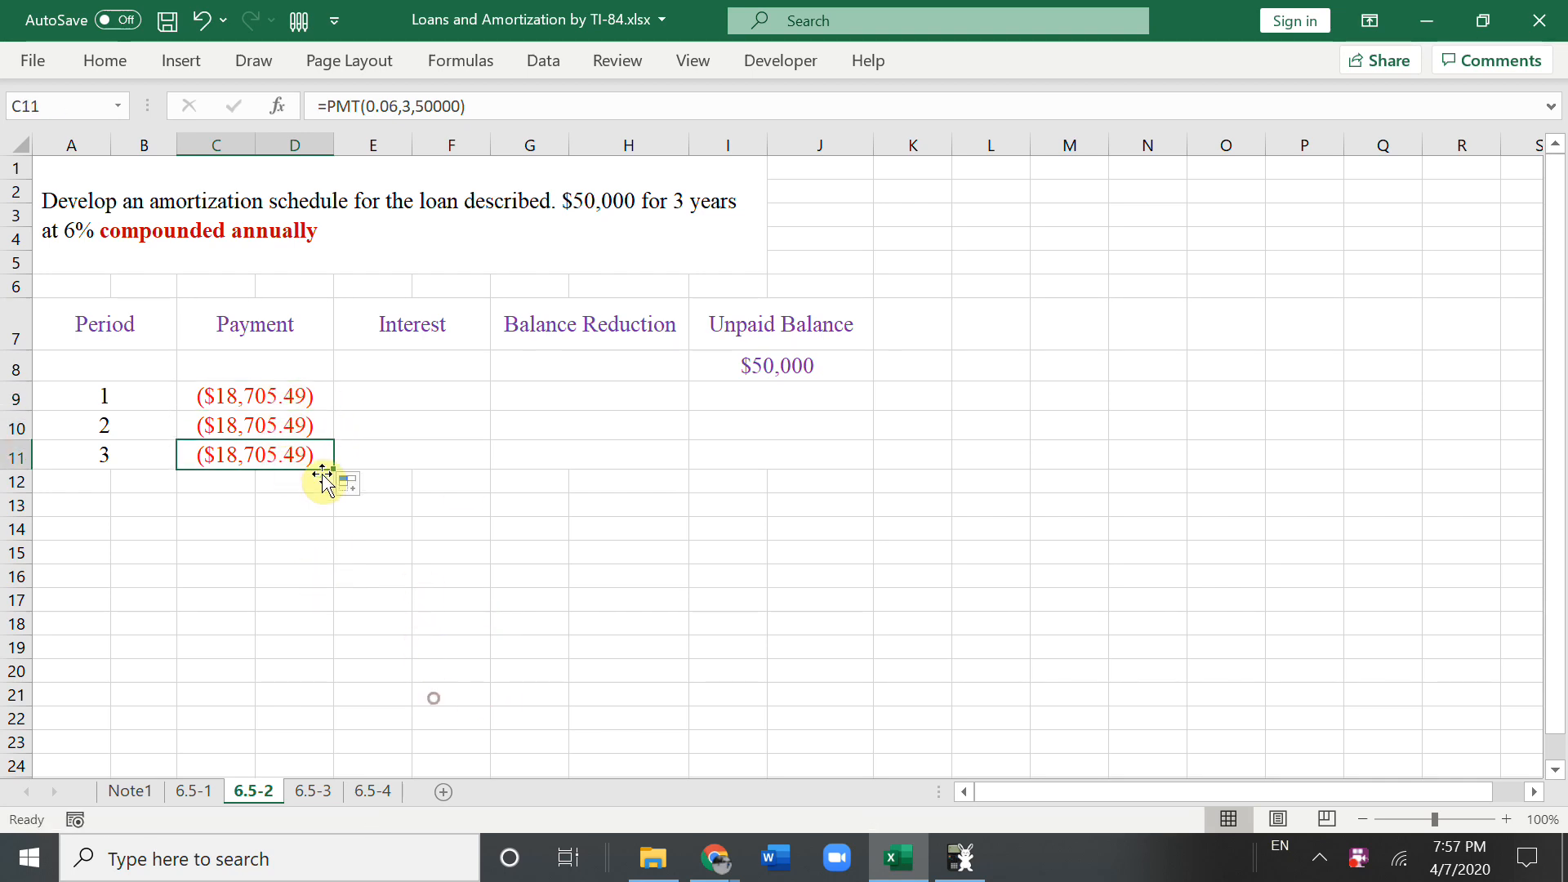
{"action": "mouse_move", "coordinate": [630, 213]}
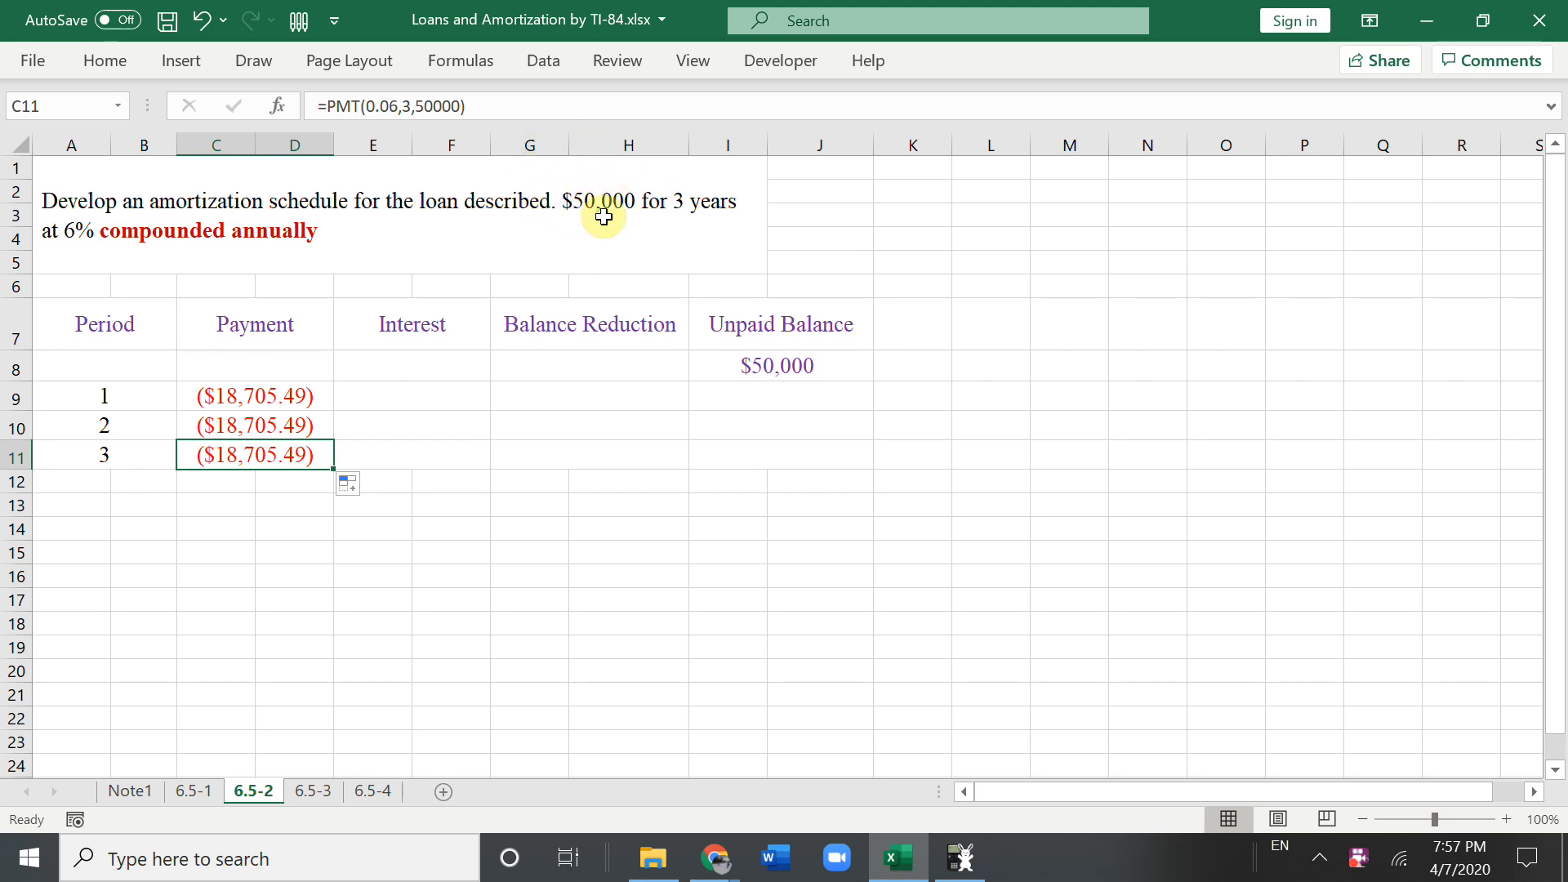
{"action": "mouse_move", "coordinate": [592, 178]}
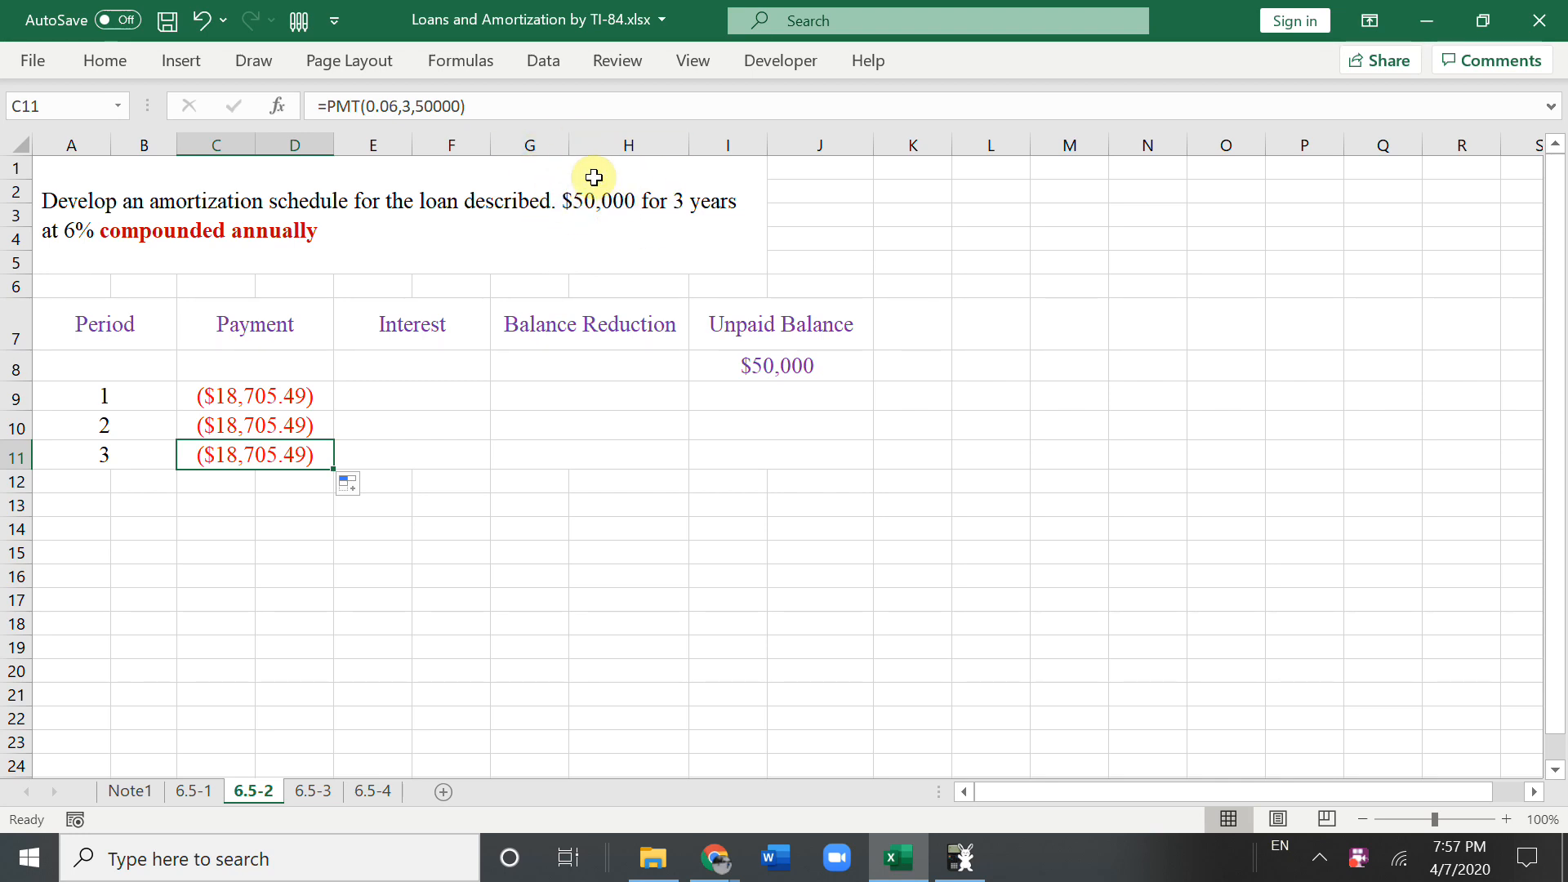
{"action": "mouse_move", "coordinate": [243, 449]}
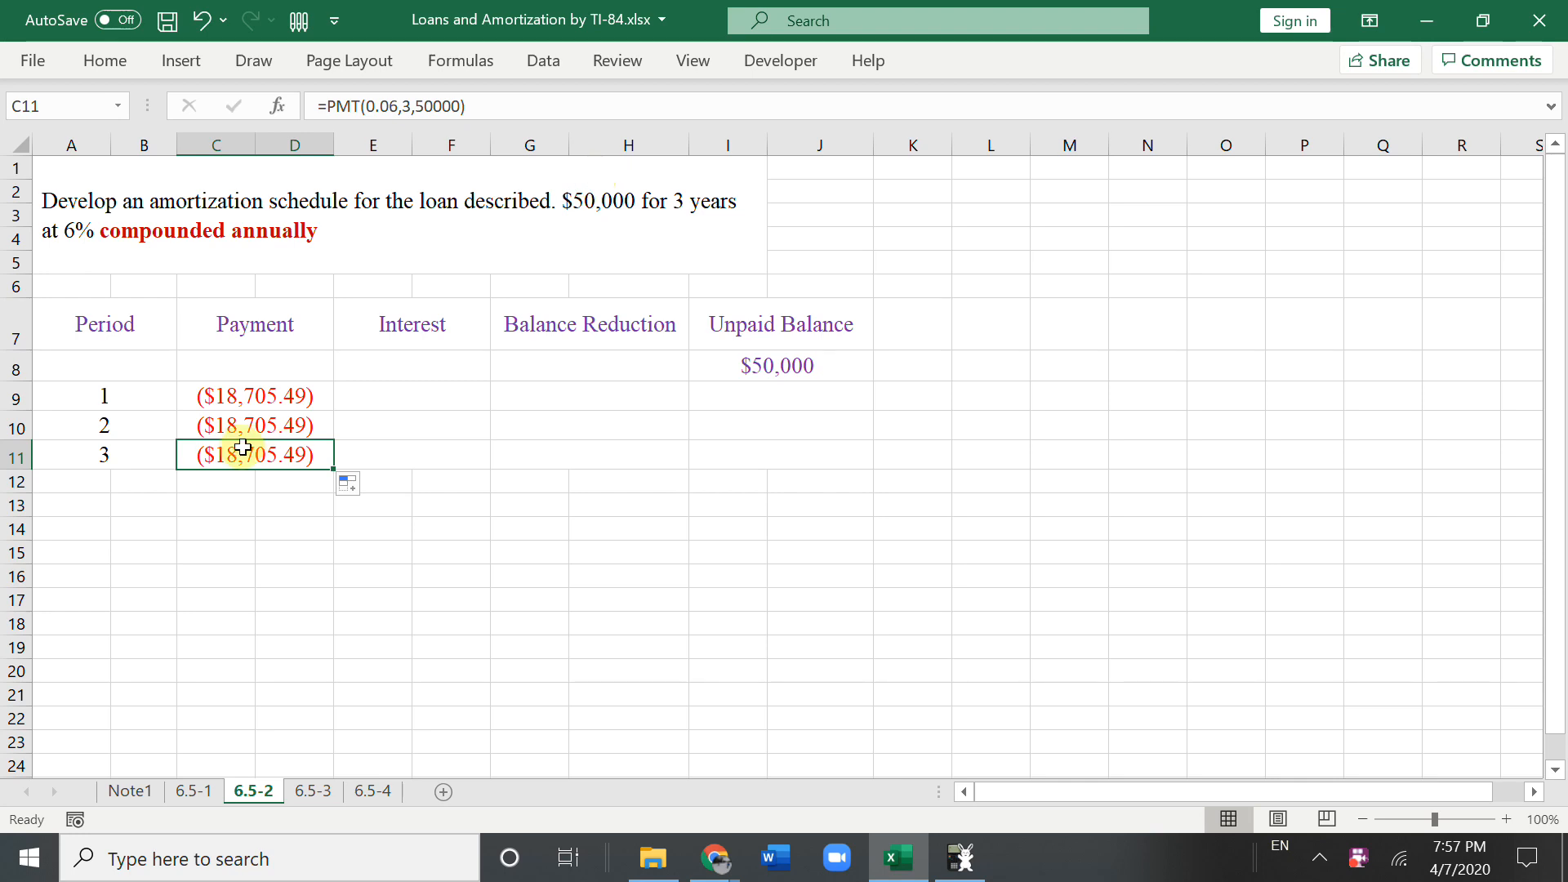
Step: Set I11 to $0.00 and enter =50000*0.06 as period 1 interest in E9
{"action": "left_click", "coordinate": [779, 455]}
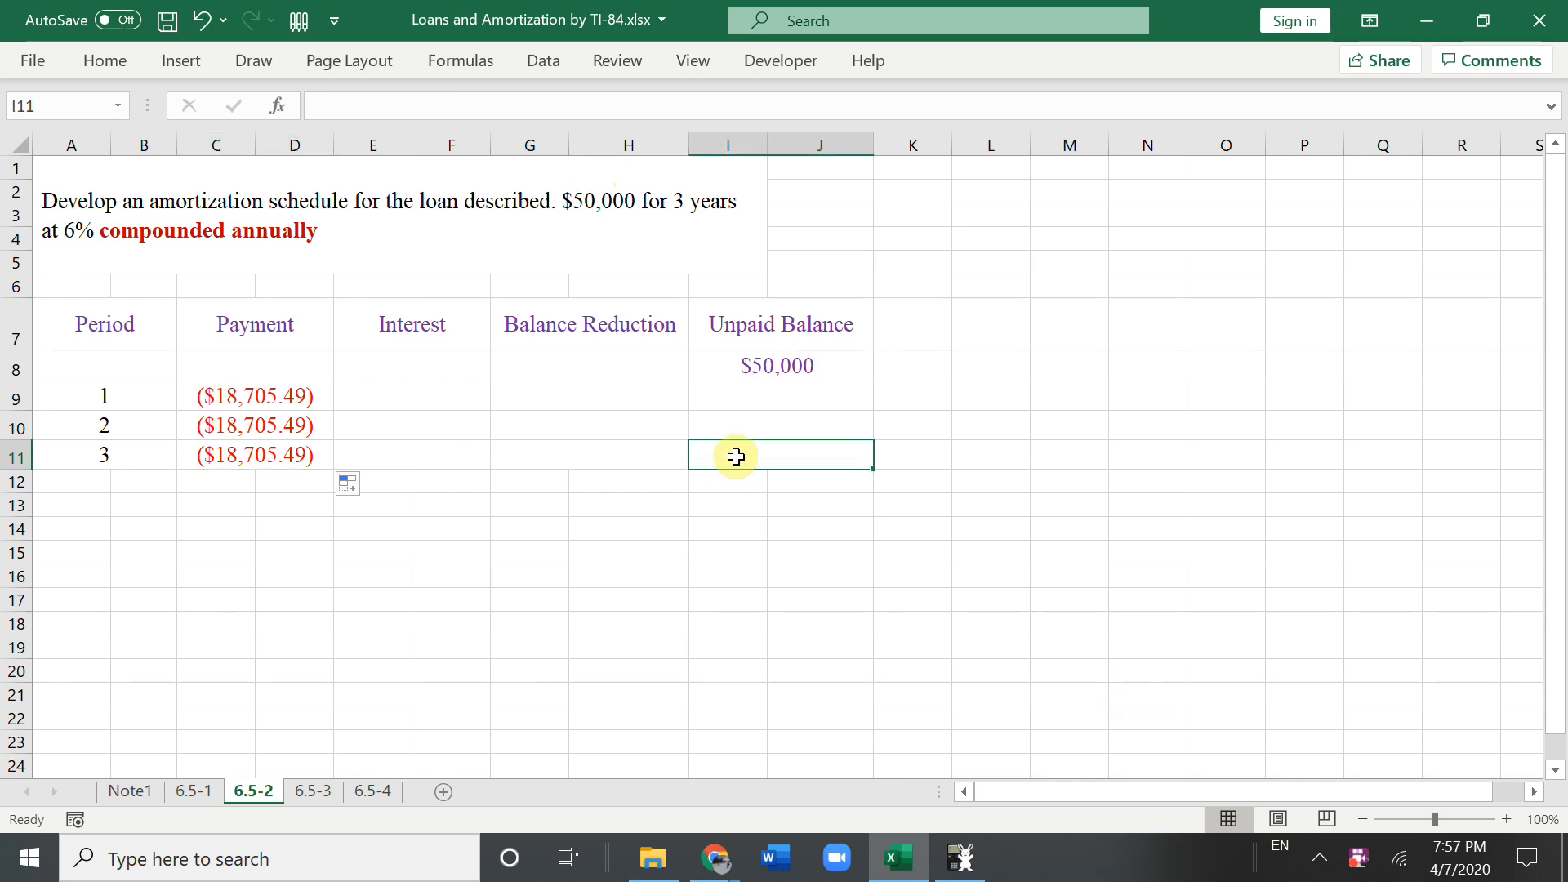
{"action": "type", "text": "$0.00"}
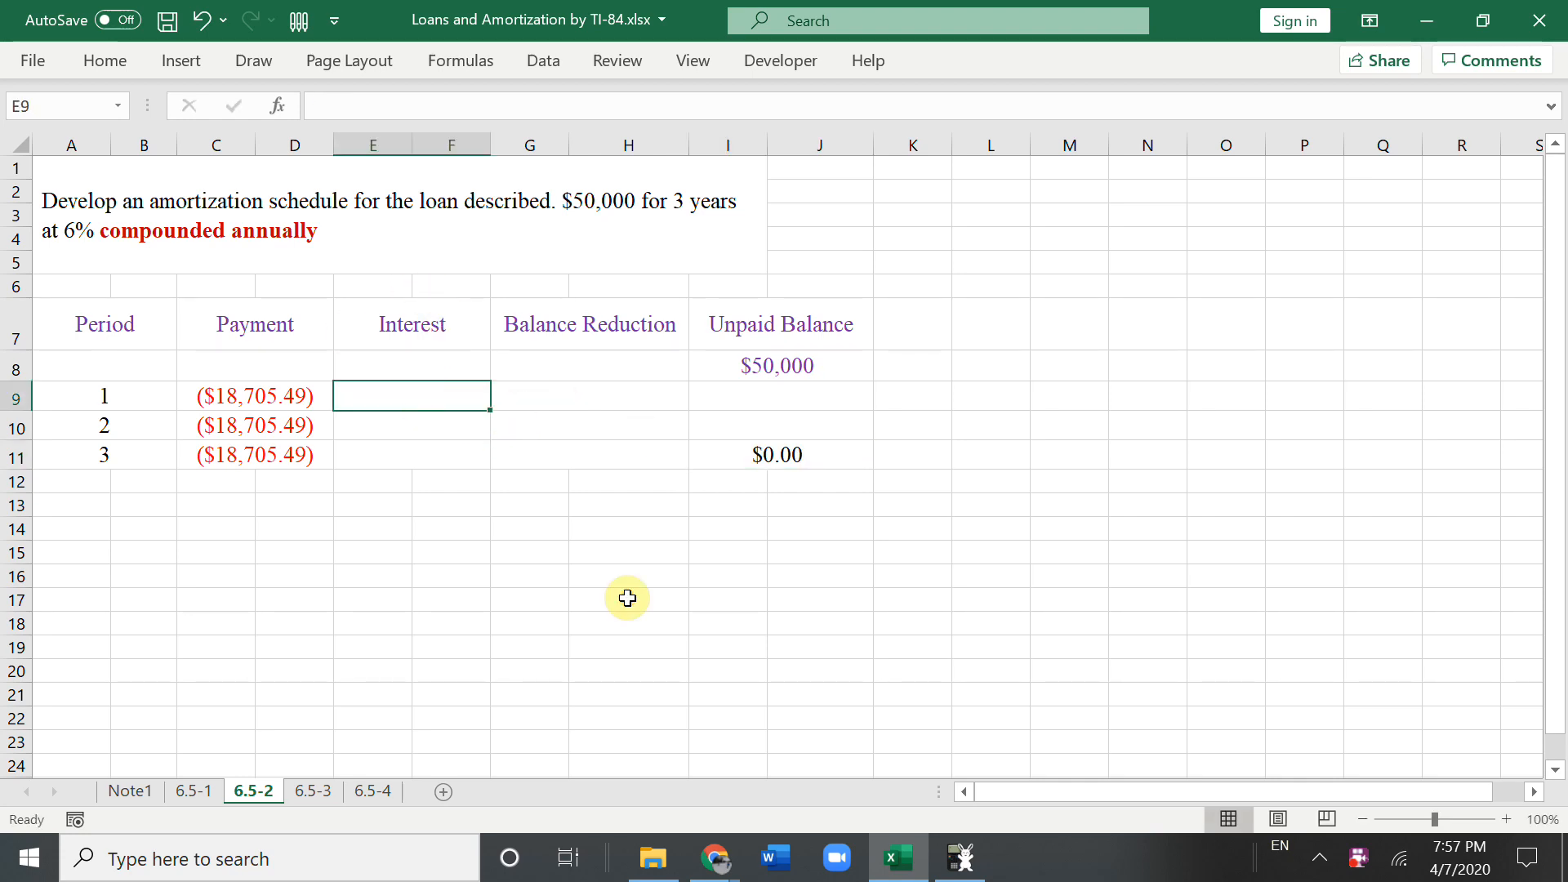
{"action": "mouse_move", "coordinate": [818, 369]}
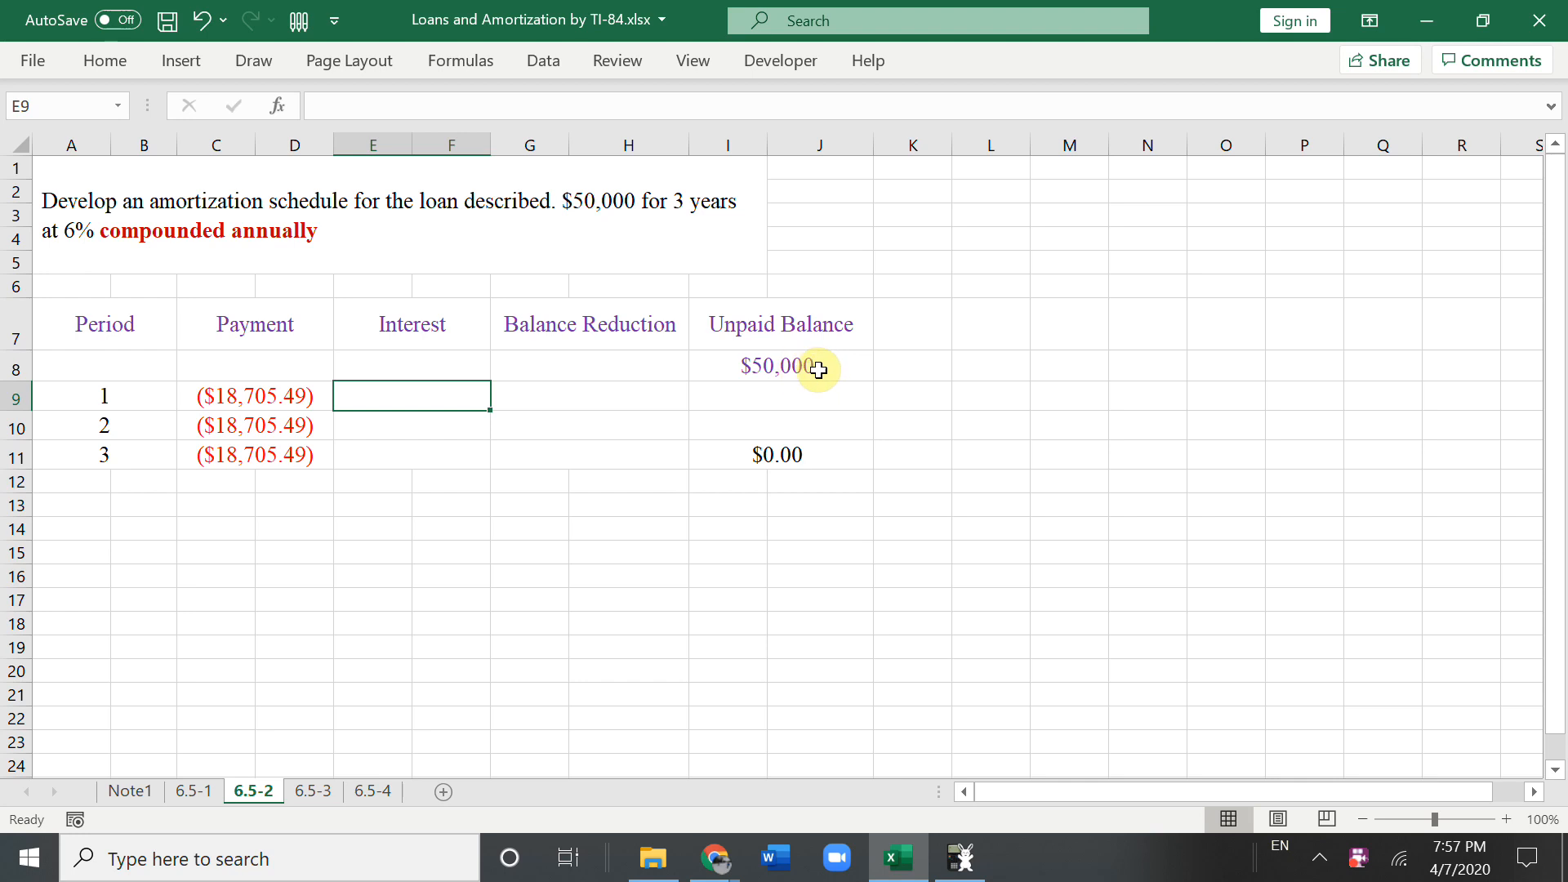
{"action": "type", "text": "=50000"}
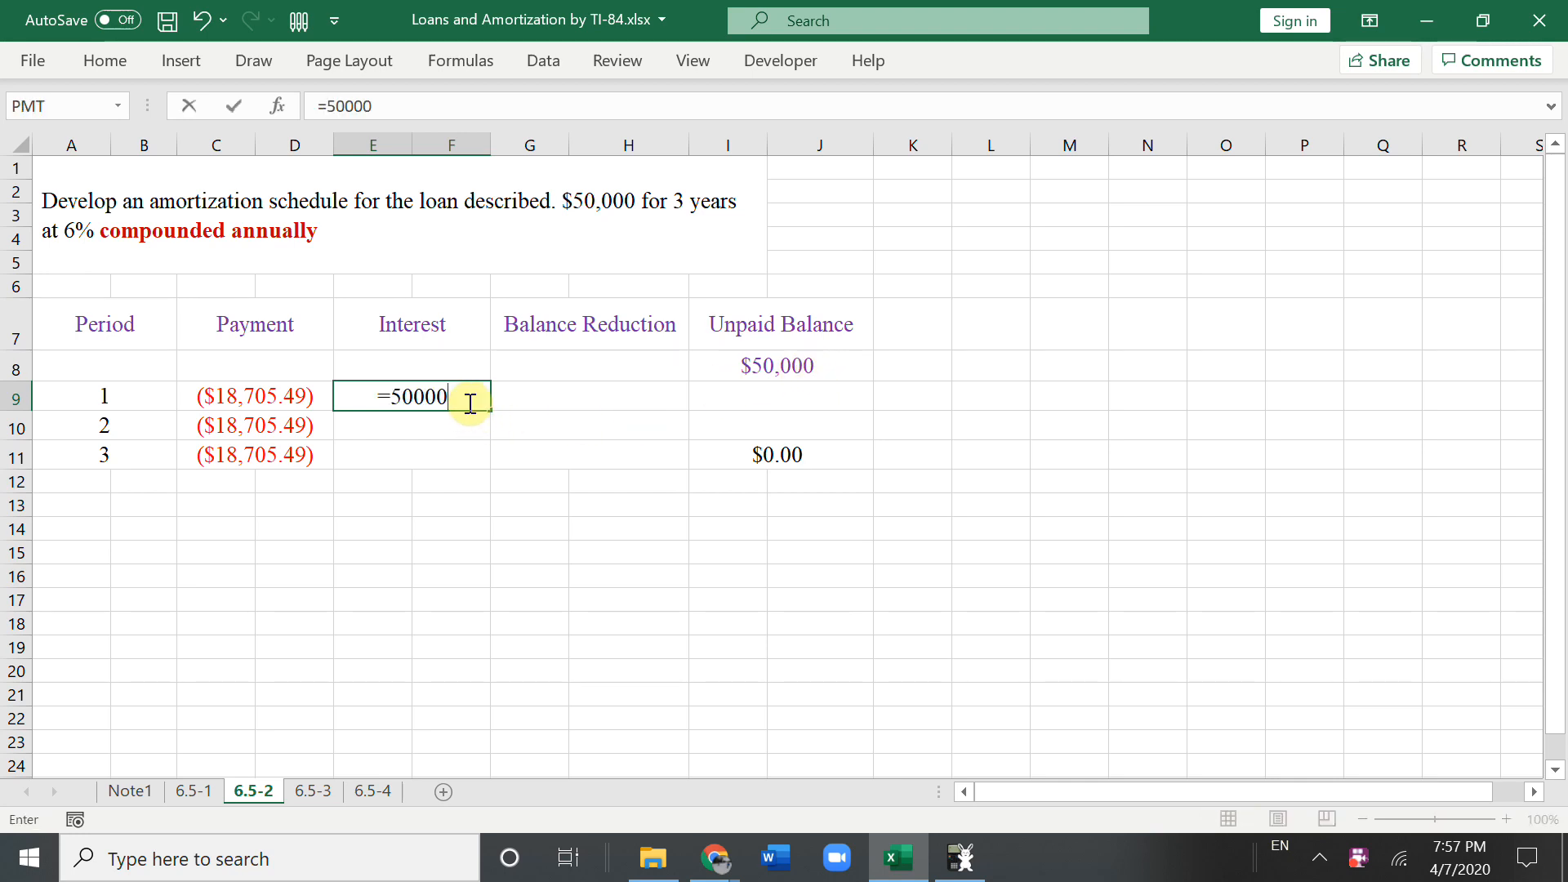
{"action": "type", "text": "*"}
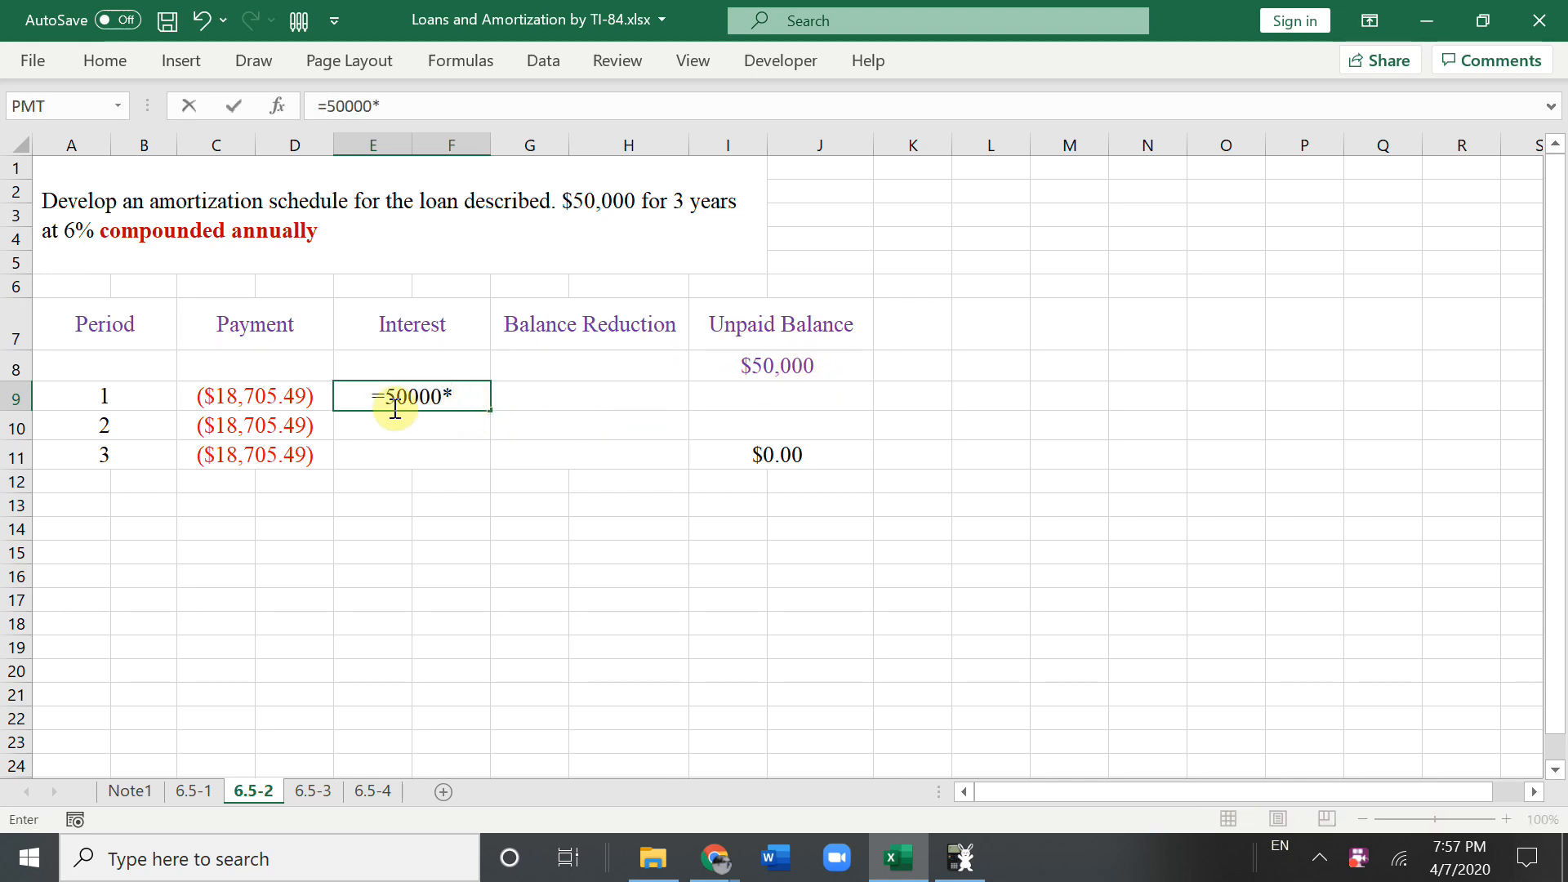
{"action": "key", "text": "Enter"}
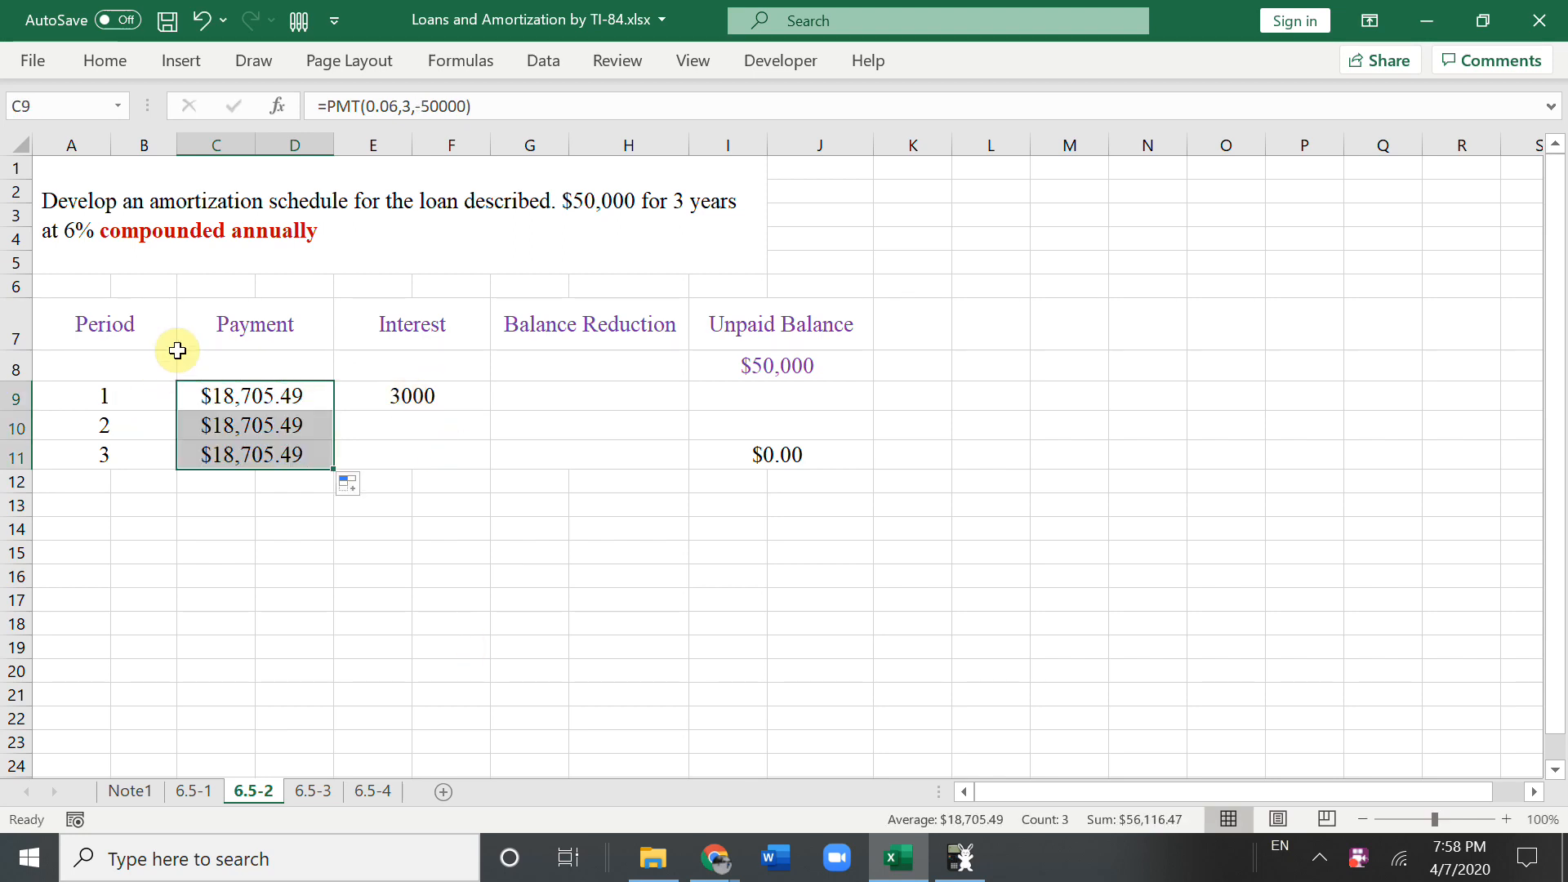
Step: Change the PMT present value to -50000, and enter =C9-E9 in G9 and =I8-G9 in I9
{"action": "left_click", "coordinate": [410, 395]}
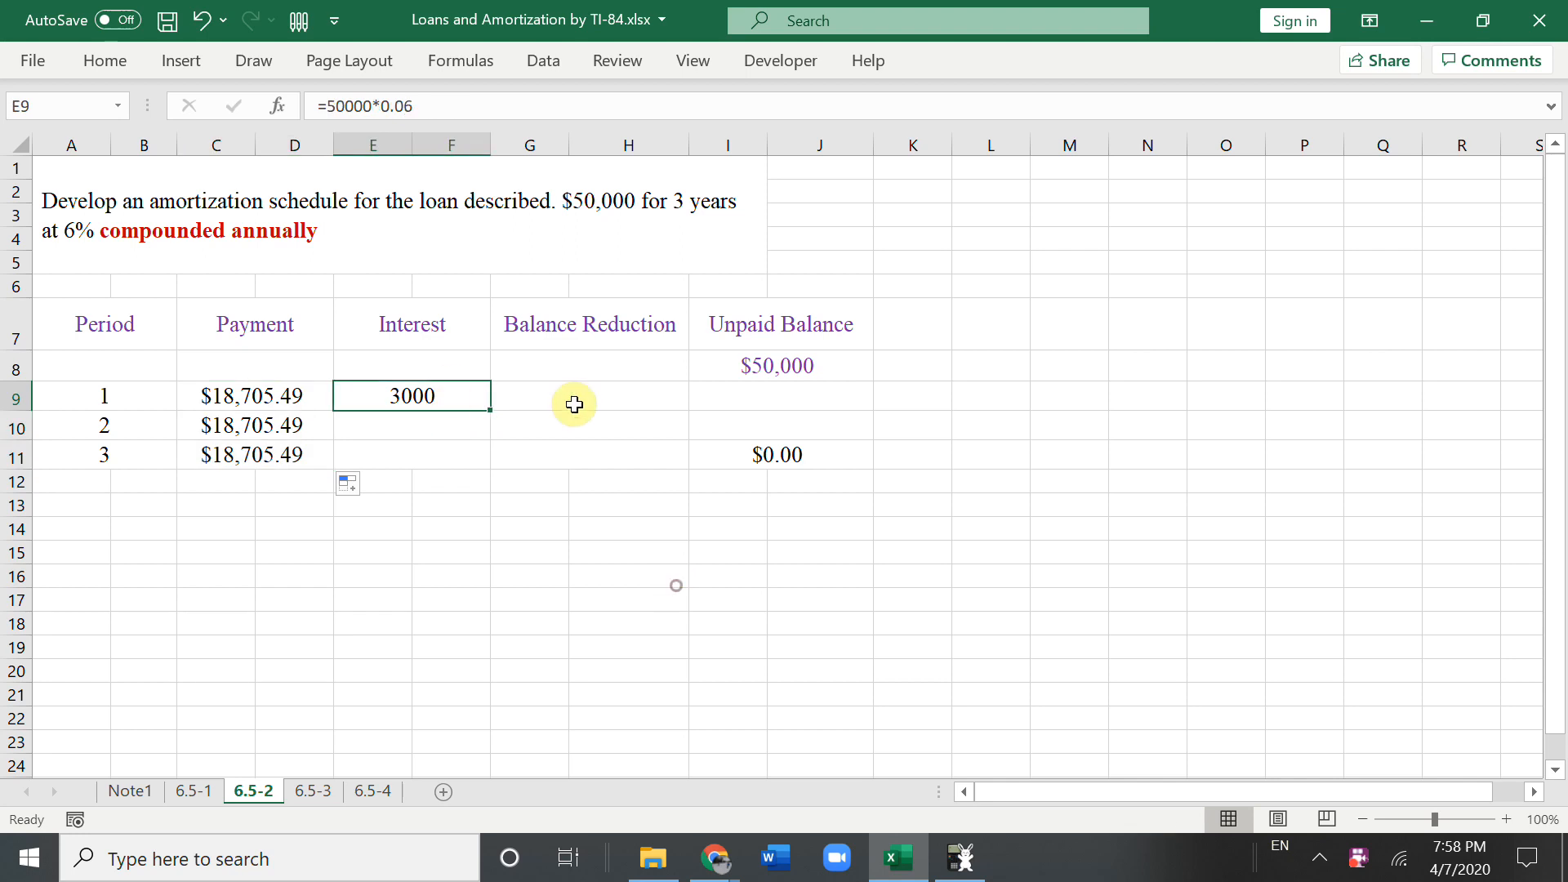
{"action": "mouse_move", "coordinate": [285, 400]}
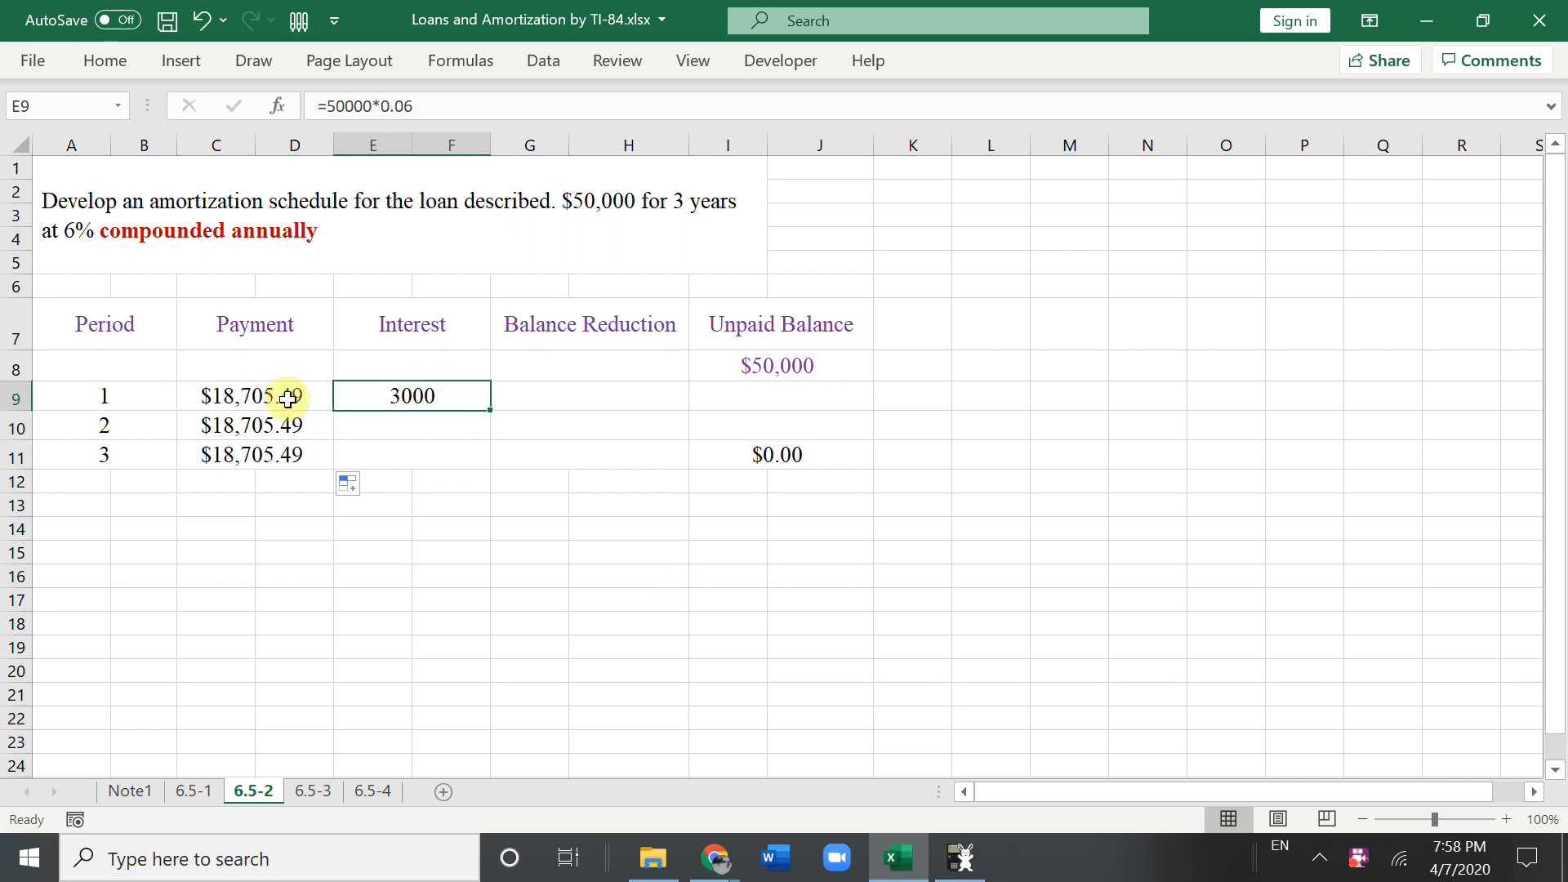
{"action": "left_click", "coordinate": [255, 396]}
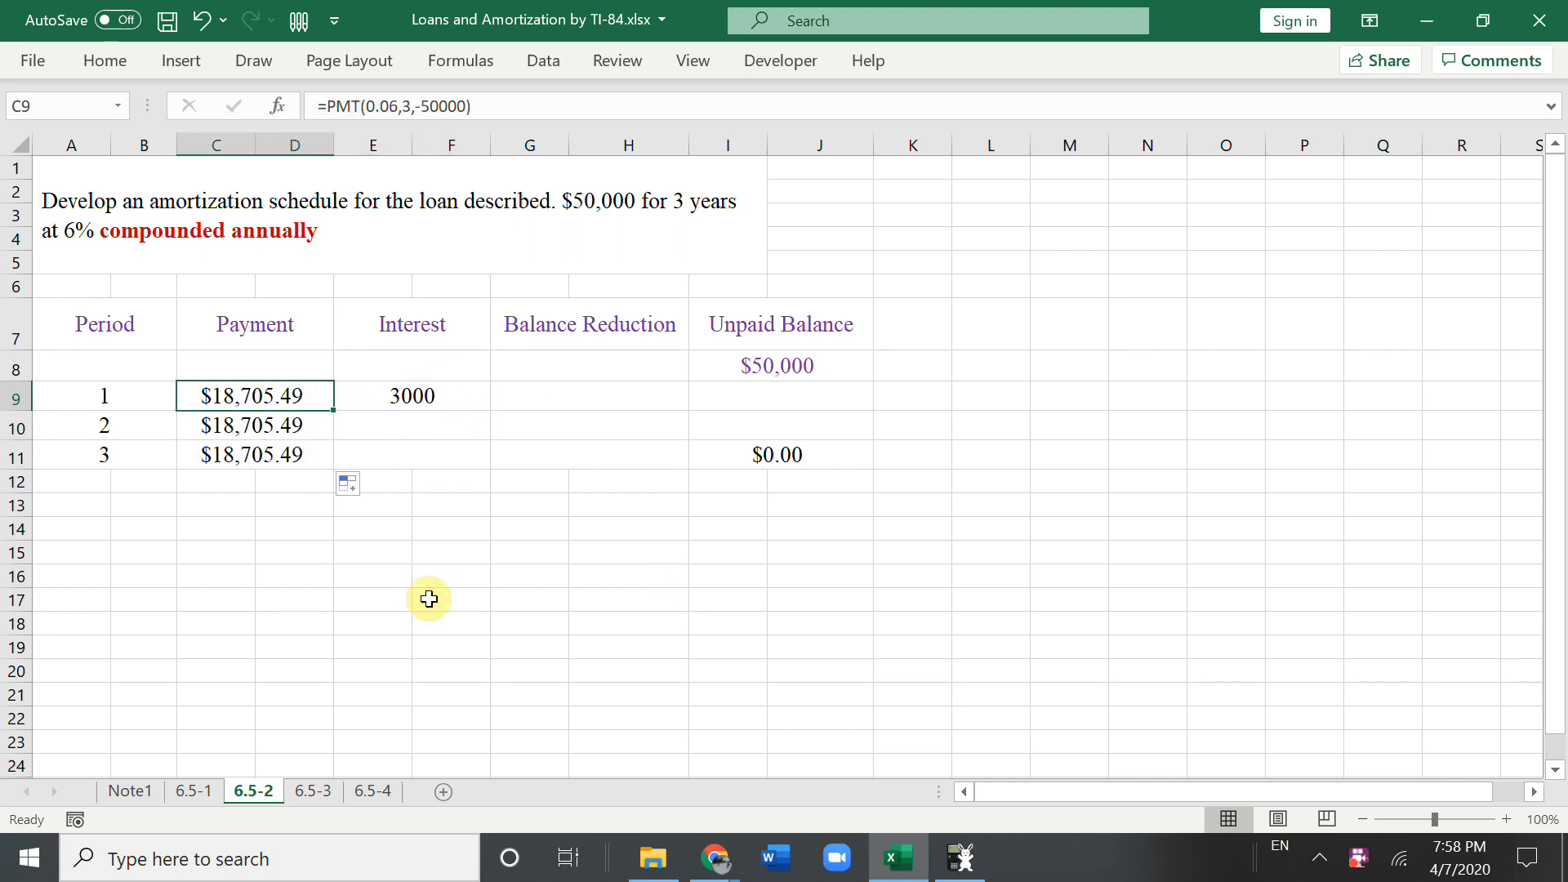
{"action": "mouse_move", "coordinate": [225, 390]}
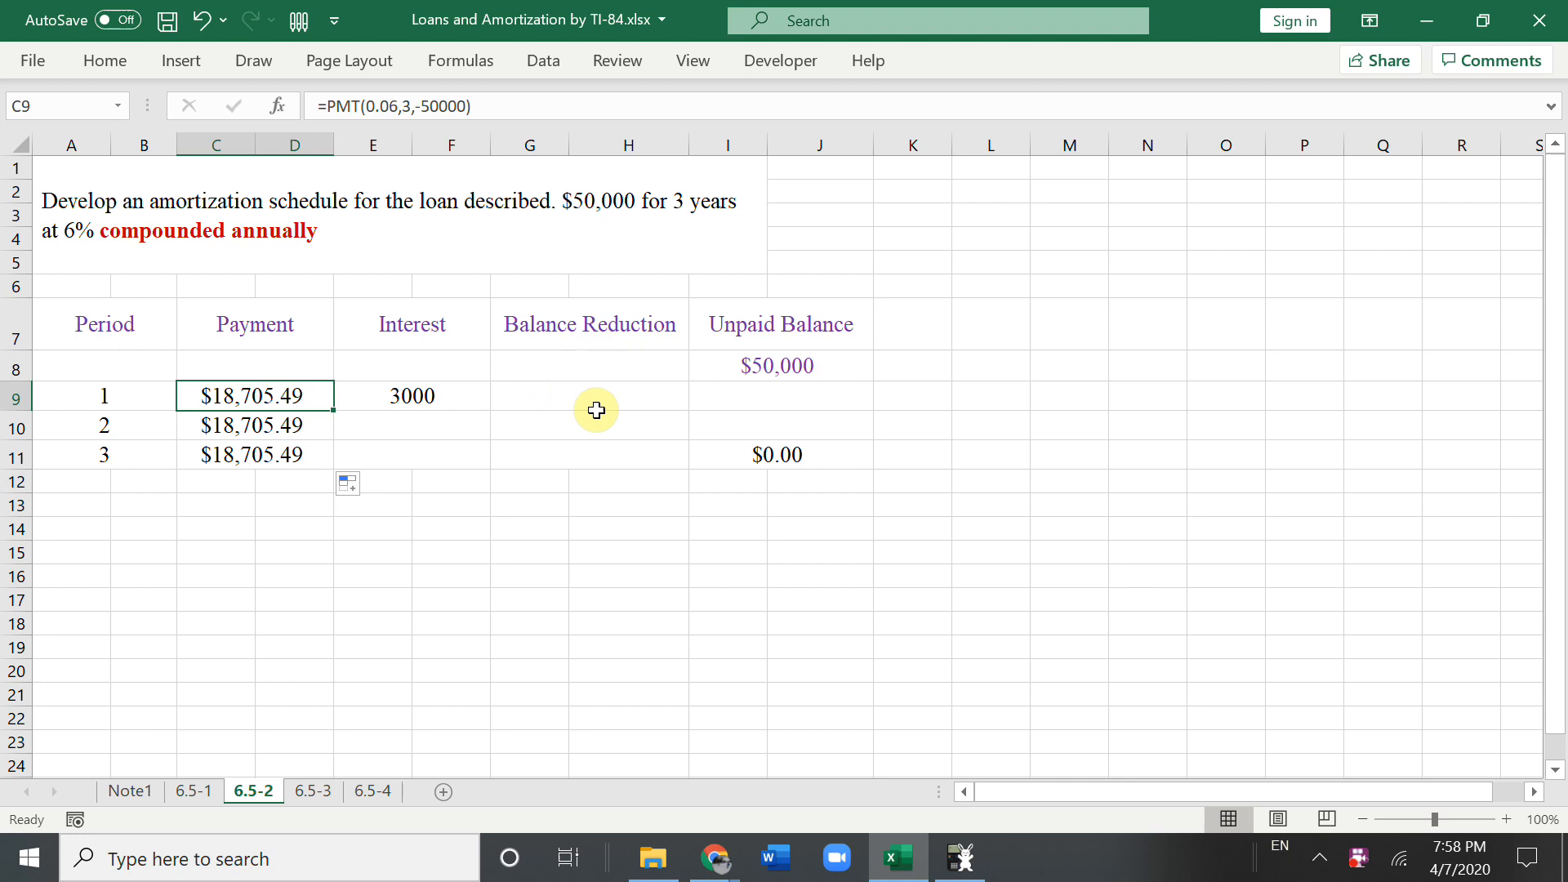
{"action": "left_click", "coordinate": [588, 395]}
{"action": "type", "text": "=C9-E9"}
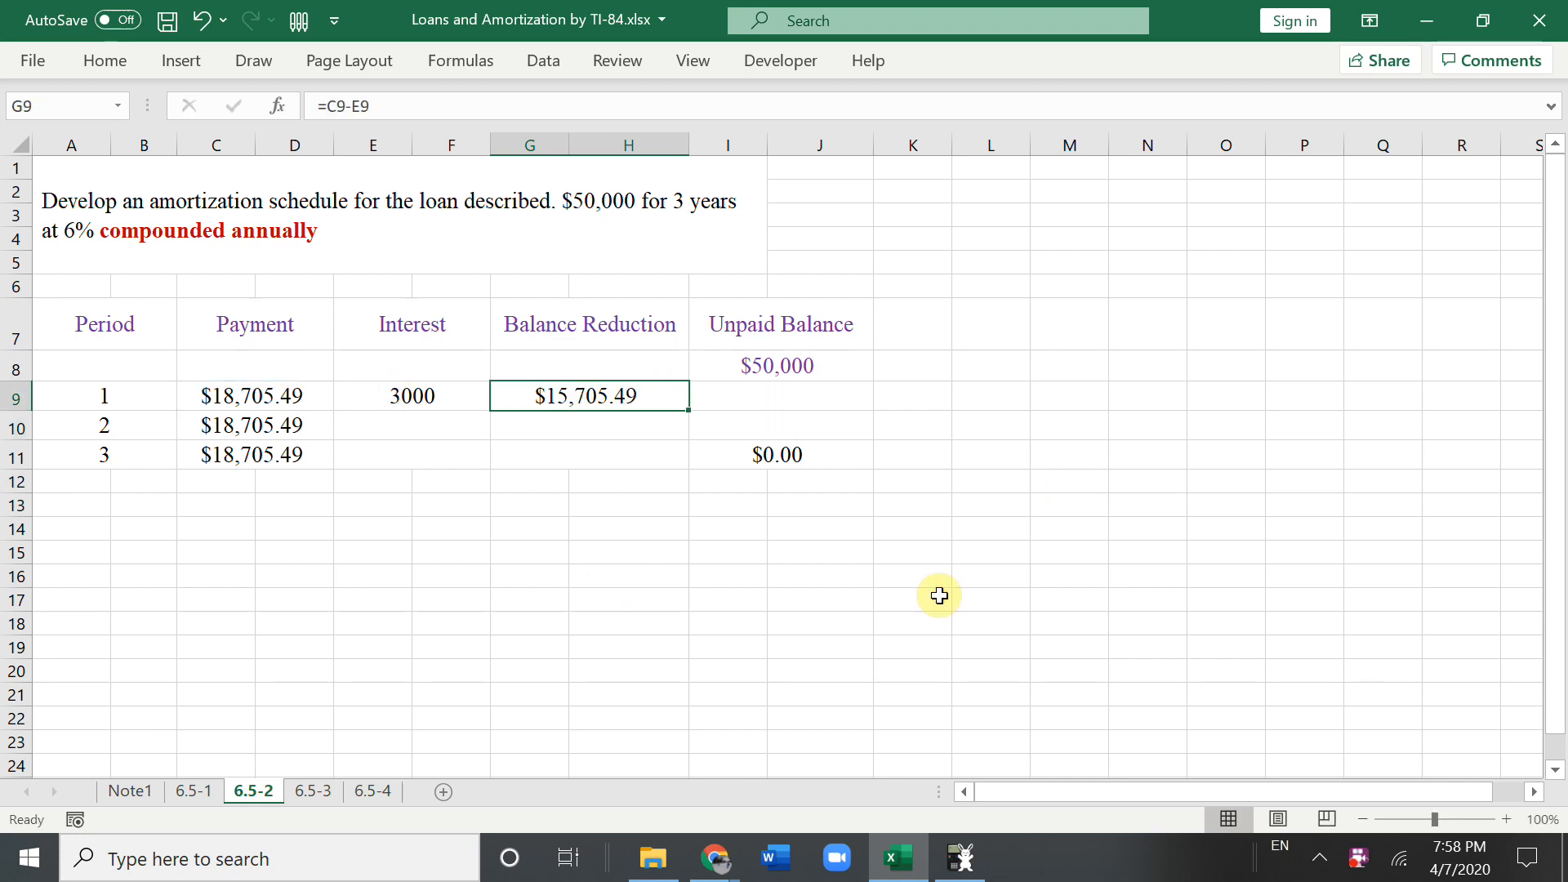
{"action": "mouse_move", "coordinate": [807, 366]}
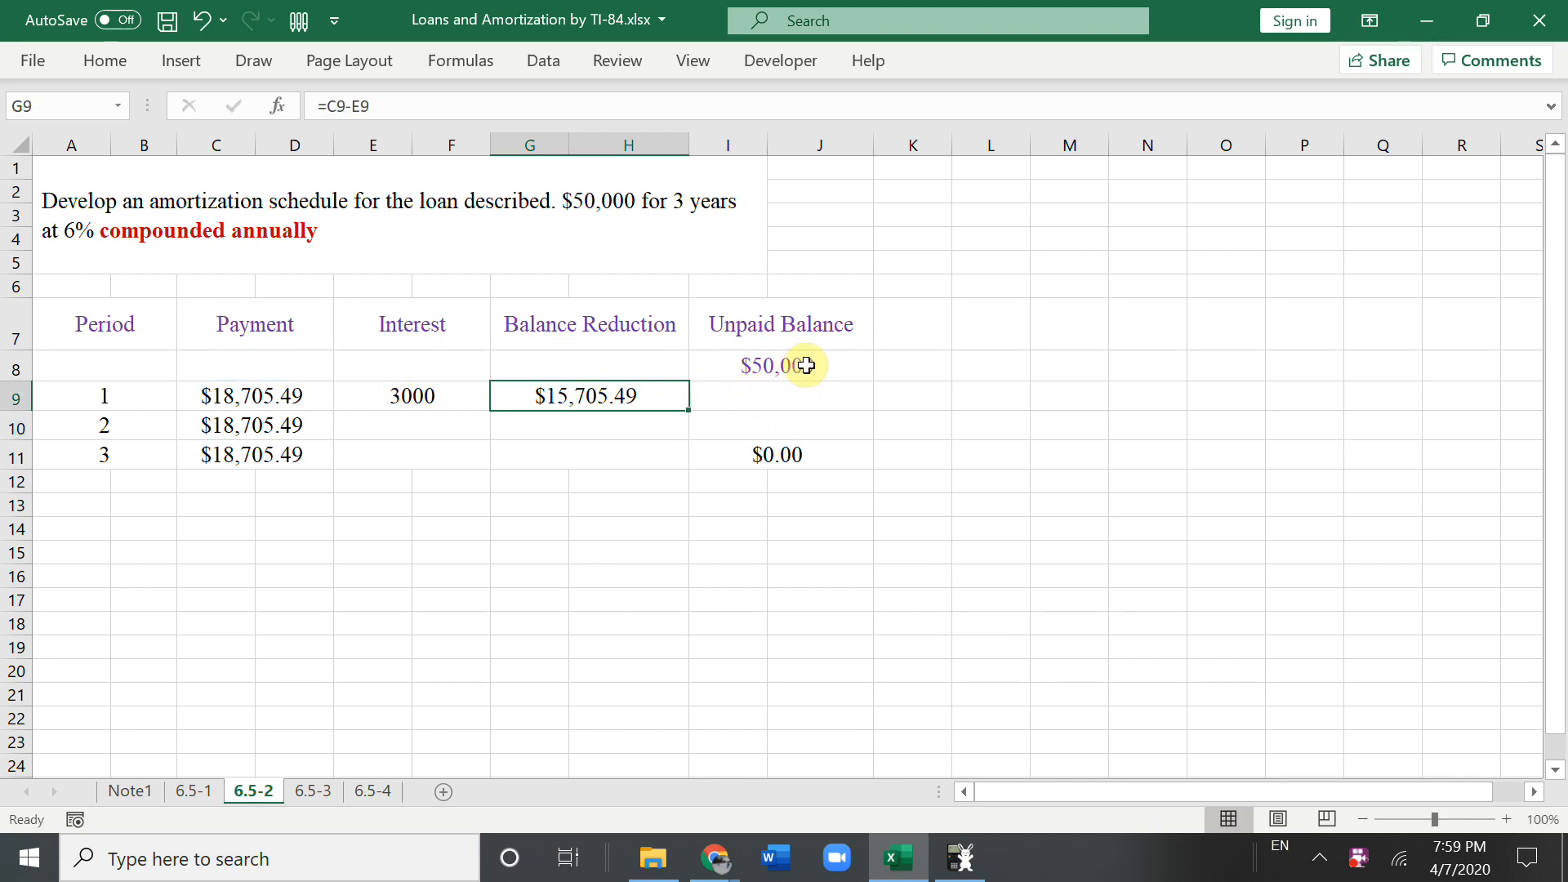
{"action": "left_click", "coordinate": [780, 395]}
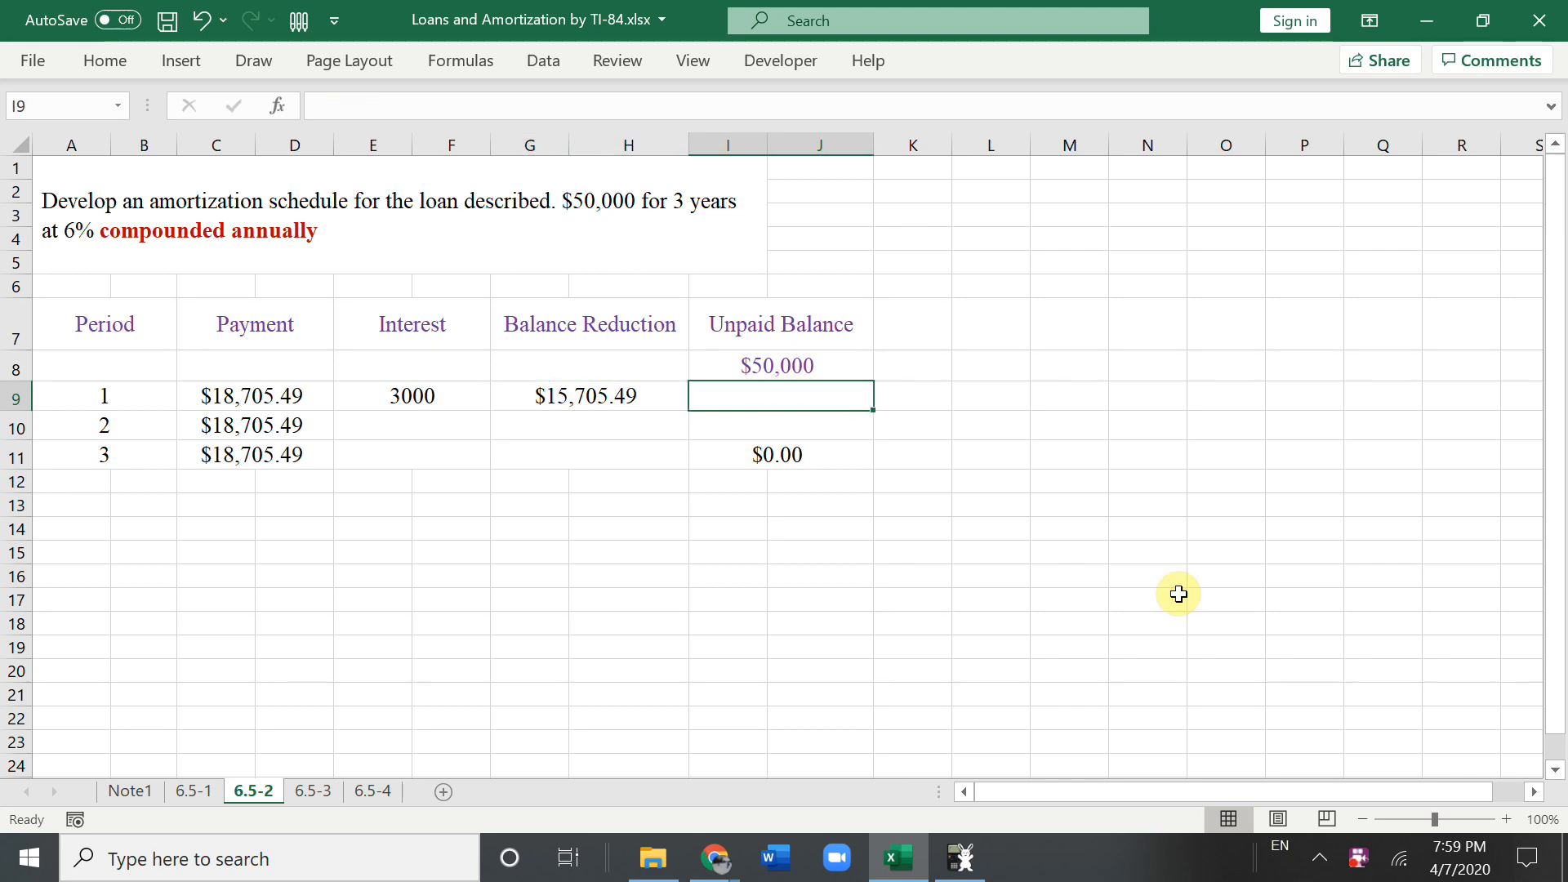
{"action": "type", "text": "=I8"}
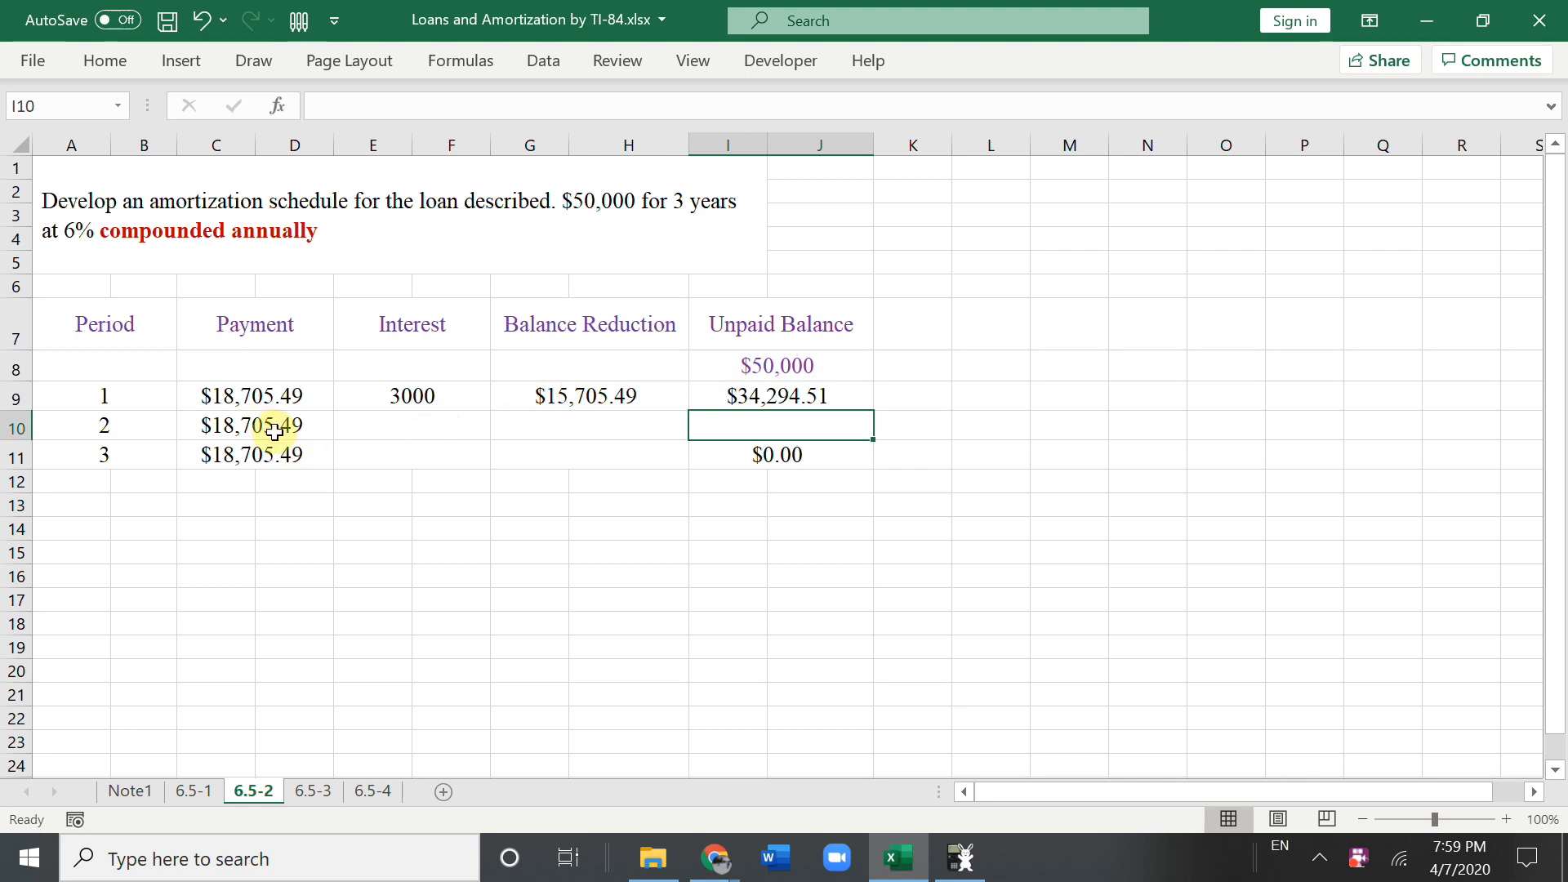
{"action": "left_click", "coordinate": [410, 424]}
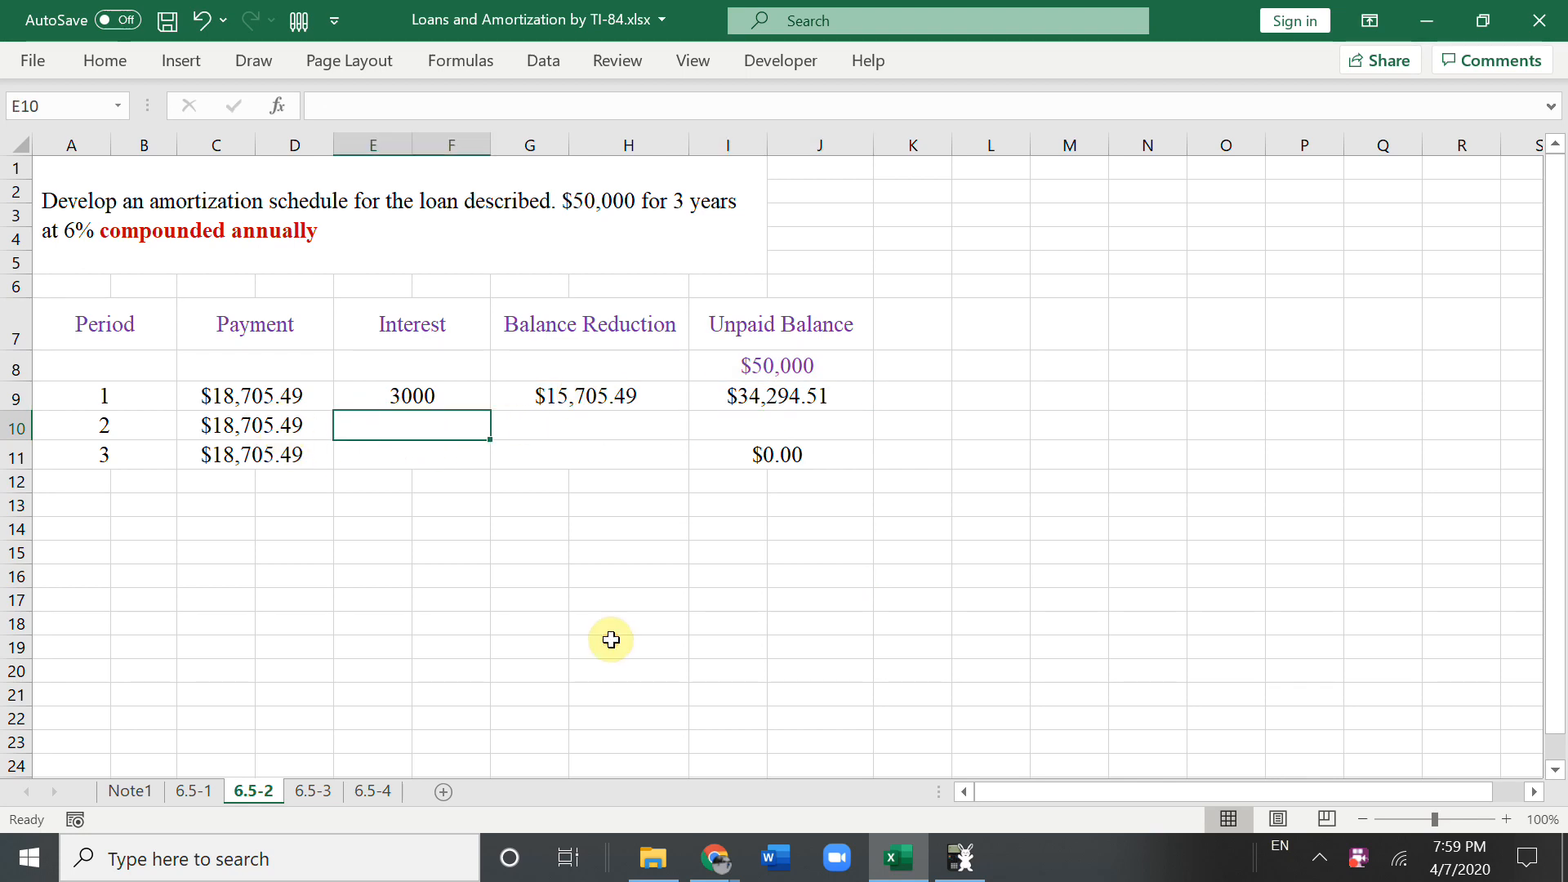
Step: Enter =I9*0.06 in E10, =C10-E10 in G10, and =I9-G10 in I10
{"action": "type", "text": "="}
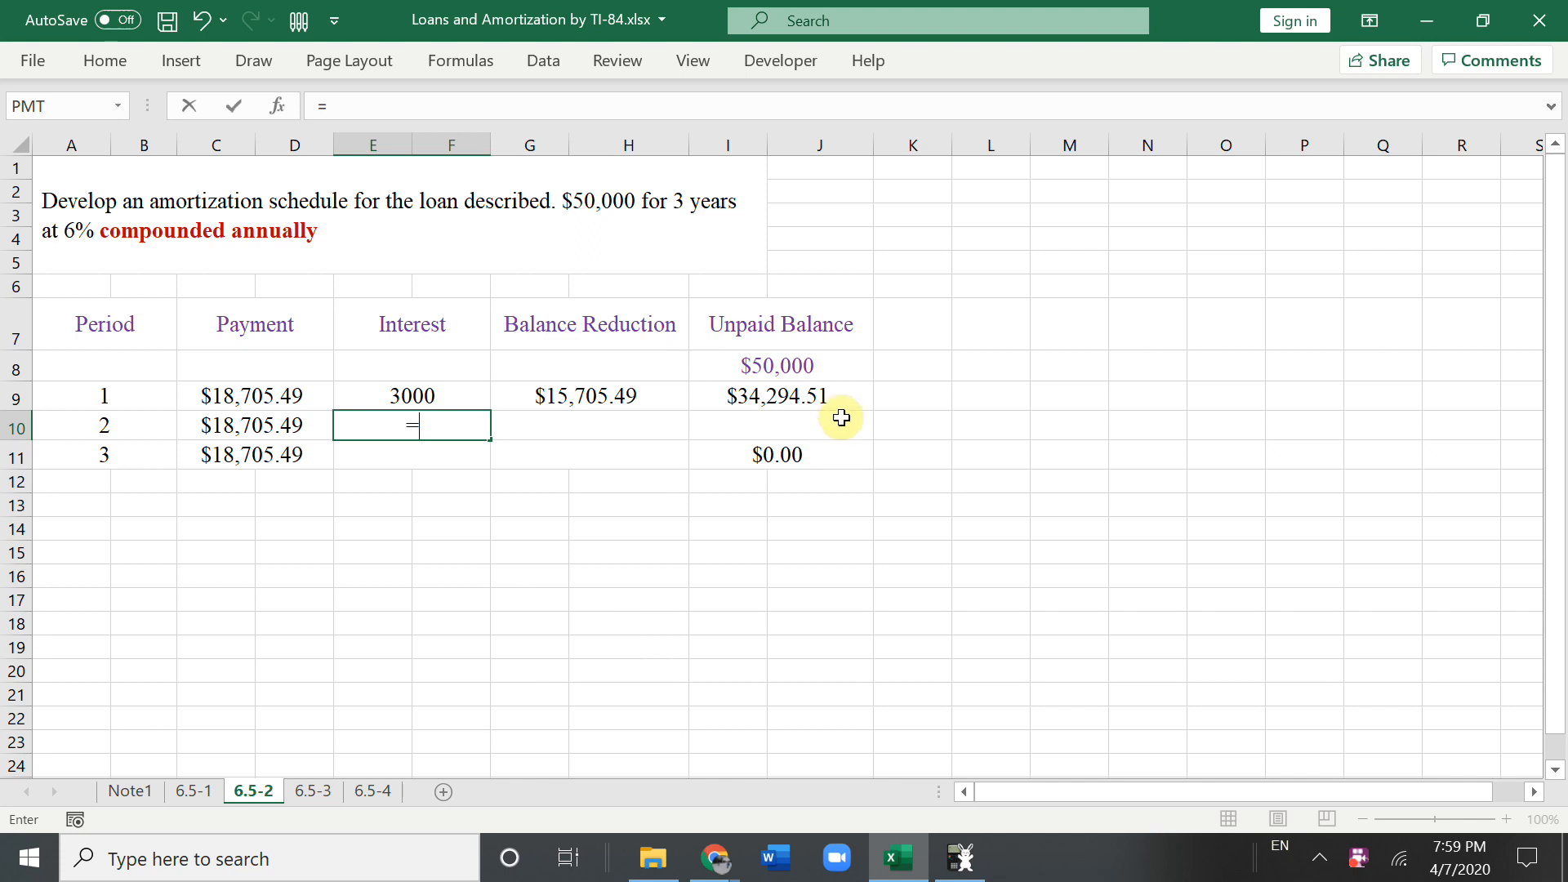
{"action": "left_click", "coordinate": [780, 395]}
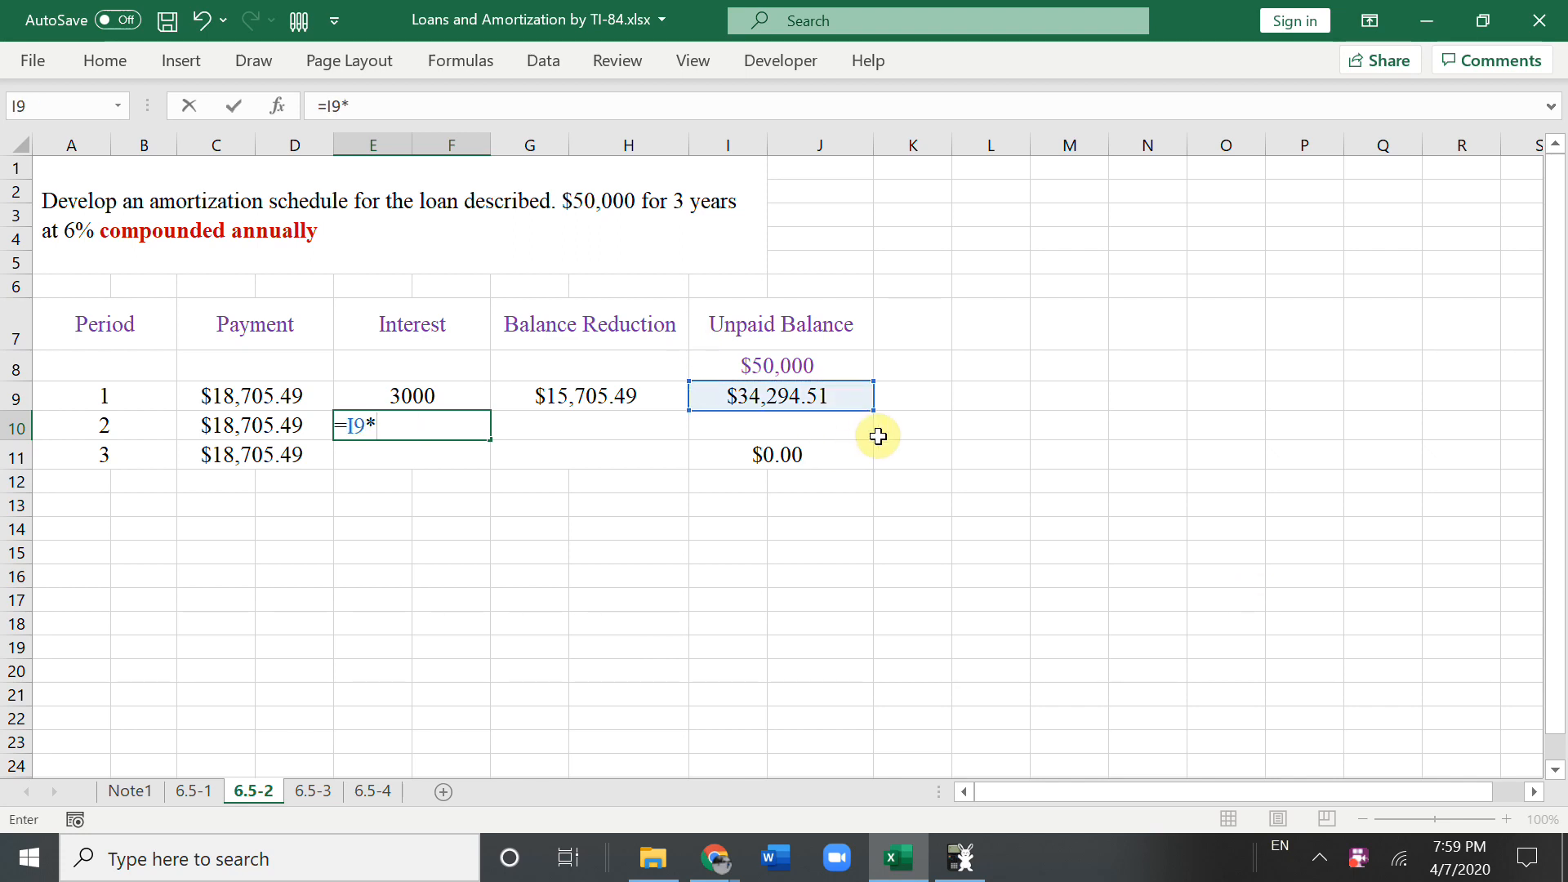
{"action": "type", "text": "0.06"}
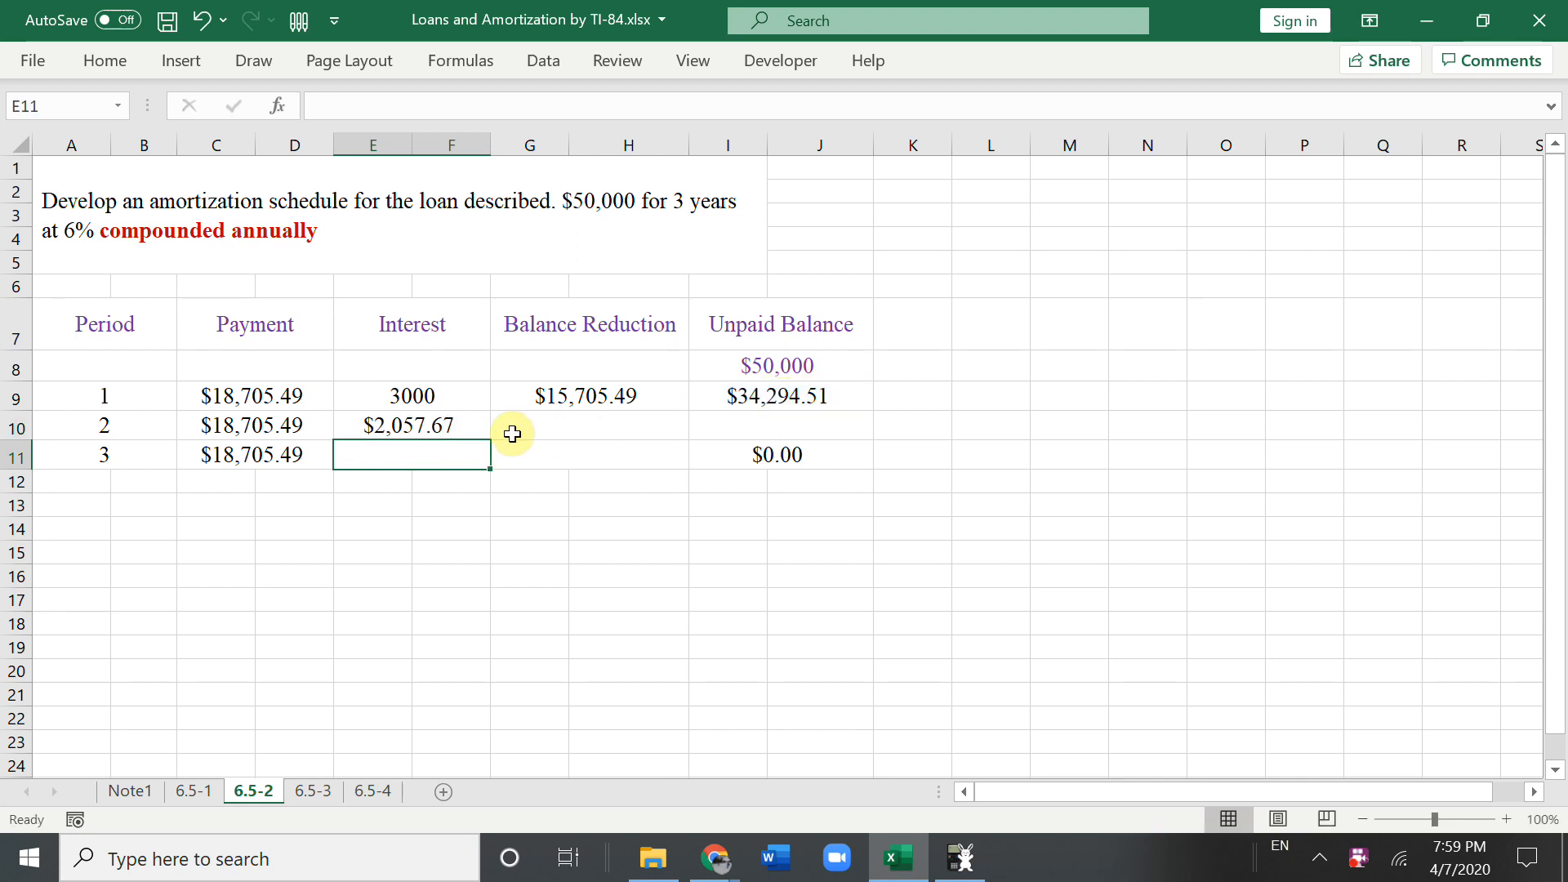
{"action": "mouse_move", "coordinate": [527, 419]}
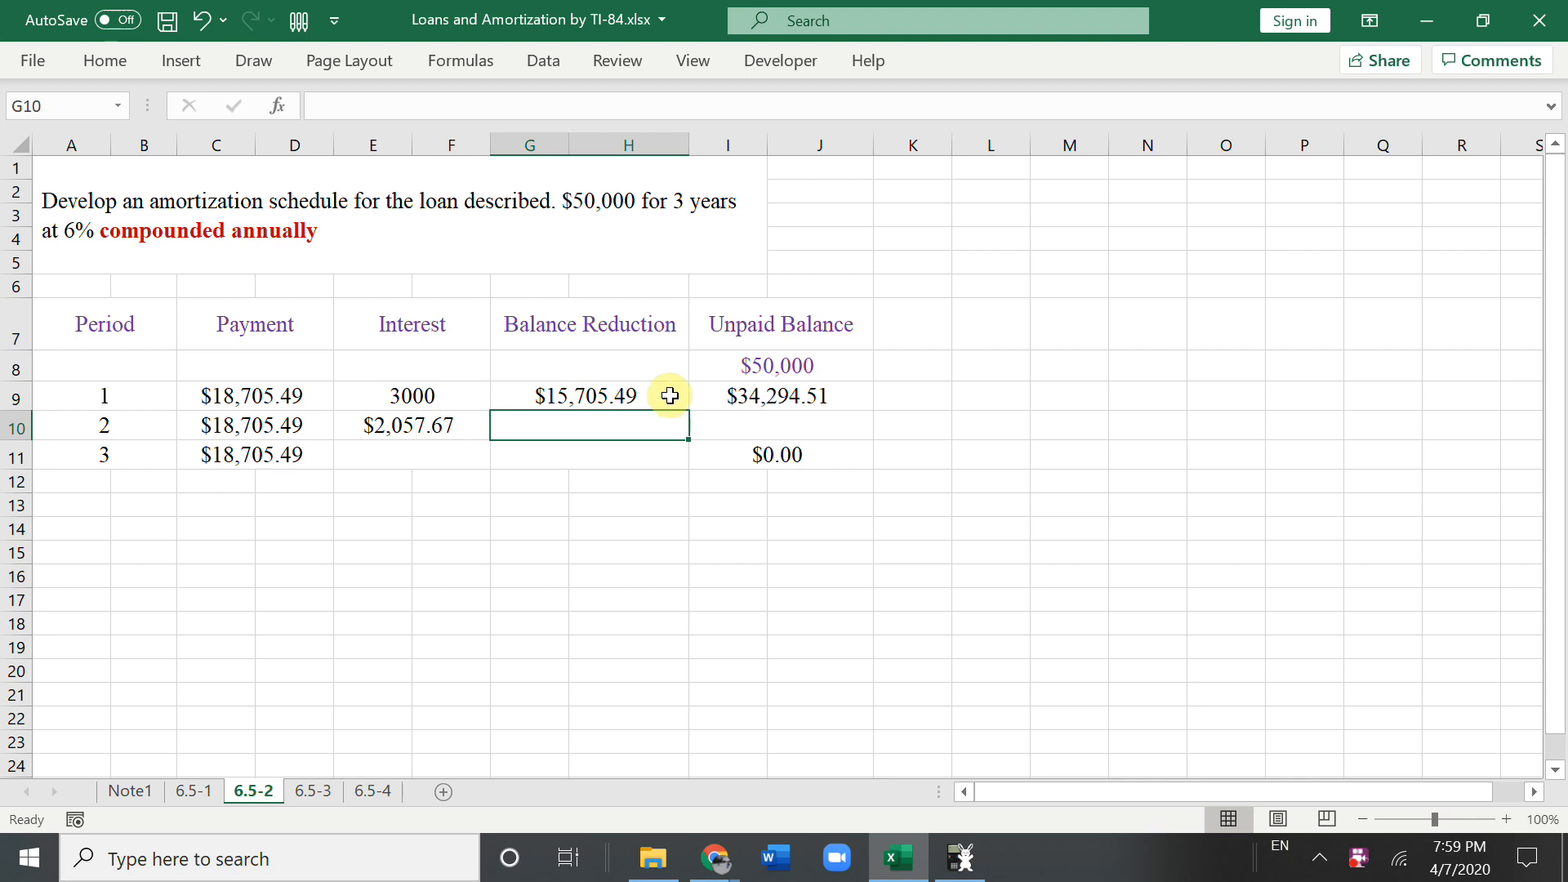
{"action": "type", "text": "=C10"}
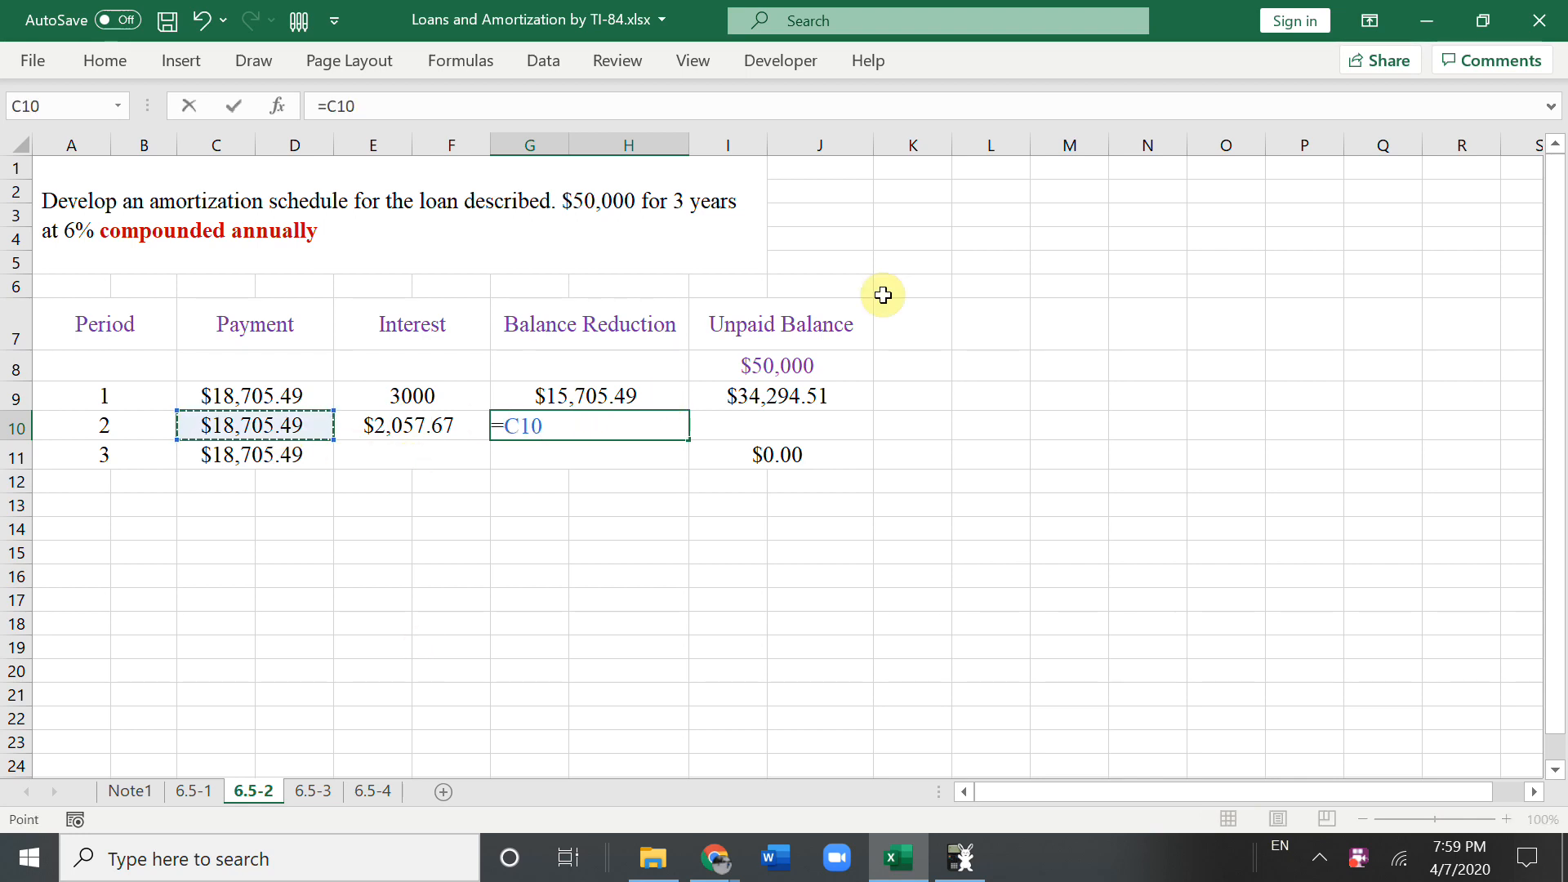
{"action": "type", "text": "-"}
{"action": "left_click", "coordinate": [782, 425]}
{"action": "type", "text": "="}
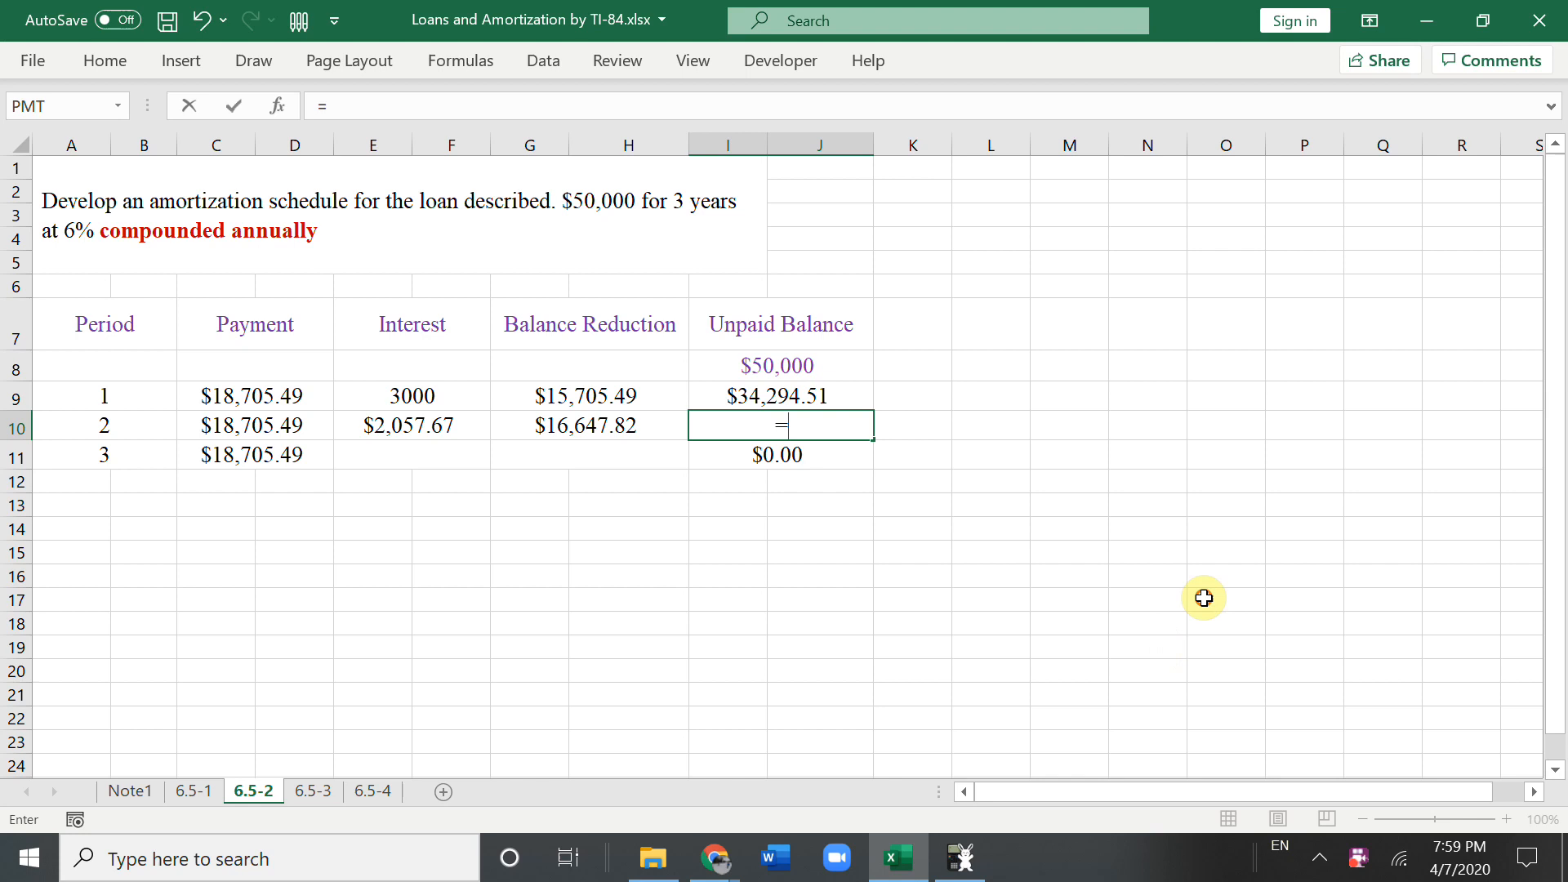
{"action": "left_click", "coordinate": [780, 393]}
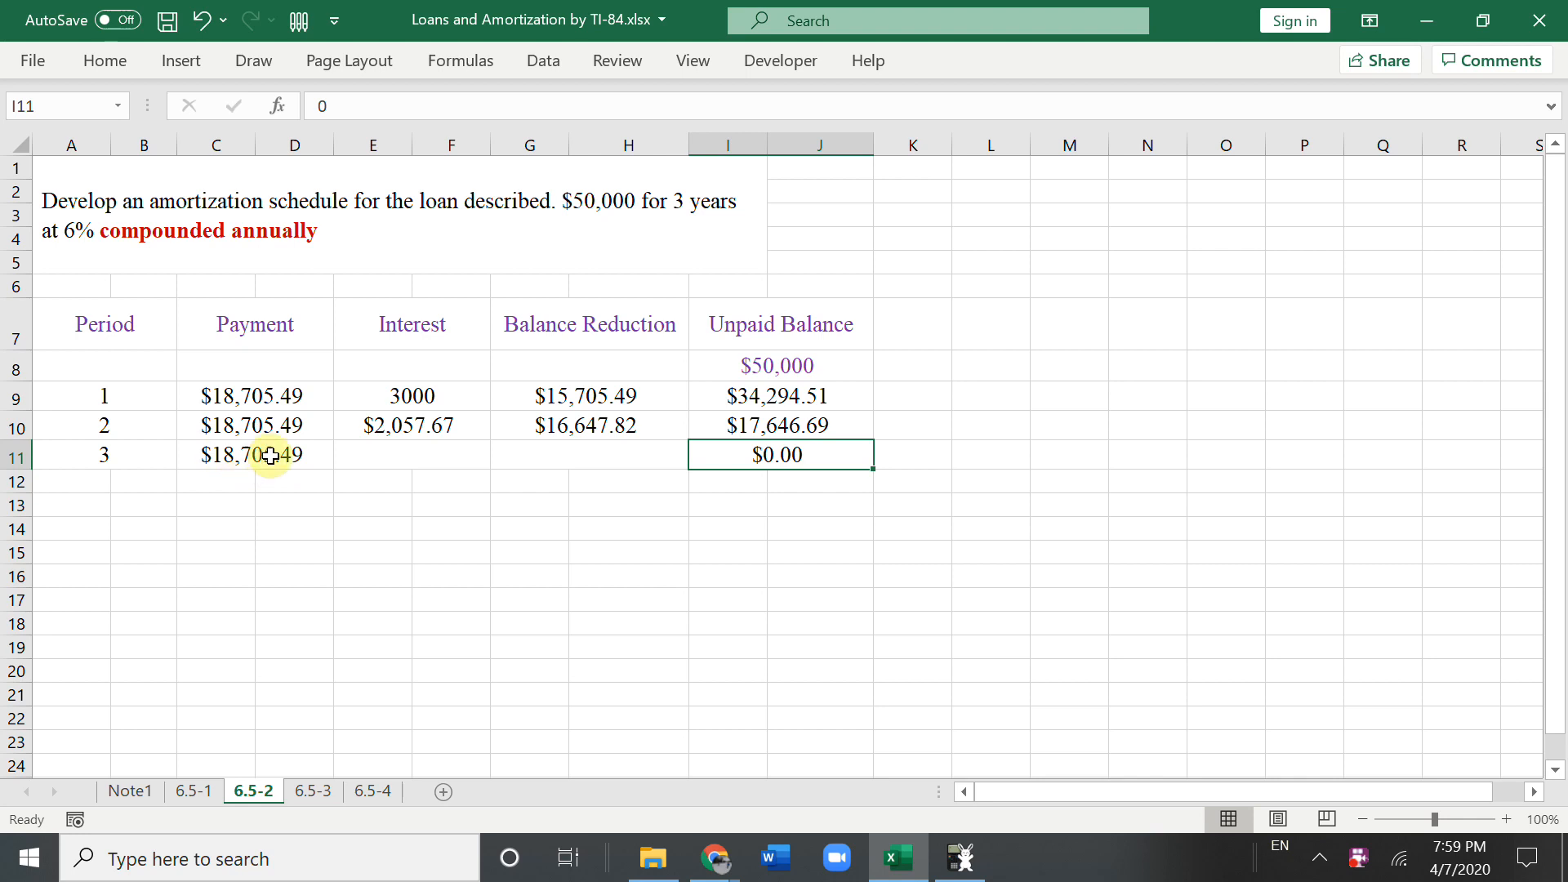
Step: Enter =I10*0.06 as period 3 interest in E11 ($1,058.80)
{"action": "left_click", "coordinate": [410, 454]}
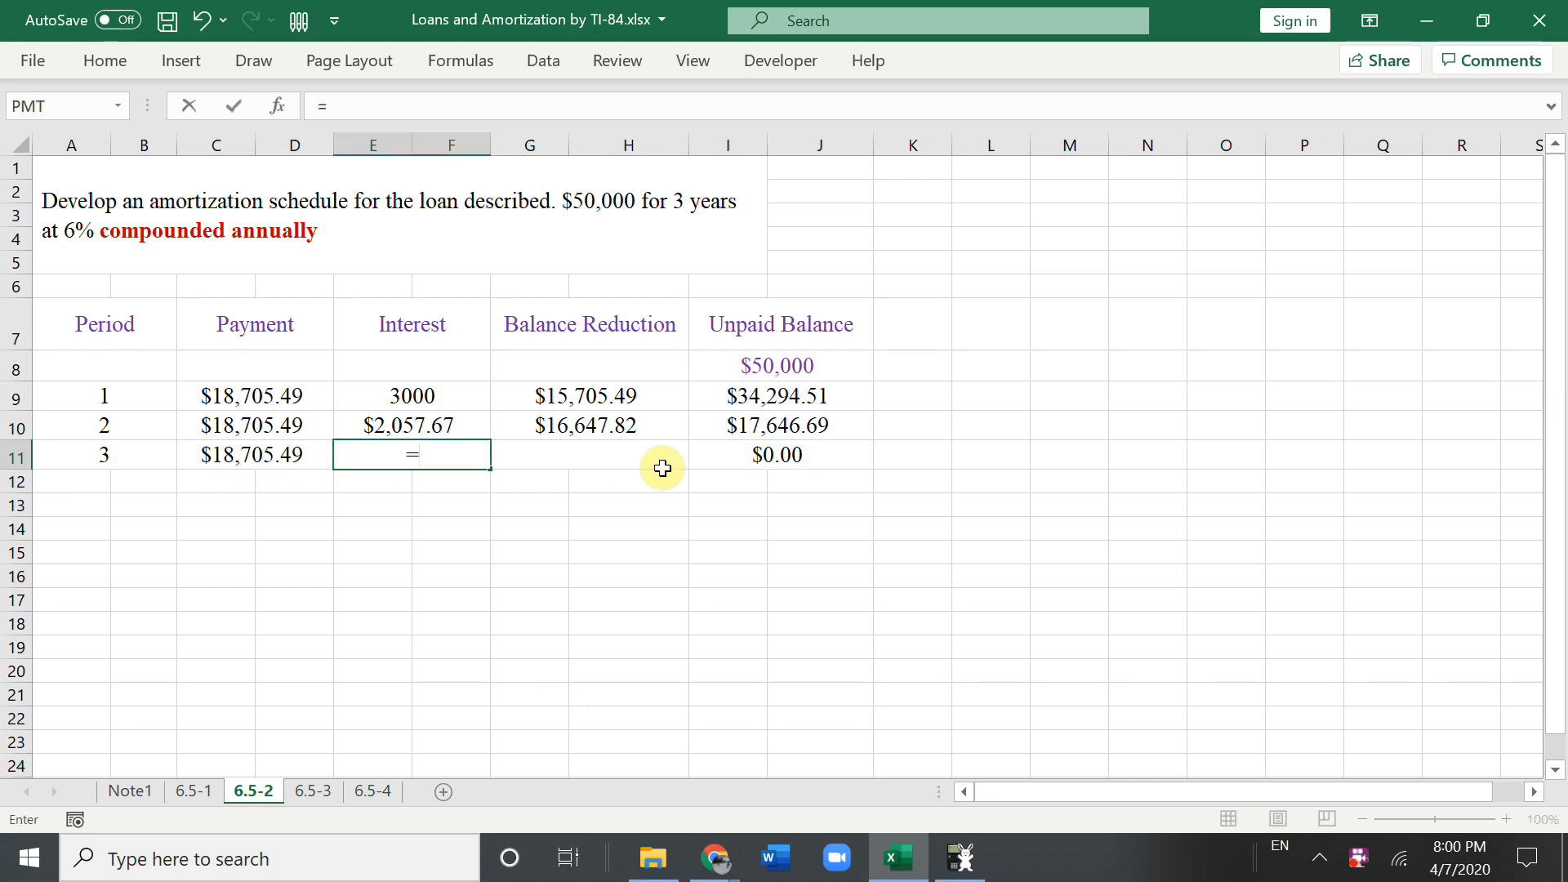
{"action": "left_click", "coordinate": [779, 425]}
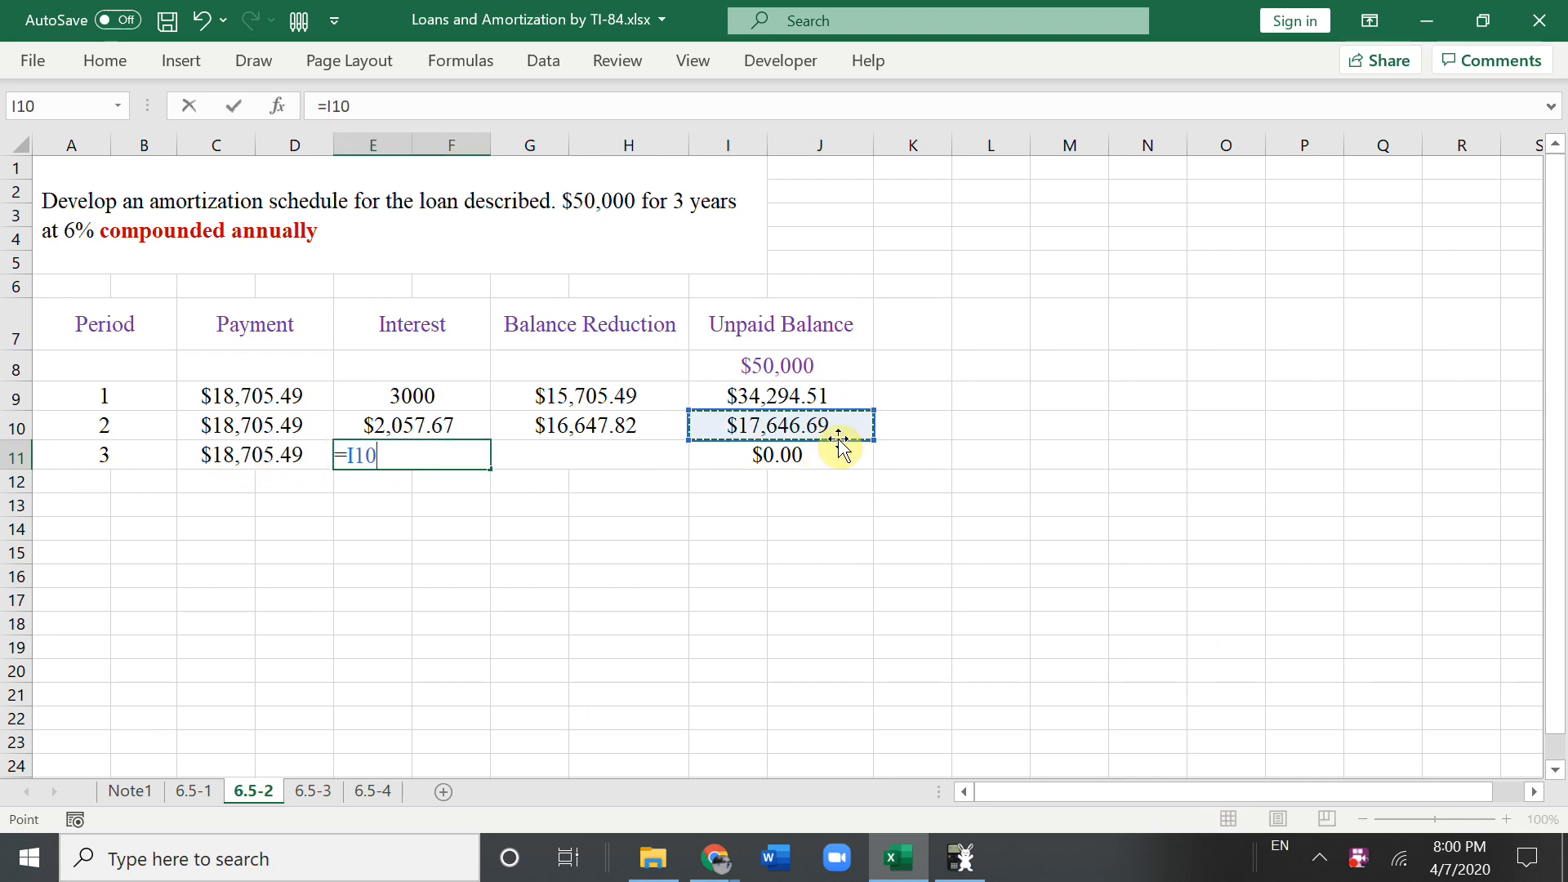
{"action": "type", "text": "*"}
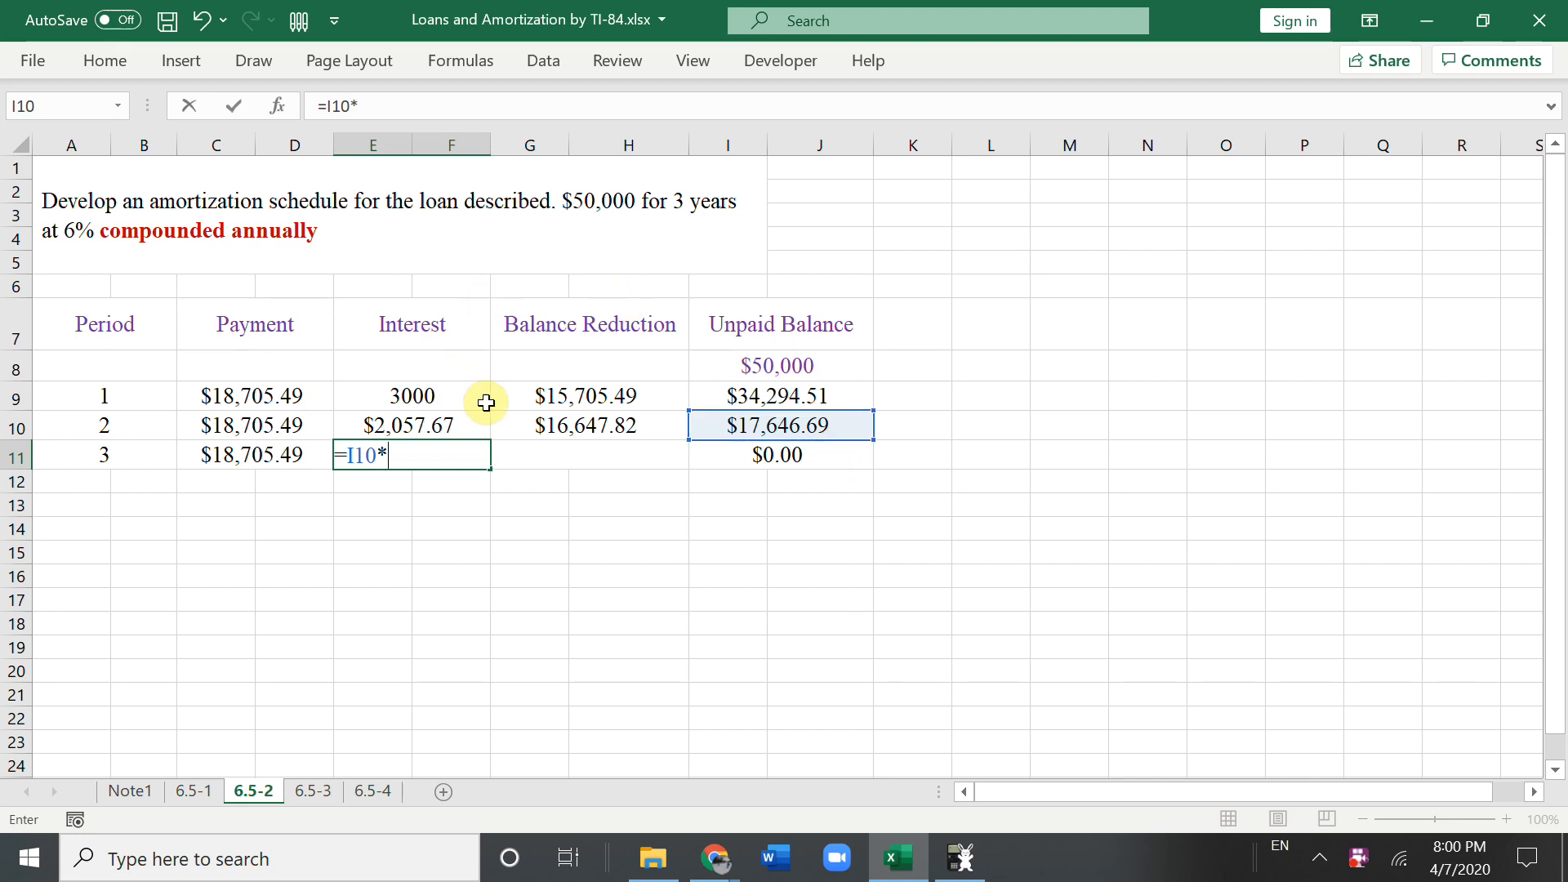
{"action": "type", "text": "0.06"}
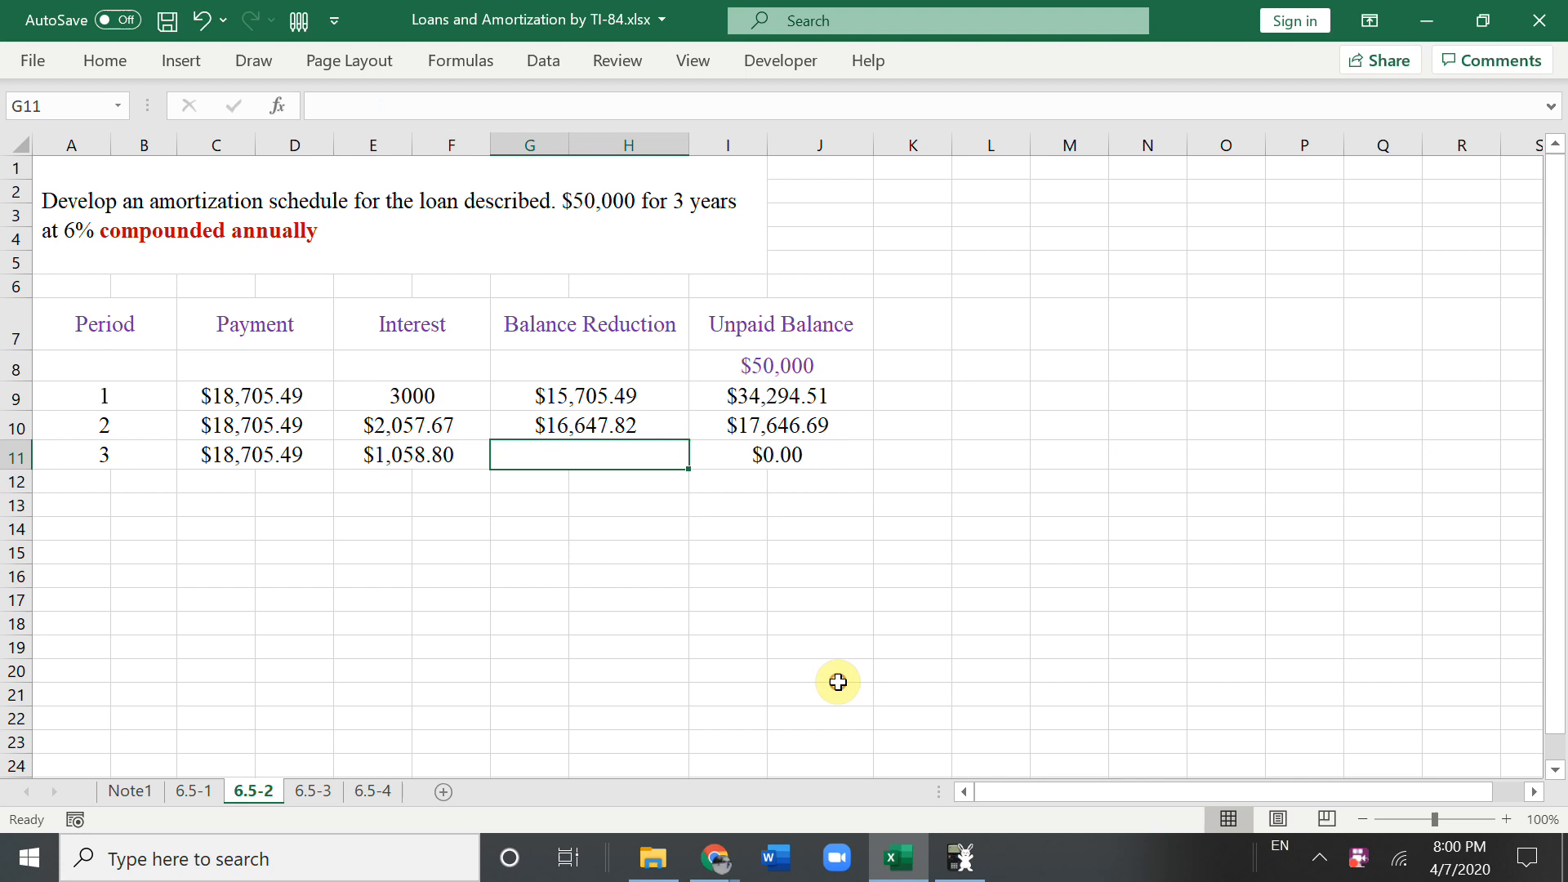
{"action": "mouse_move", "coordinate": [513, 454]}
{"action": "type", "text": "=C11"}
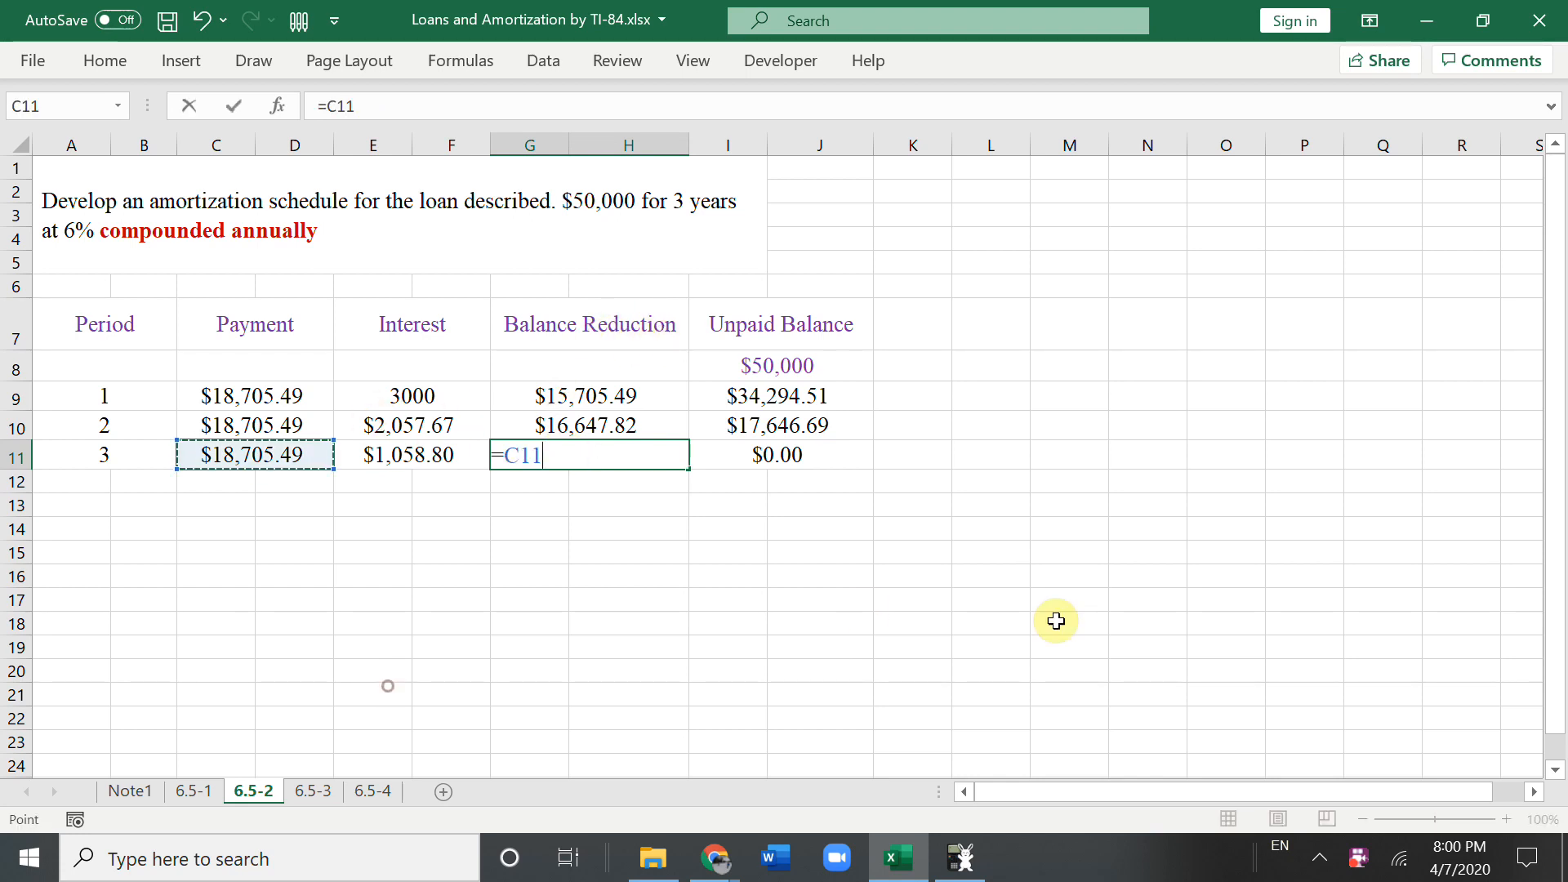
Step: Enter =C11-E11 in G11 ($17,646.69) and confirm the $0.00 final balance
{"action": "type", "text": "-"}
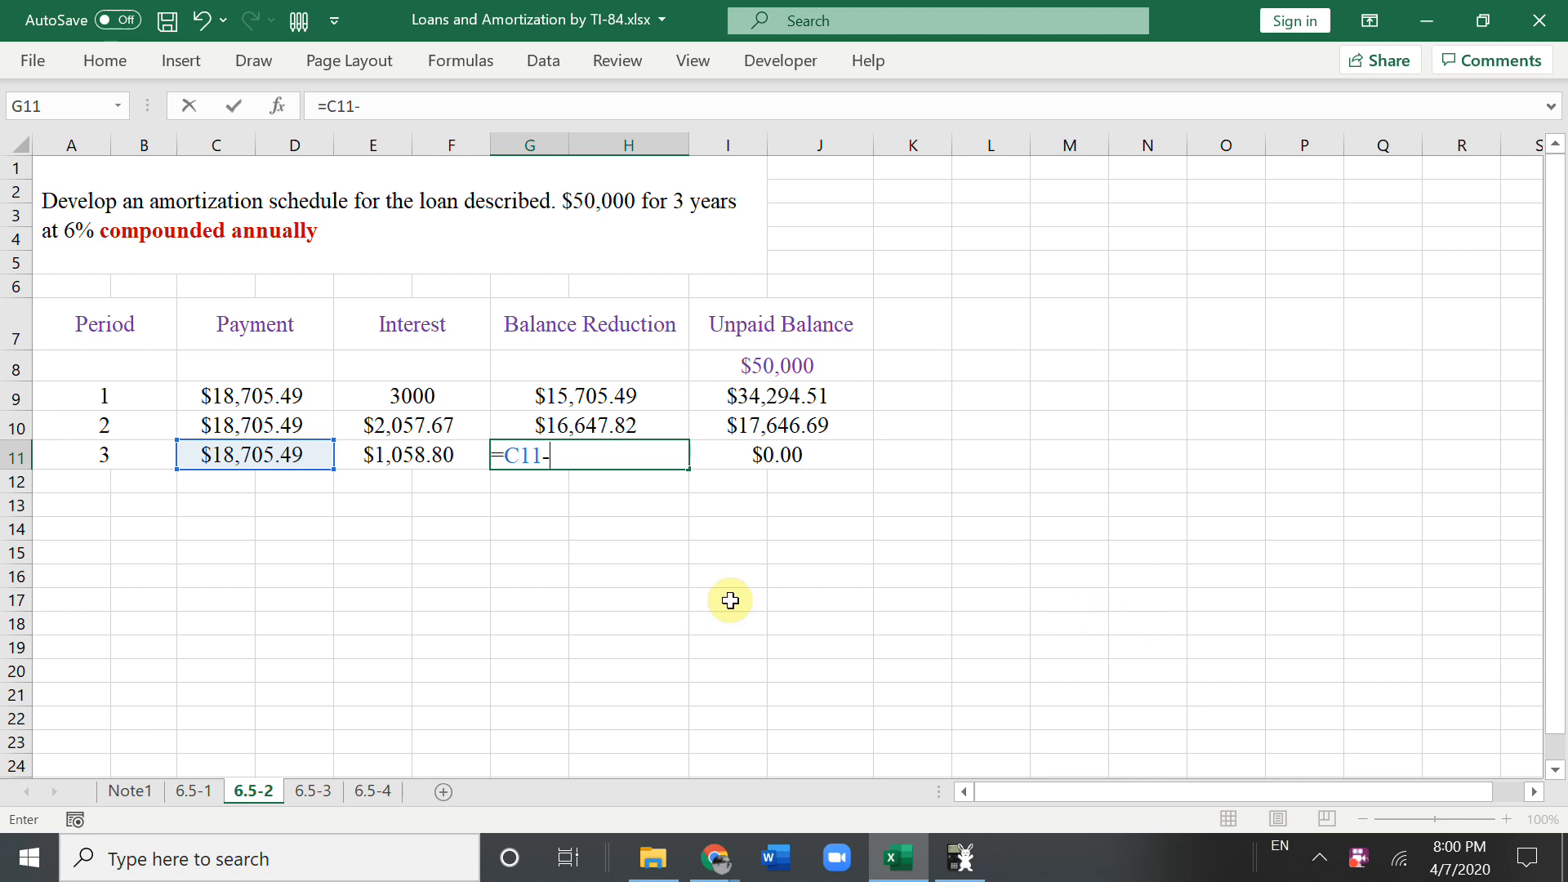
{"action": "key", "text": "enter"}
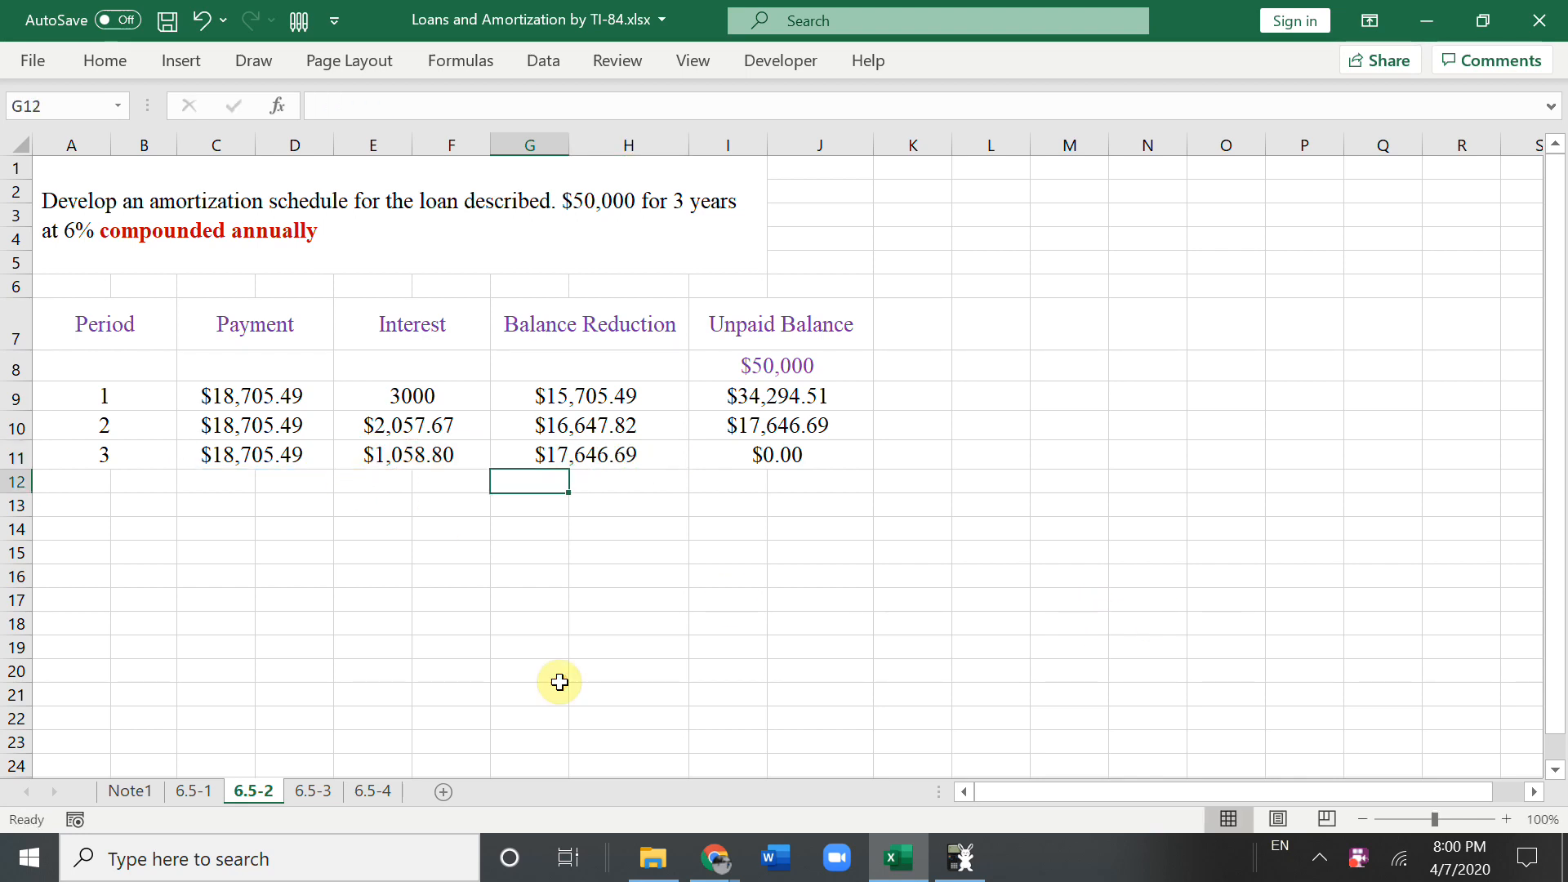
{"action": "left_click", "coordinate": [779, 425]}
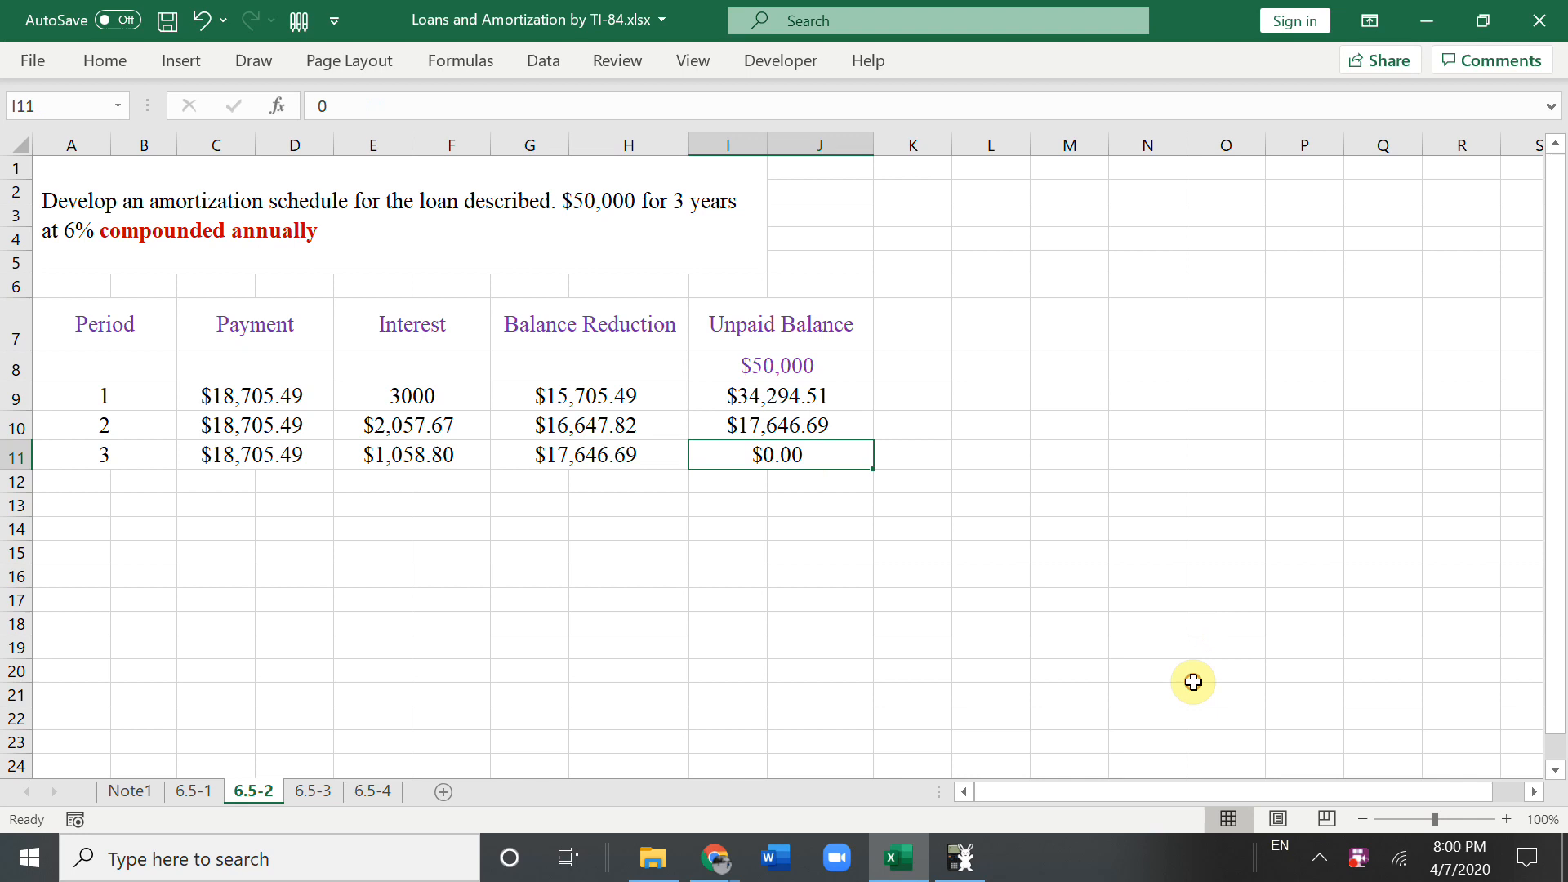
{"action": "left_click", "coordinate": [312, 791]}
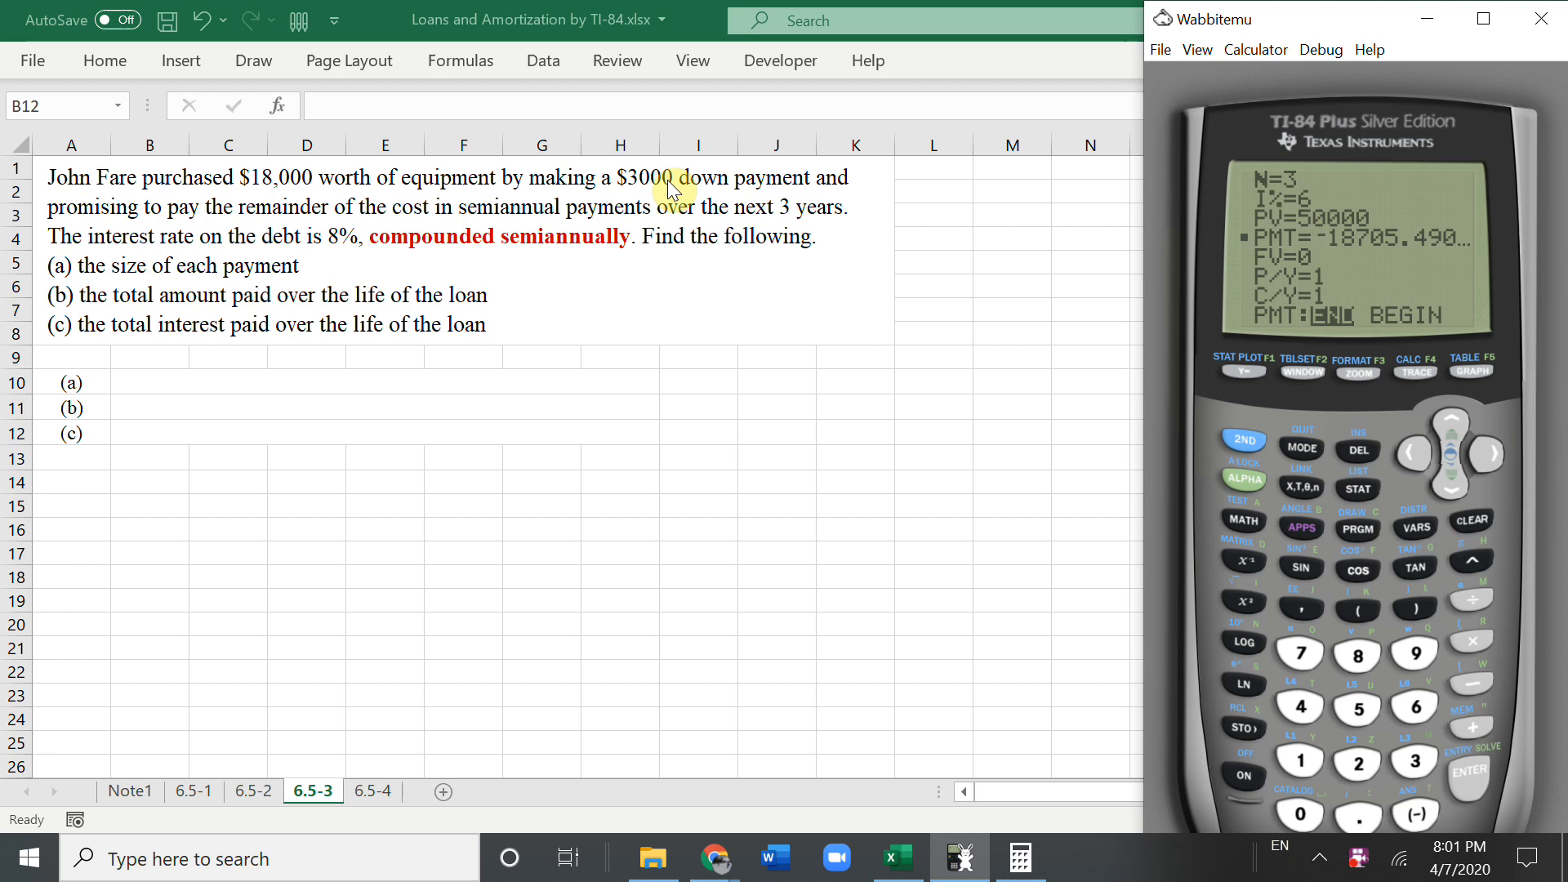
{"action": "mouse_move", "coordinate": [770, 248]}
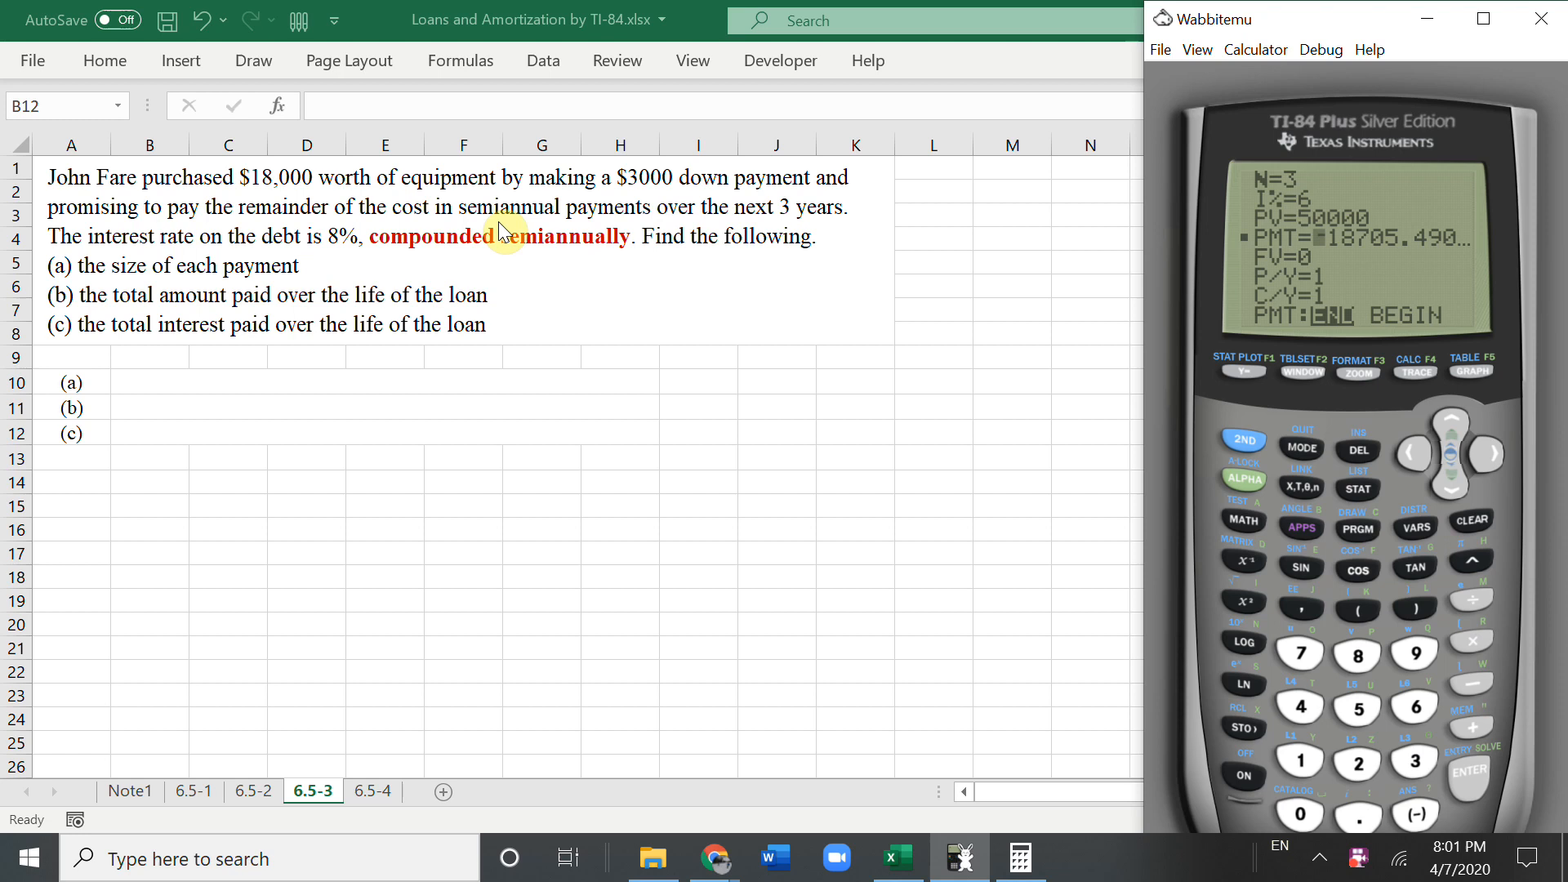
{"action": "mouse_move", "coordinate": [725, 225]}
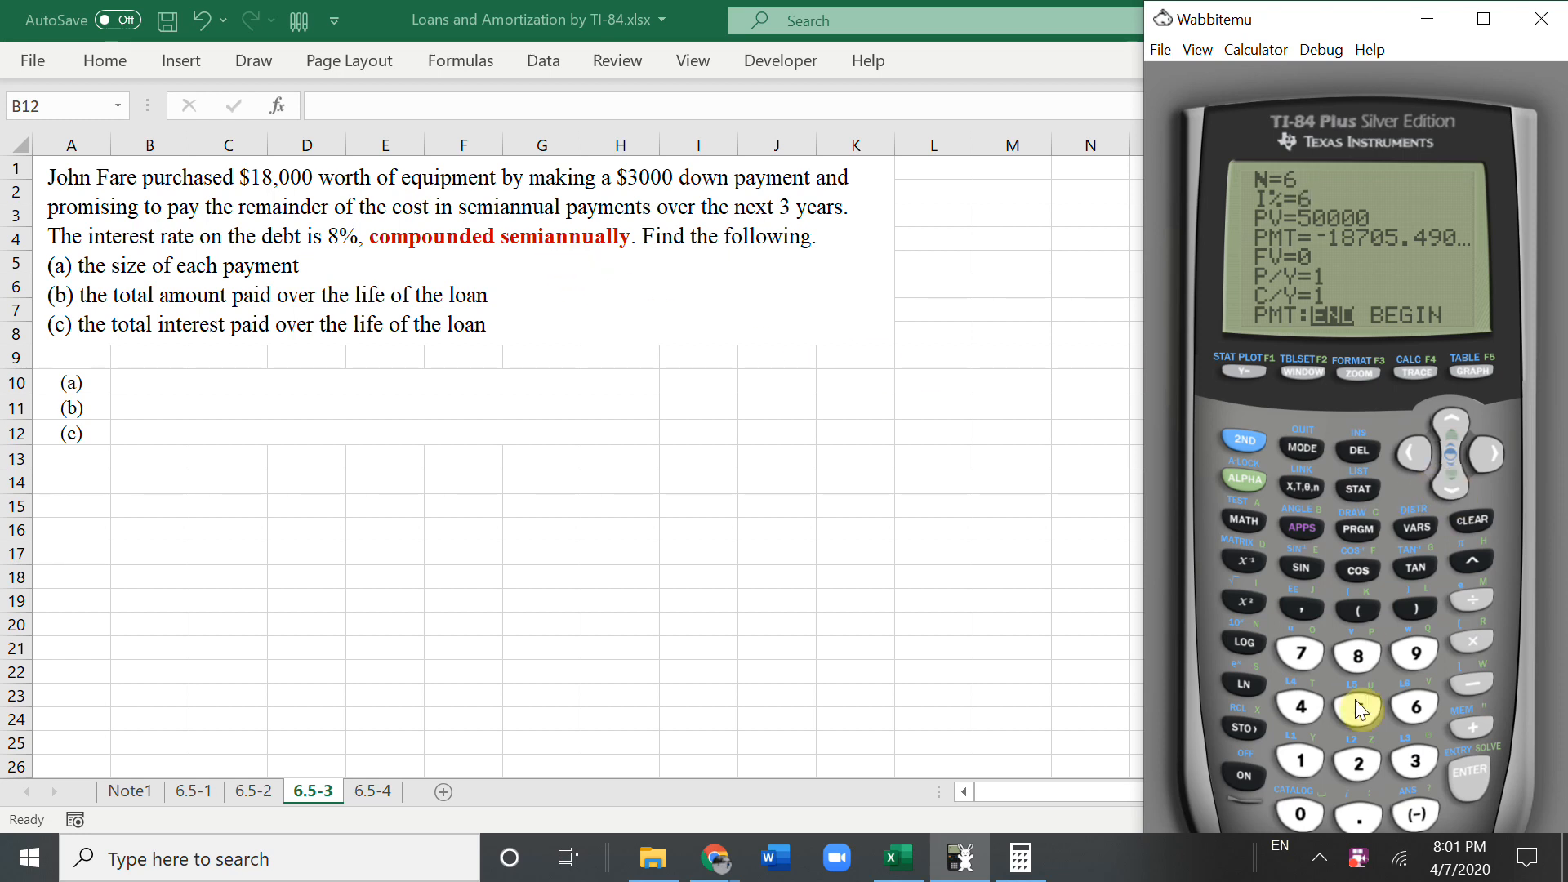
Step: Enter N=6, I%=8/2 and PV=15000 in the TVM Solver for the equipment loan
{"action": "left_click", "coordinate": [1357, 706]}
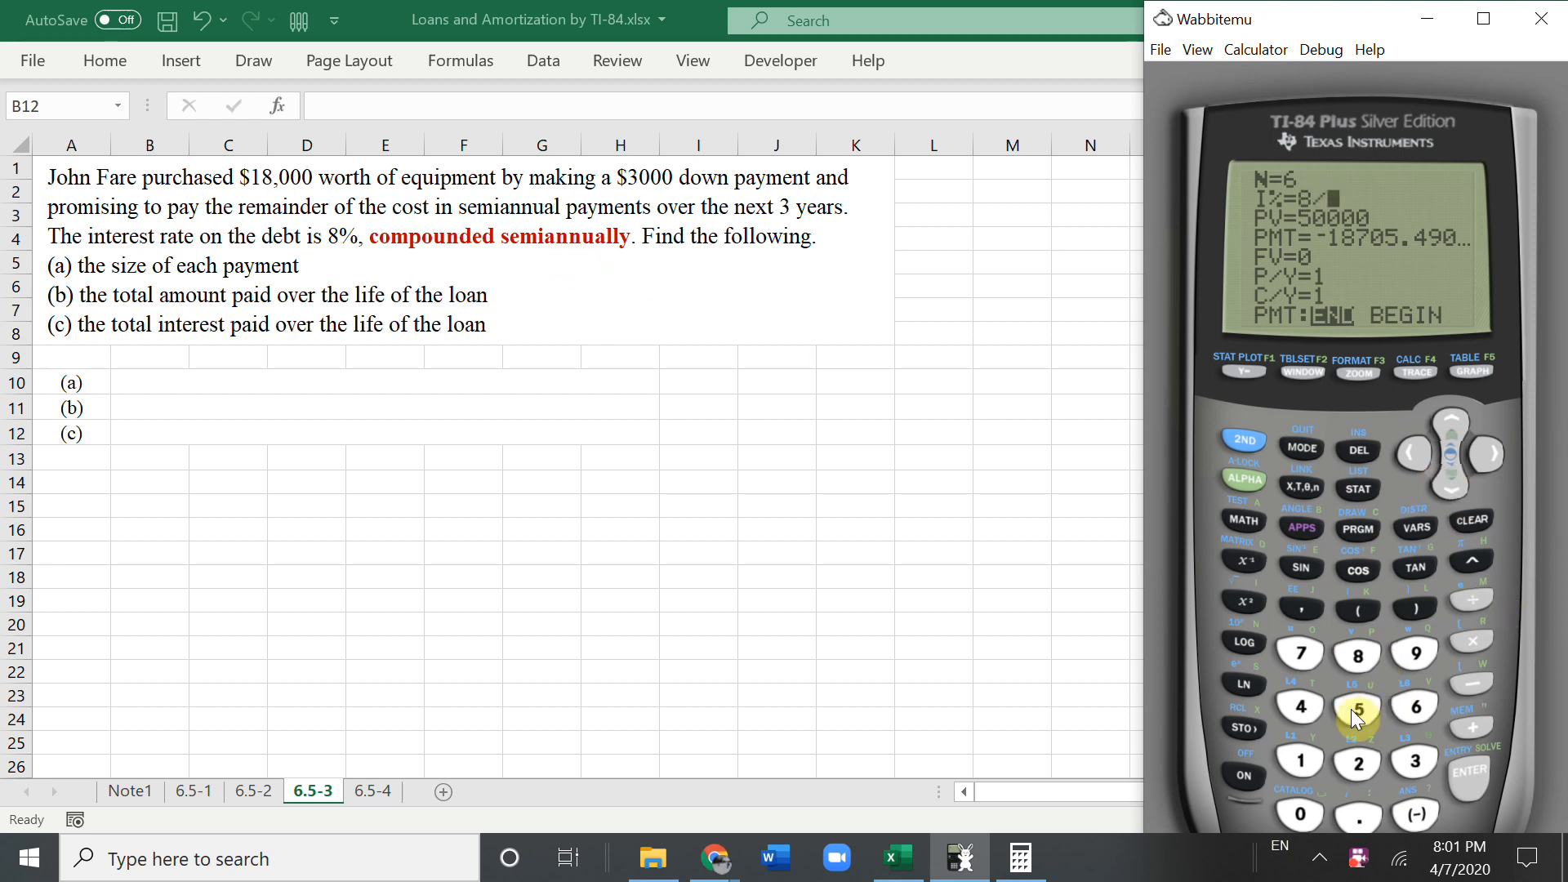
{"action": "left_click", "coordinate": [1357, 763]}
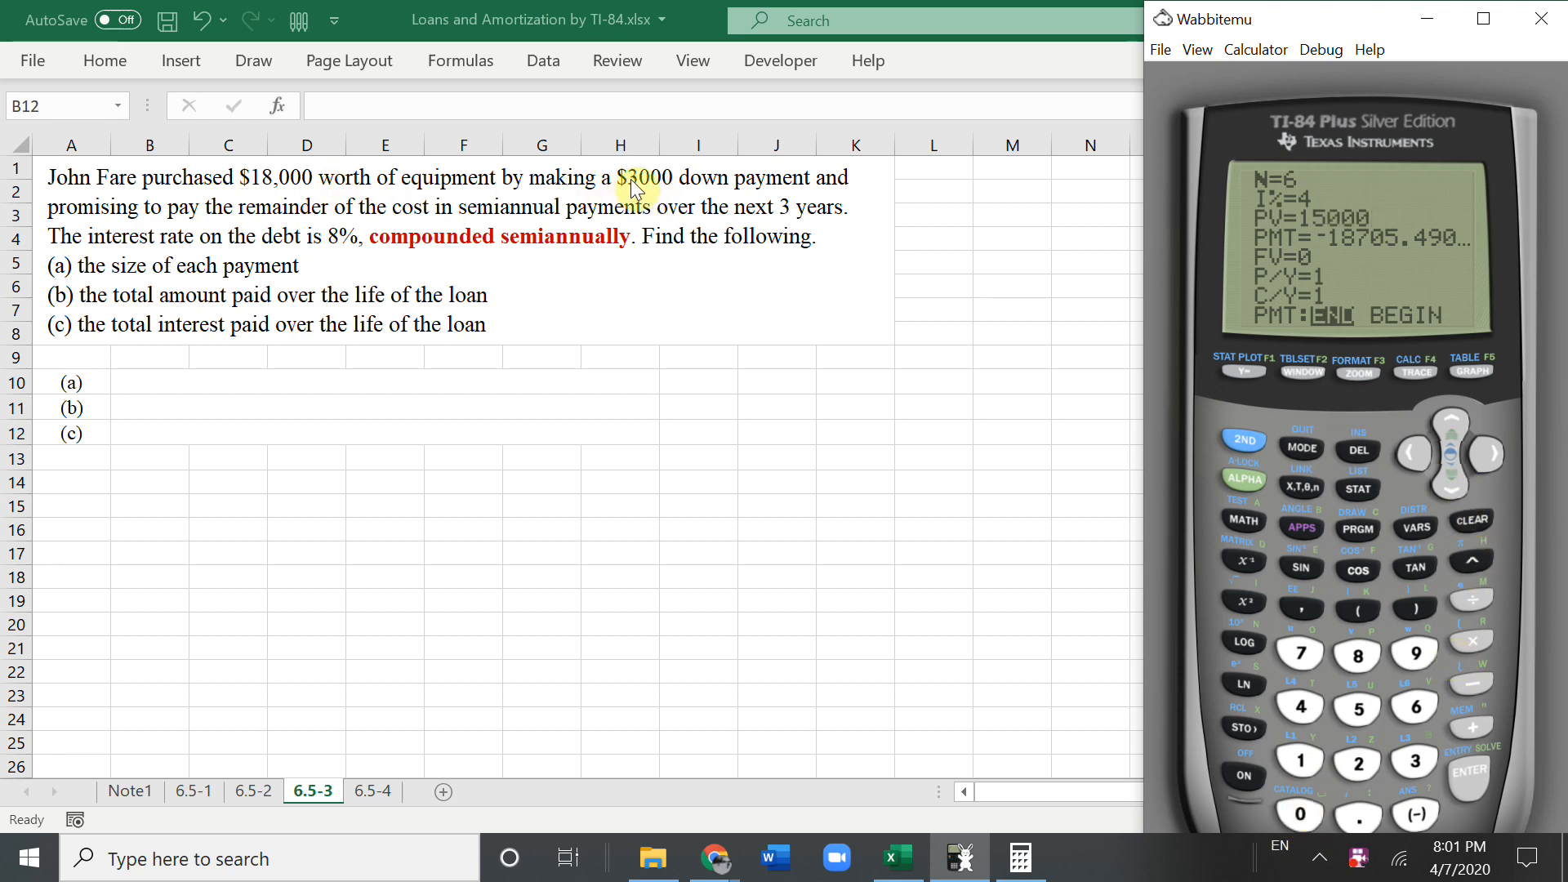
{"action": "mouse_move", "coordinate": [782, 222]}
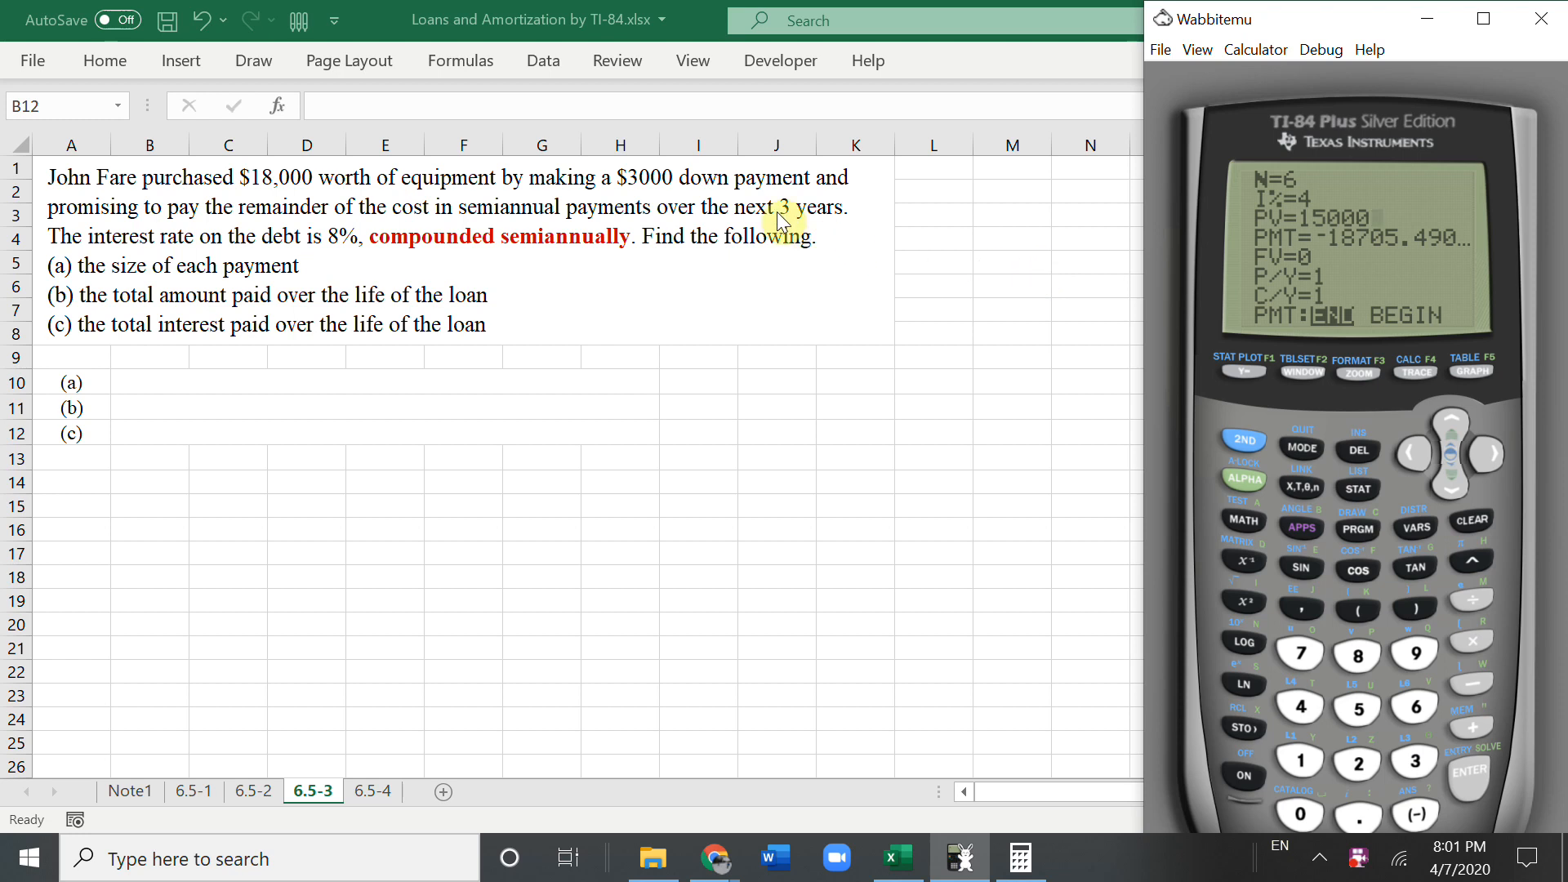
{"action": "mouse_move", "coordinate": [1447, 491]}
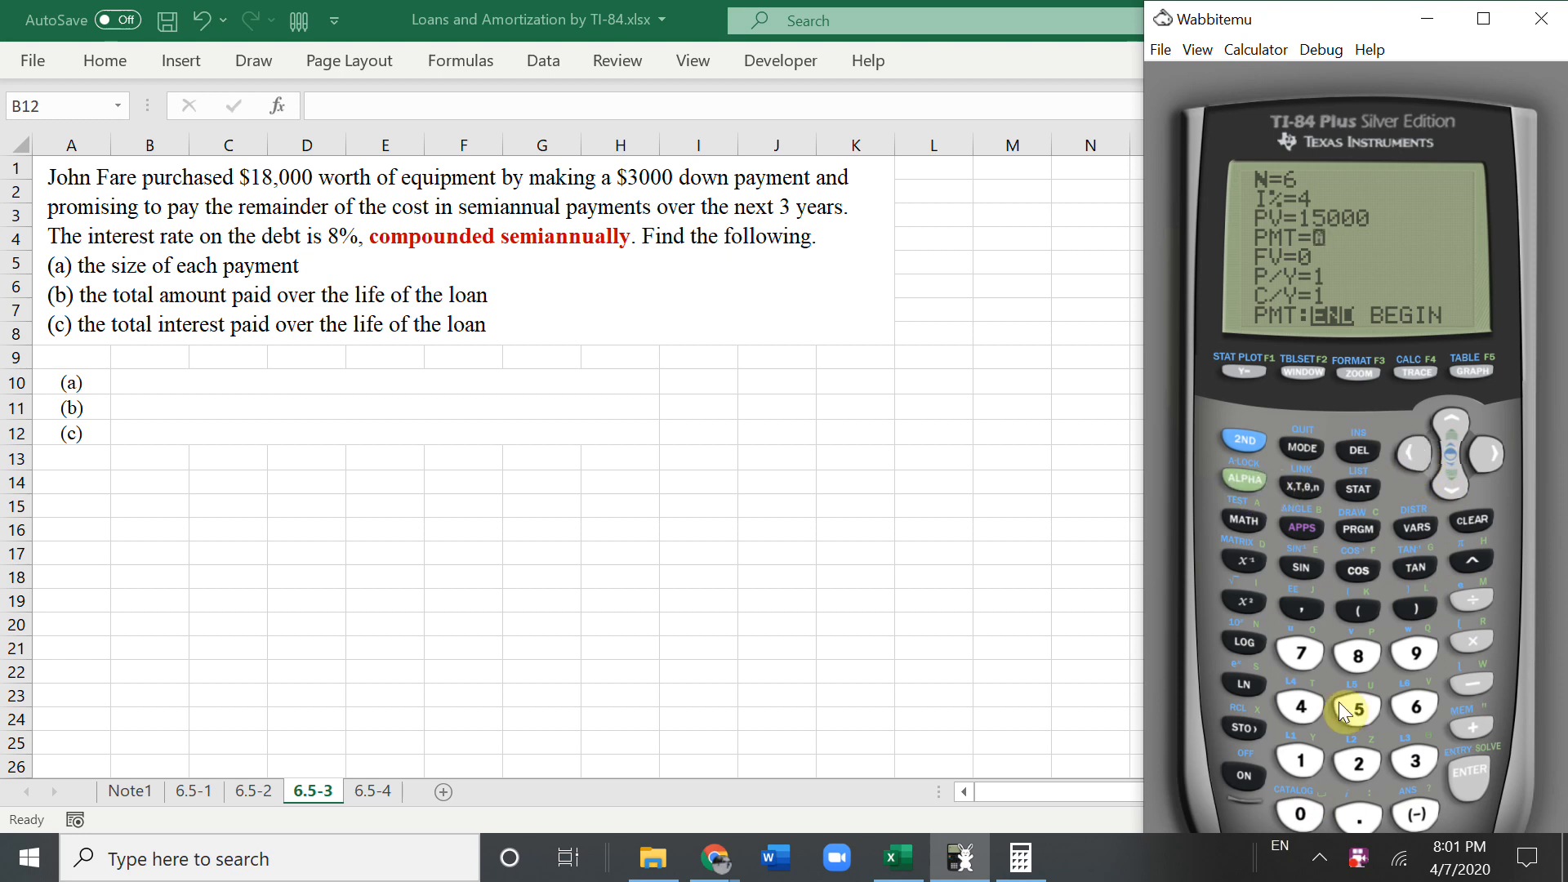
{"action": "type", "text": "=p"}
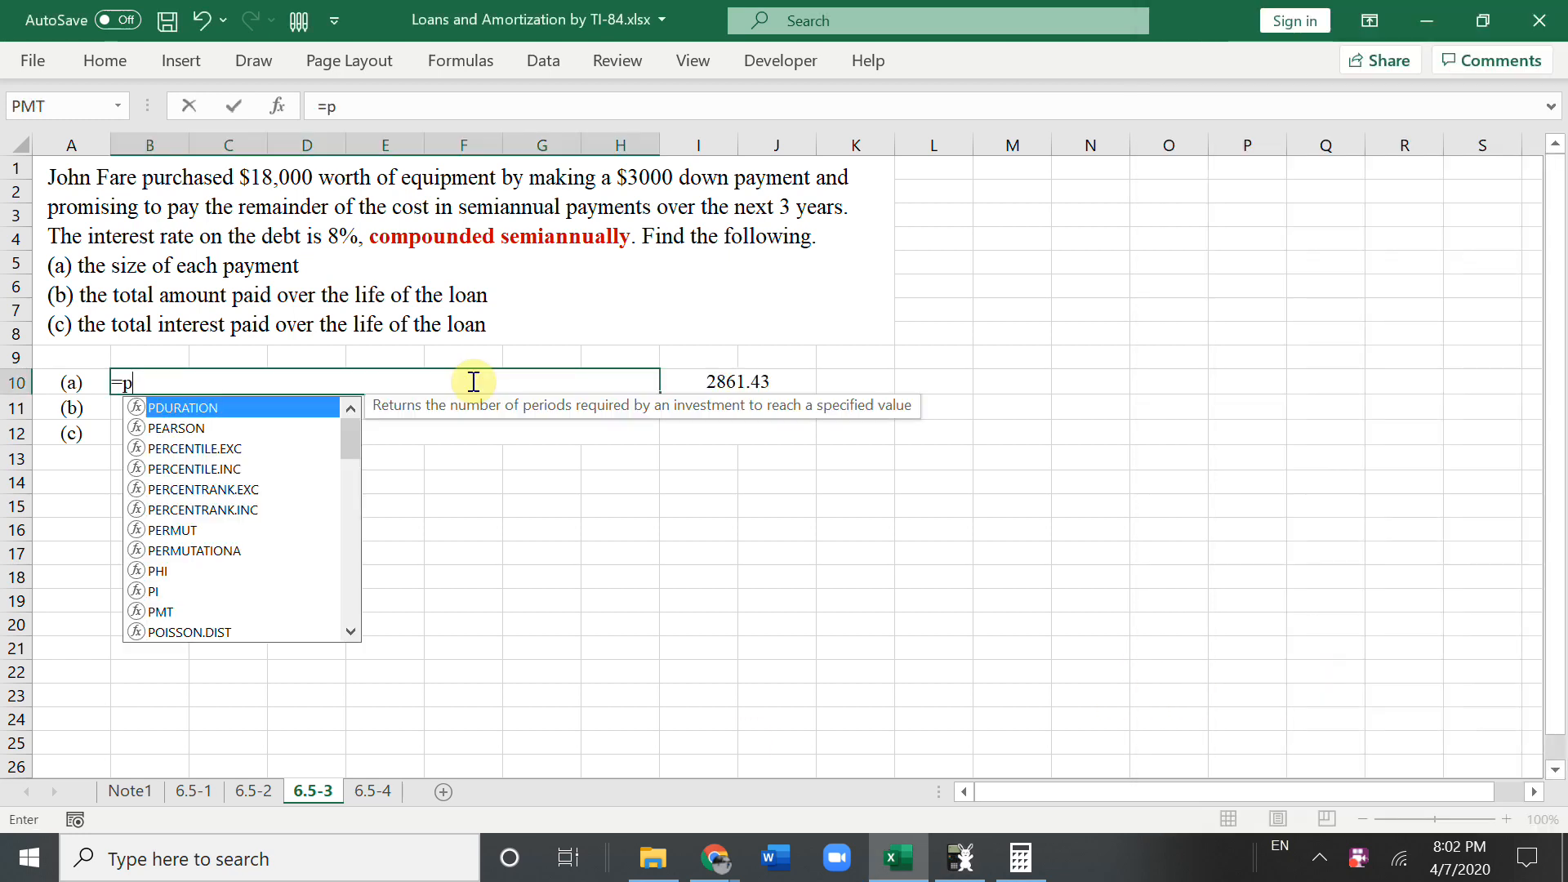
Step: Enter =PMT(0.08/2,3*2,15000) in B10, giving a ($2,861.43) payment
{"action": "type", "text": "mt("}
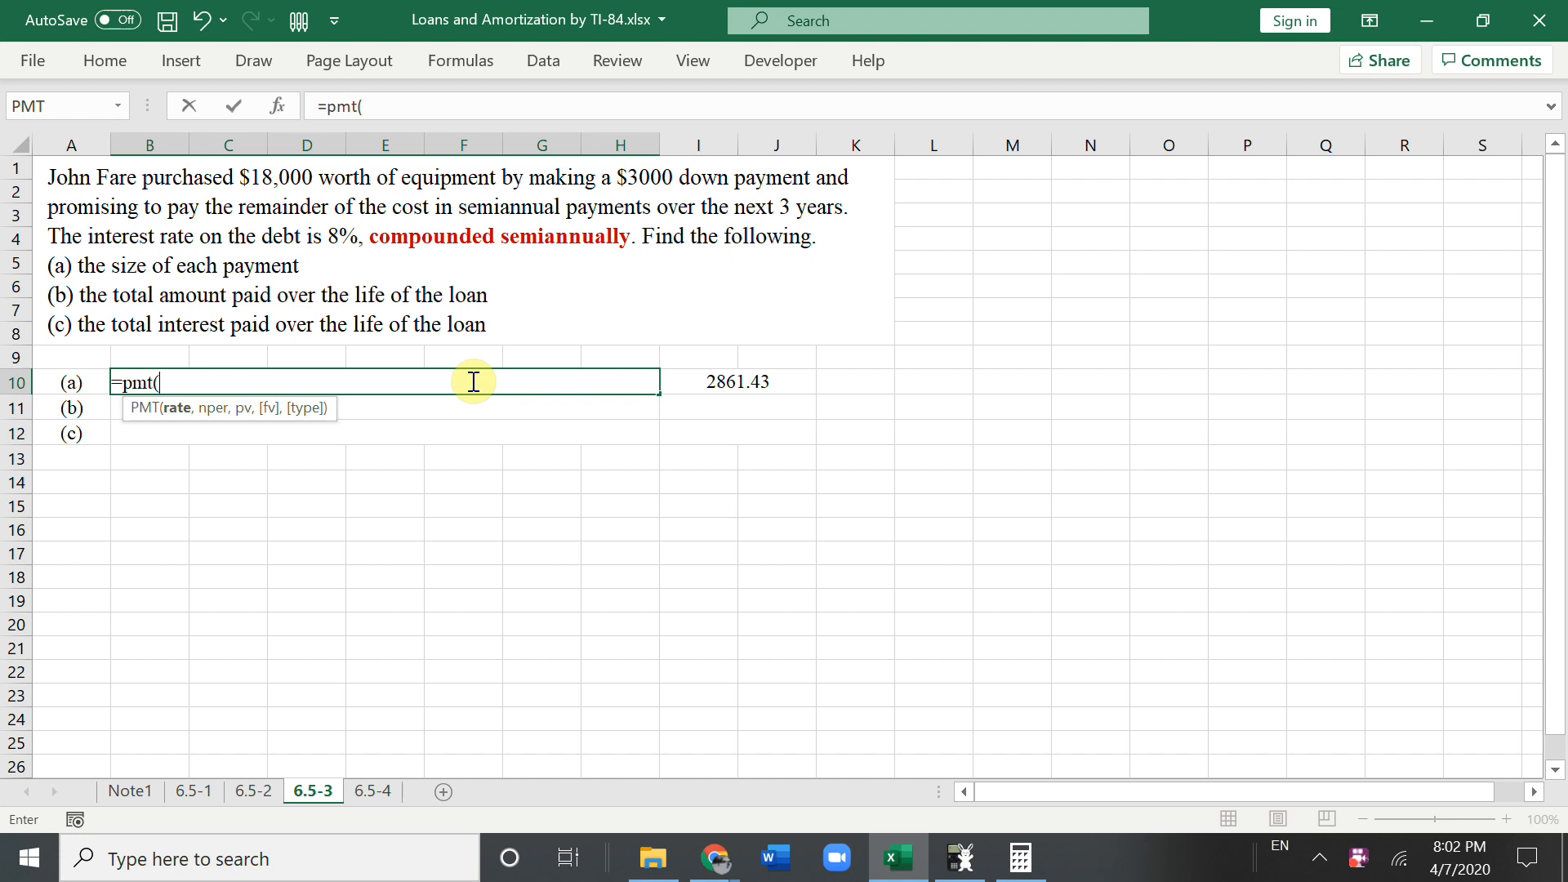
{"action": "type", "text": "0.08"}
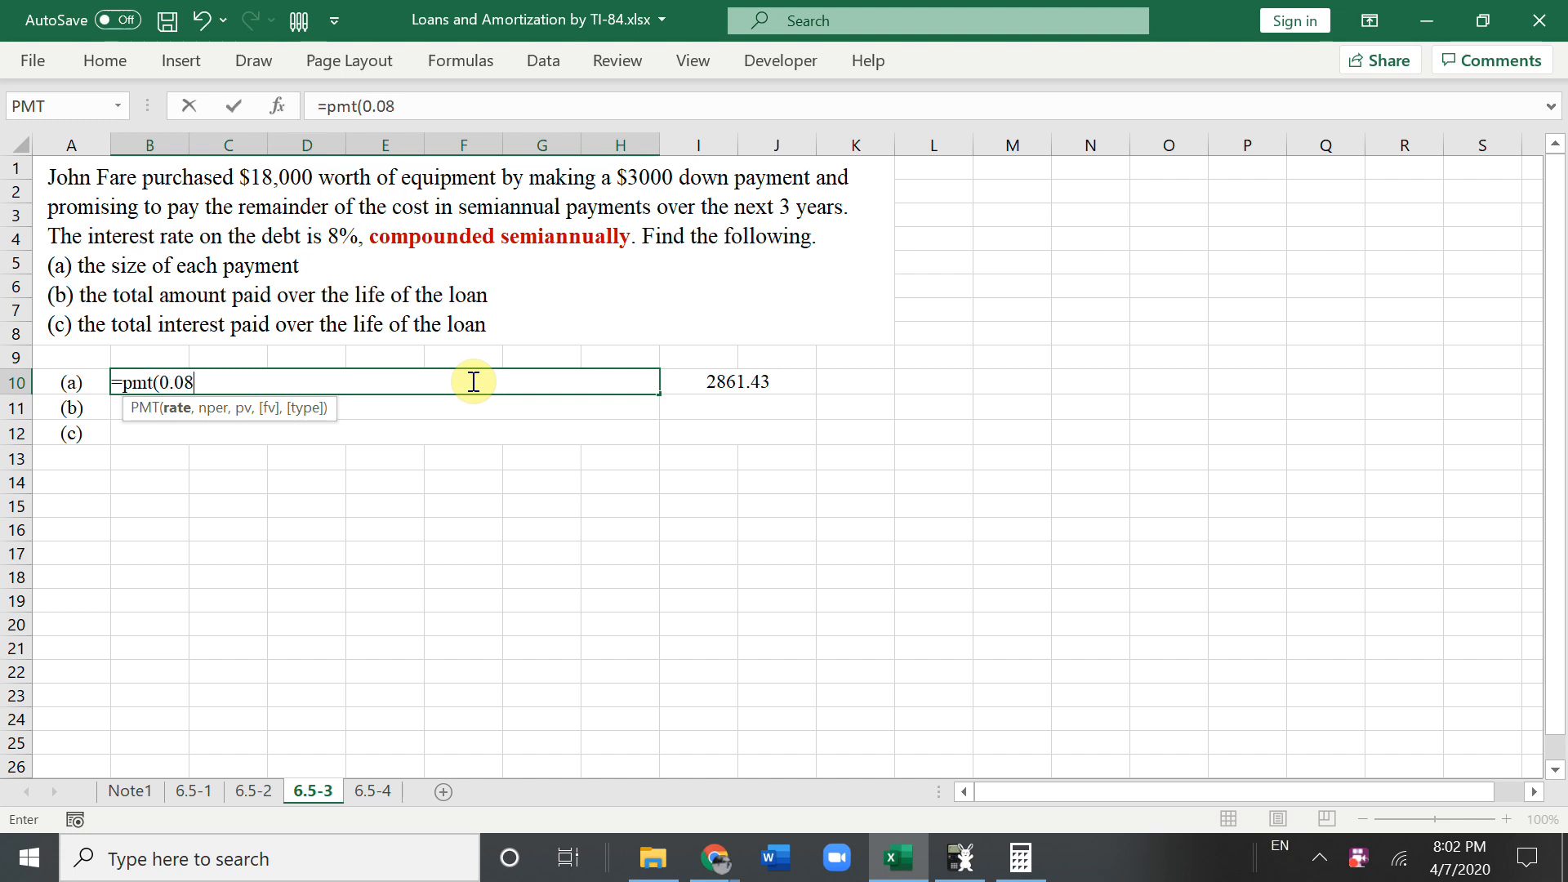
{"action": "type", "text": "/2"}
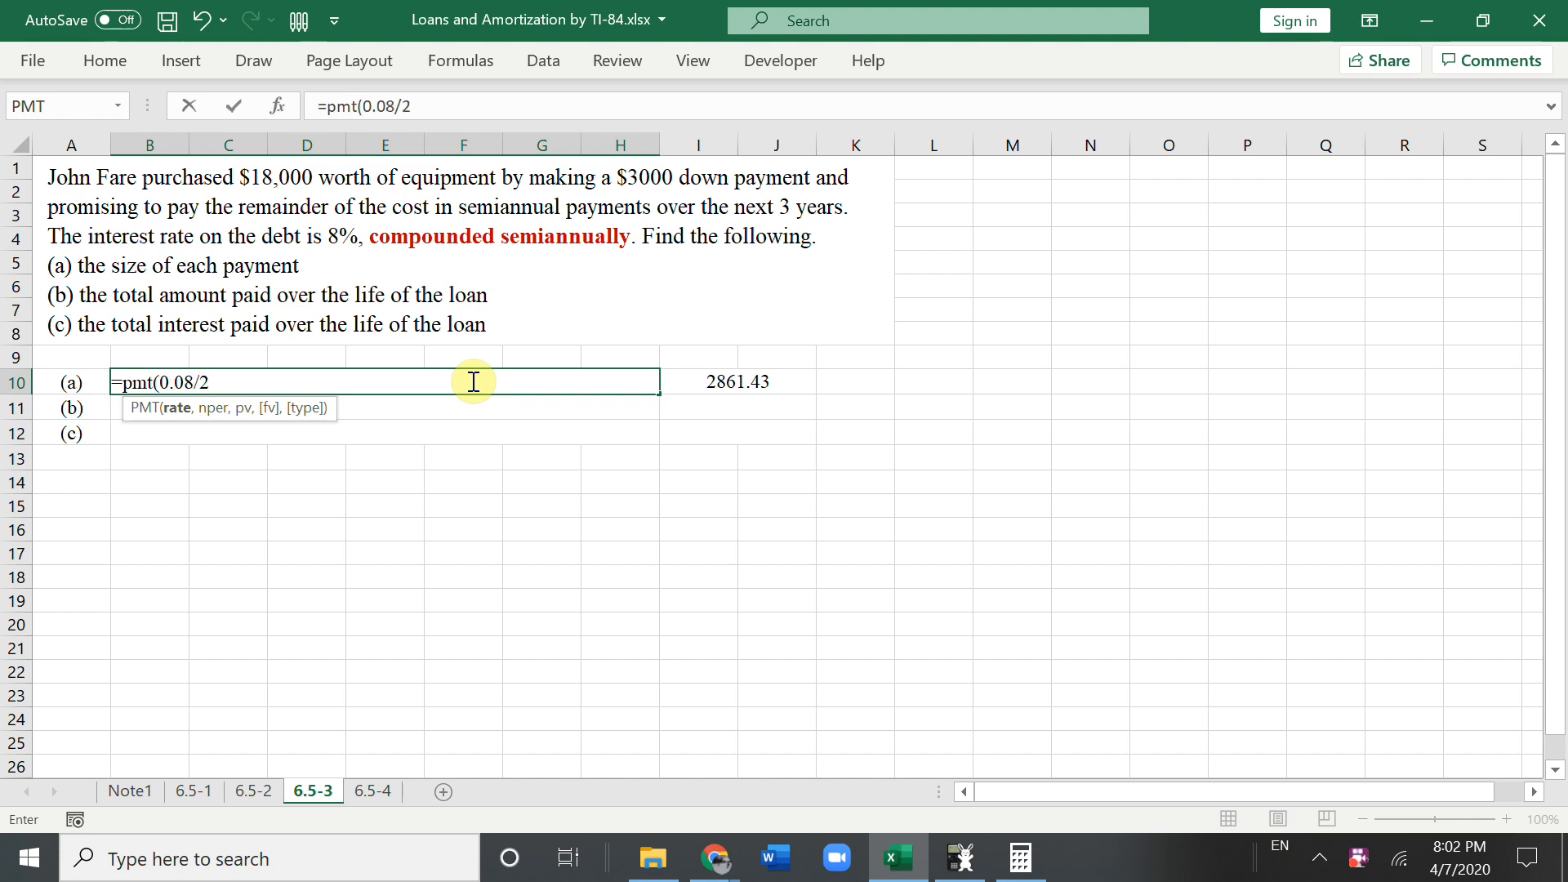
{"action": "type", "text": ","}
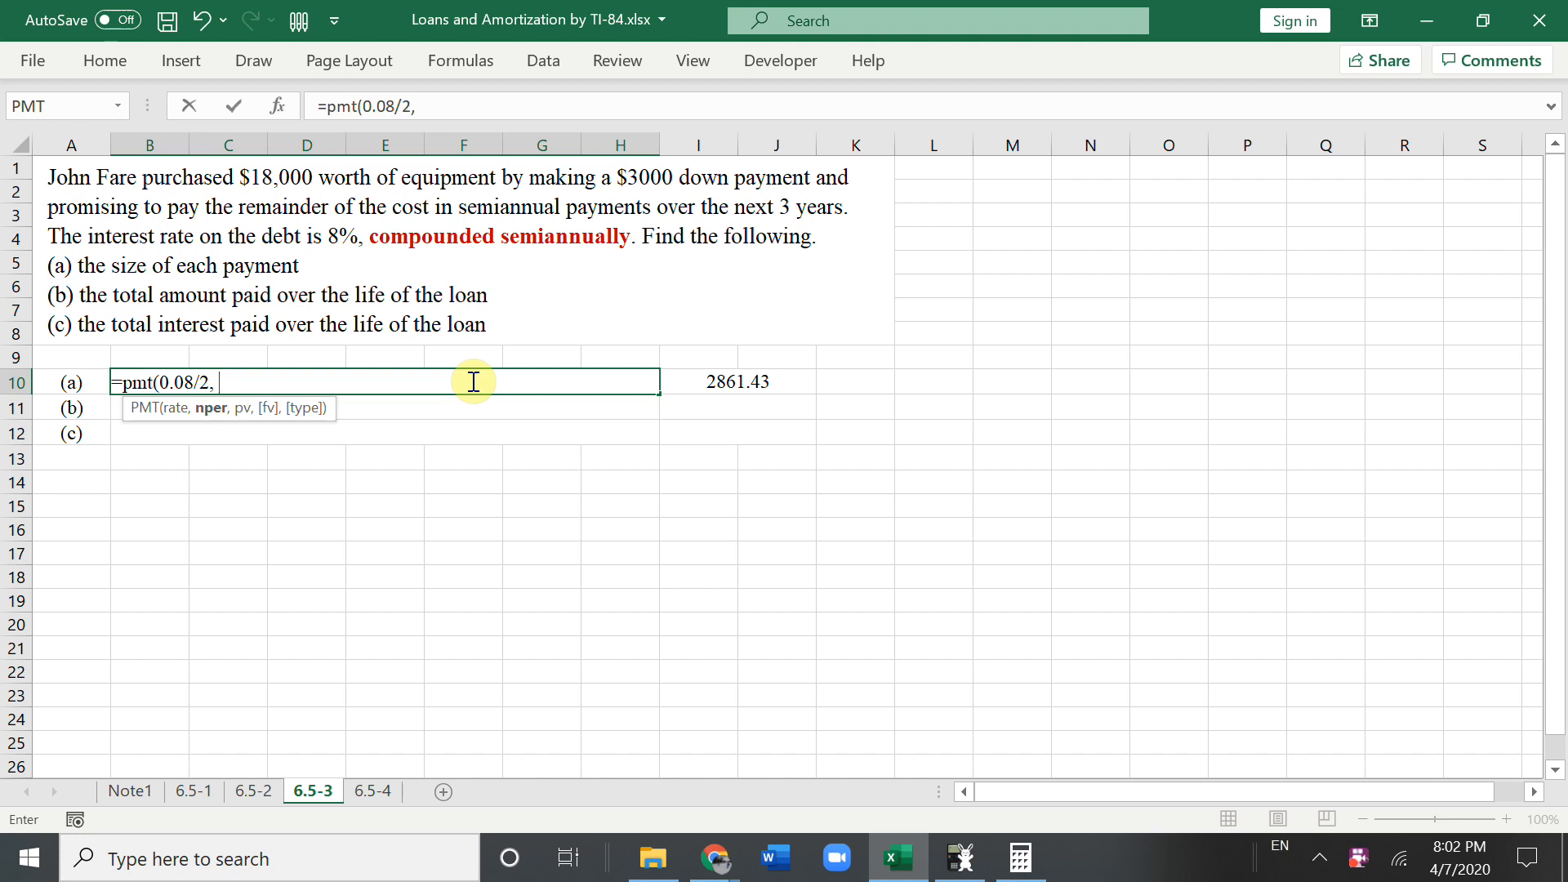
{"action": "type", "text": "3*"}
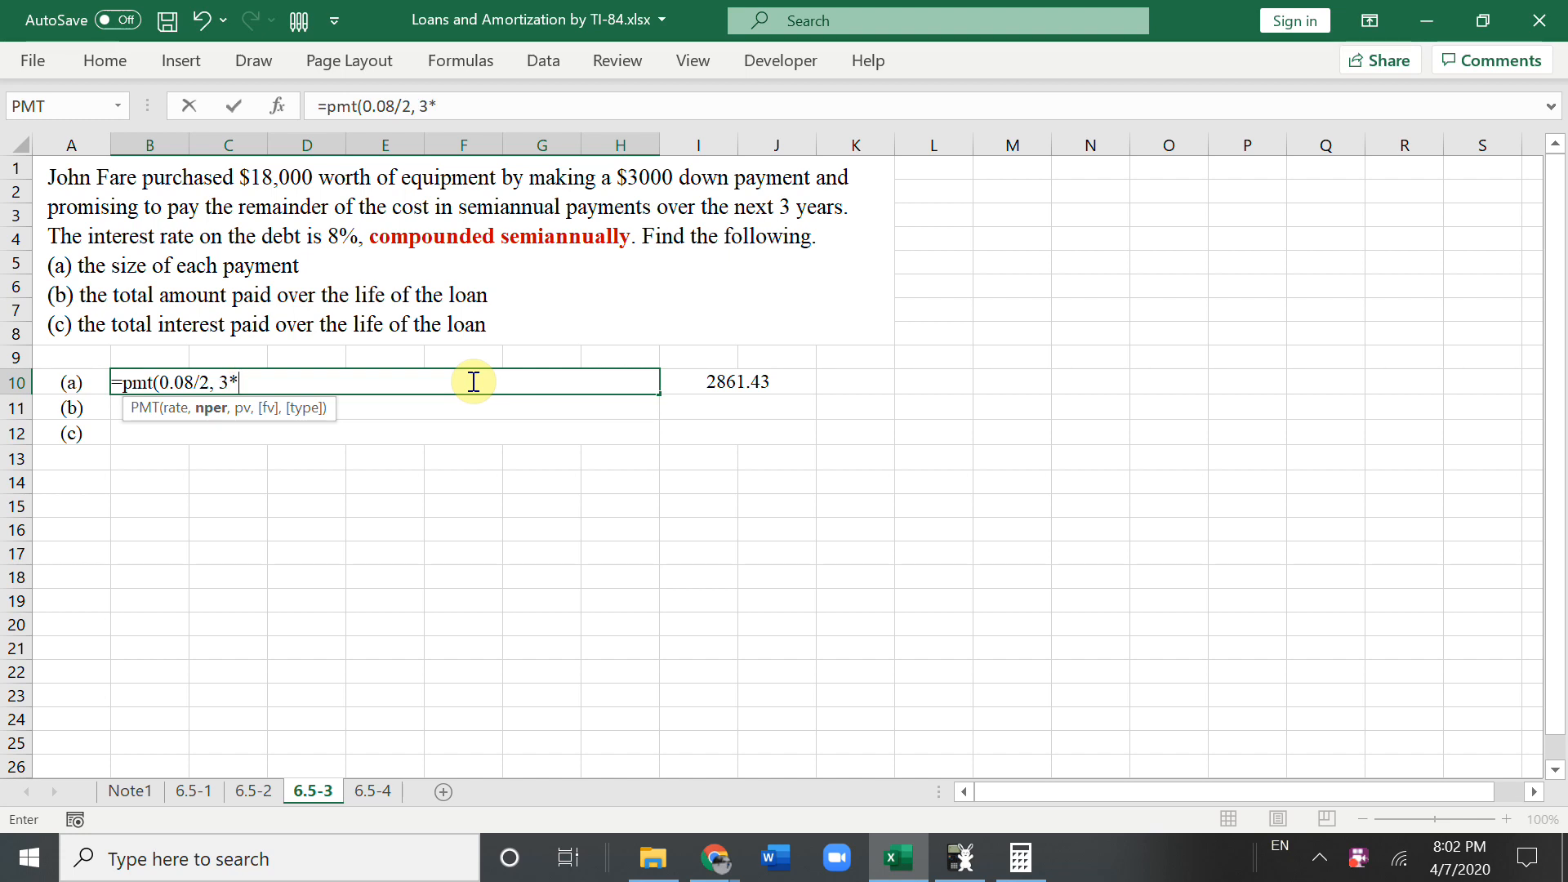
{"action": "type", "text": "2, 15000"}
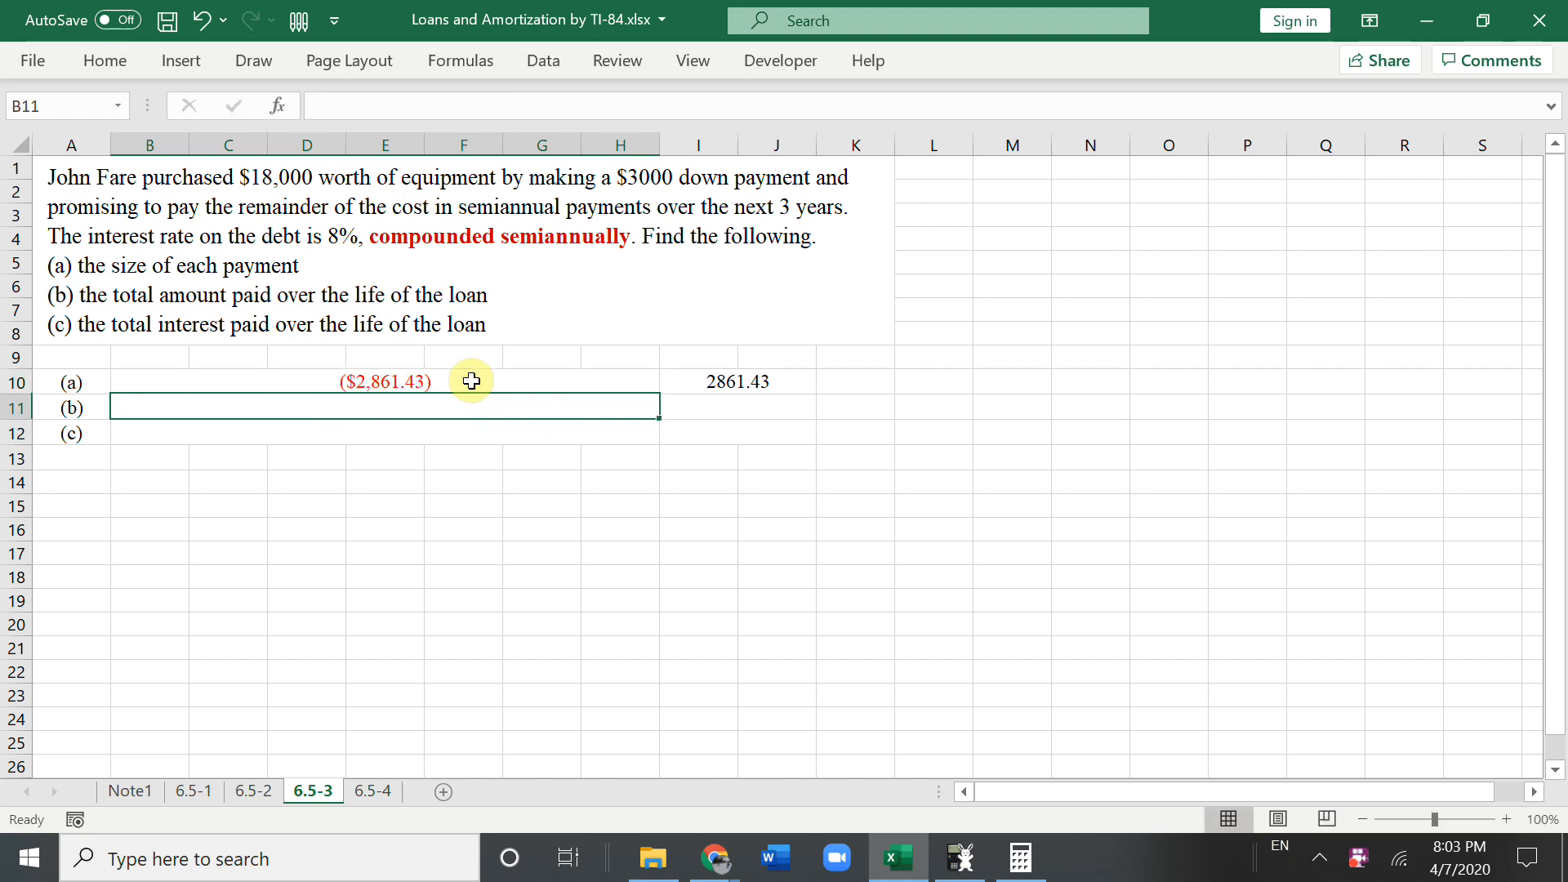
{"action": "mouse_move", "coordinate": [434, 382]}
{"action": "type", "text": "f"}
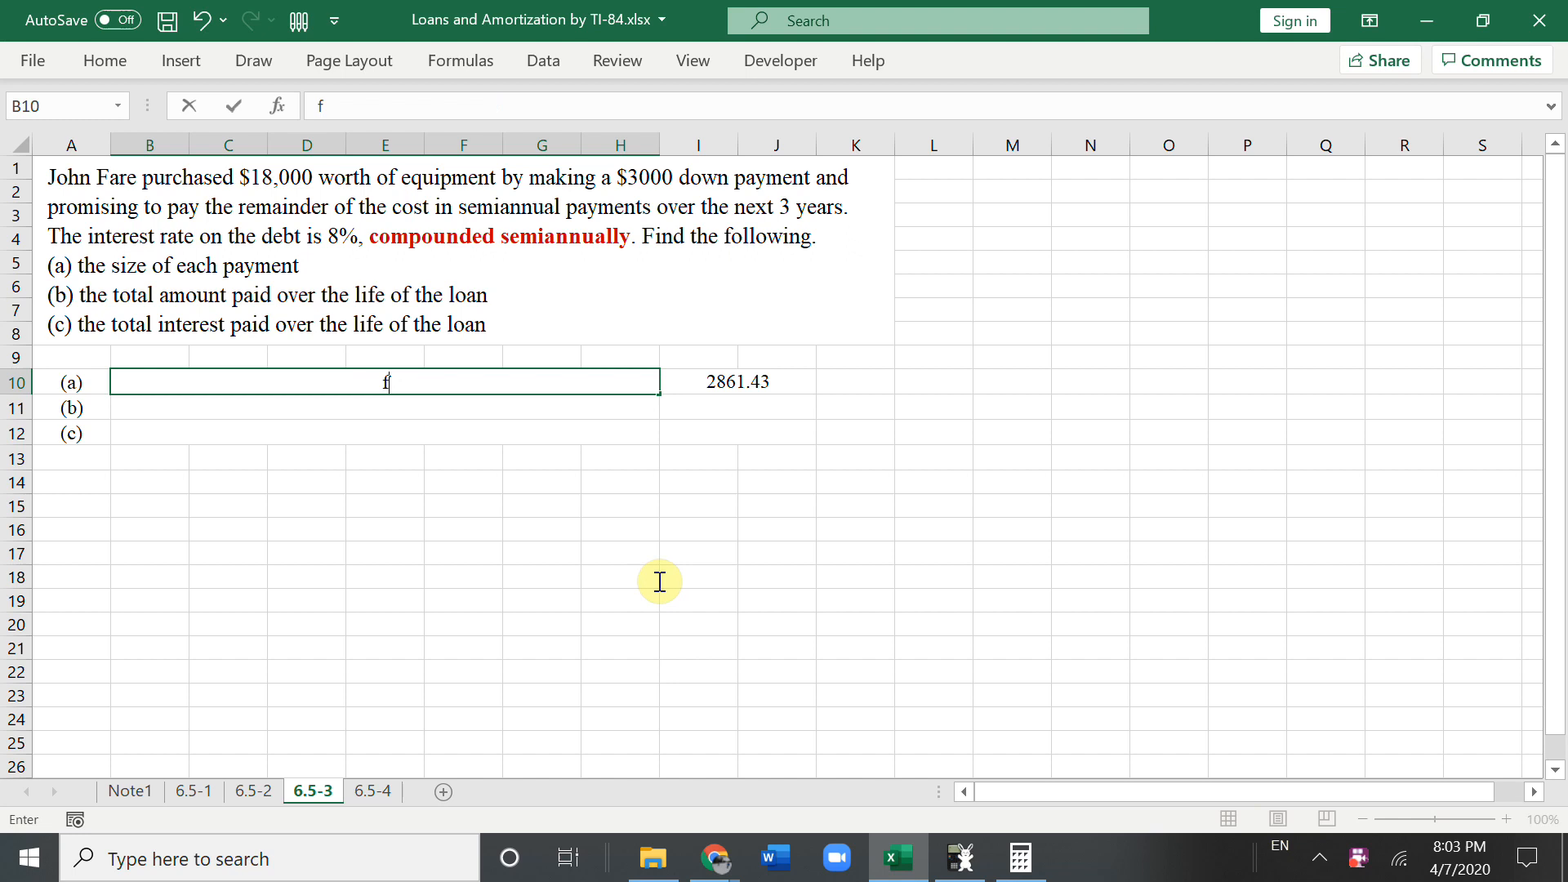
Step: Enter part (b)'s total paid, =I10*6+3000, giving 20168.58 beside the working 2861.43*6+3000
{"action": "key", "text": "enter"}
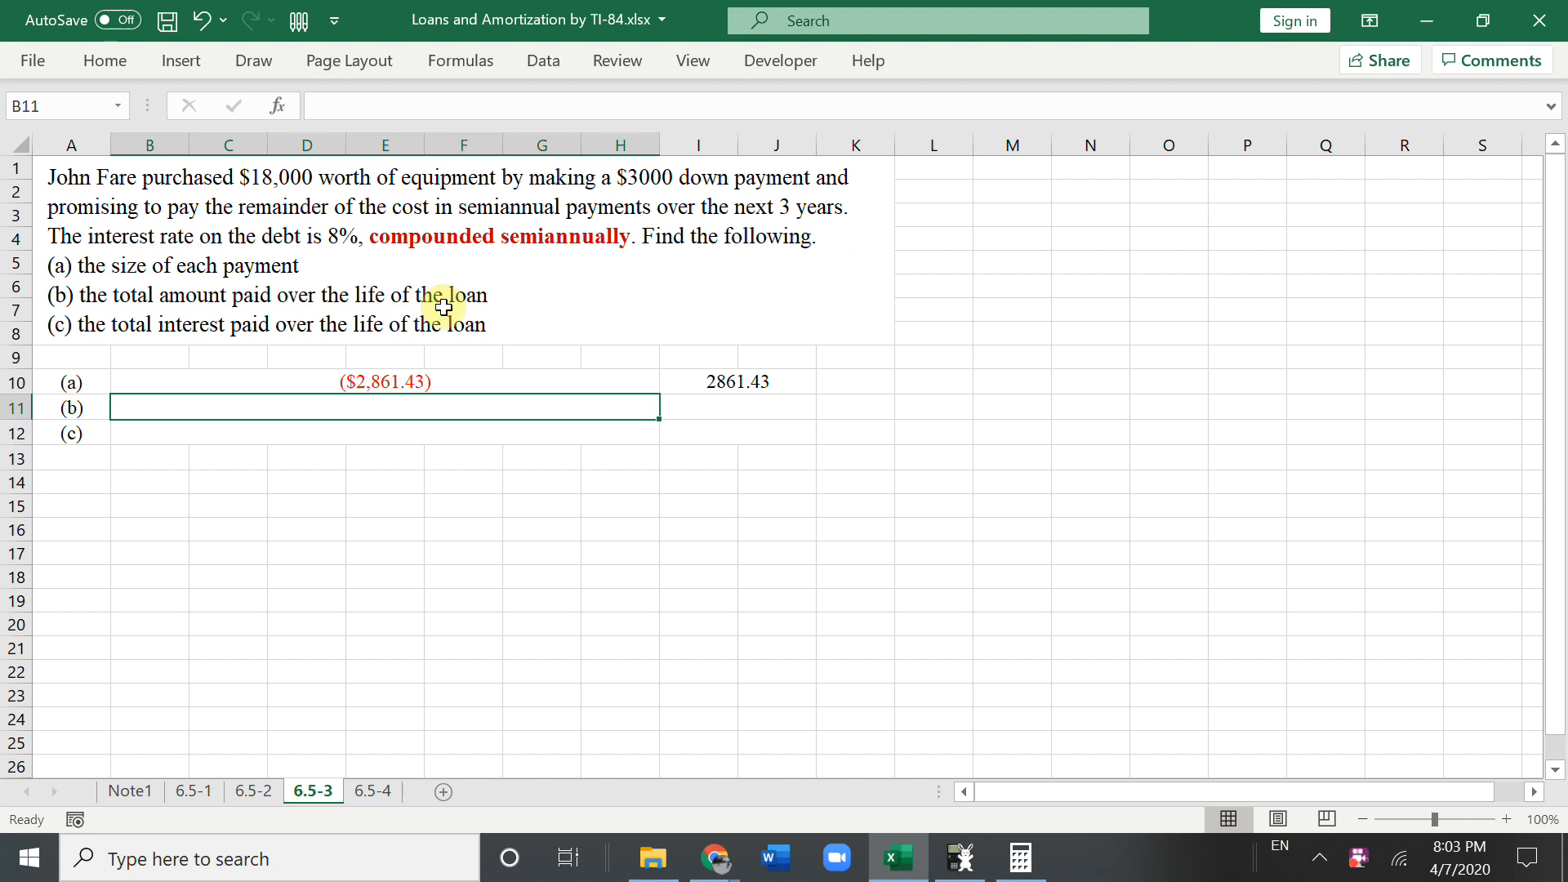
{"action": "type", "text": "2861.43"}
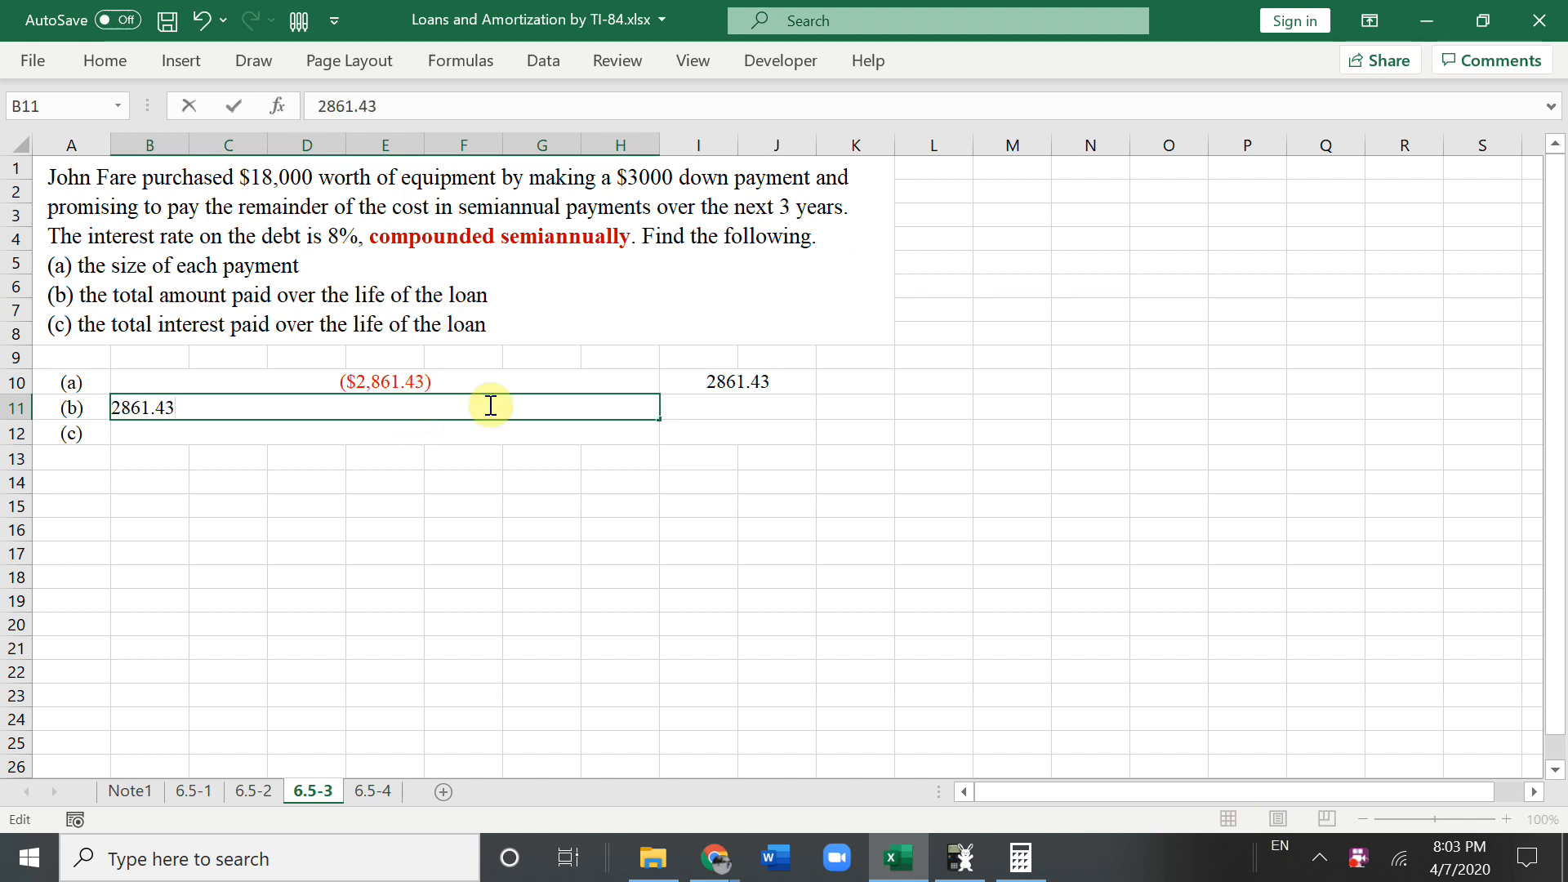
{"action": "type", "text": "*6"}
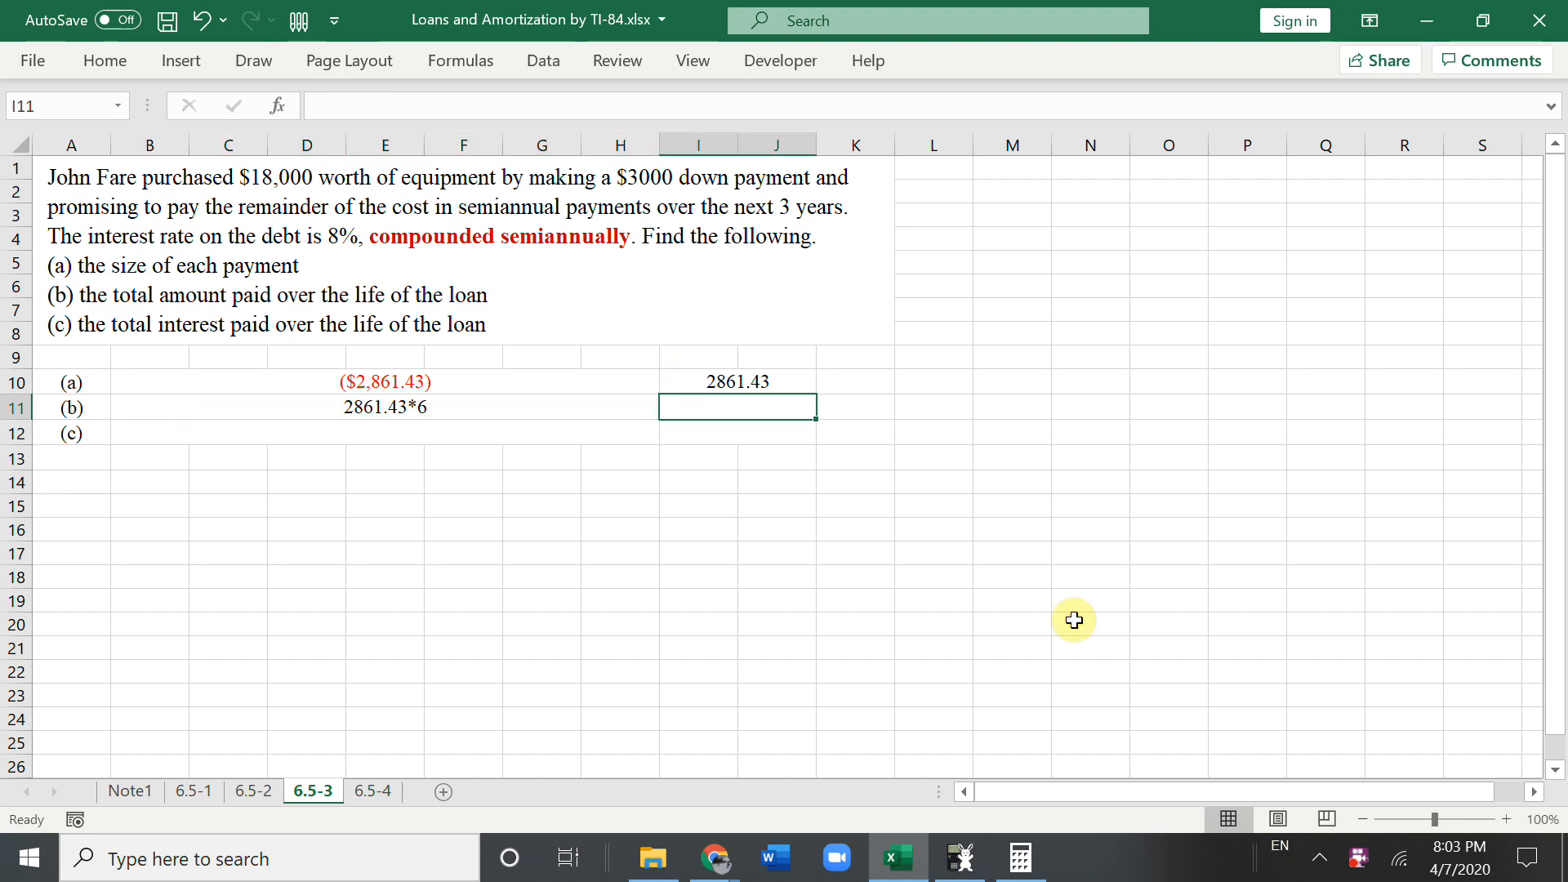
{"action": "type", "text": "=I10*"}
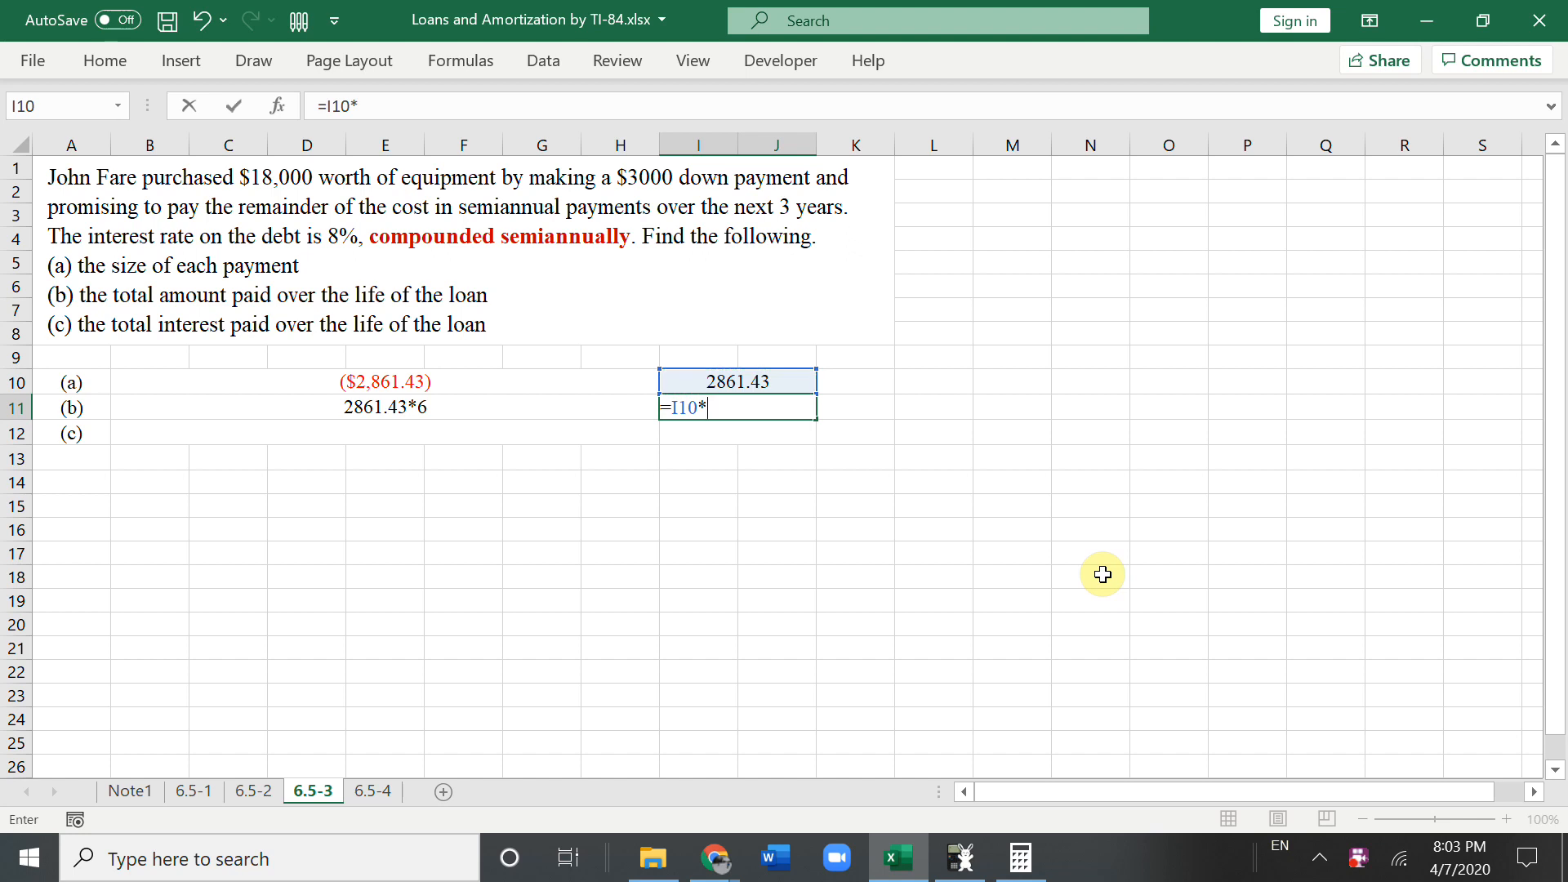
{"action": "key", "text": "Enter"}
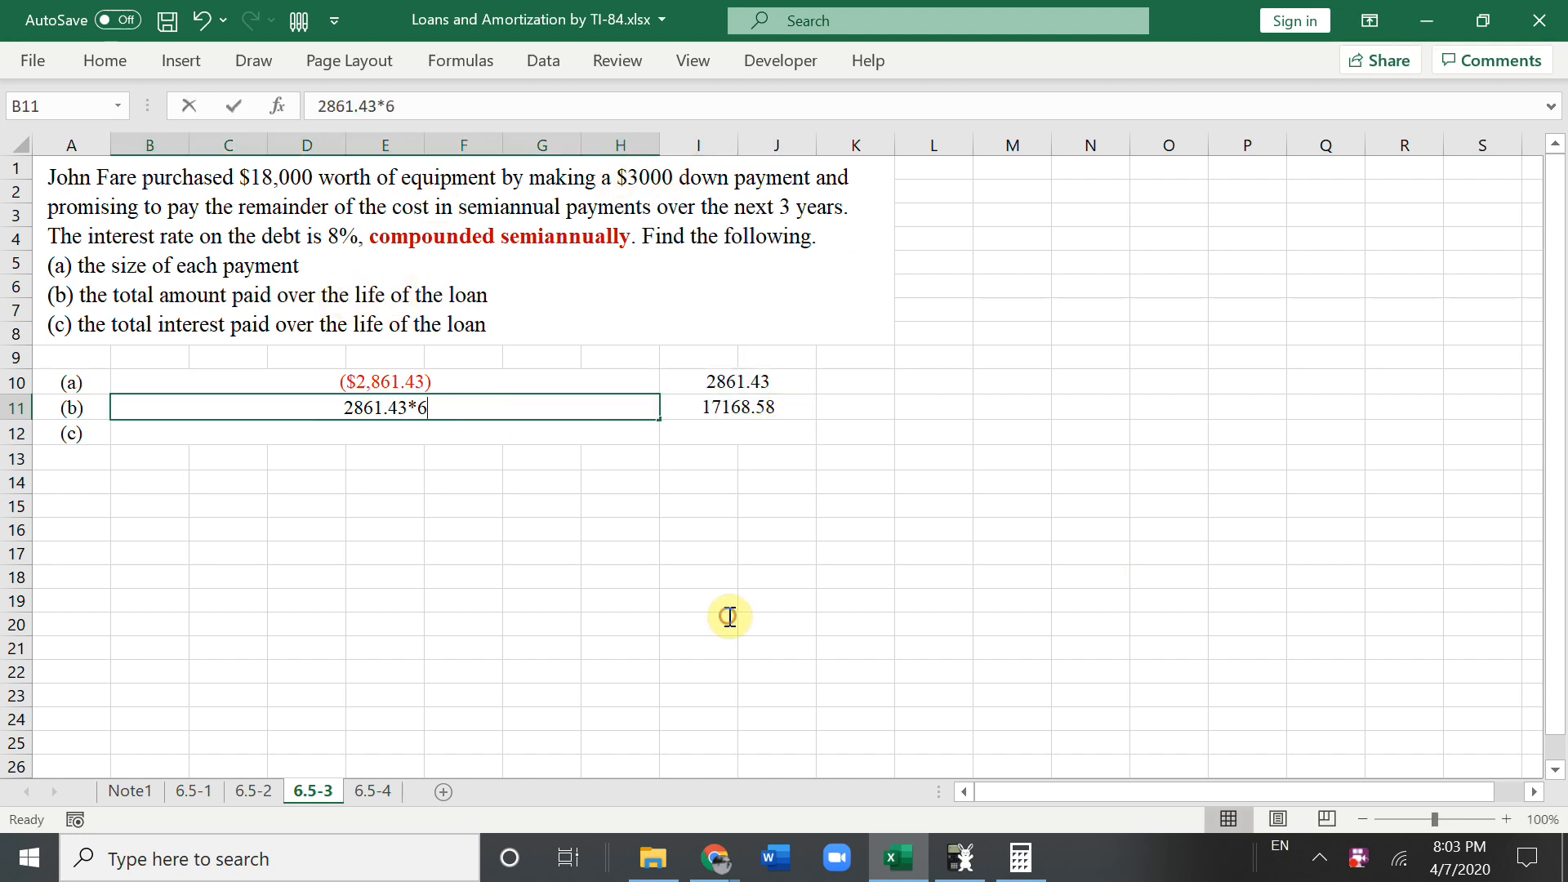
{"action": "type", "text": "+3000"}
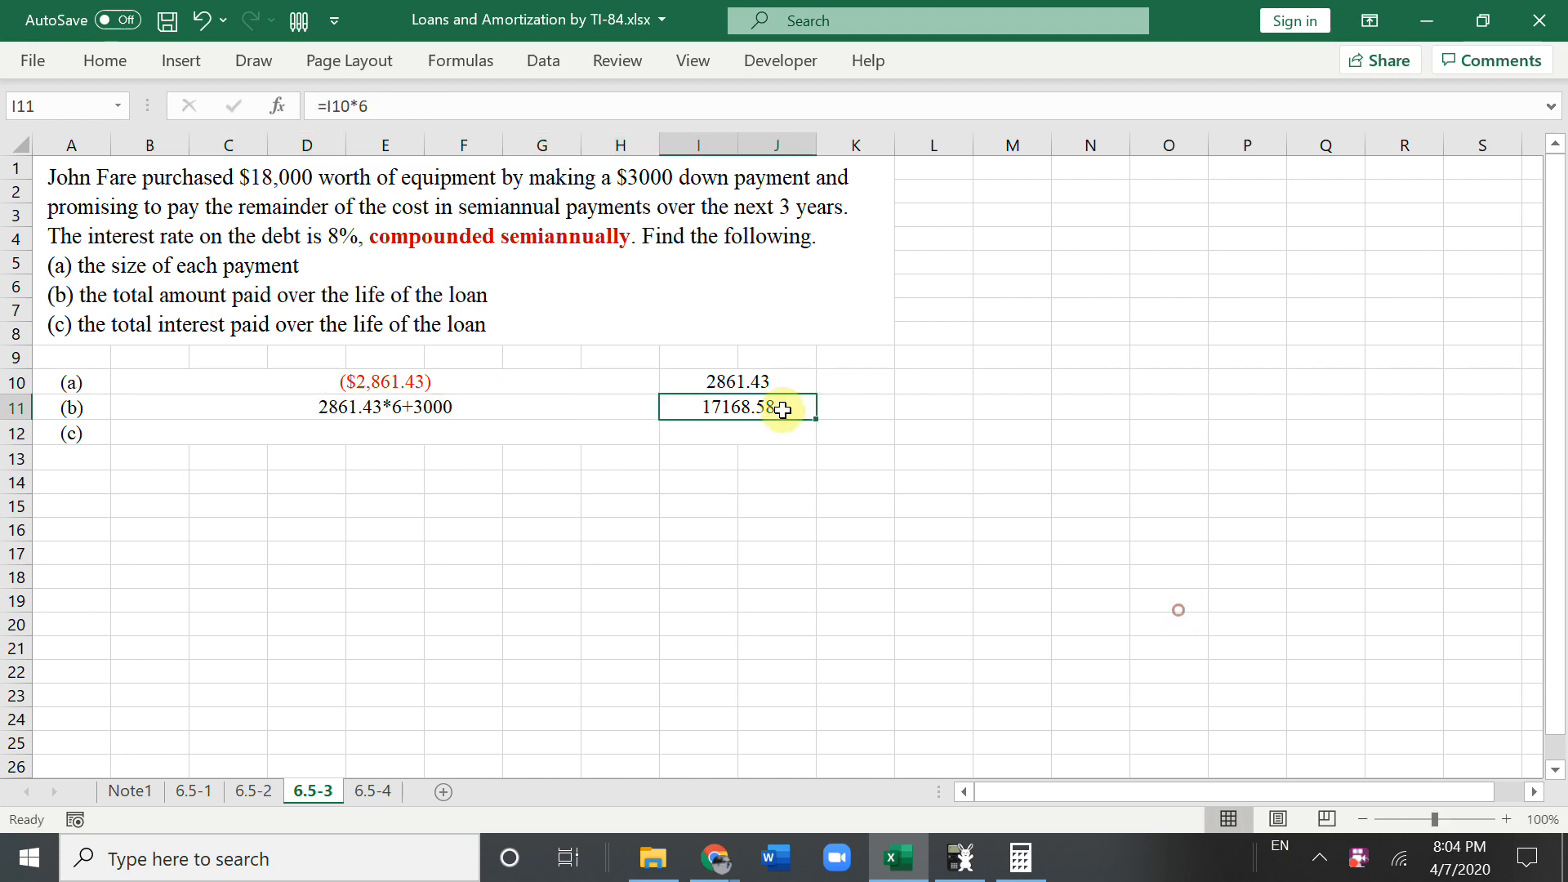
{"action": "type", "text": "+"}
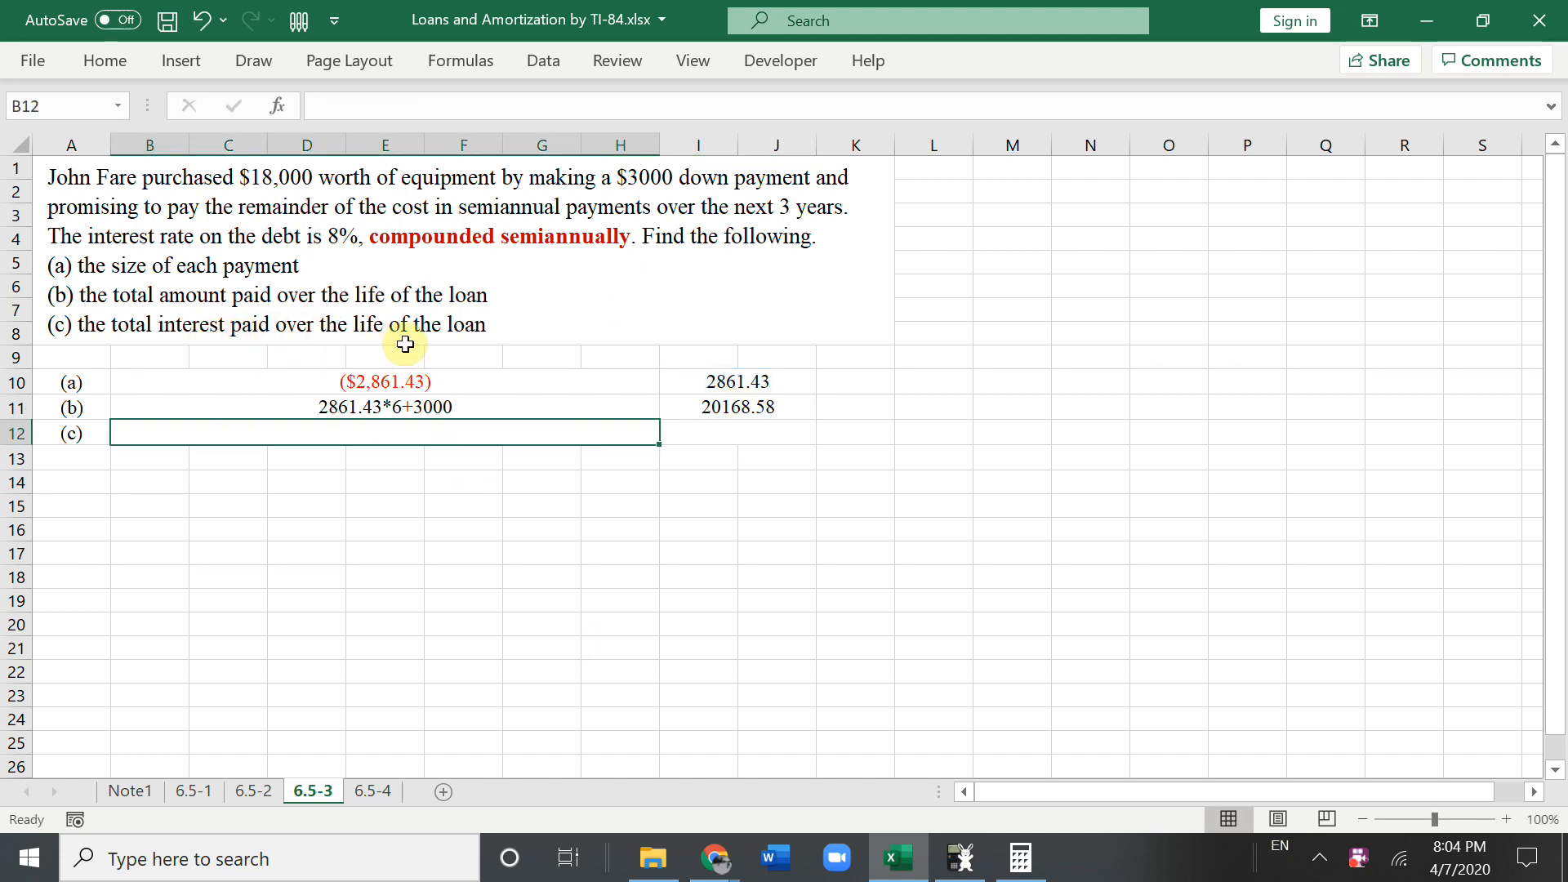
{"action": "mouse_move", "coordinate": [546, 446]}
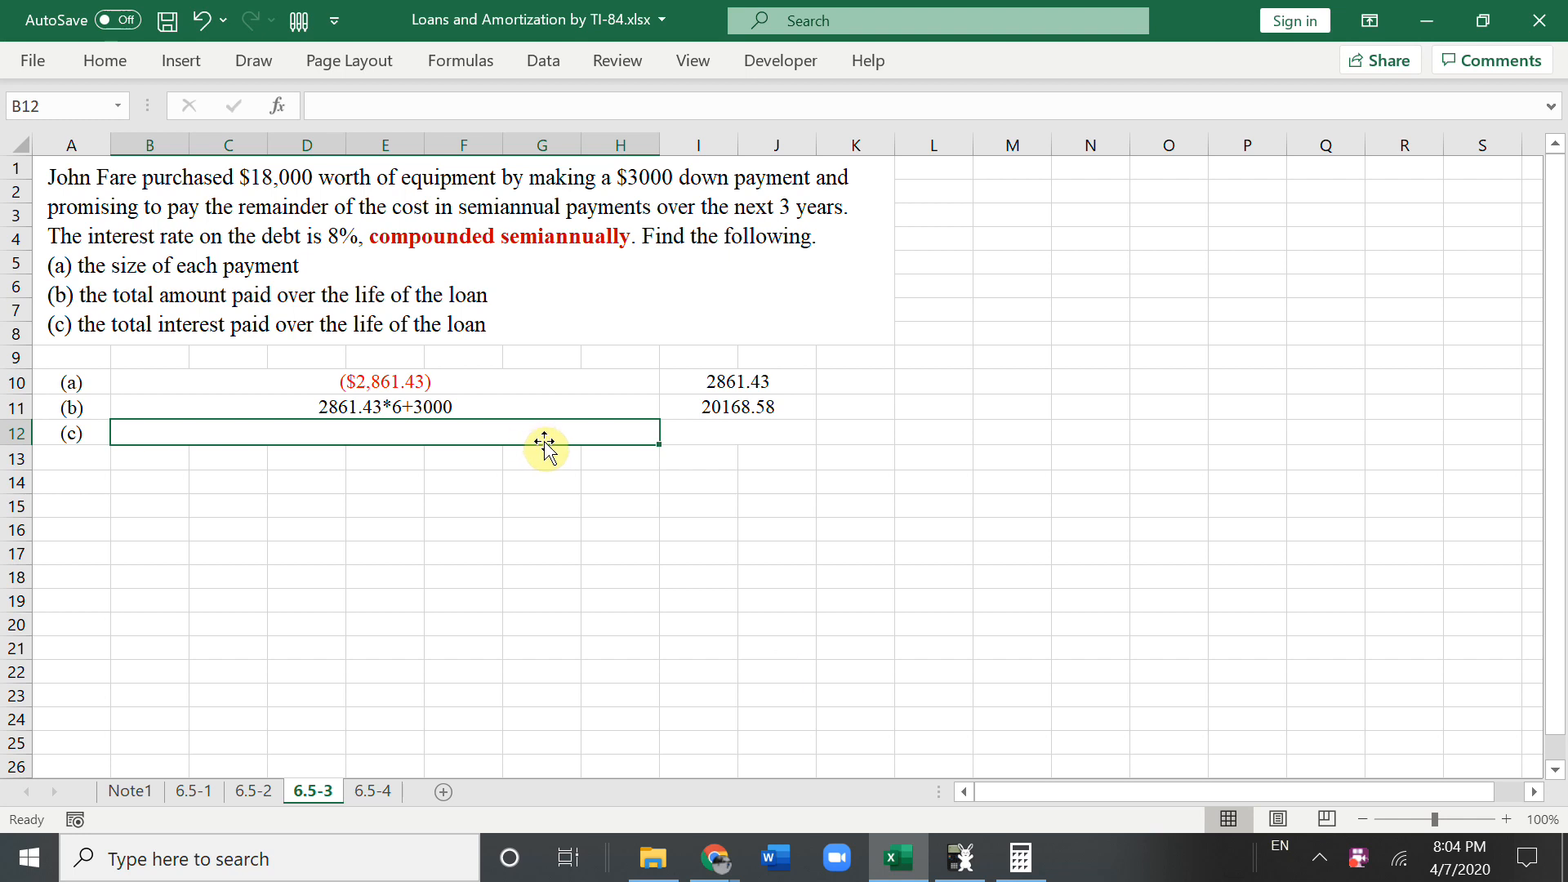
Step: Type the part (c) working 2861.43*6-15000 in B12
{"action": "type", "text": "2861.43*"}
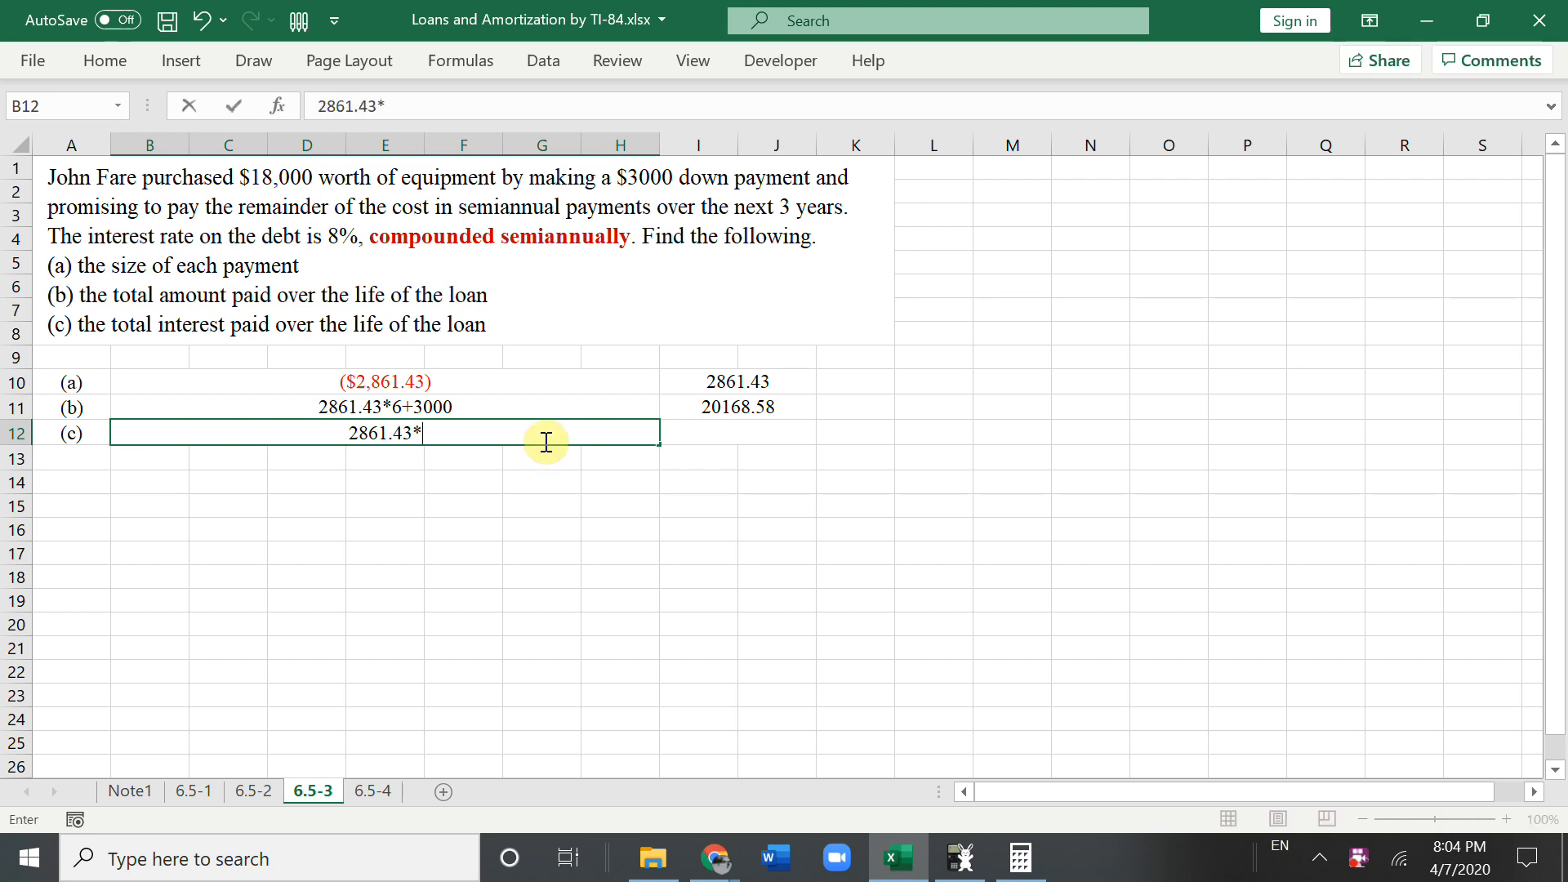
{"action": "type", "text": "6"}
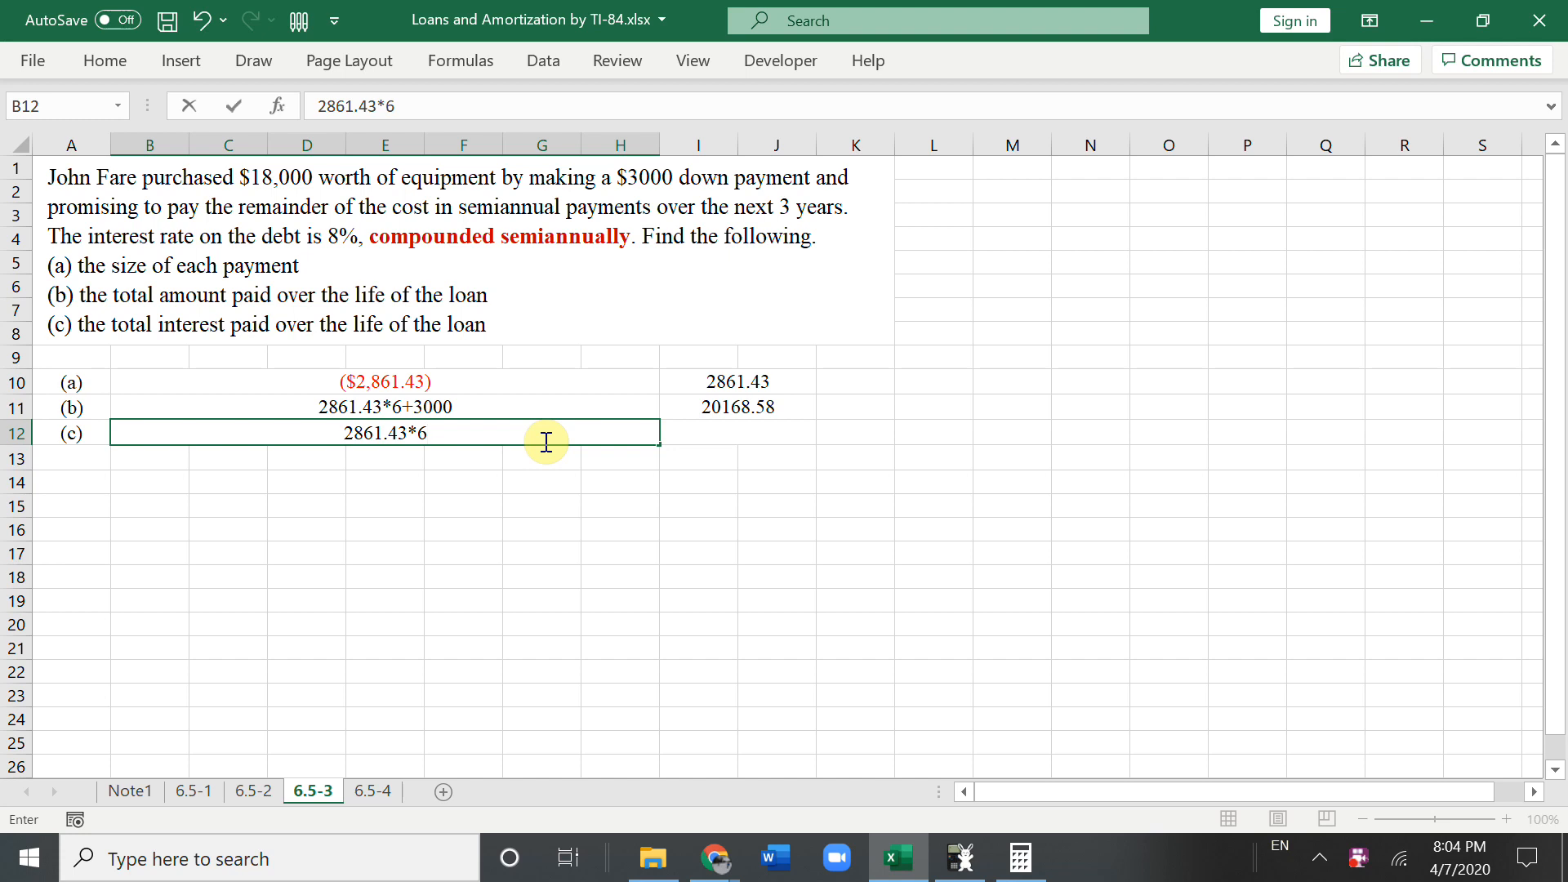
{"action": "type", "text": "-"}
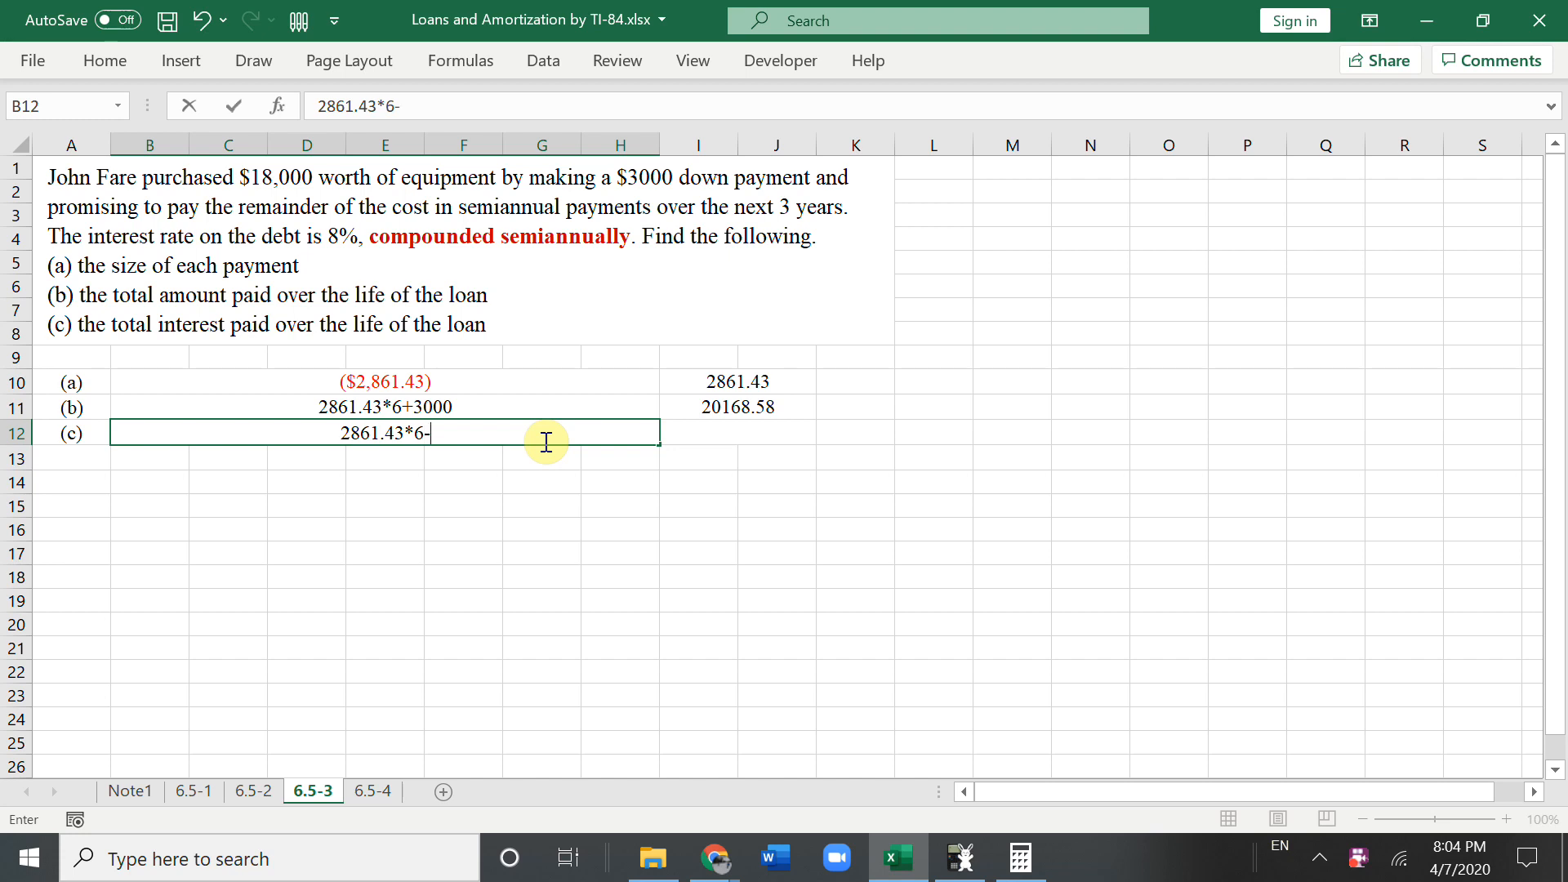
{"action": "type", "text": "15000"}
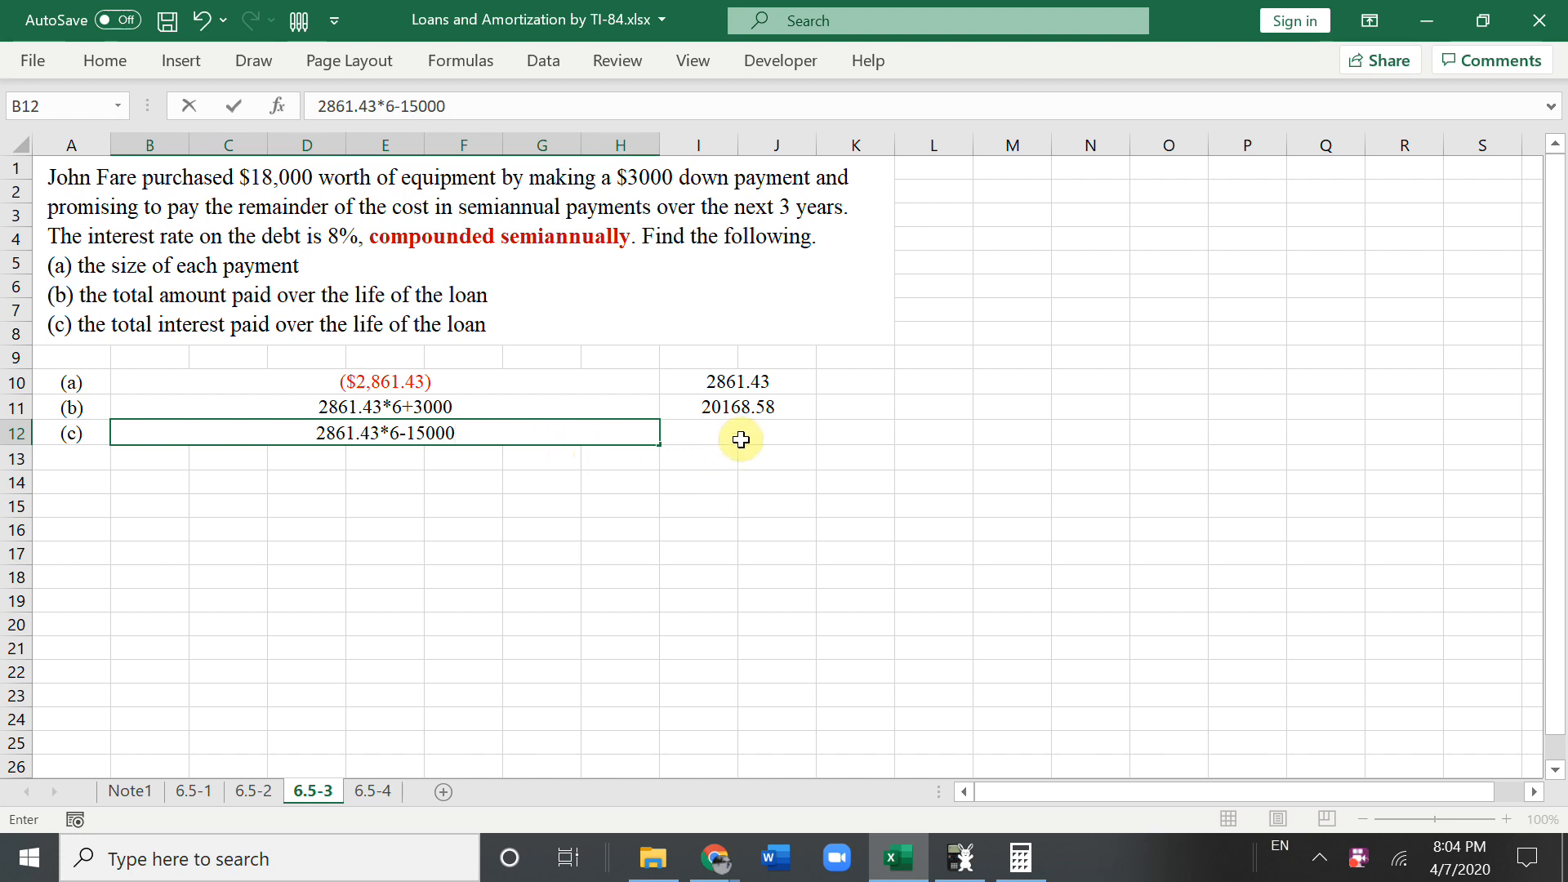
Step: Enter =I10*6-15000 in I12 for total interest 2168.58, then select I10:I12
{"action": "left_click", "coordinate": [736, 432]}
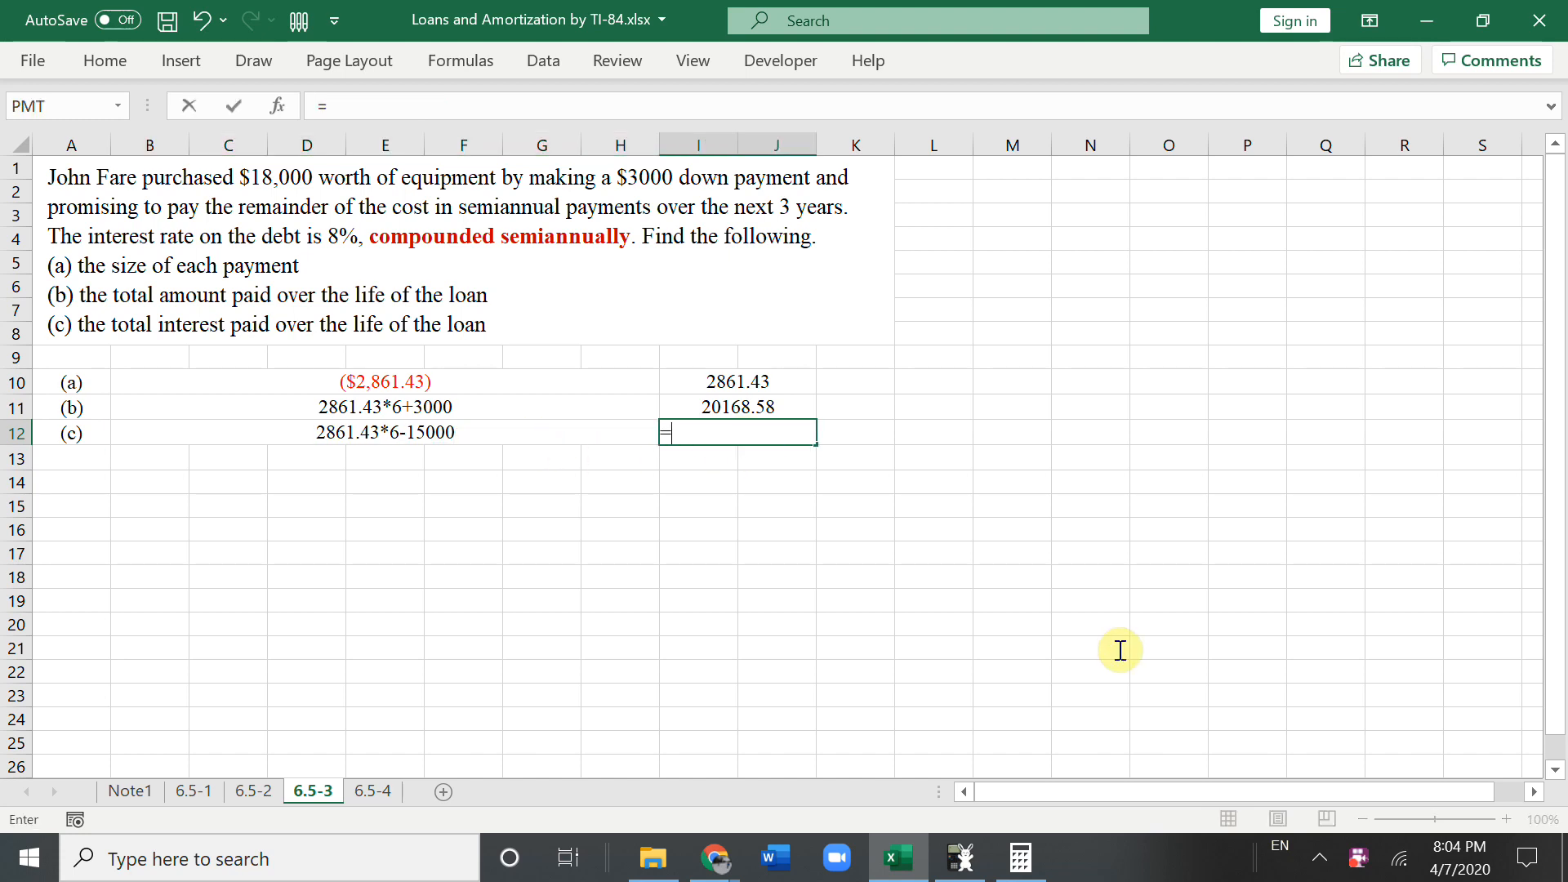
{"action": "left_click", "coordinate": [737, 381]}
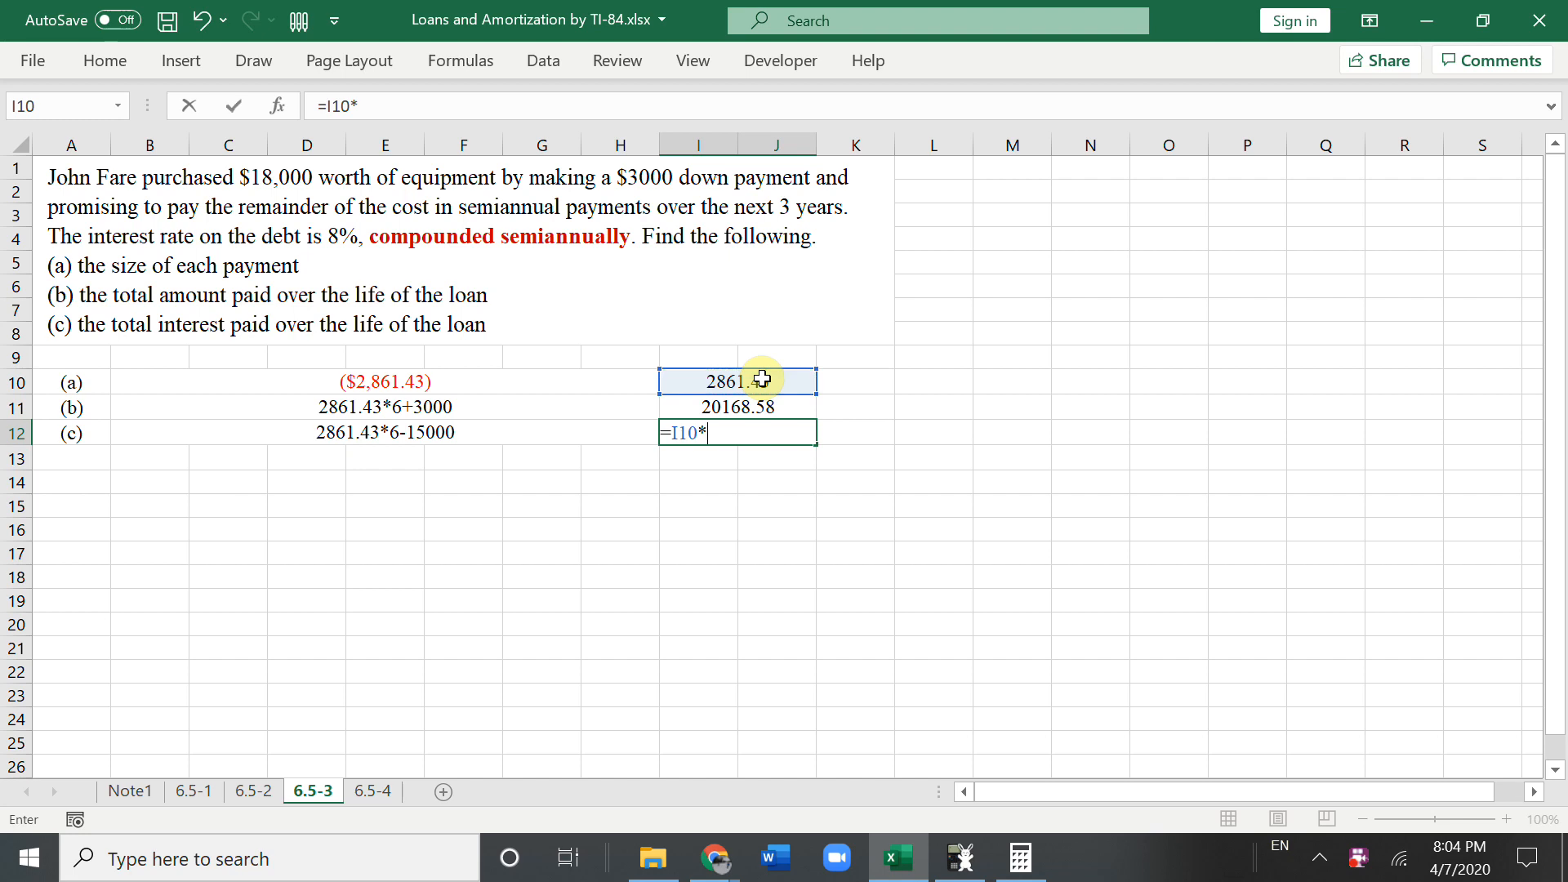
{"action": "type", "text": "6-"}
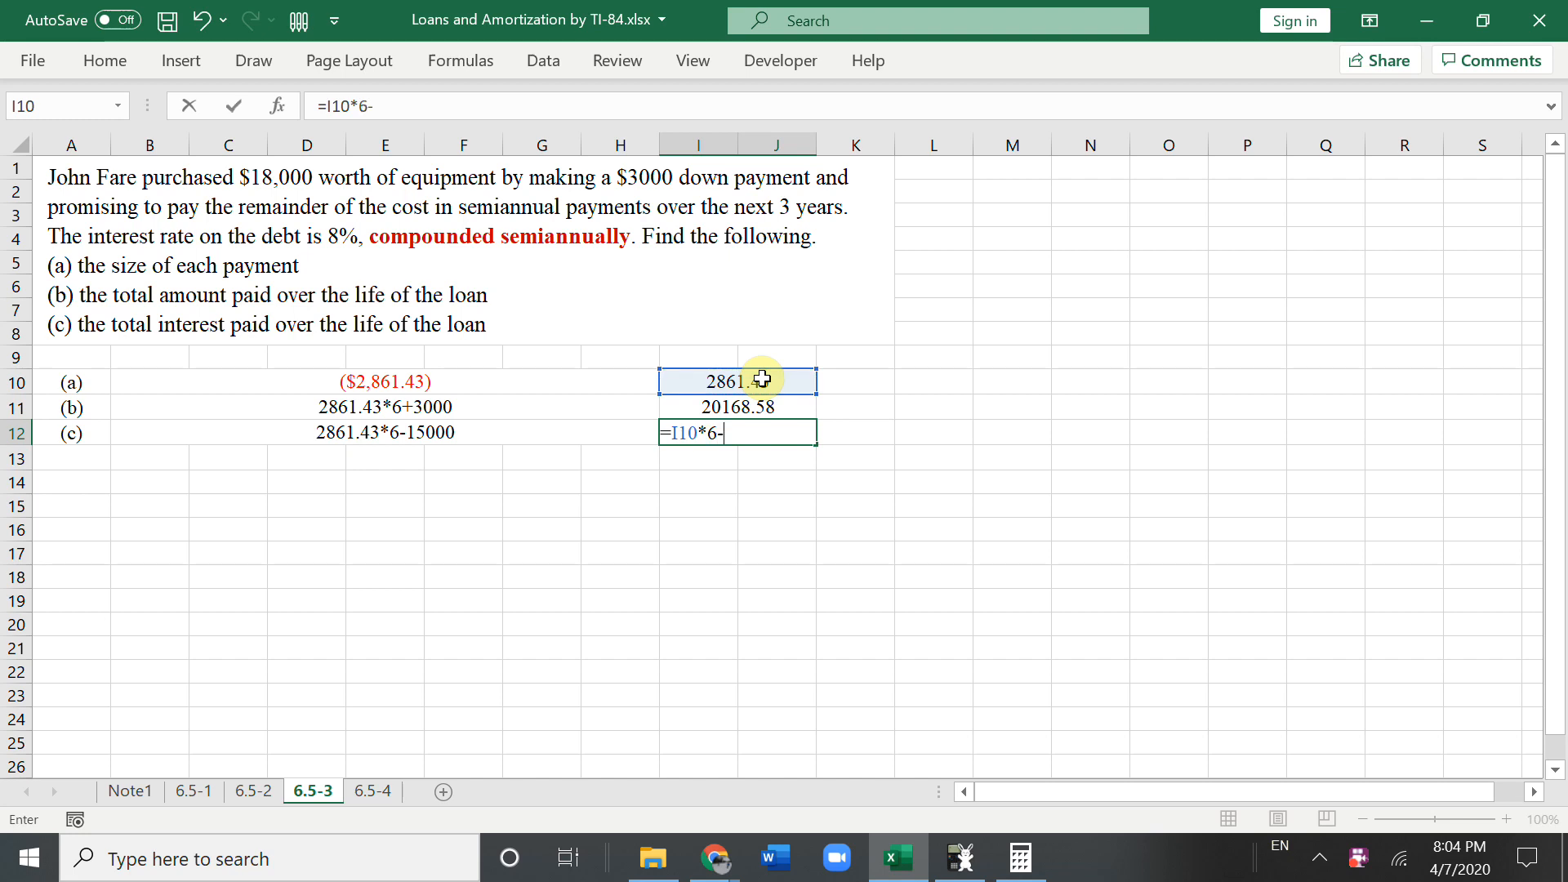
{"action": "type", "text": "15000"}
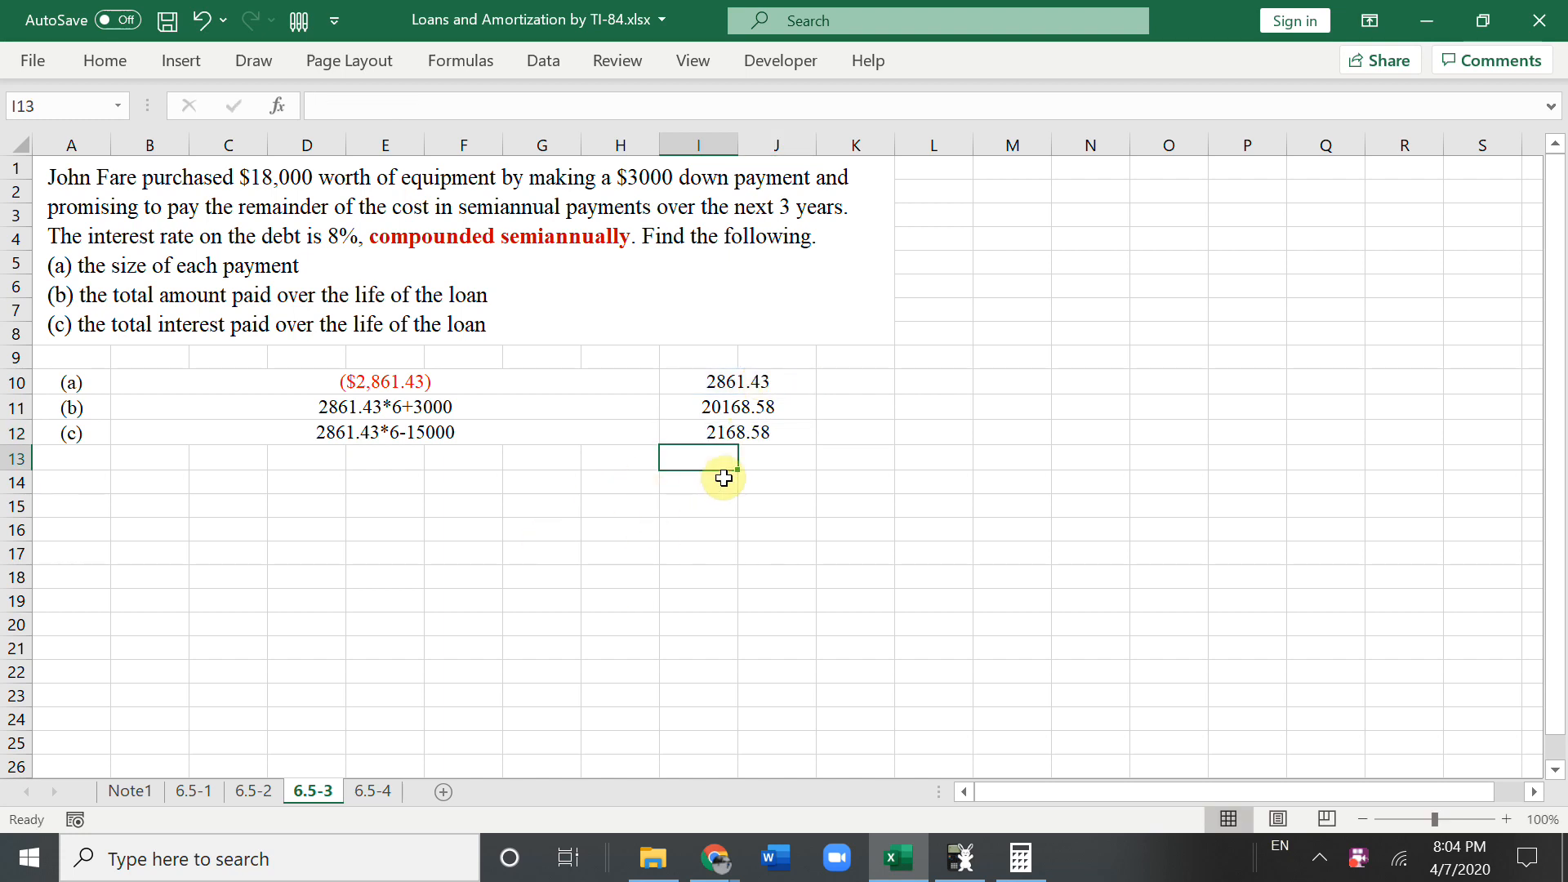
{"action": "left_click_drag", "start_coordinate": [737, 381], "coordinate": [737, 432]}
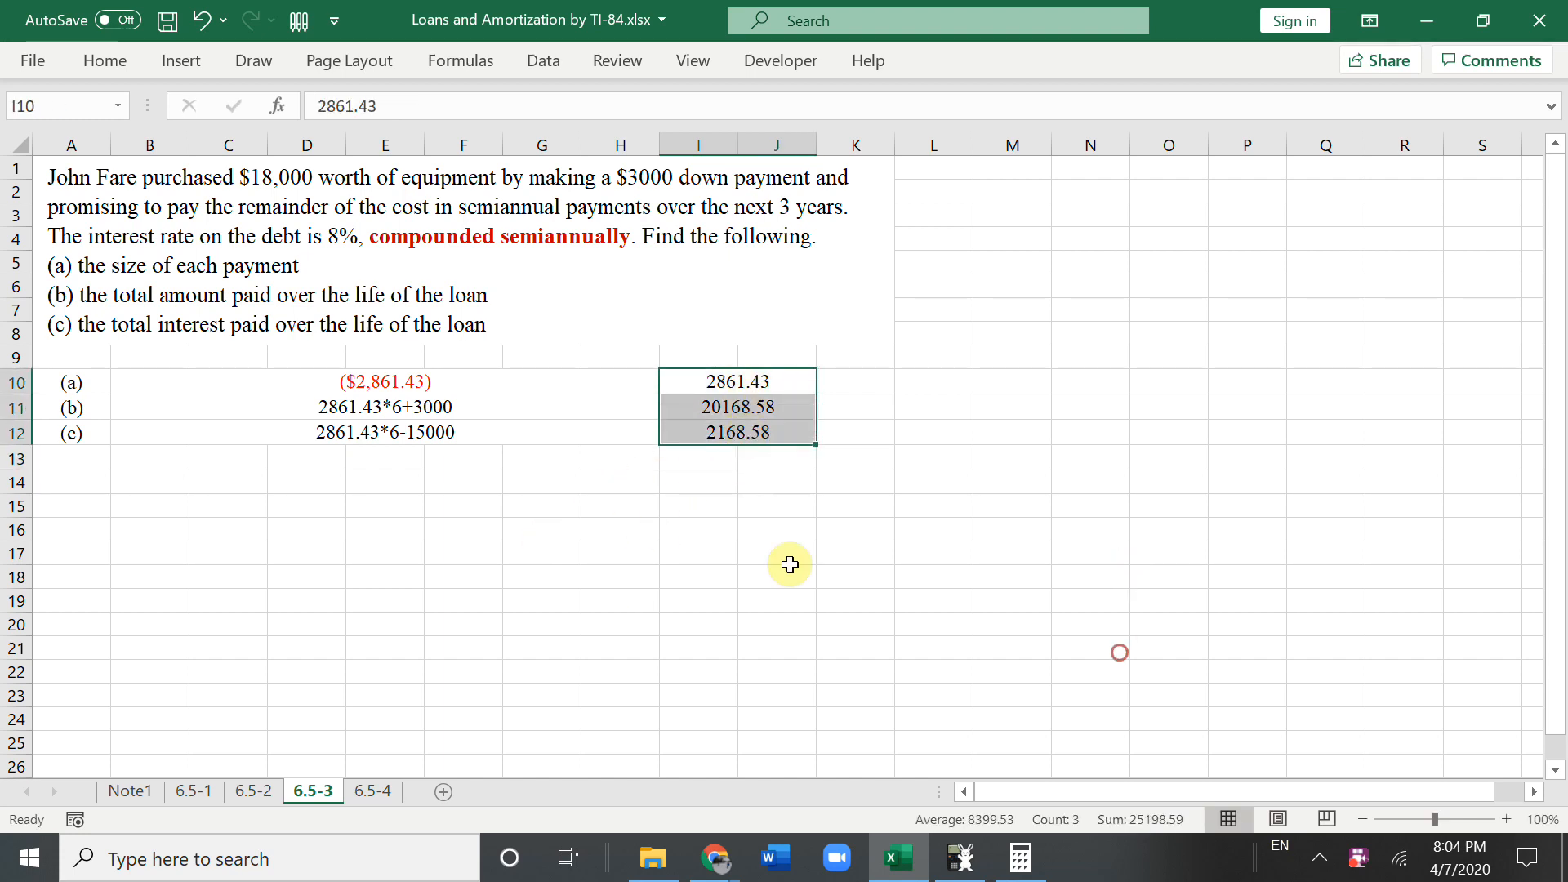
Step: Solve the 6.5-4 car loan for PV with N=48, I%=1, PMT=-800, giving 30379.17
{"action": "left_click", "coordinate": [372, 791]}
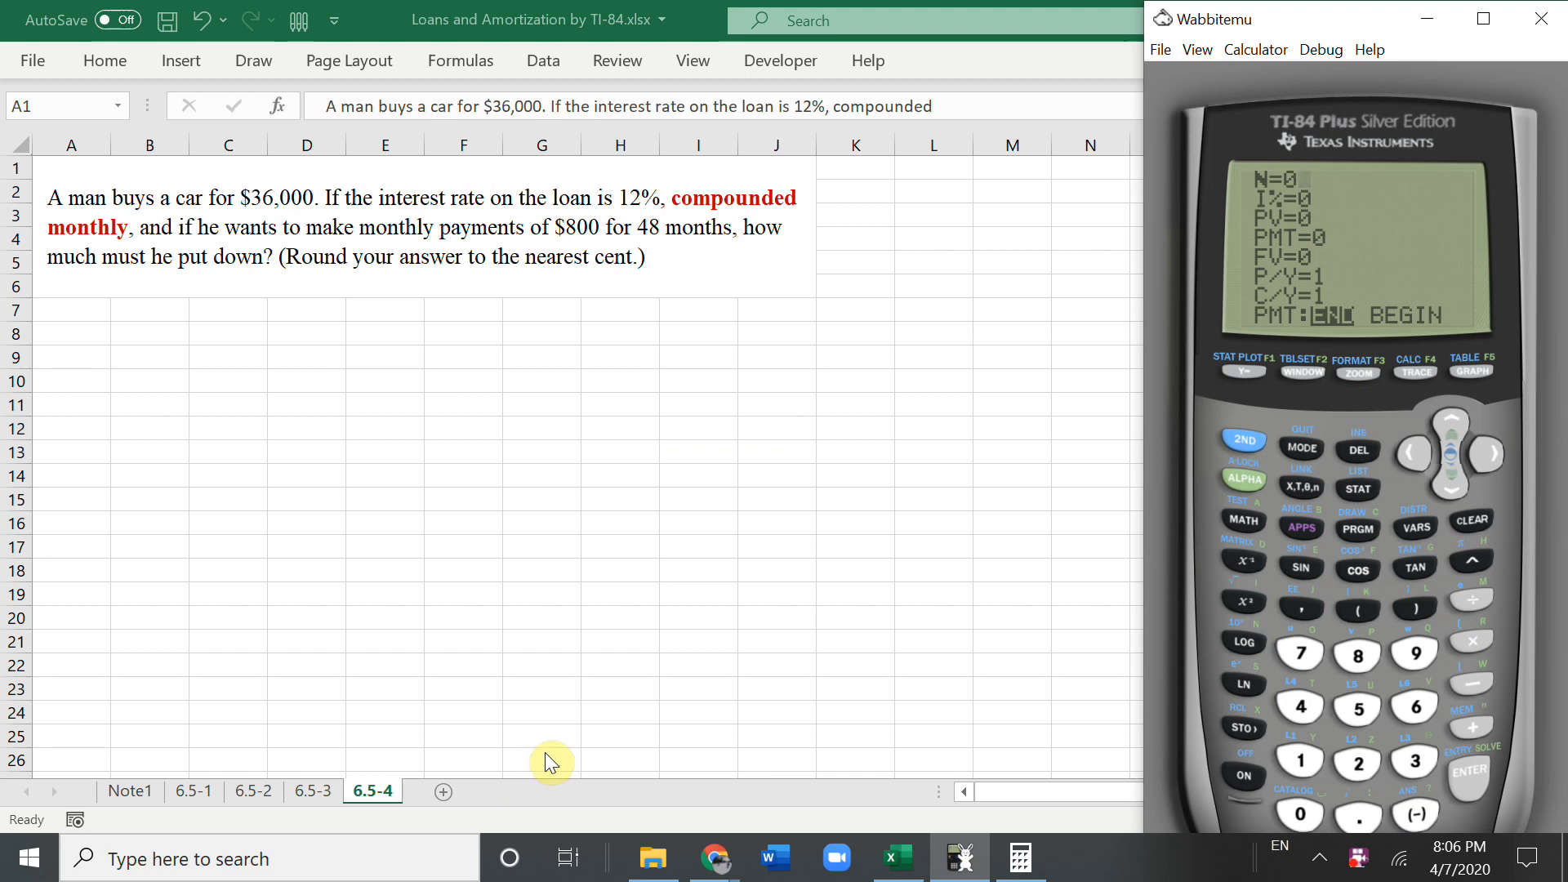
{"action": "type", "text": "12/12"}
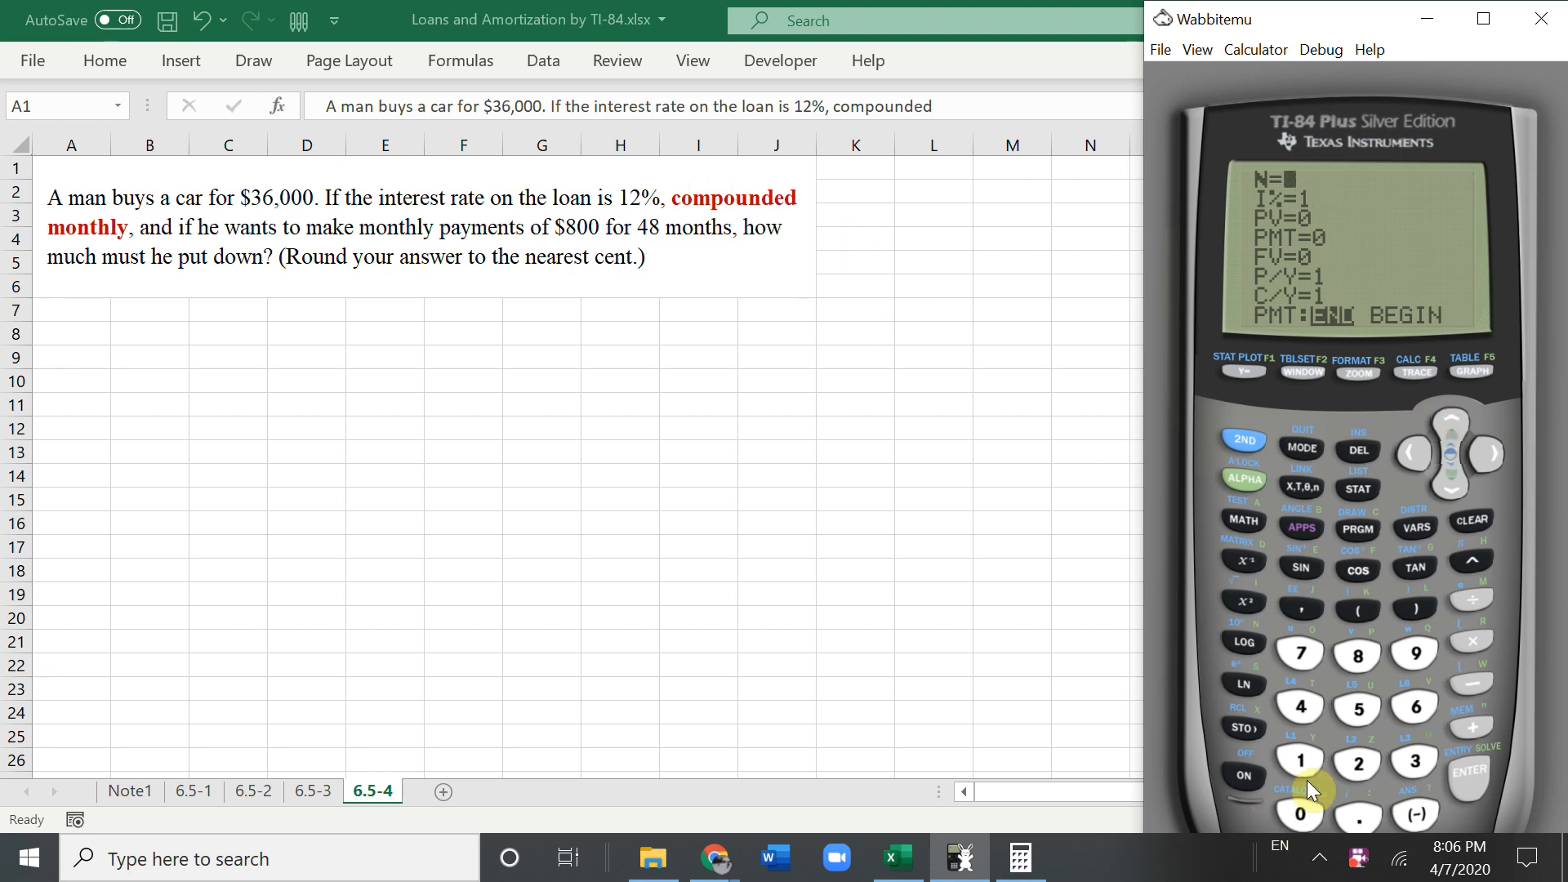
{"action": "type", "text": "48"}
{"action": "left_click", "coordinate": [1313, 238]}
{"action": "type", "text": "-800"}
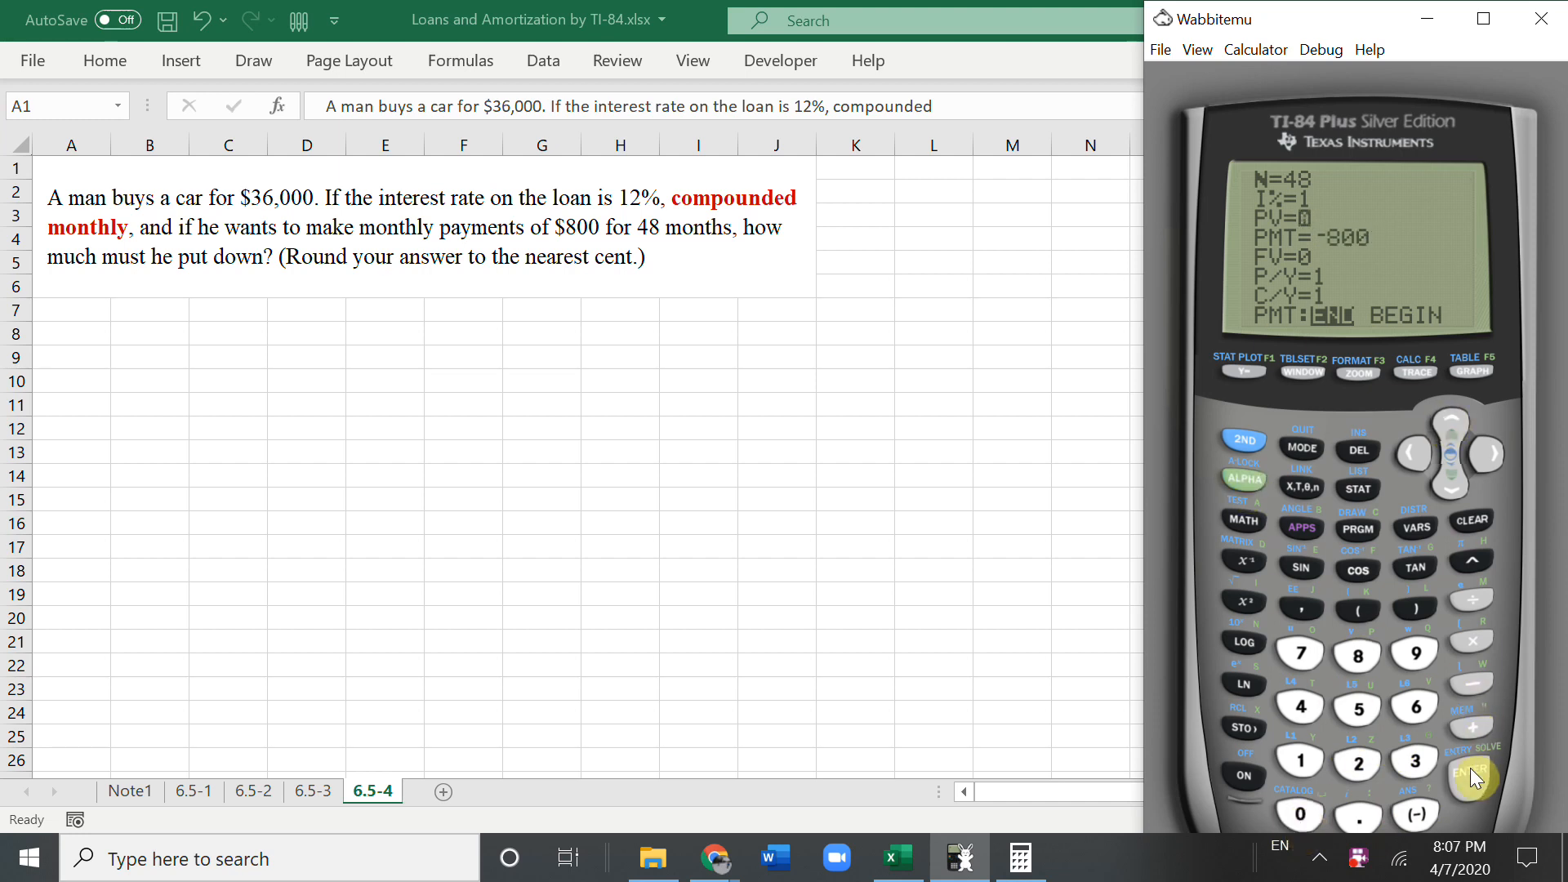
{"action": "left_click", "coordinate": [1469, 776]}
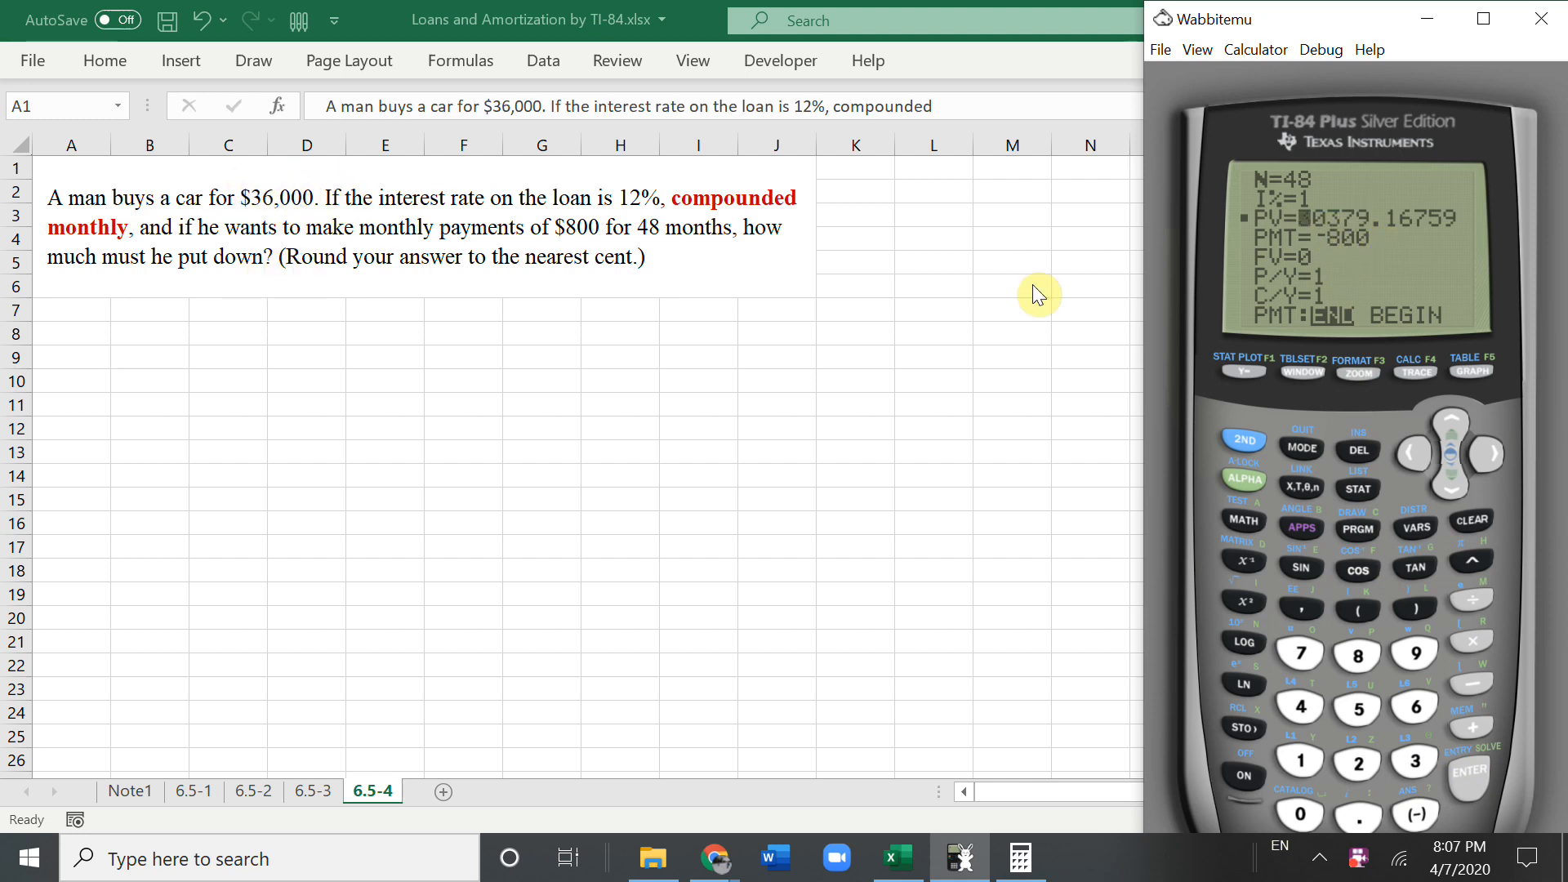
{"action": "mouse_move", "coordinate": [760, 302]}
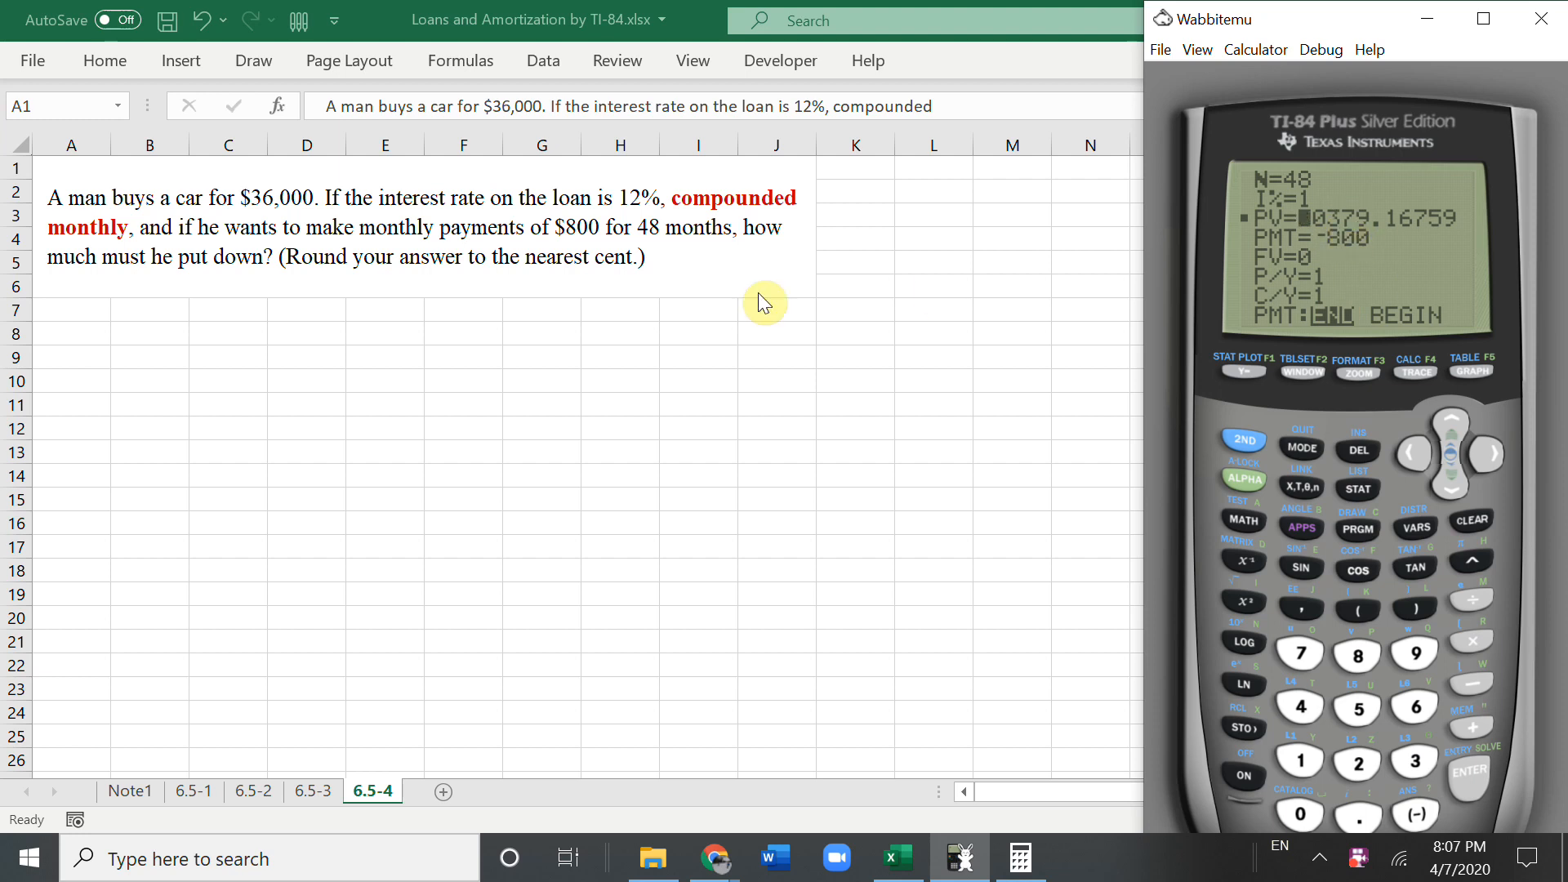
Step: Enter =PV(0.12/12,48,-800) in B7 for $30,379.17, then begin =36000 in B8
{"action": "type", "text": "=p"}
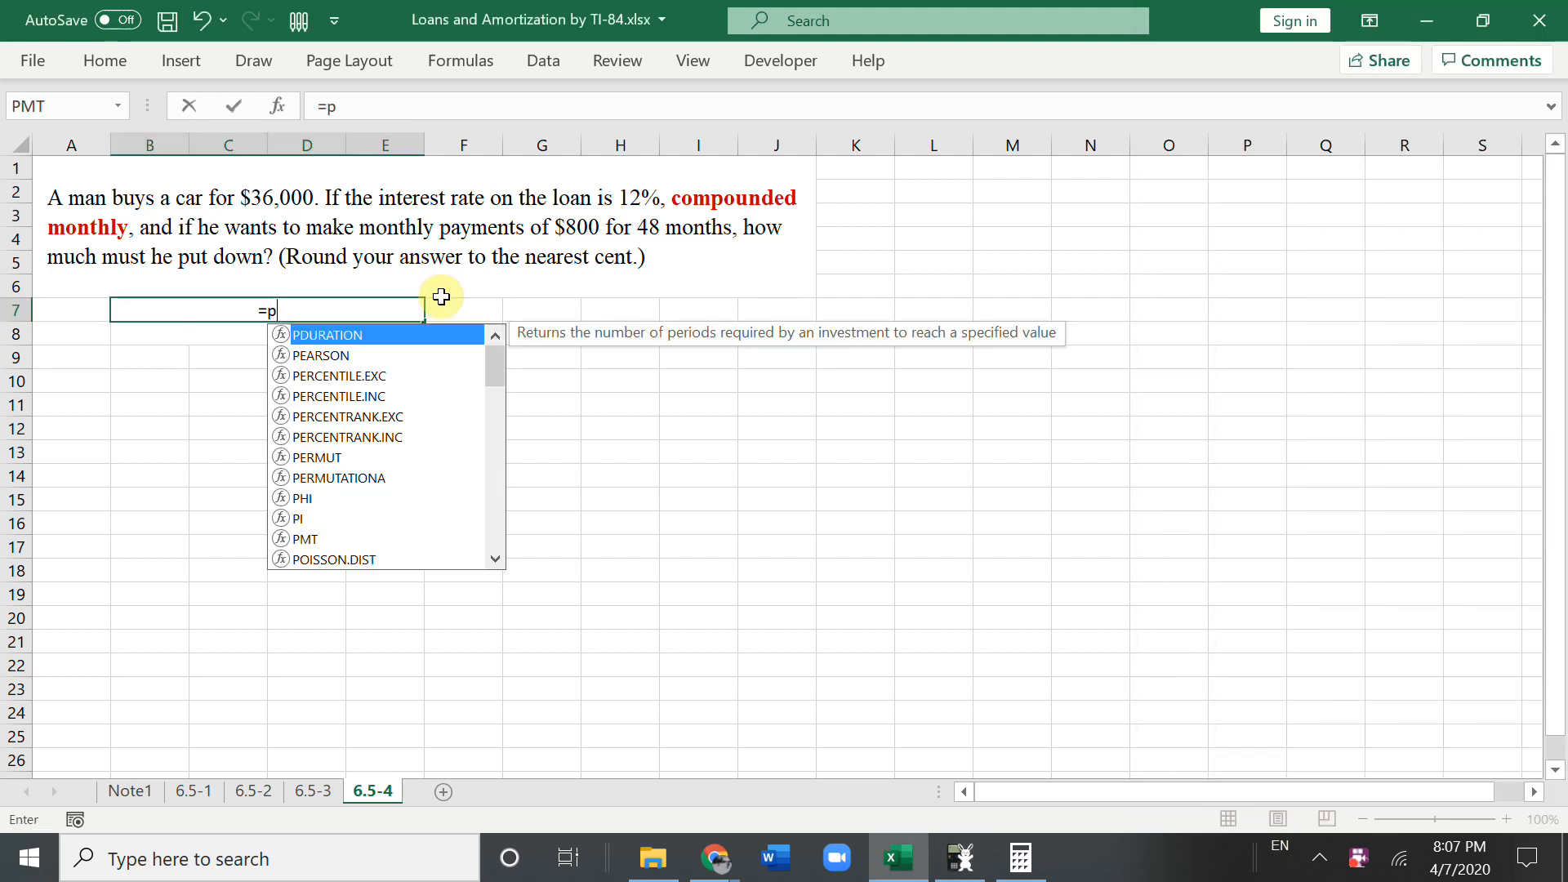
{"action": "type", "text": "v("}
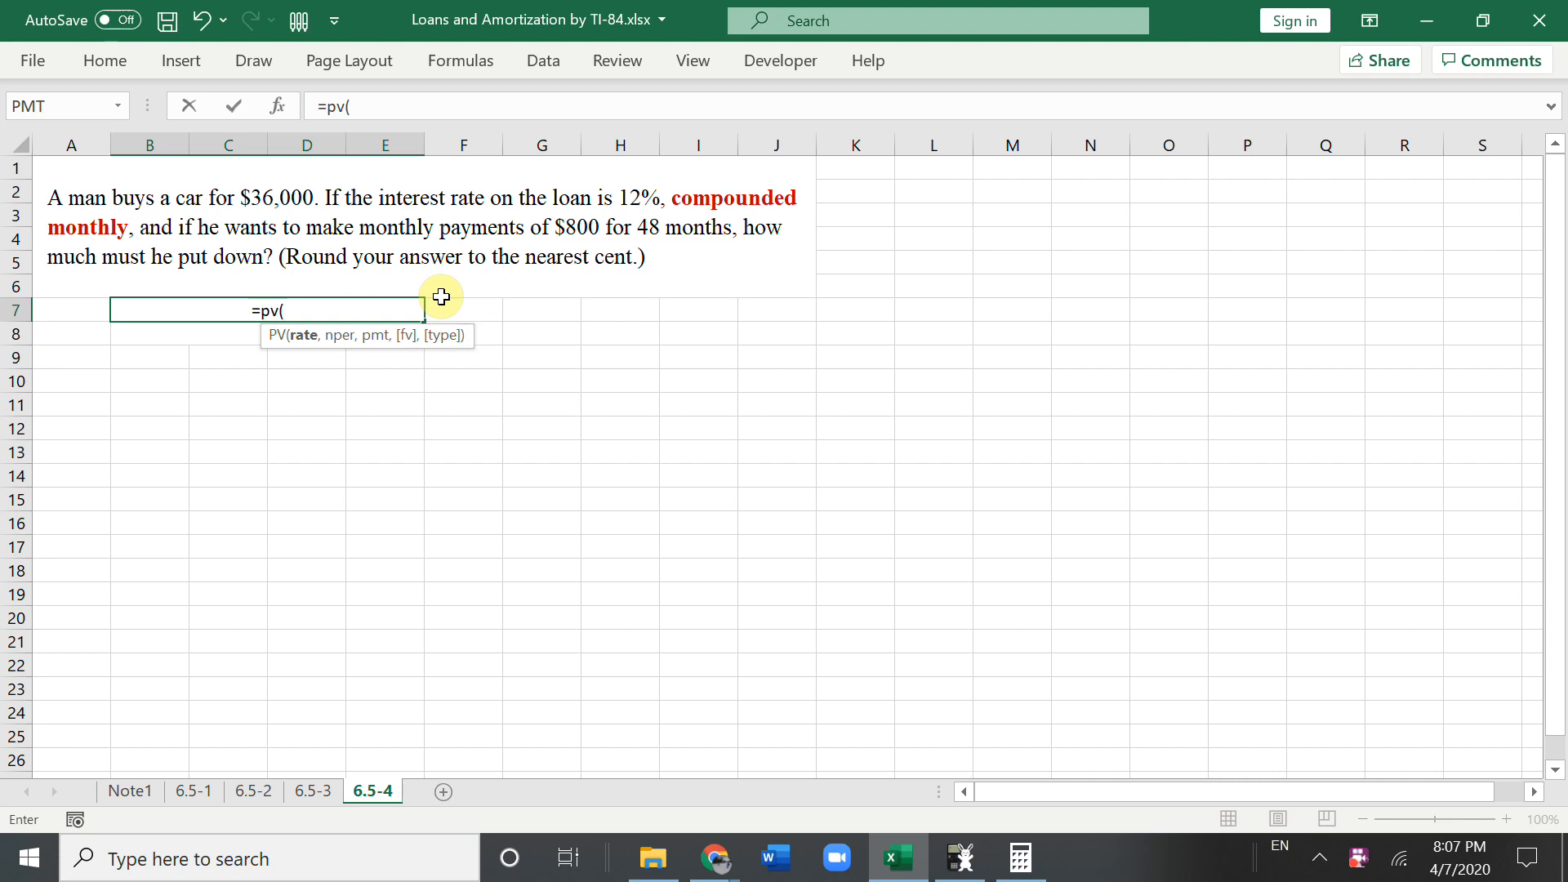
{"action": "type", "text": "0."}
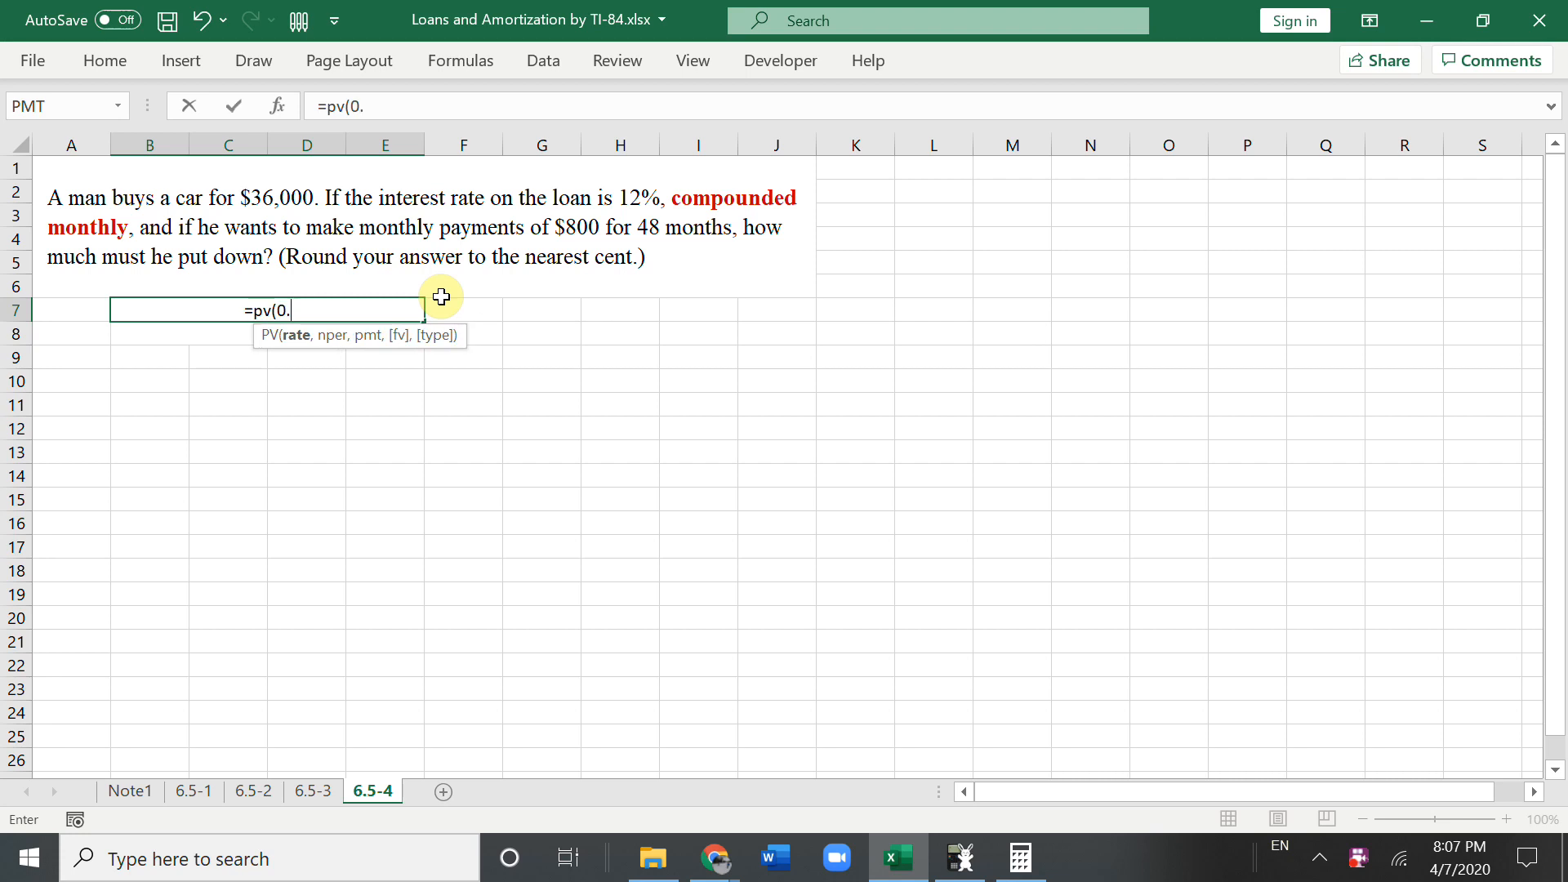
{"action": "type", "text": "12/12"}
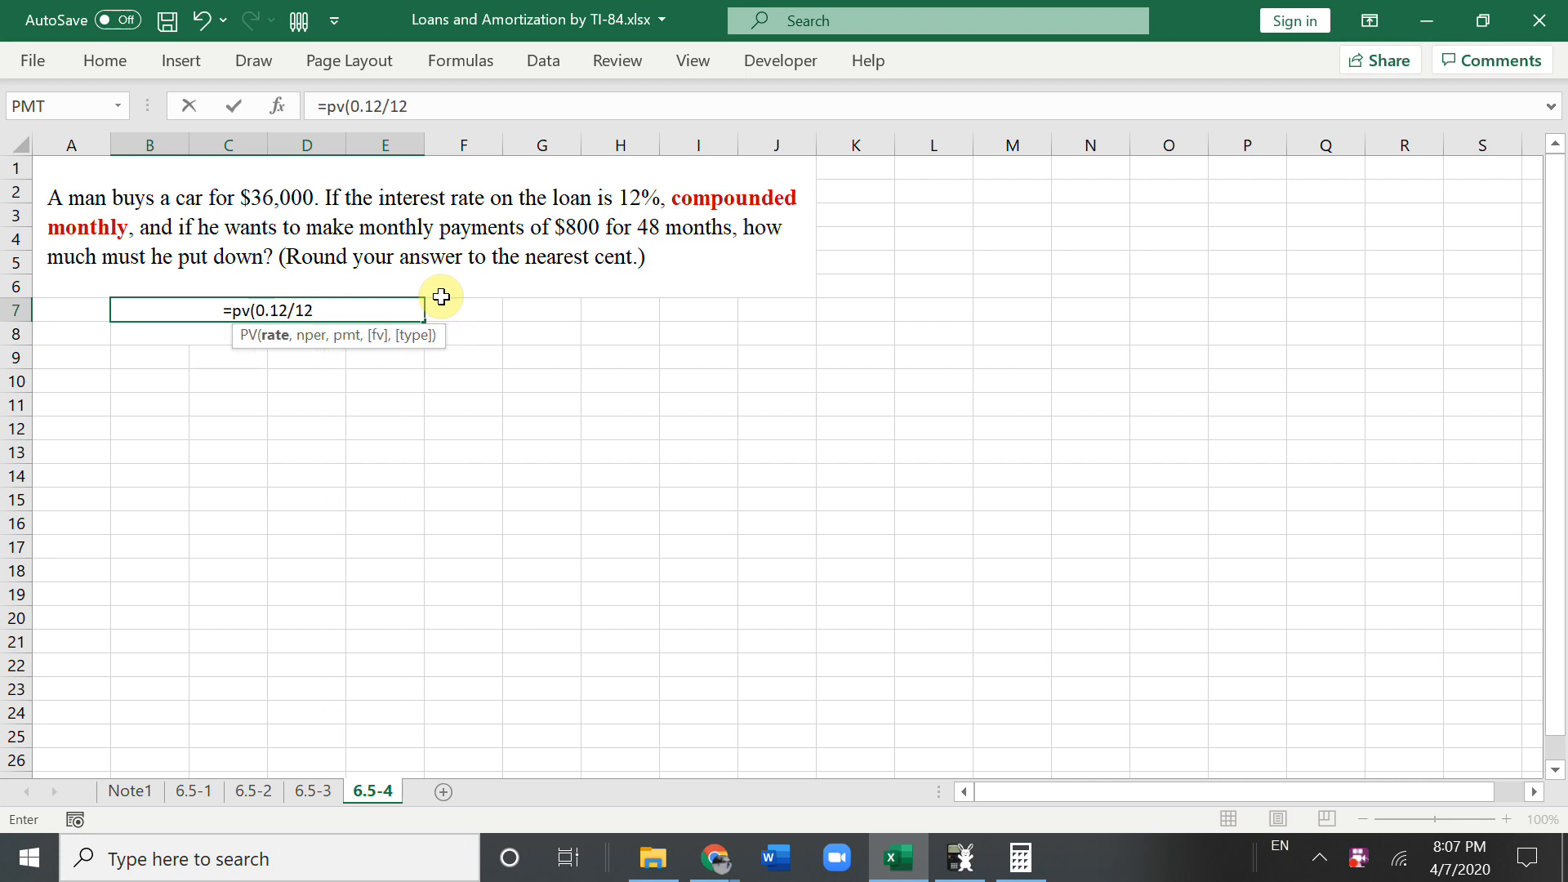
{"action": "type", "text": ","}
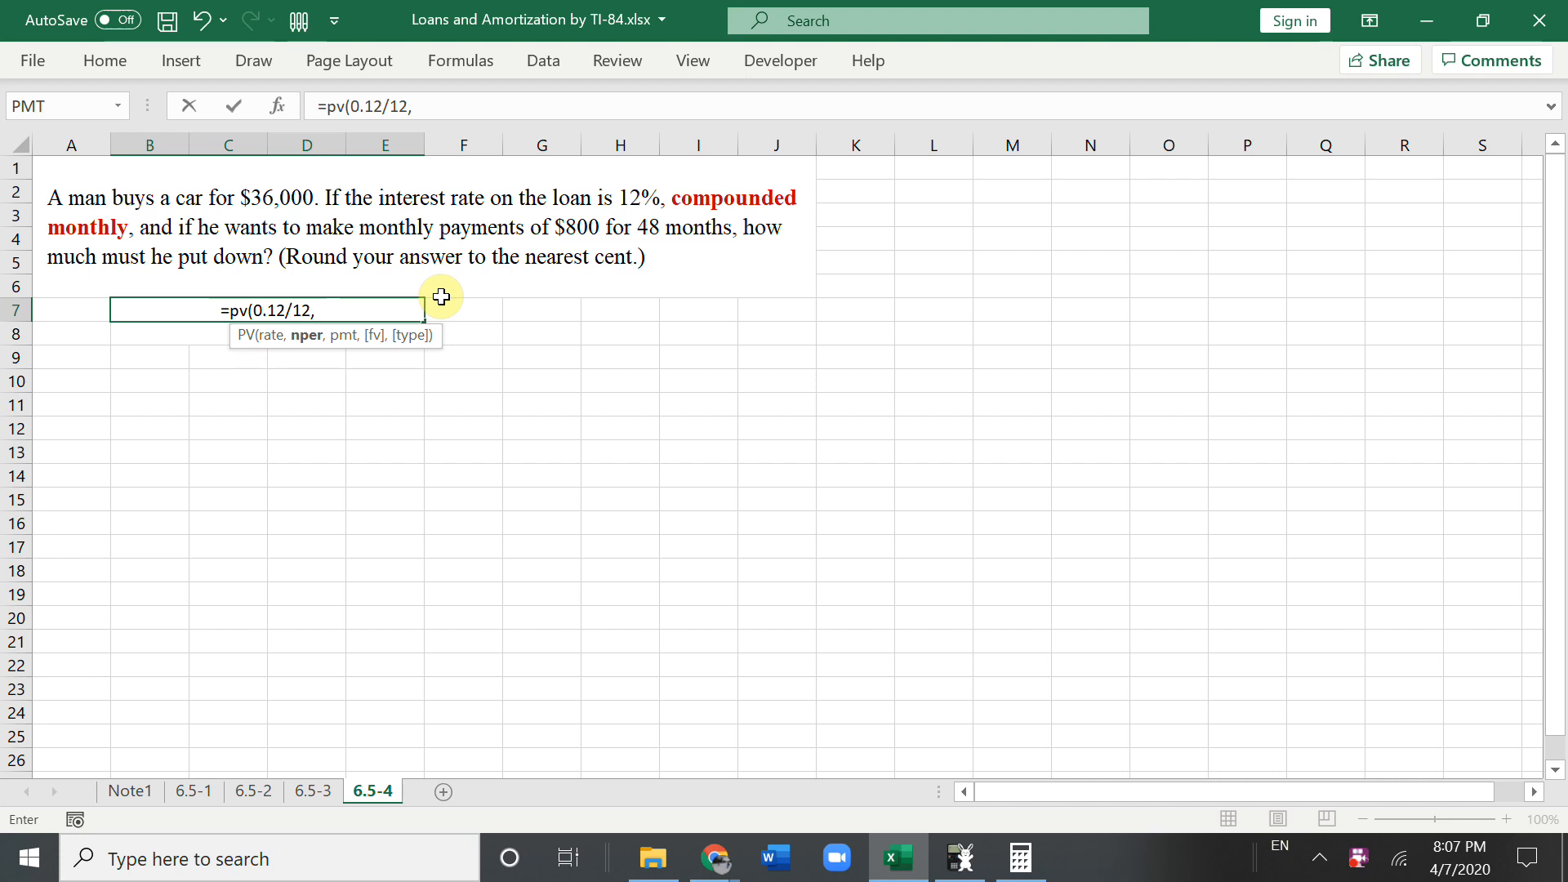
{"action": "type", "text": "48,"}
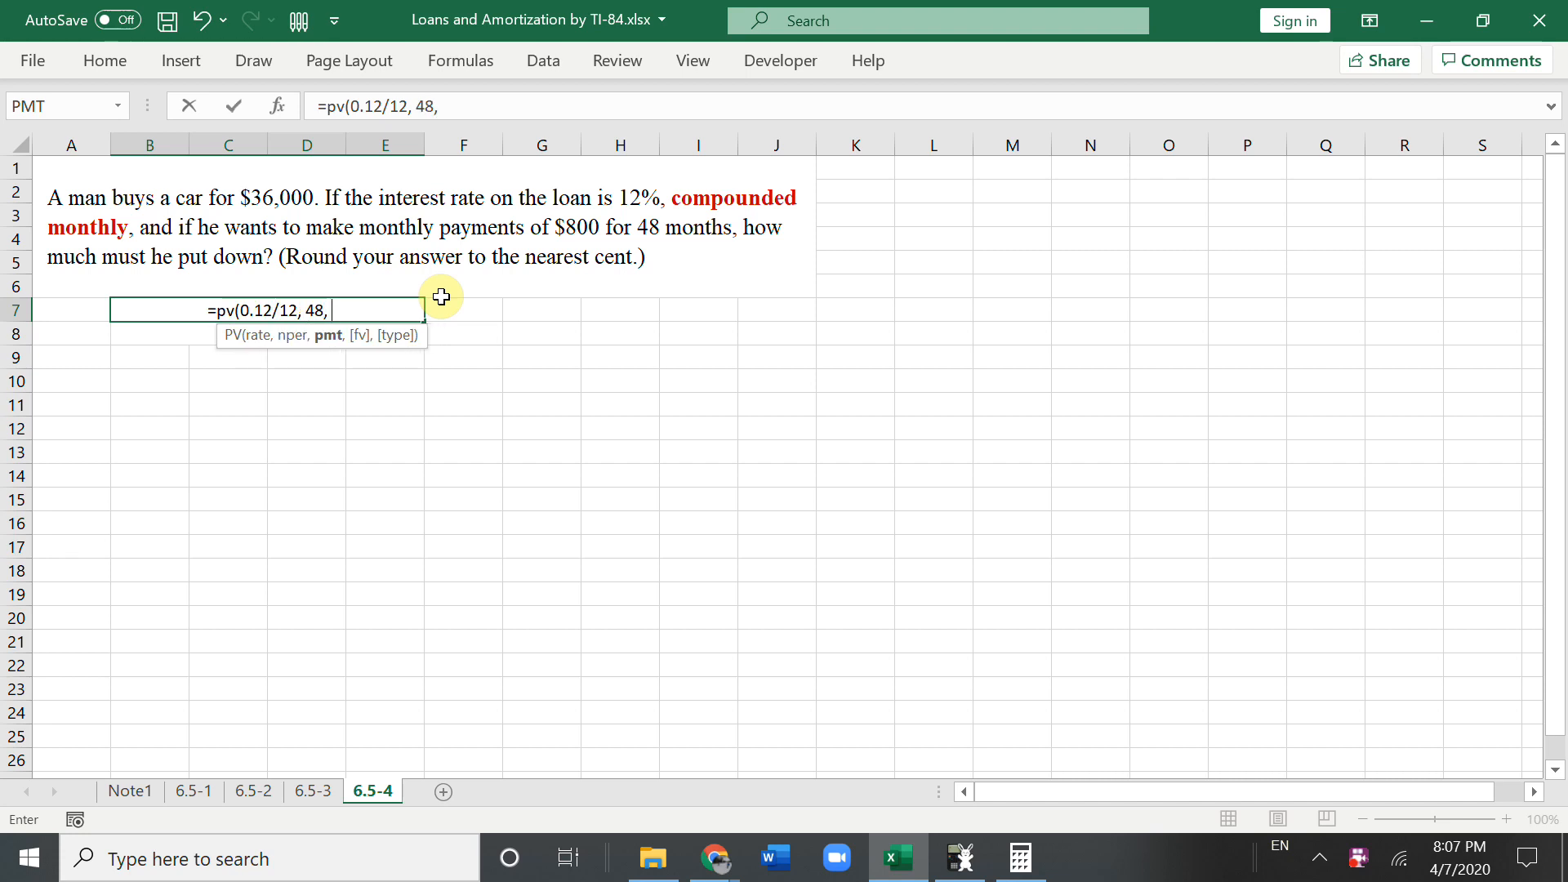
{"action": "type", "text": "-800"}
{"action": "left_click", "coordinate": [267, 333]}
{"action": "type", "text": "="}
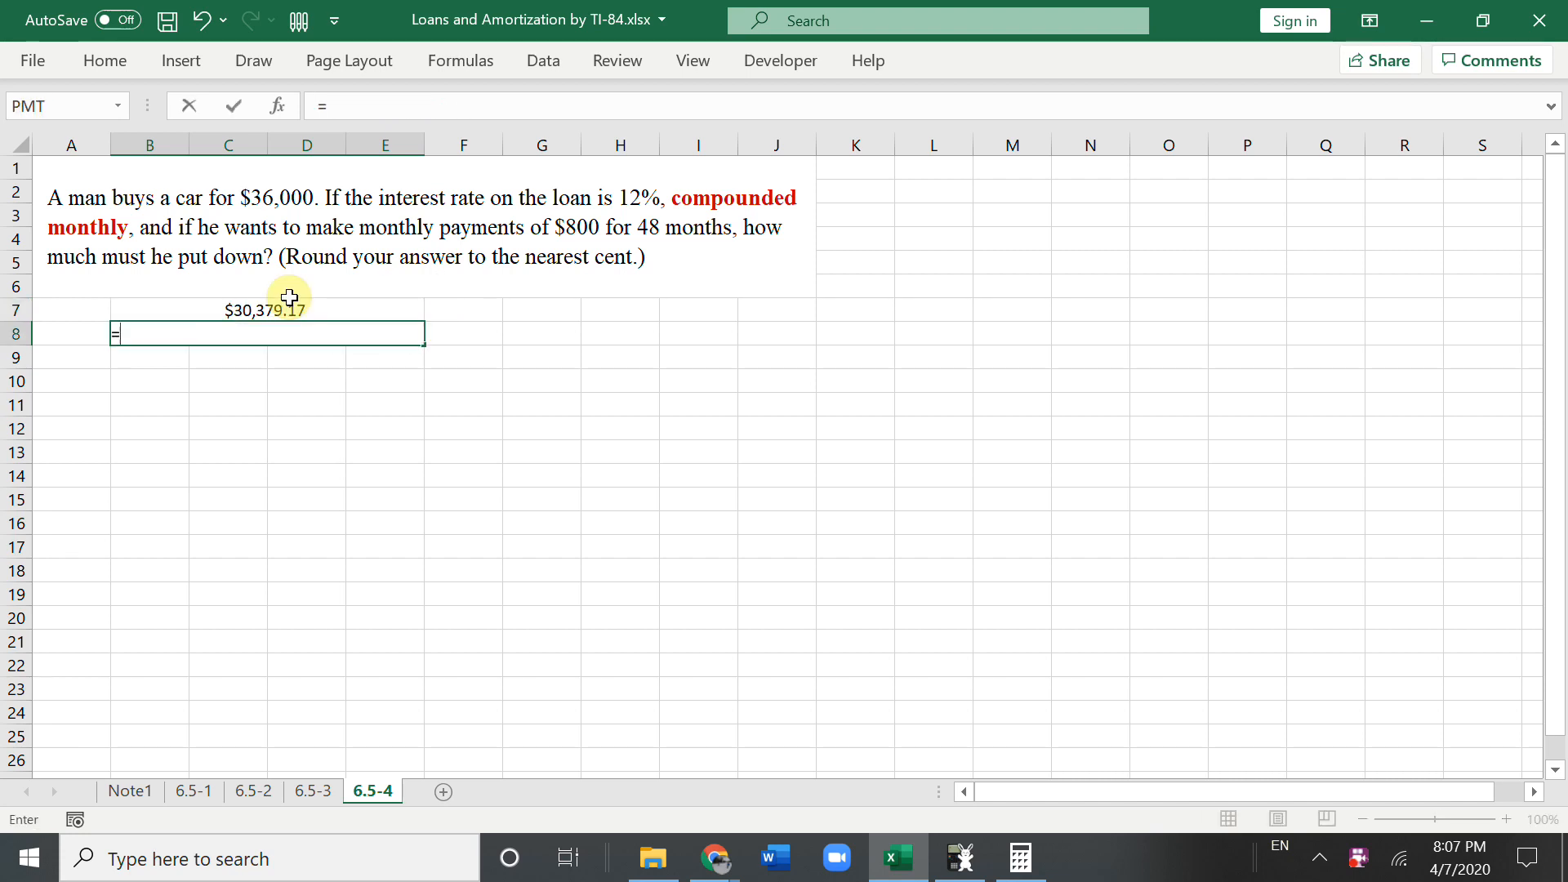
{"action": "type", "text": "36000"}
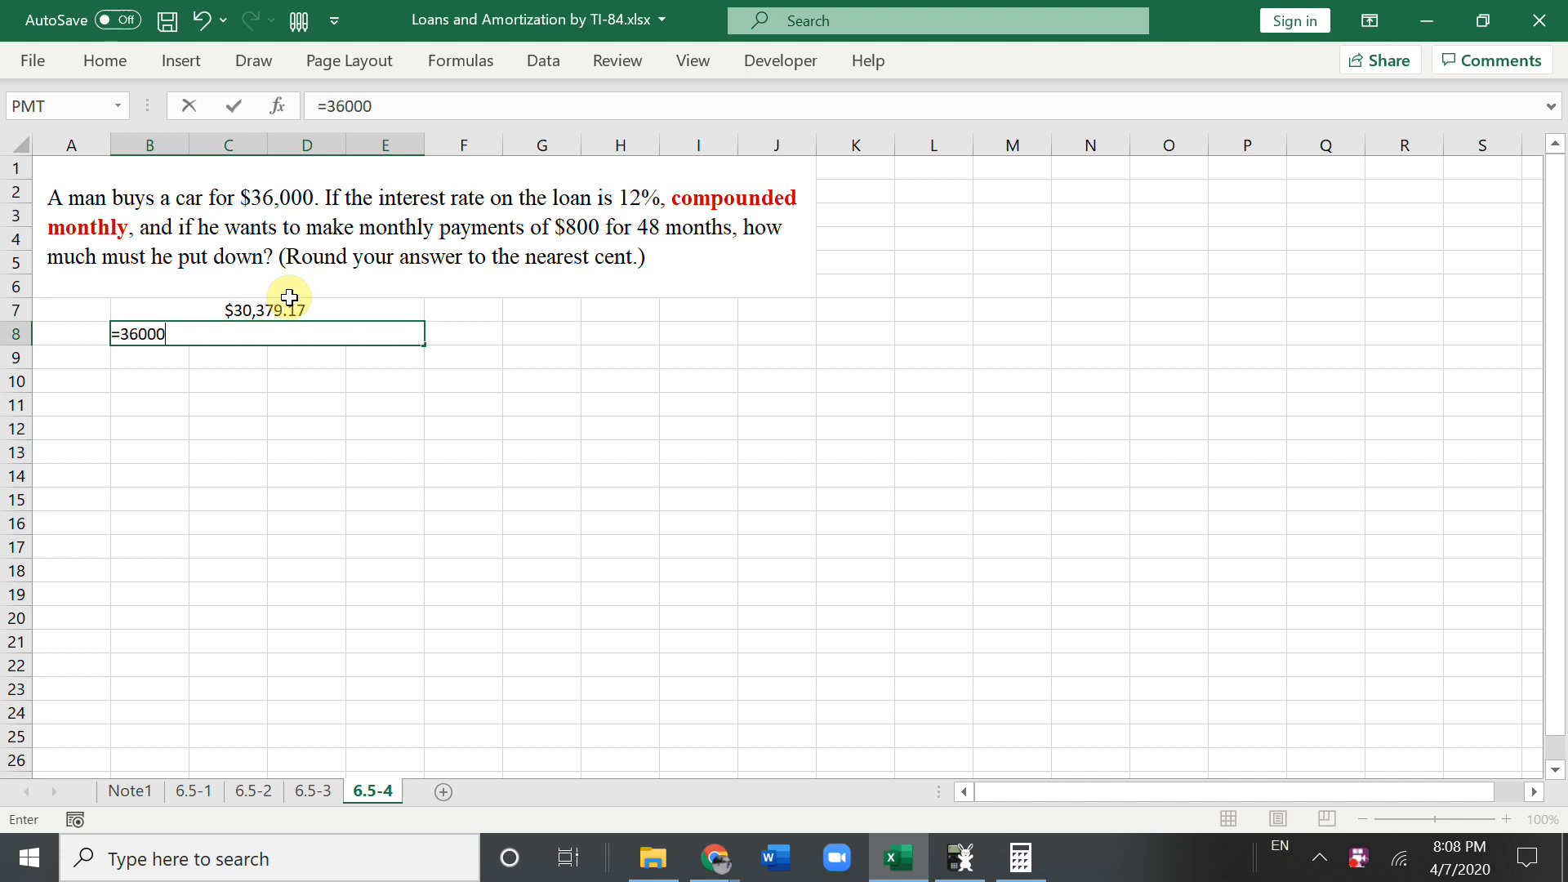